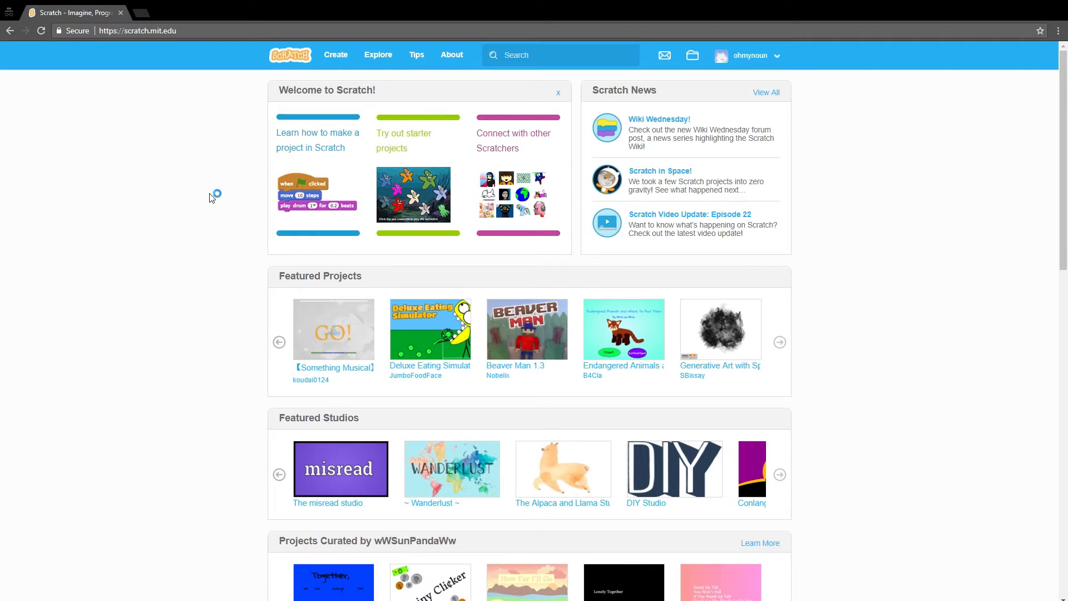
mouse_move(211, 193)
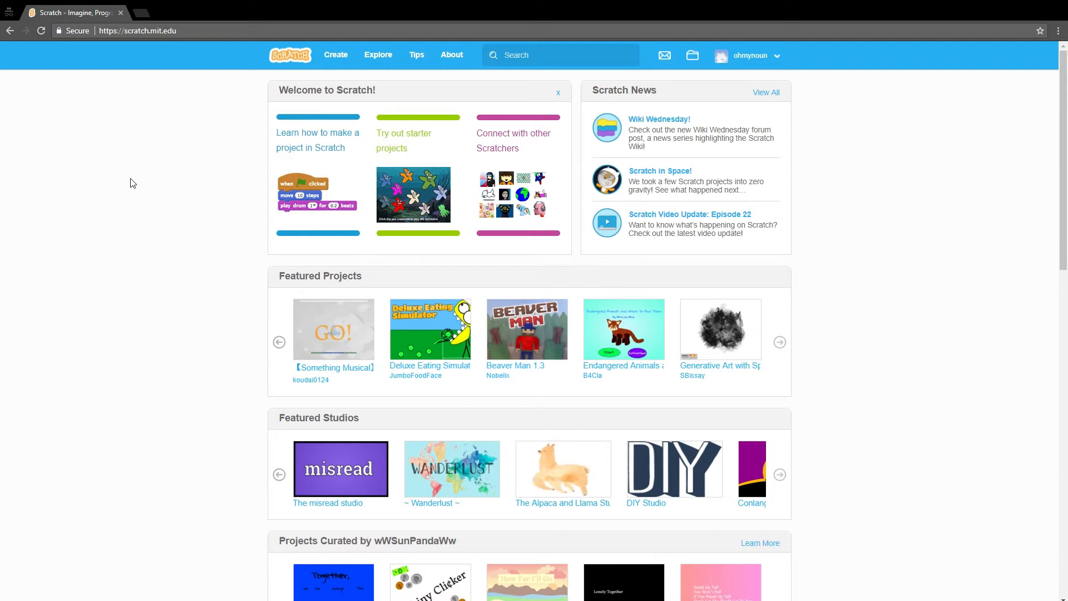
mouse_move(750, 60)
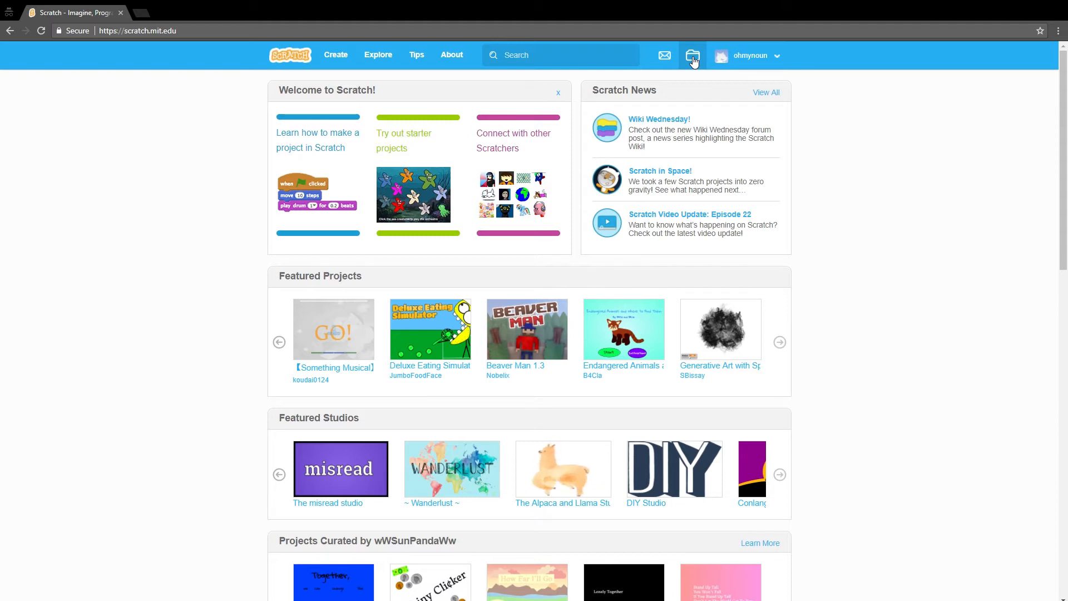
- Open the Calculator Concept project from My Stuff and view its stage full screen
click(692, 55)
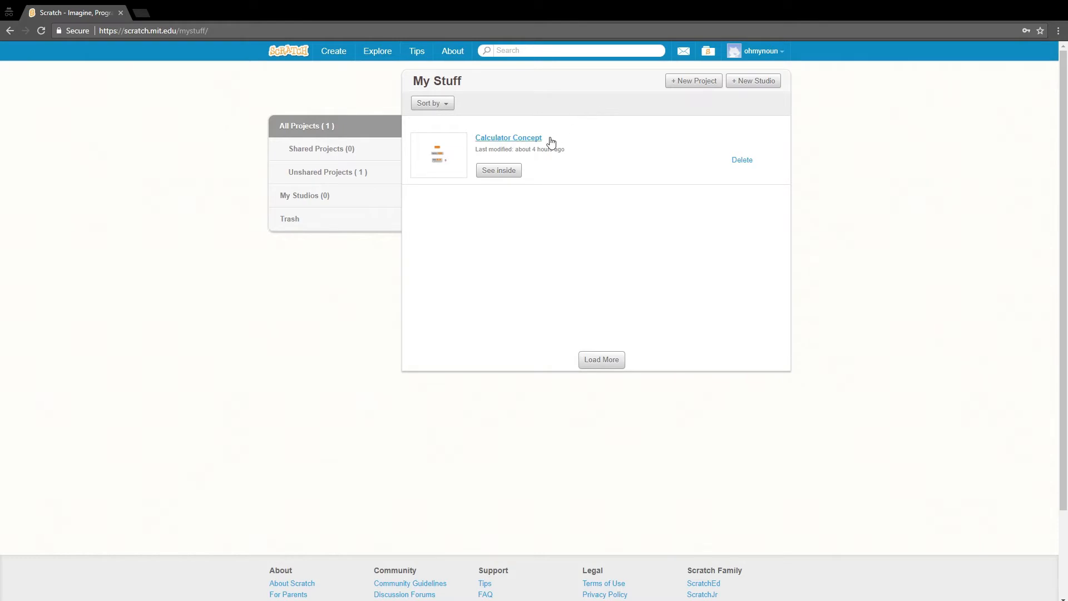
mouse_move(499, 163)
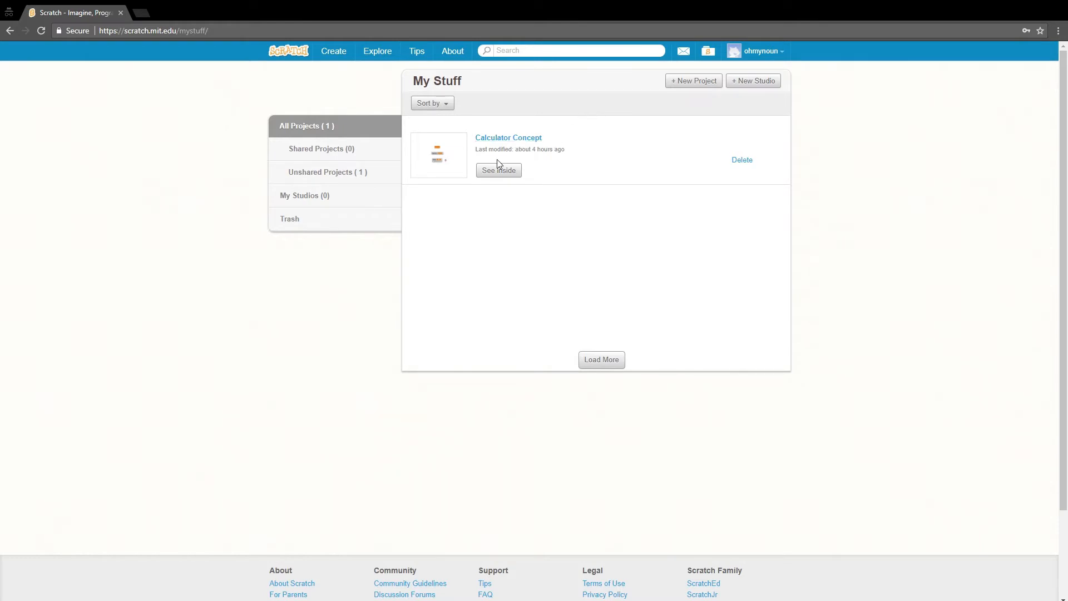
click(508, 138)
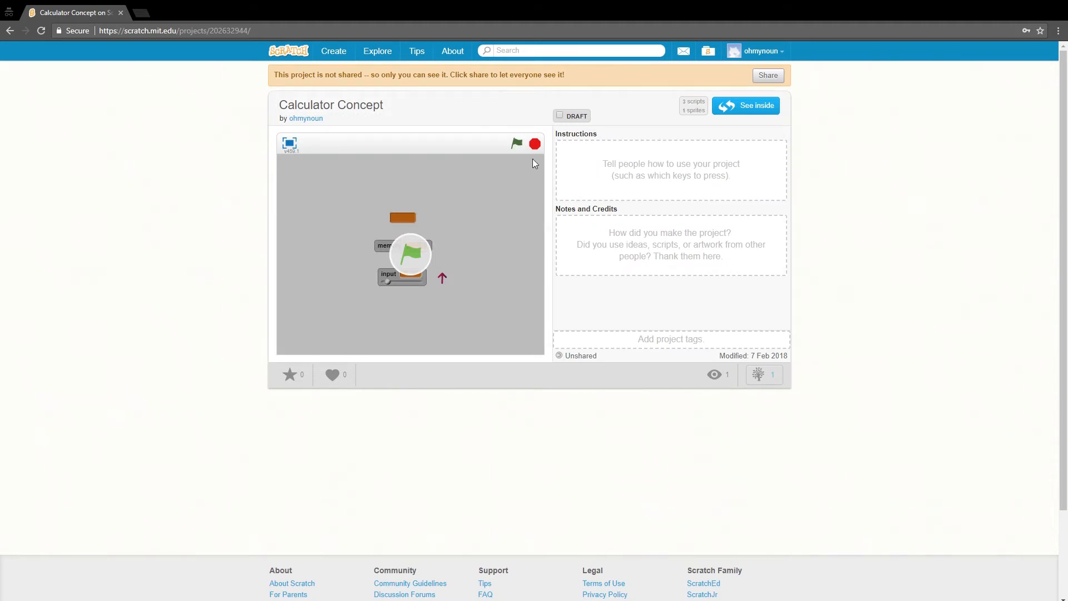
click(289, 143)
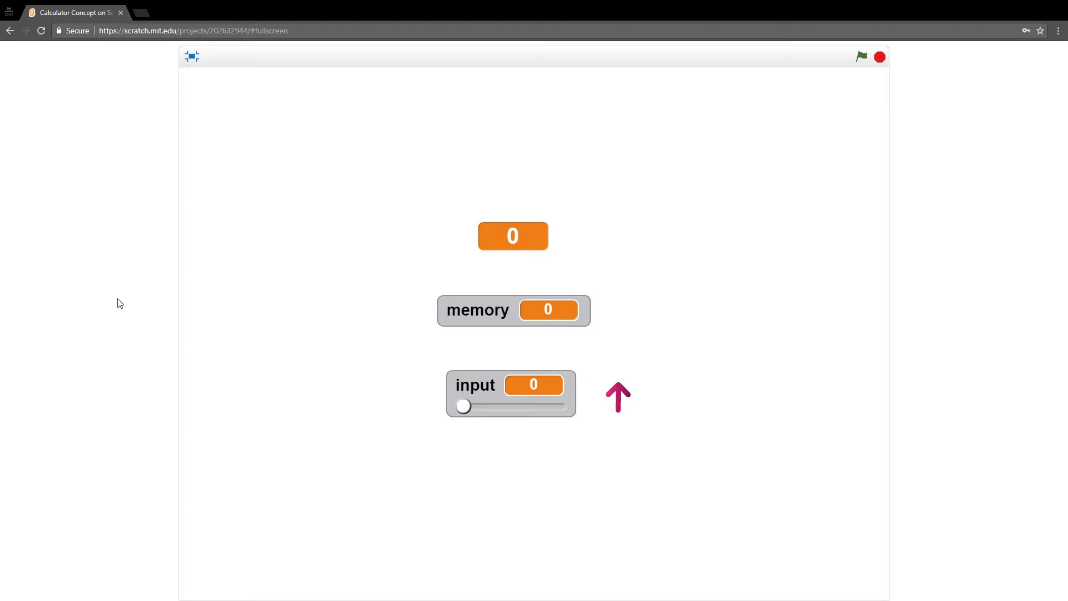
mouse_move(132, 297)
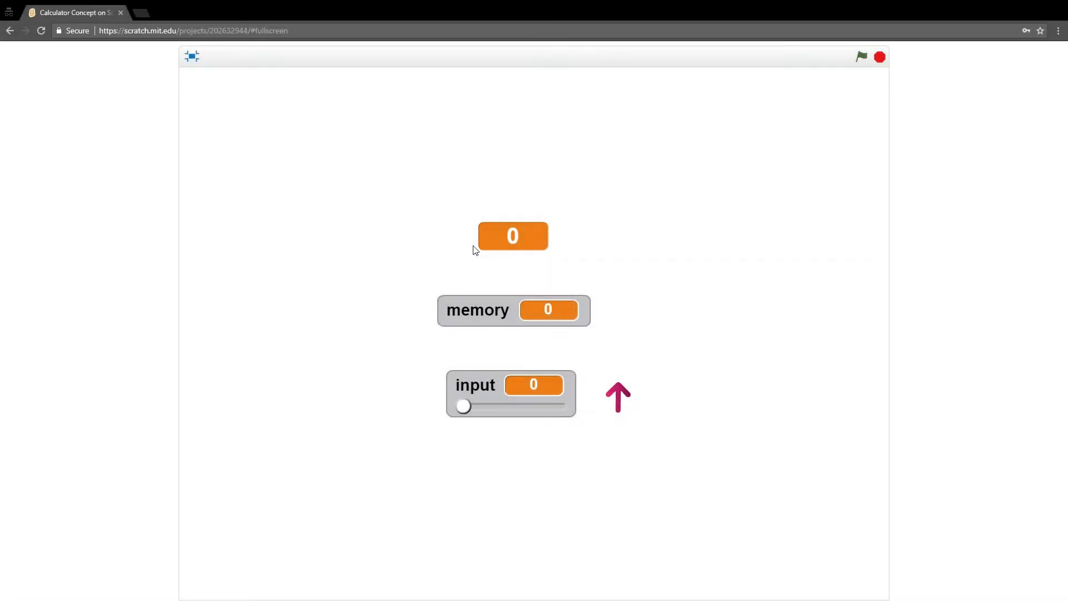
mouse_move(464, 350)
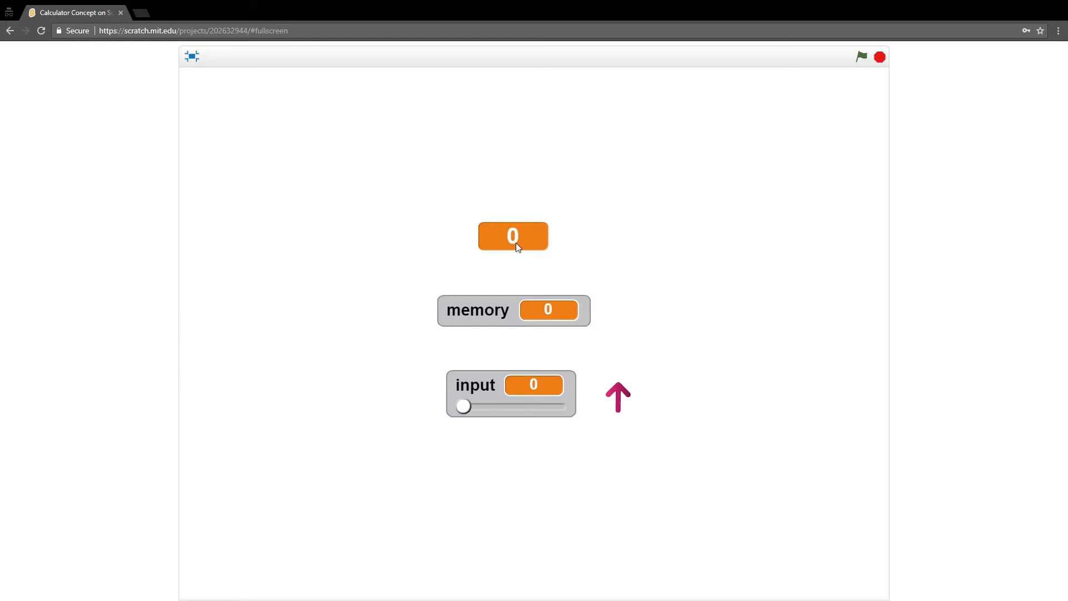
mouse_move(497, 345)
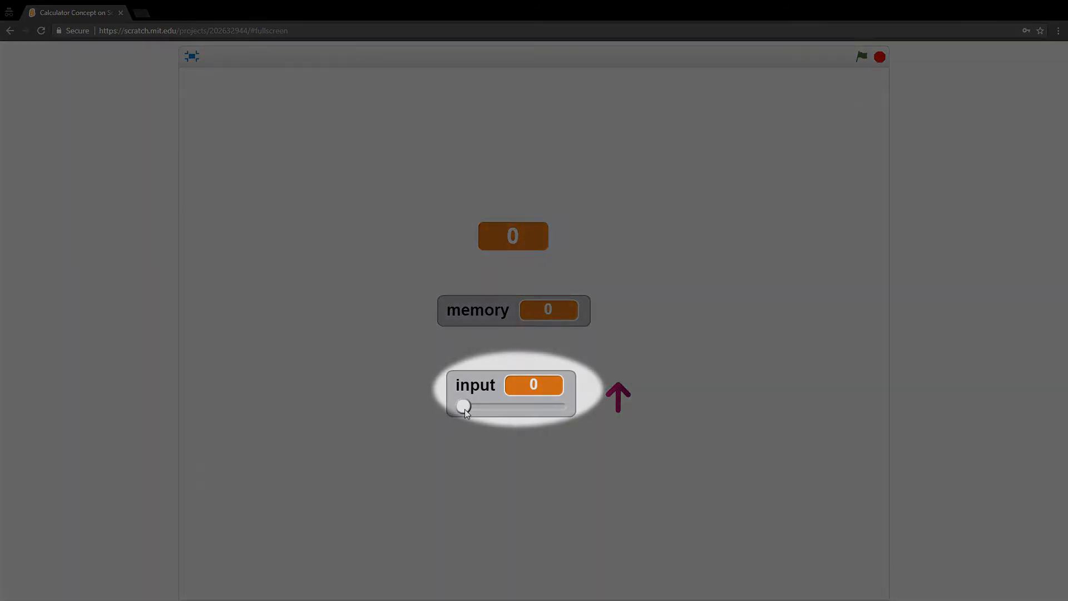
drag(463, 406, 507, 406)
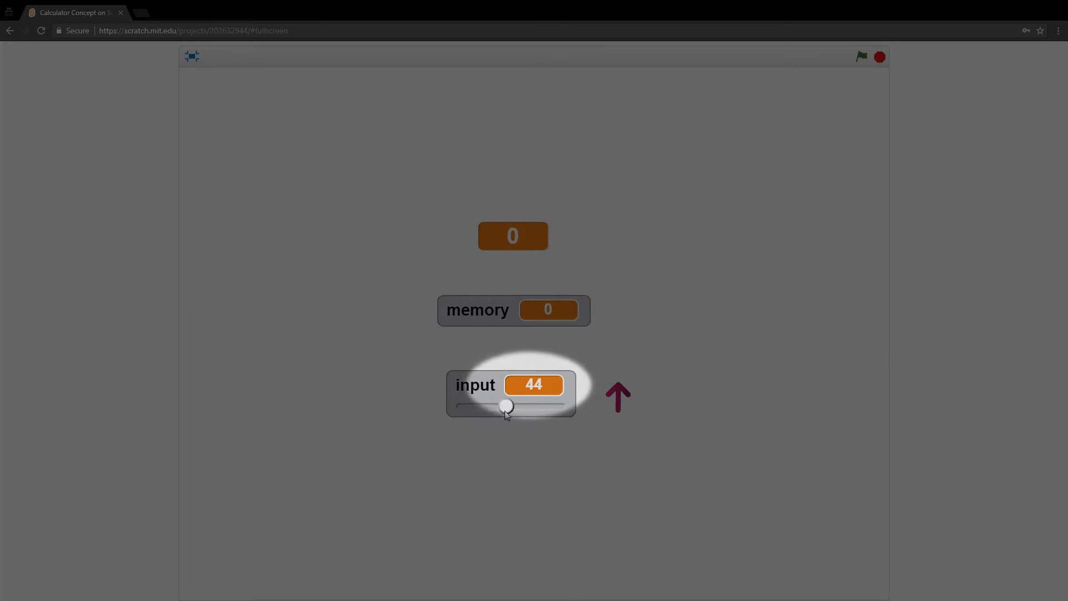
drag(506, 405, 496, 406)
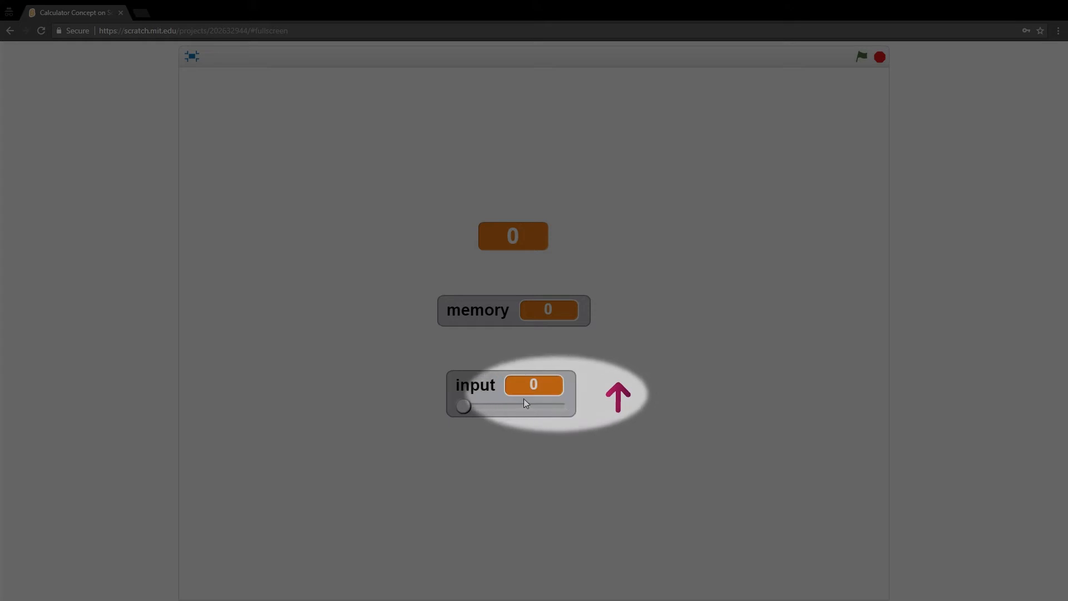
mouse_move(534, 319)
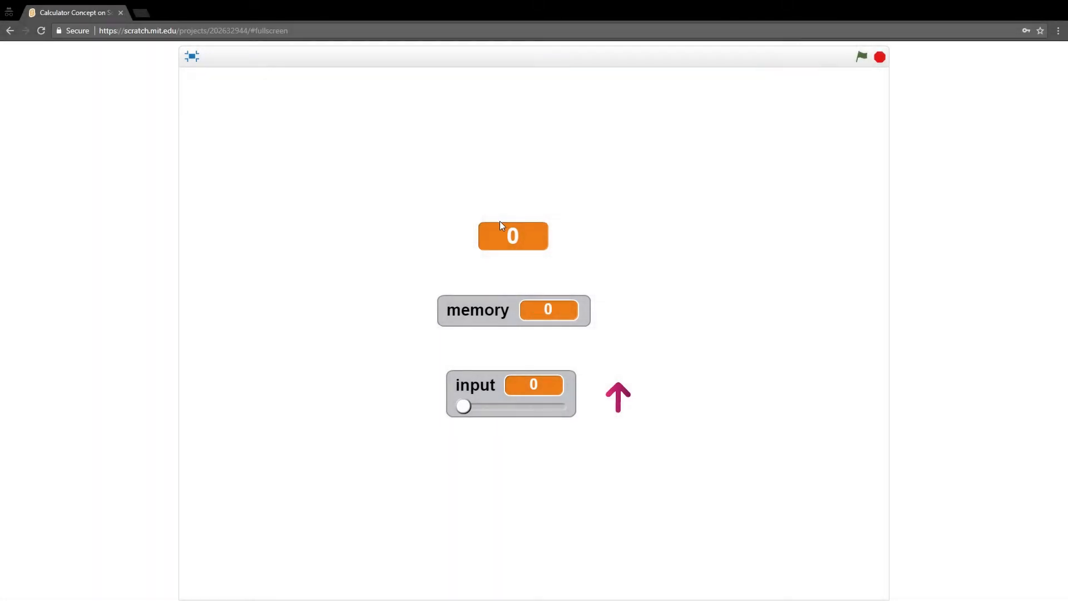
mouse_move(547, 324)
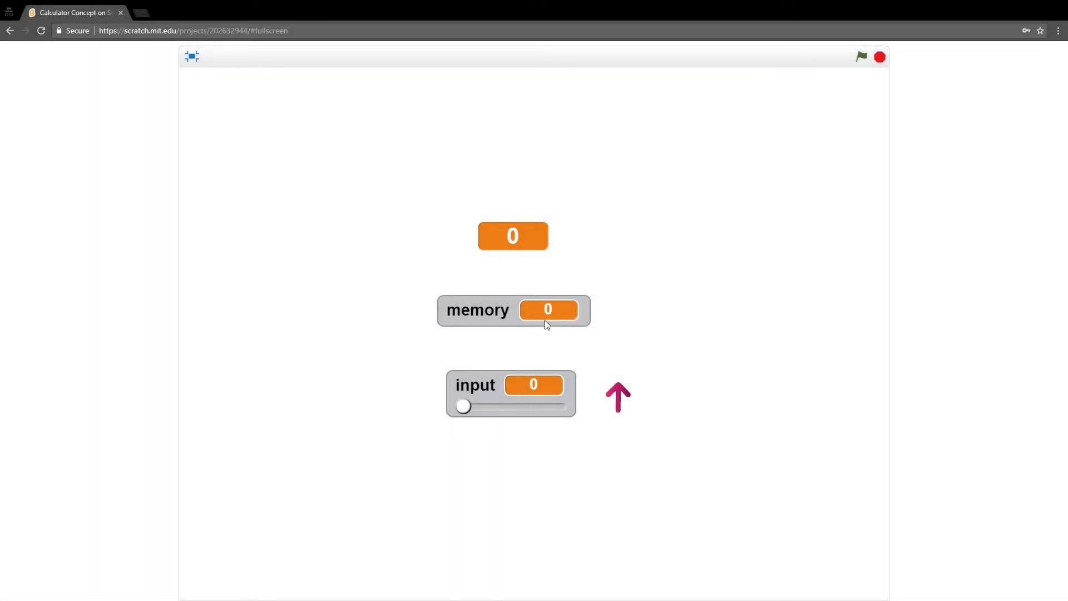
mouse_move(487, 417)
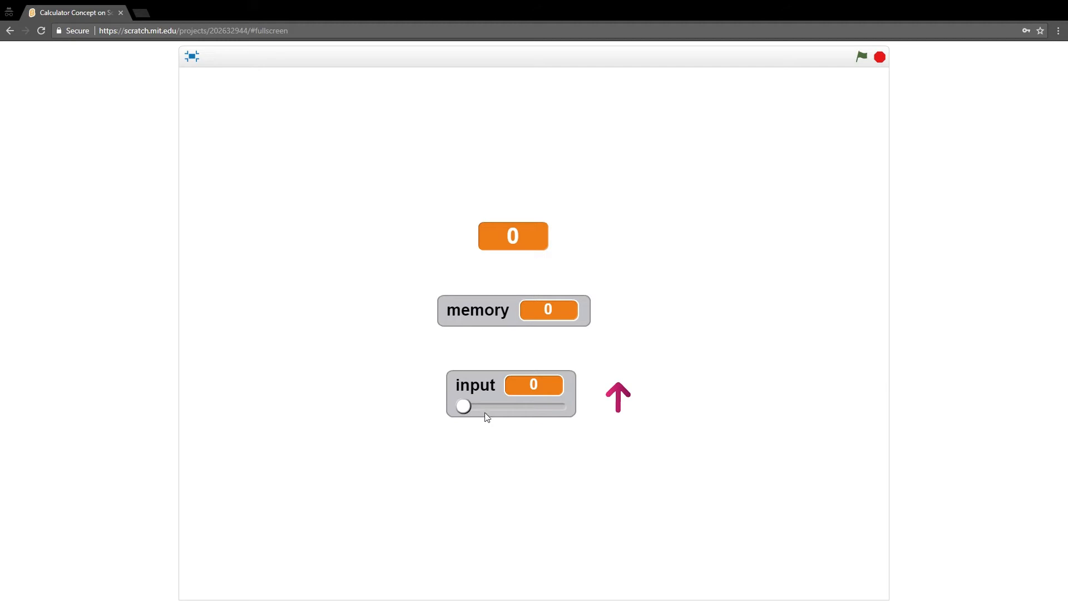
- Add input 10 to the total repeatedly, then lower the input slider to 5
drag(462, 407, 473, 407)
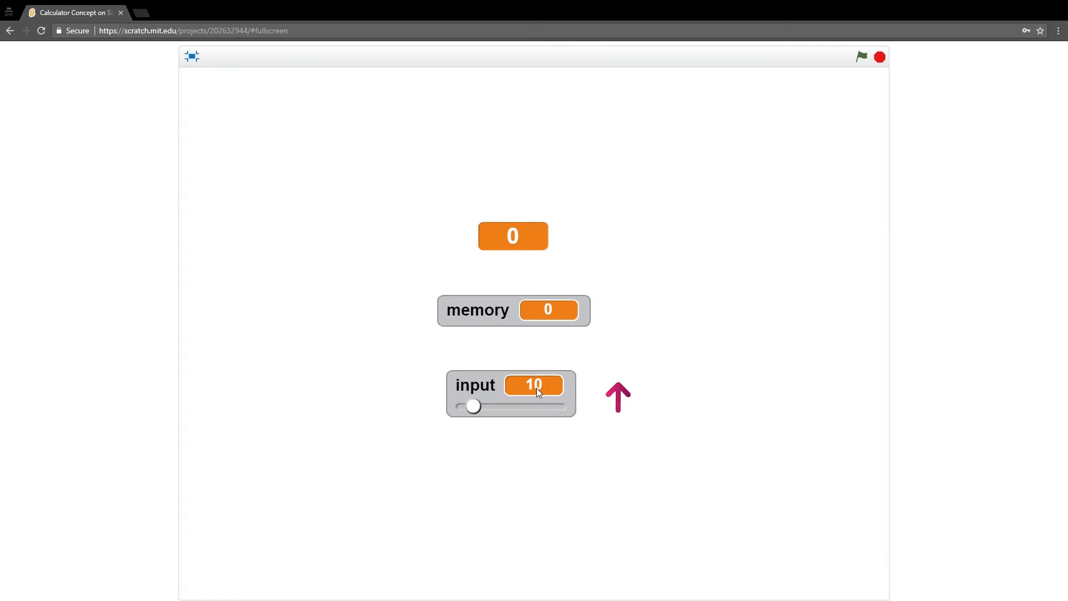
mouse_move(562, 318)
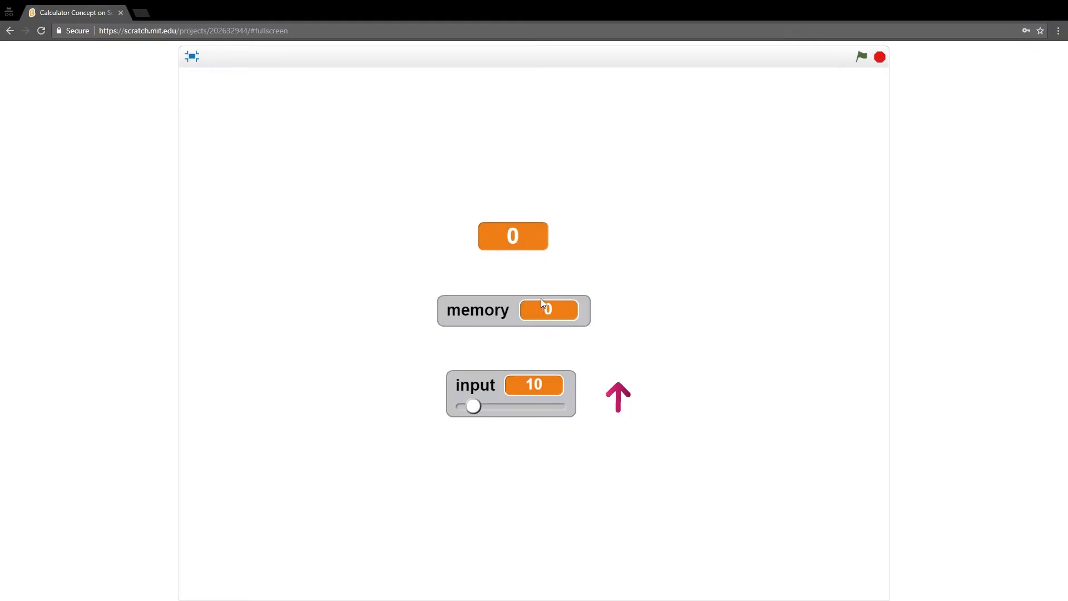
mouse_move(538, 397)
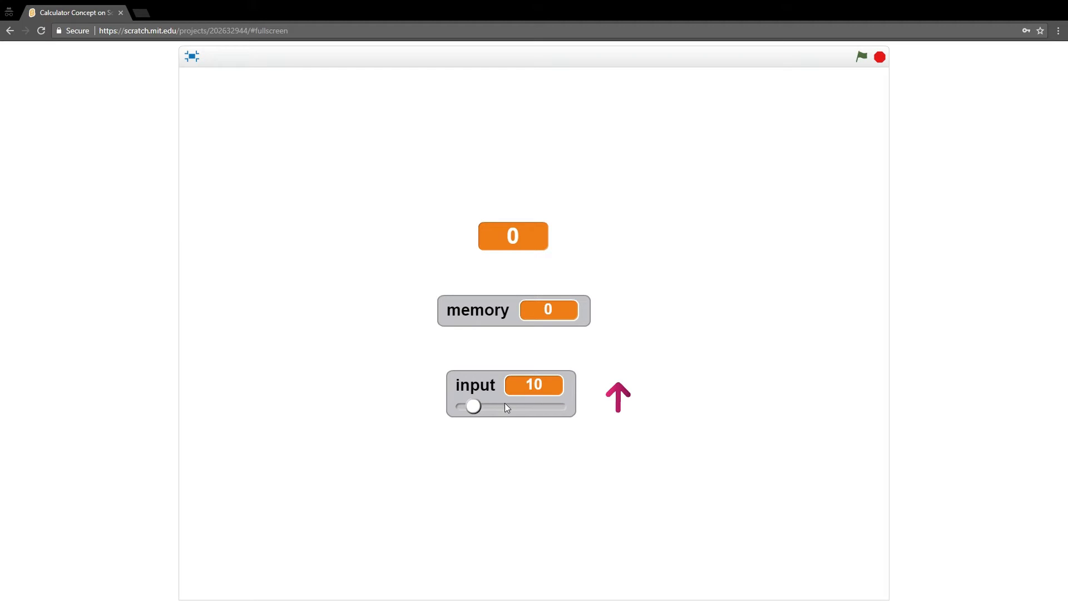
mouse_move(619, 402)
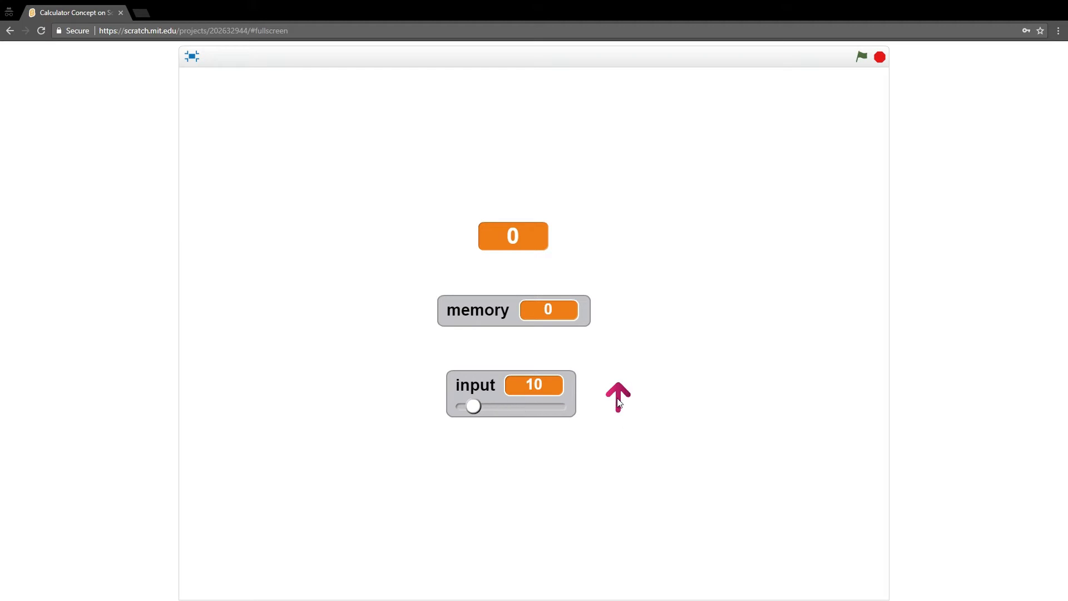
click(617, 396)
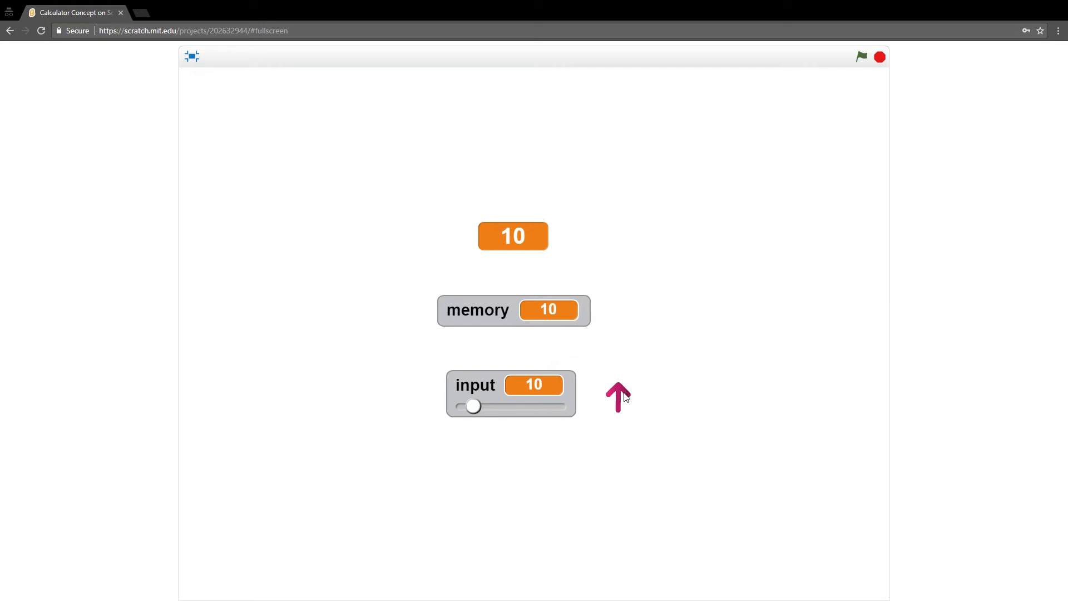
click(617, 397)
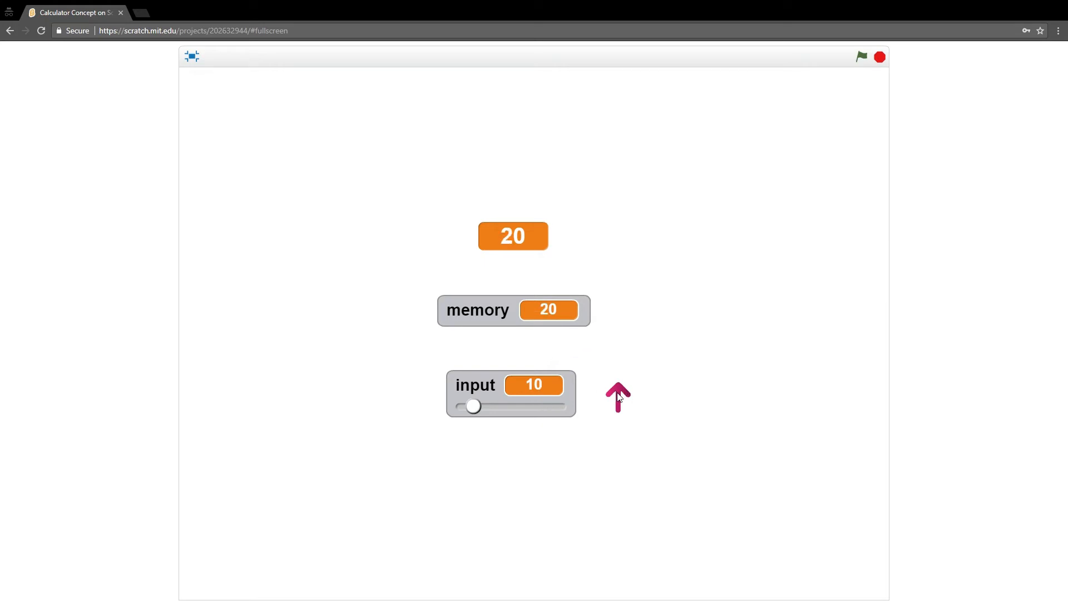
mouse_move(625, 426)
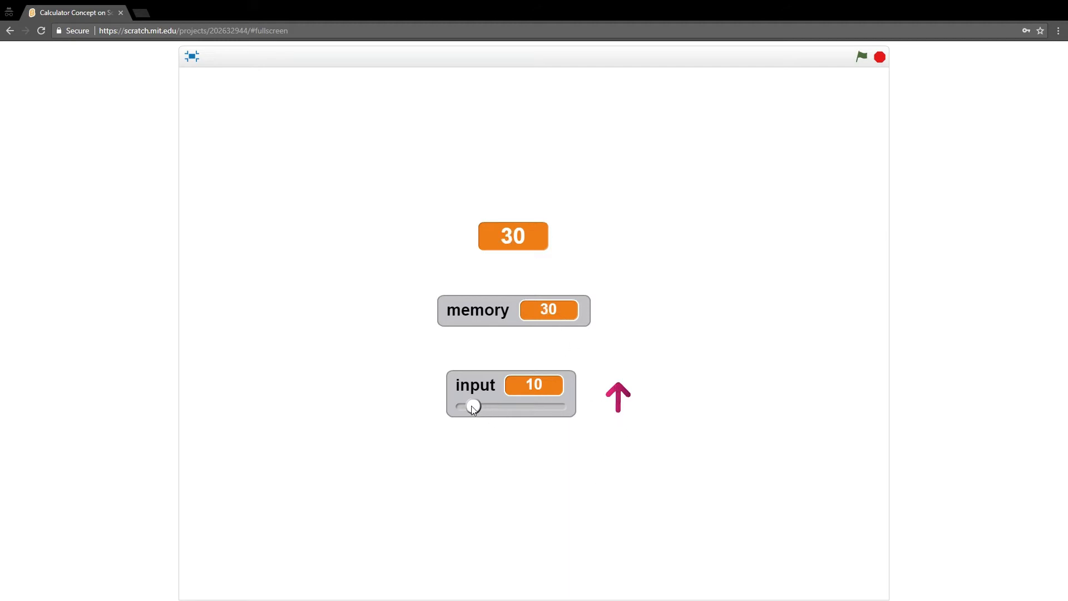
drag(474, 406, 467, 406)
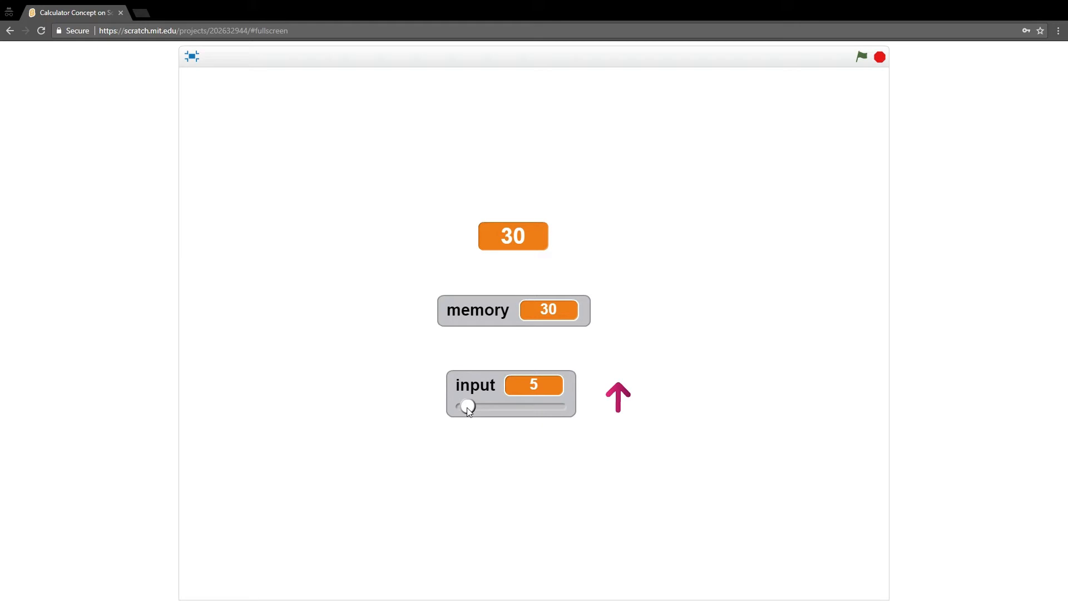
mouse_move(558, 323)
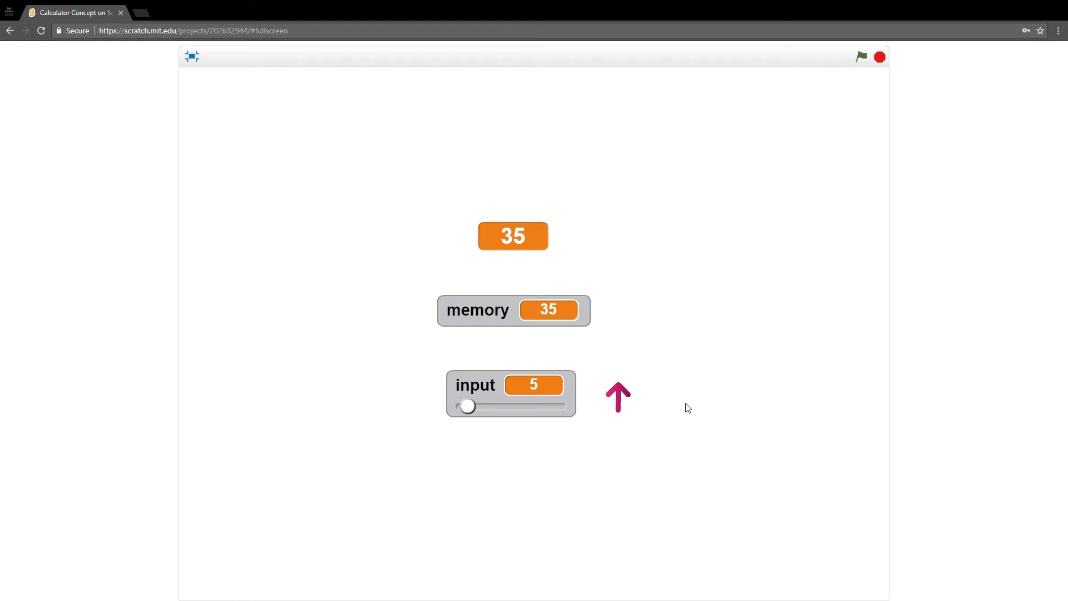
mouse_move(297, 107)
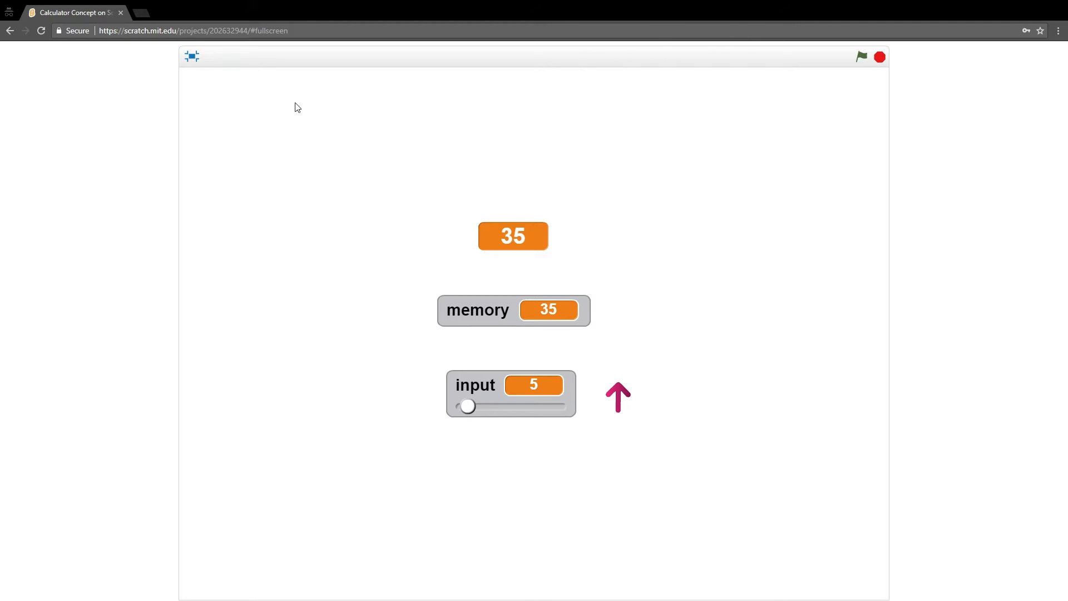
mouse_move(200, 61)
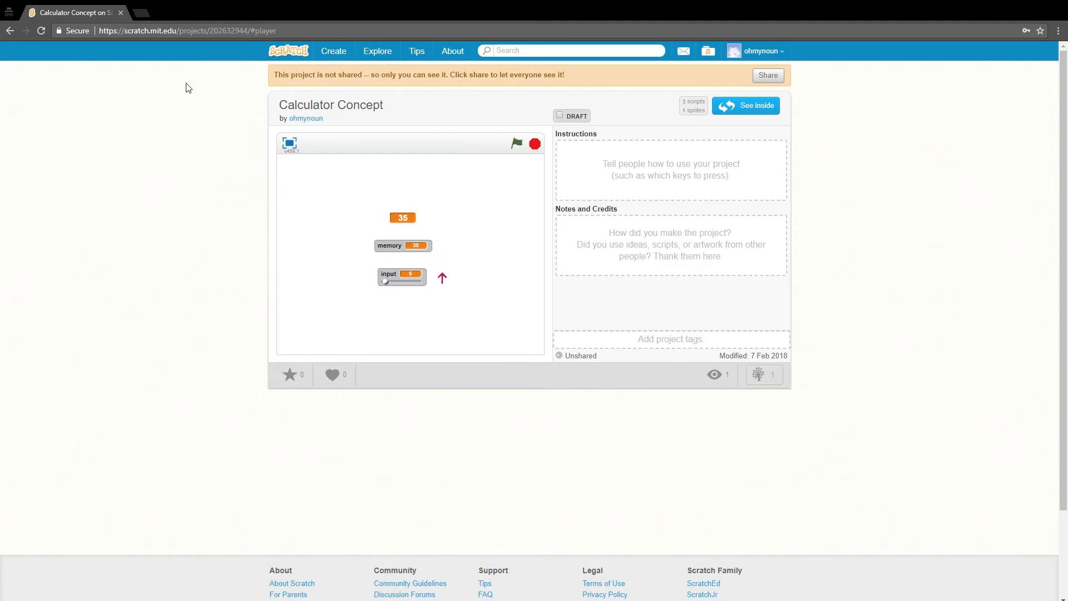
mouse_move(343, 68)
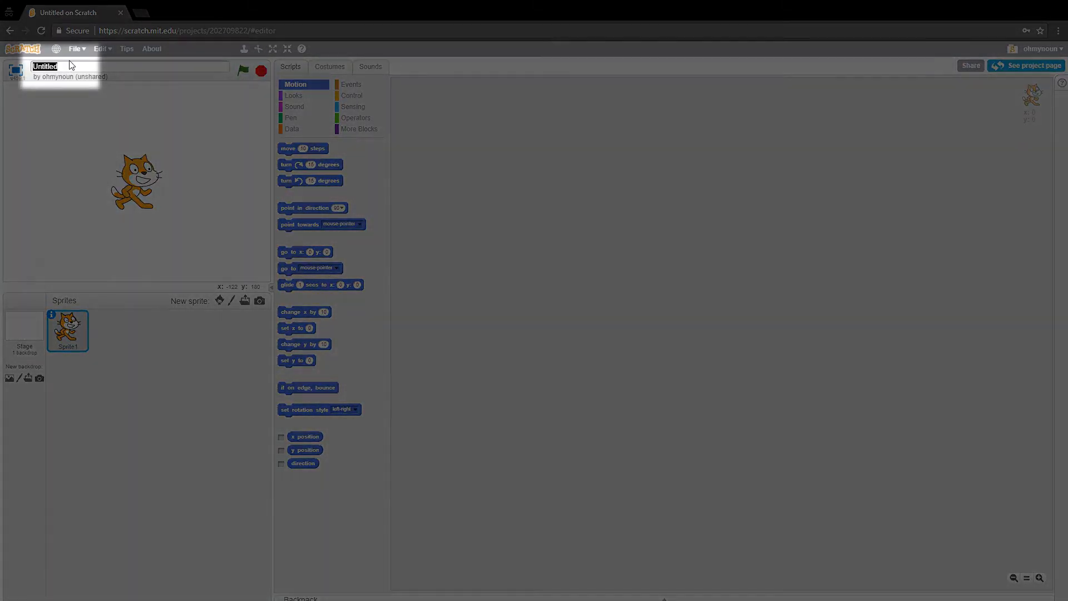
- Name the new project Calculator and remove the default cat sprite, leaving an empty stage
text(Calculator)
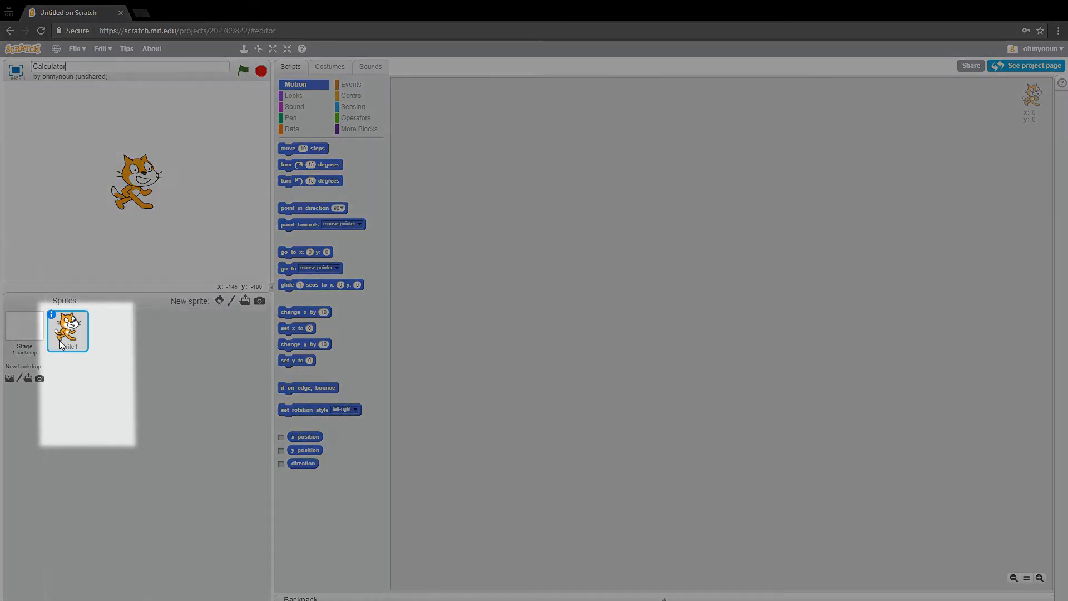
right_click(67, 330)
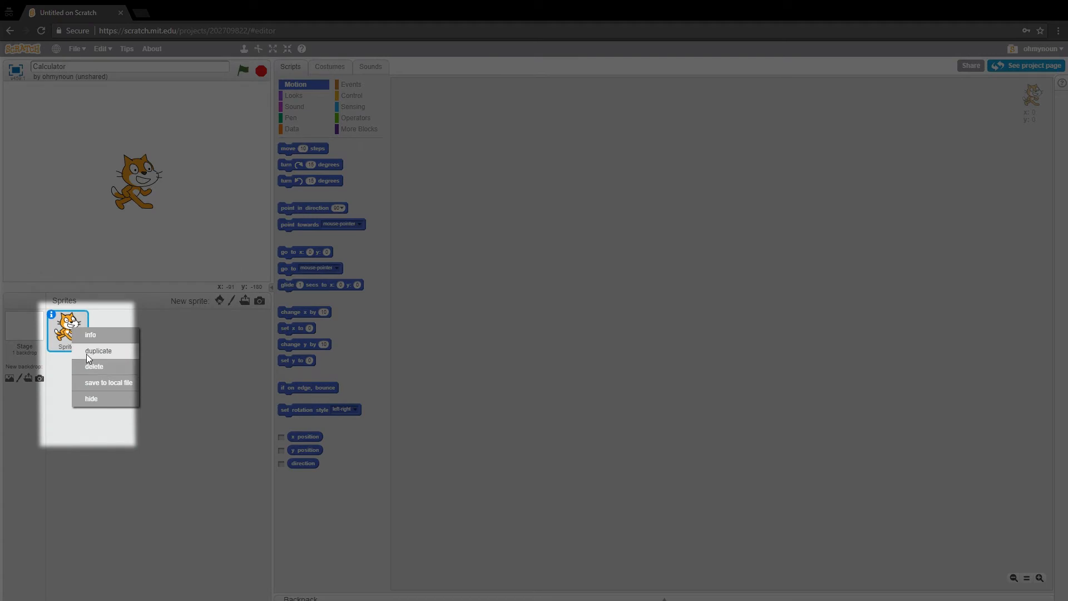
click(94, 366)
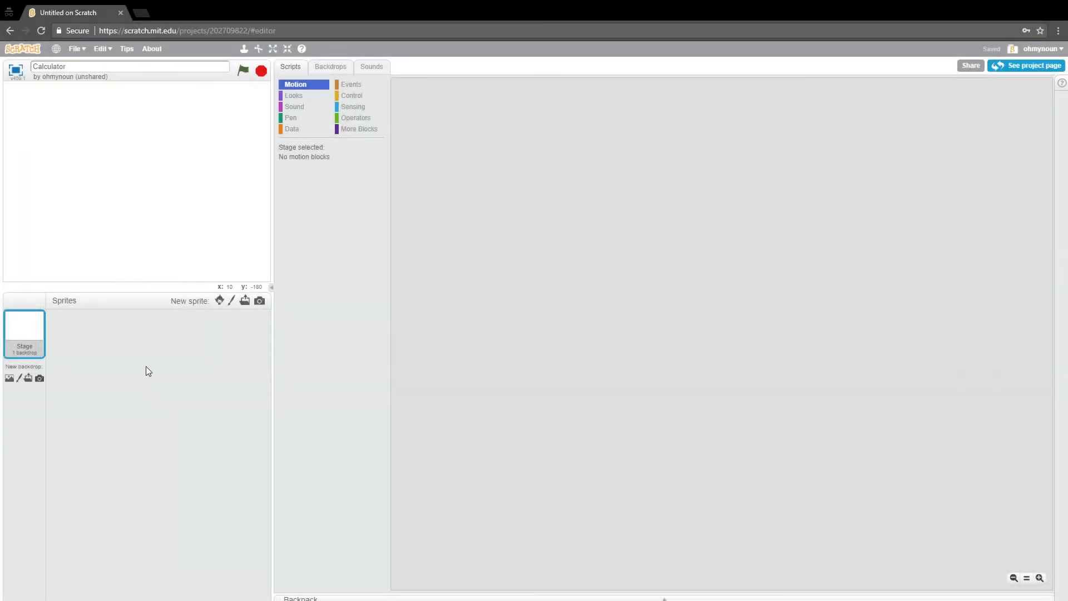
- Create an all-sprites variable named display from the Data category
click(219, 301)
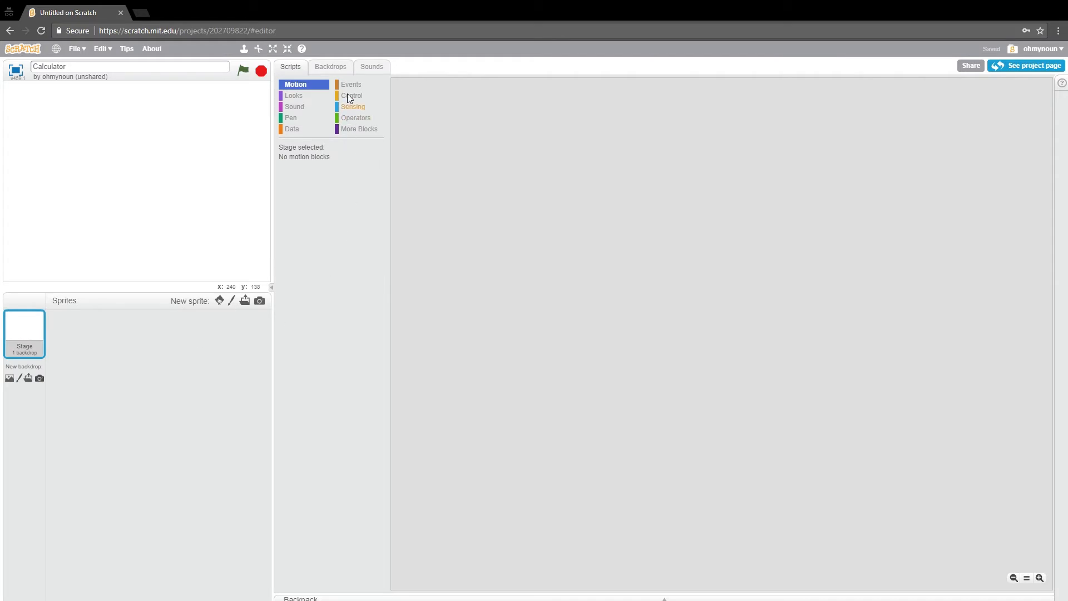
click(351, 84)
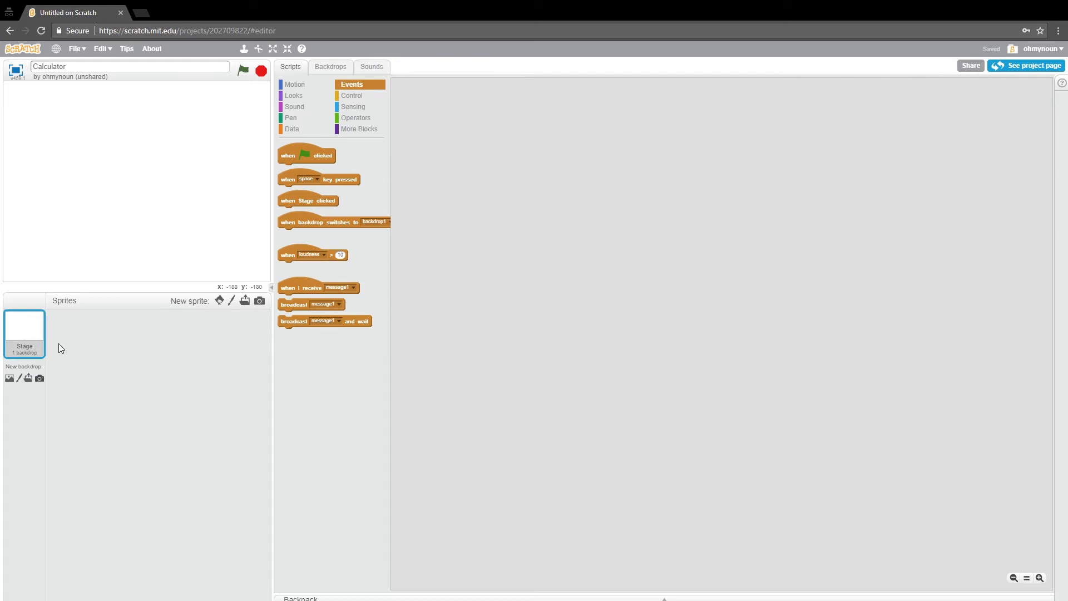
click(292, 128)
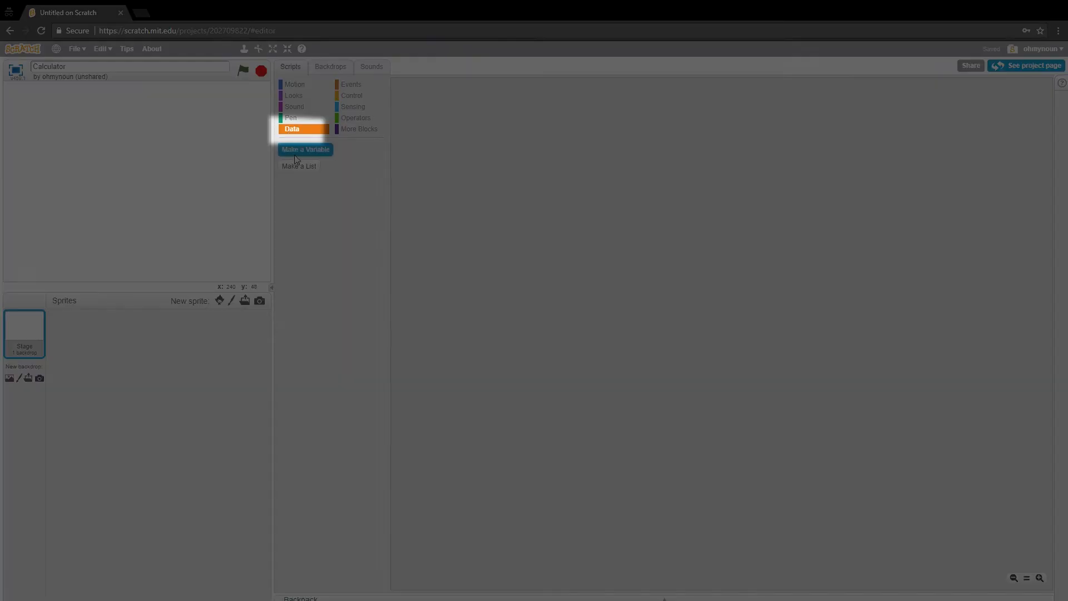
click(306, 149)
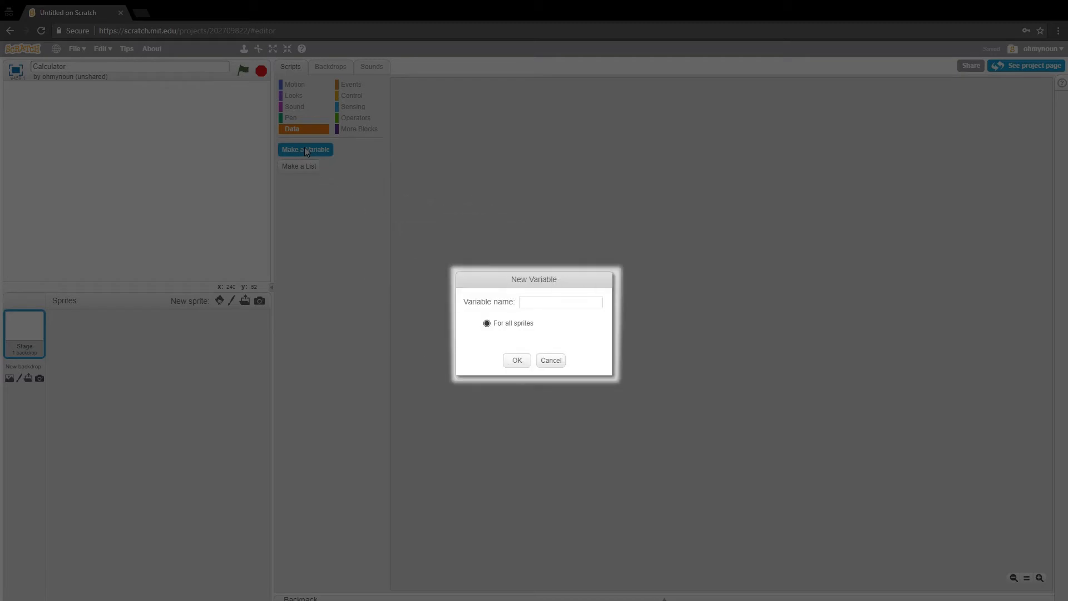
text(display)
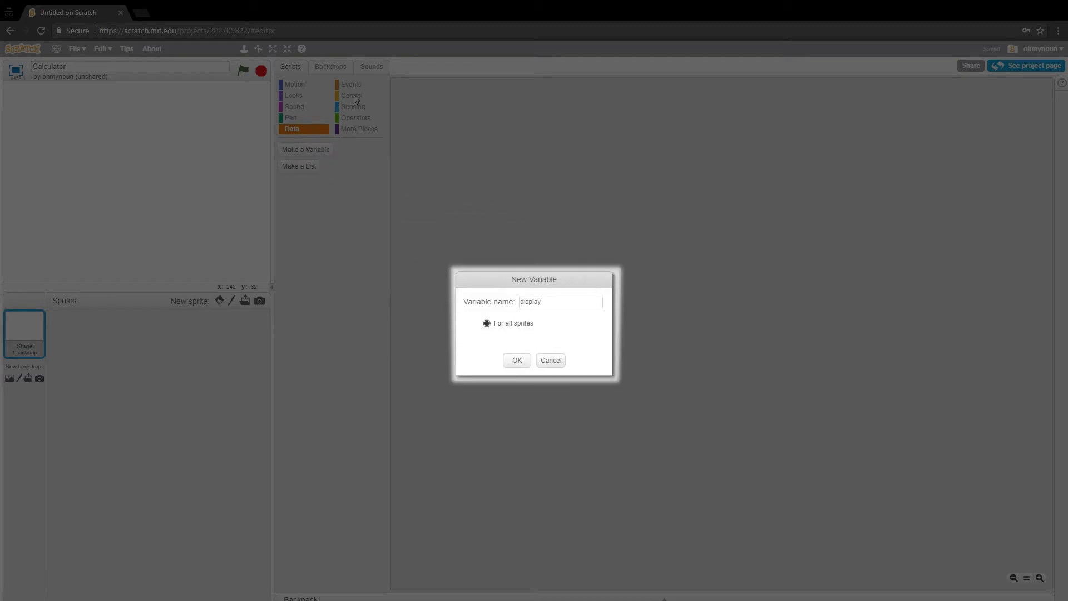
click(515, 360)
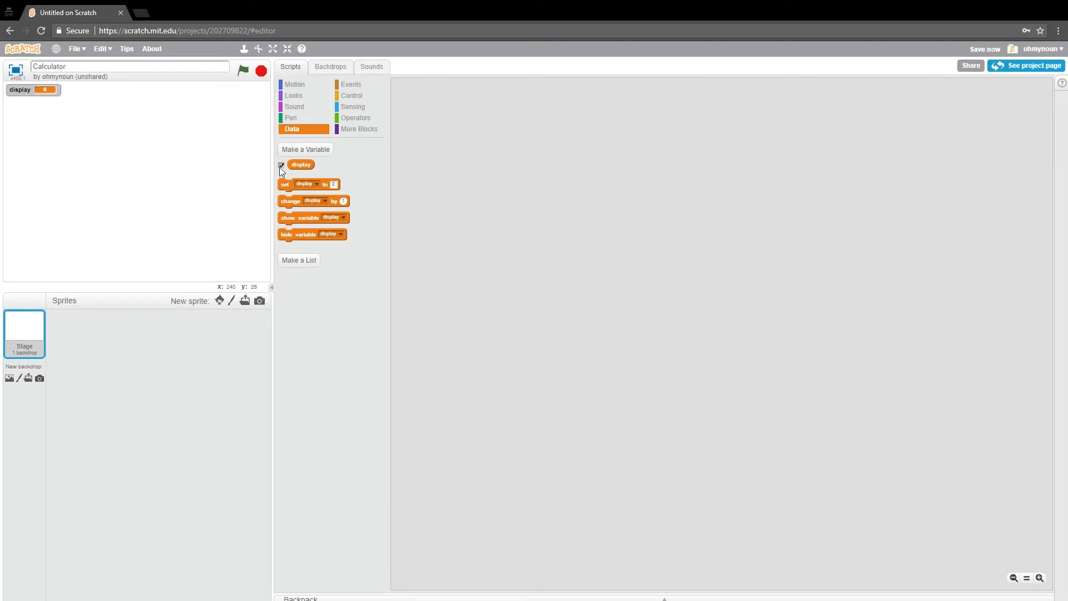
- Position the display readout on the stage and switch it to a large readout
click(280, 164)
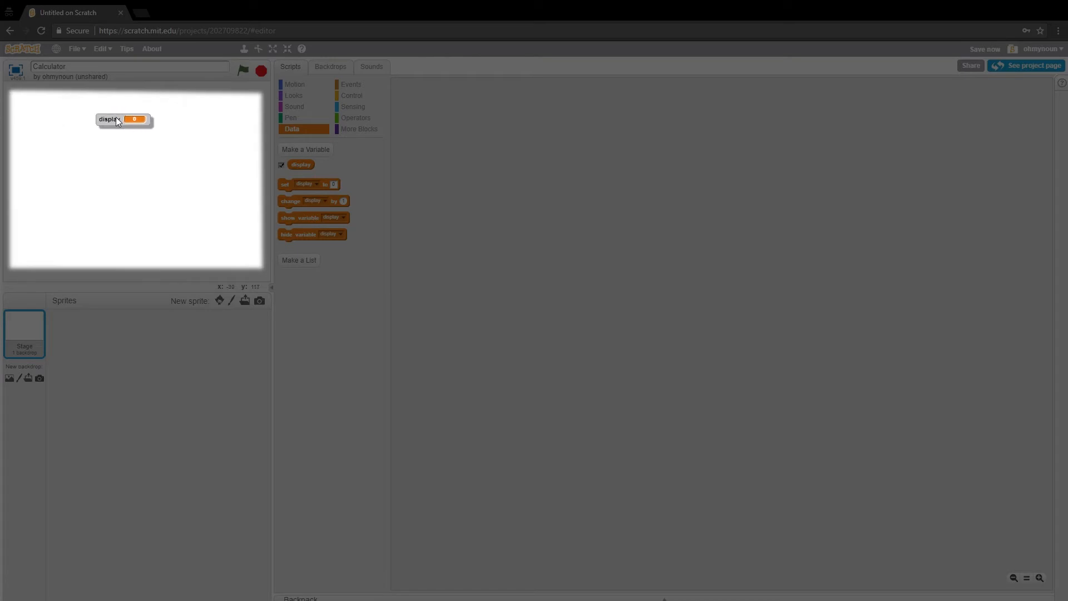
right_click(124, 119)
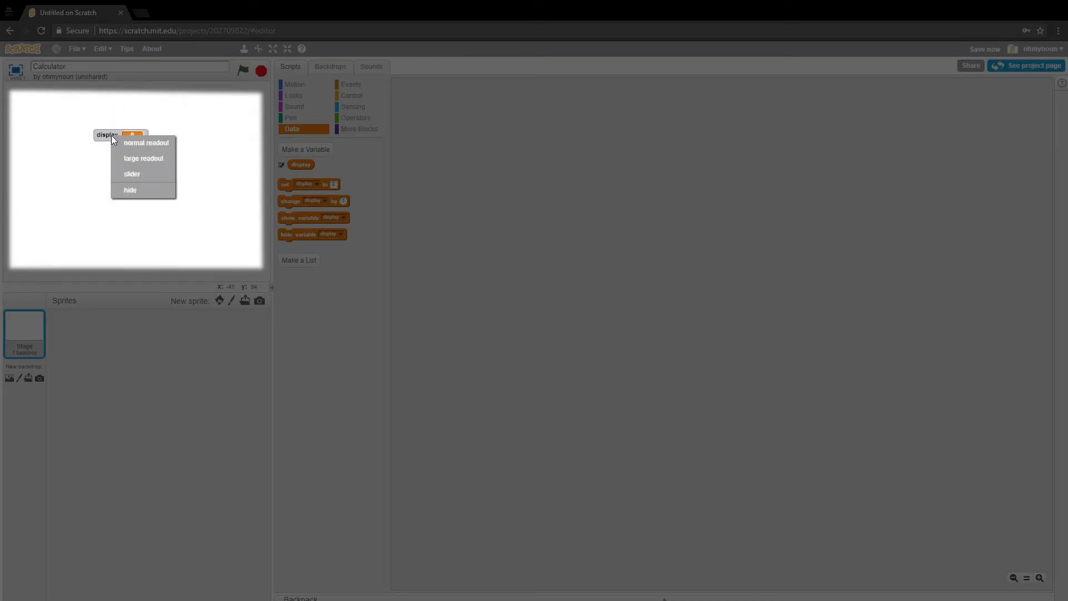
click(146, 143)
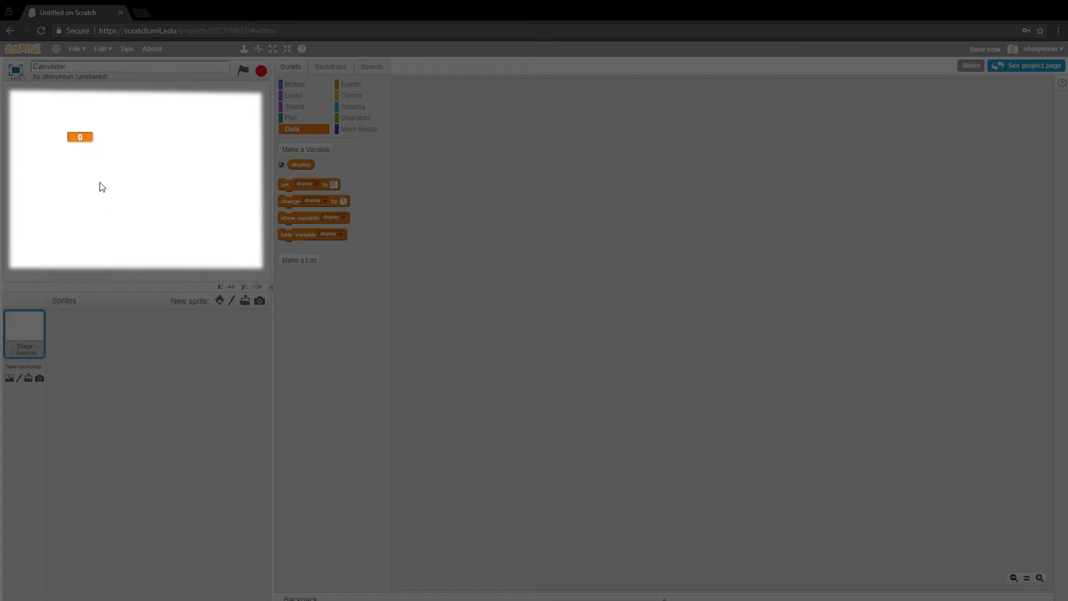
mouse_move(192, 222)
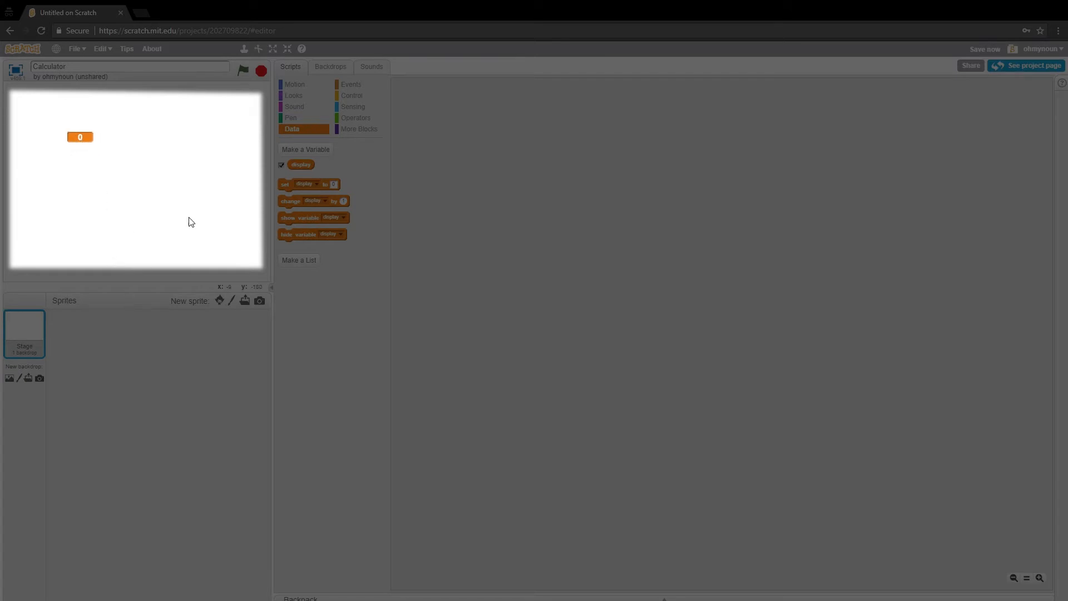
- Create a second all-sprites variable named memory
click(305, 150)
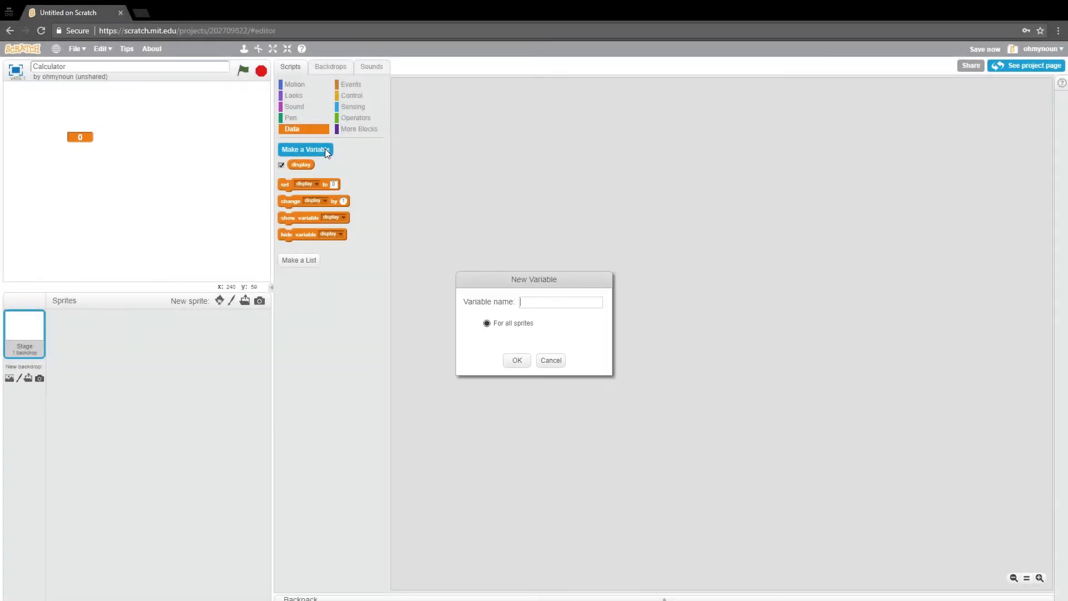
text(memory)
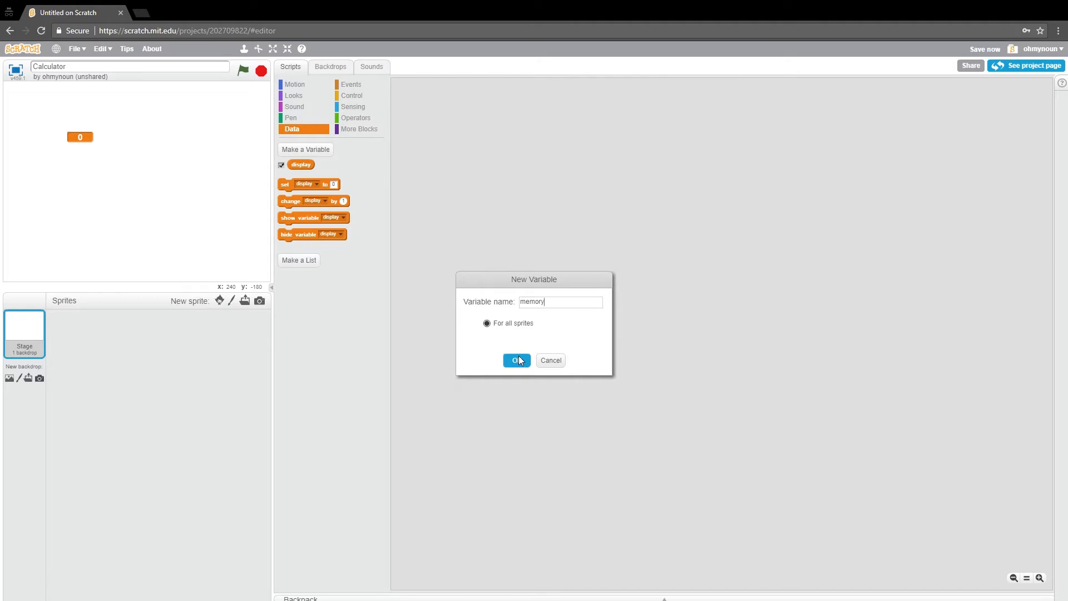
click(516, 361)
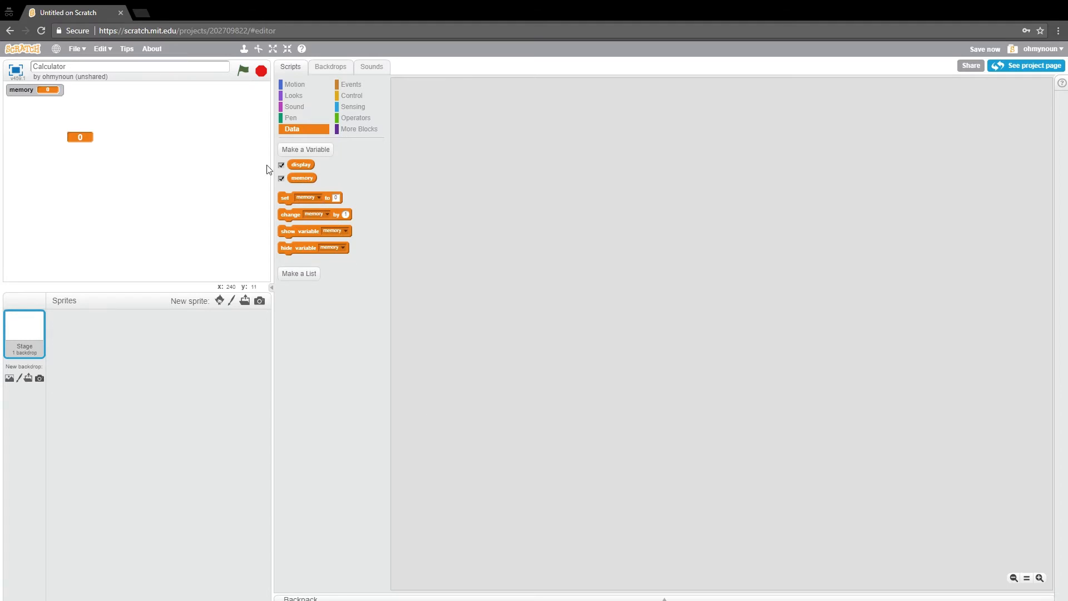
- Move the memory readout to the stage's top right and toggle its visibility off and on
drag(34, 89, 242, 90)
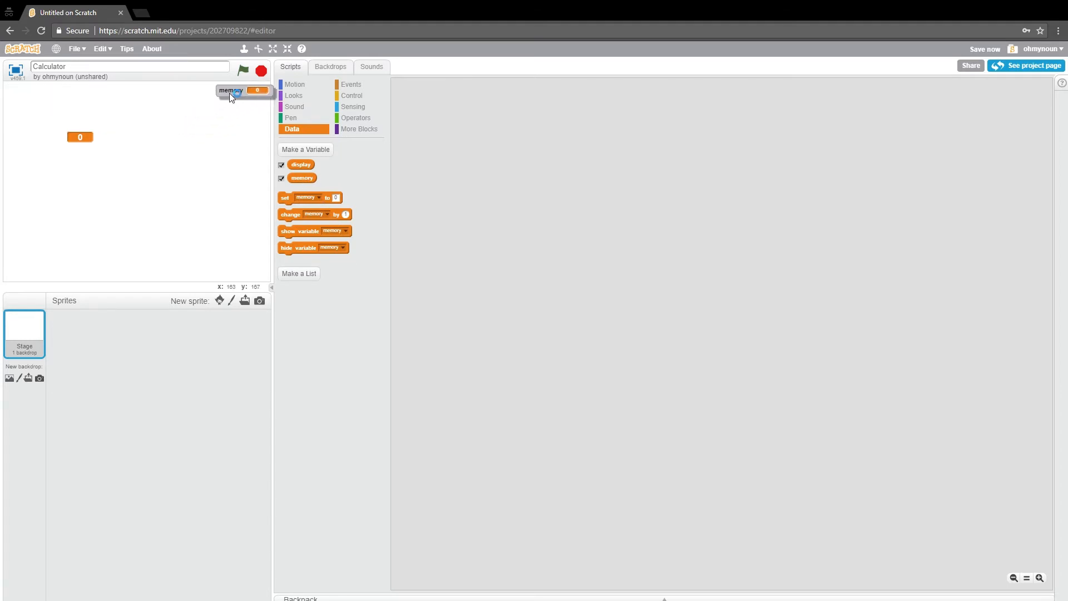
drag(242, 90, 231, 92)
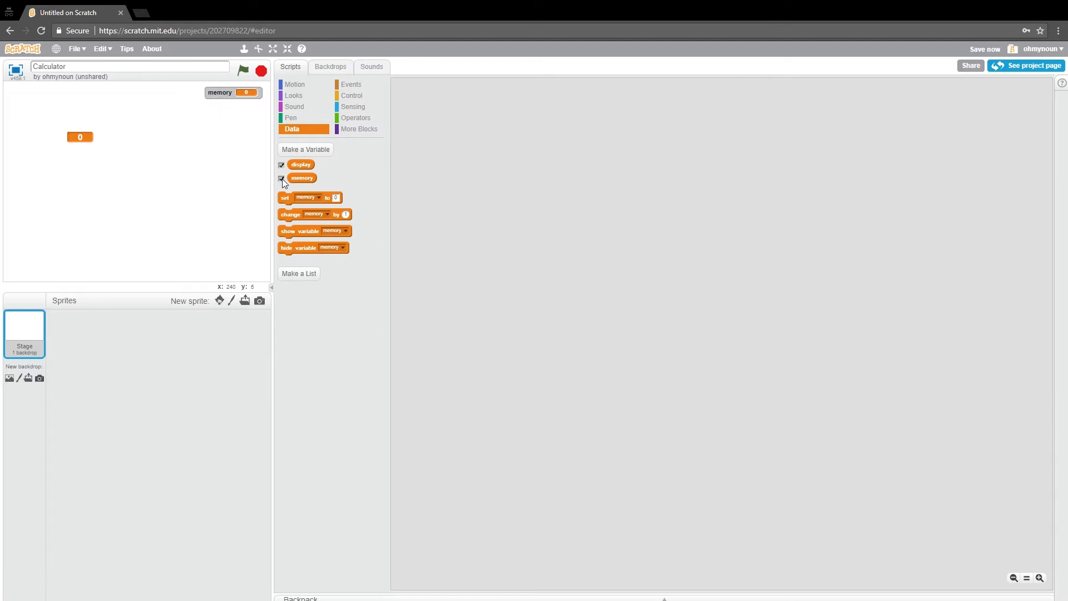
click(281, 178)
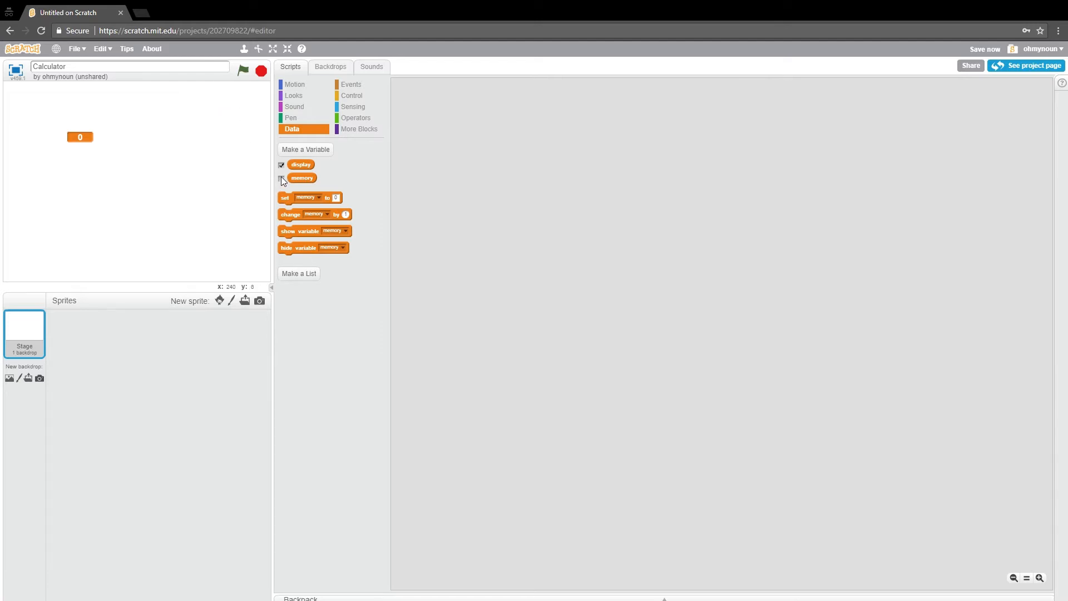
click(281, 178)
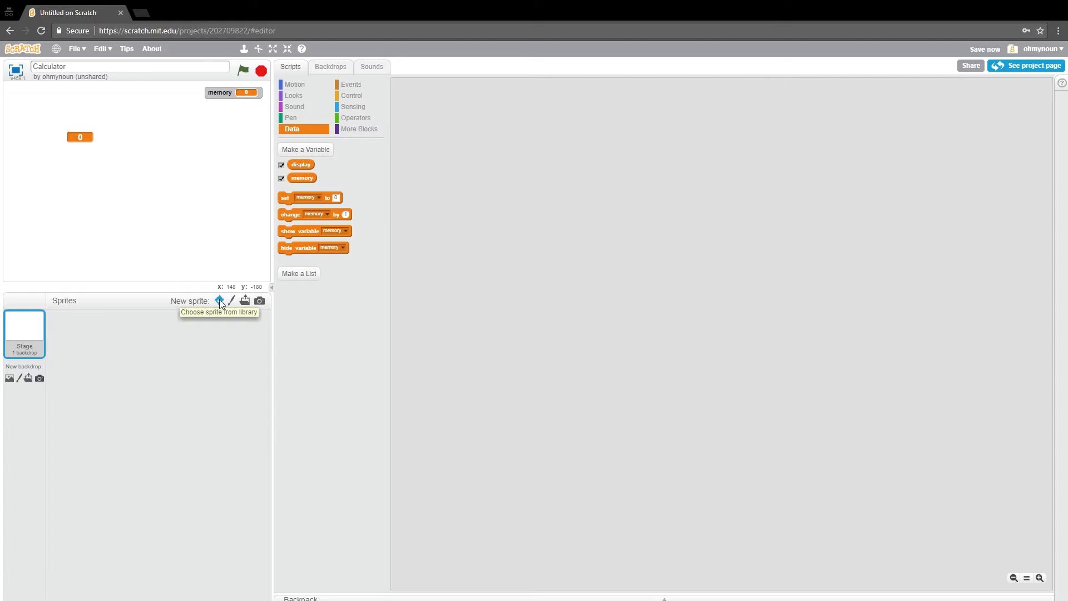
- Add a grey button sprite from the library and rename it number_1
click(219, 300)
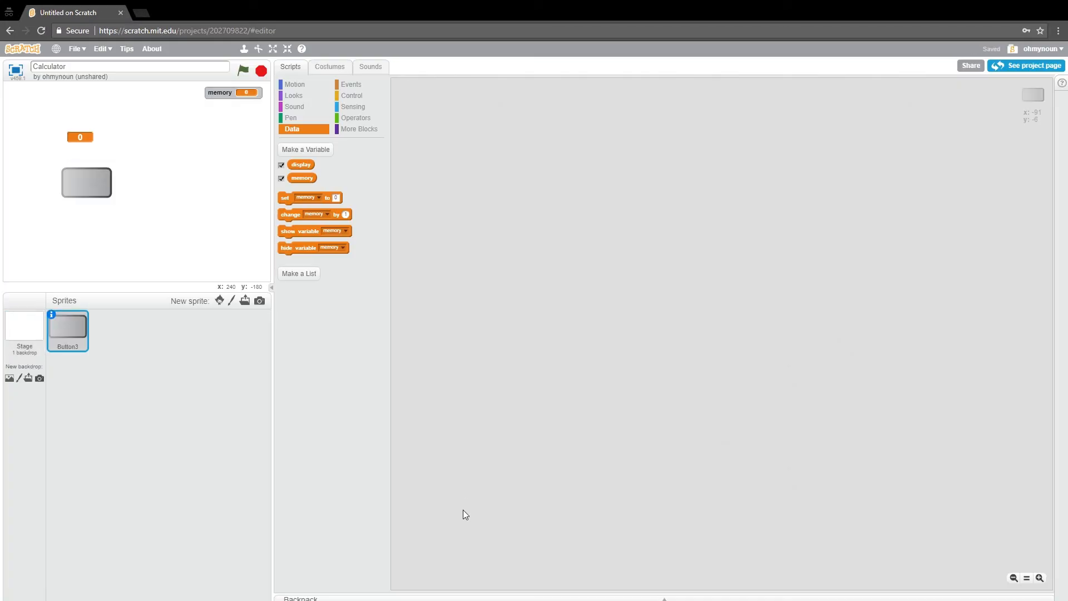
click(52, 315)
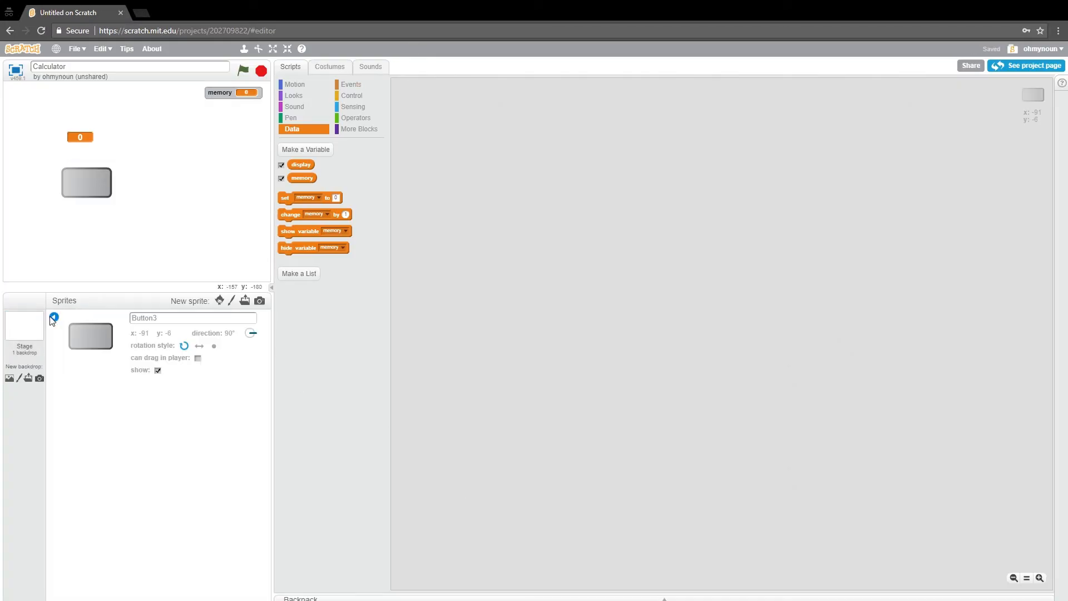
text(number_1)
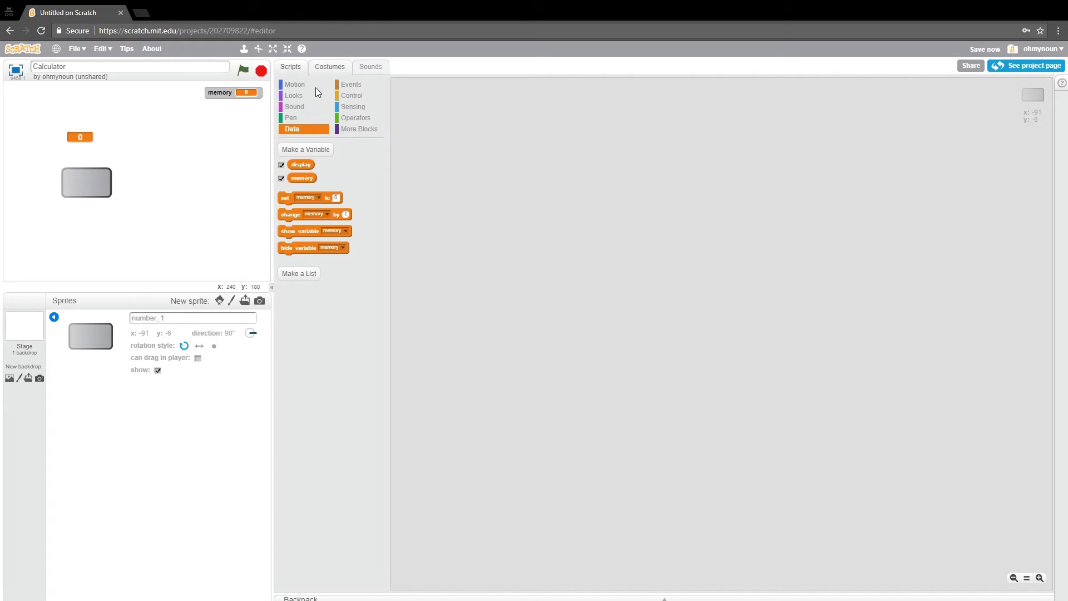
- Narrow the number_1 button costume into a square labelled 1
click(329, 67)
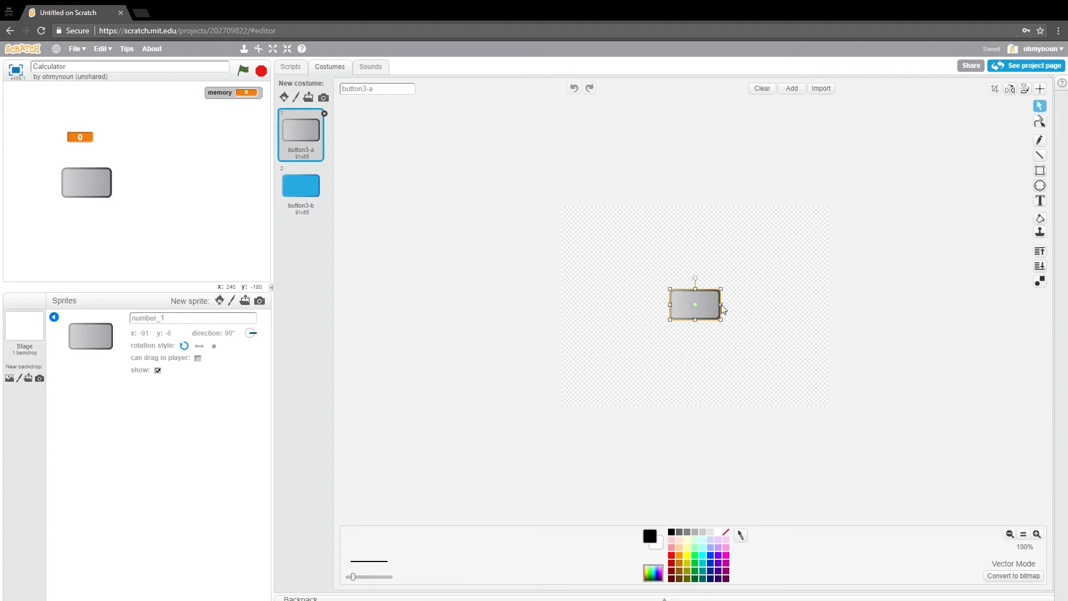
drag(721, 304, 702, 305)
text(1)
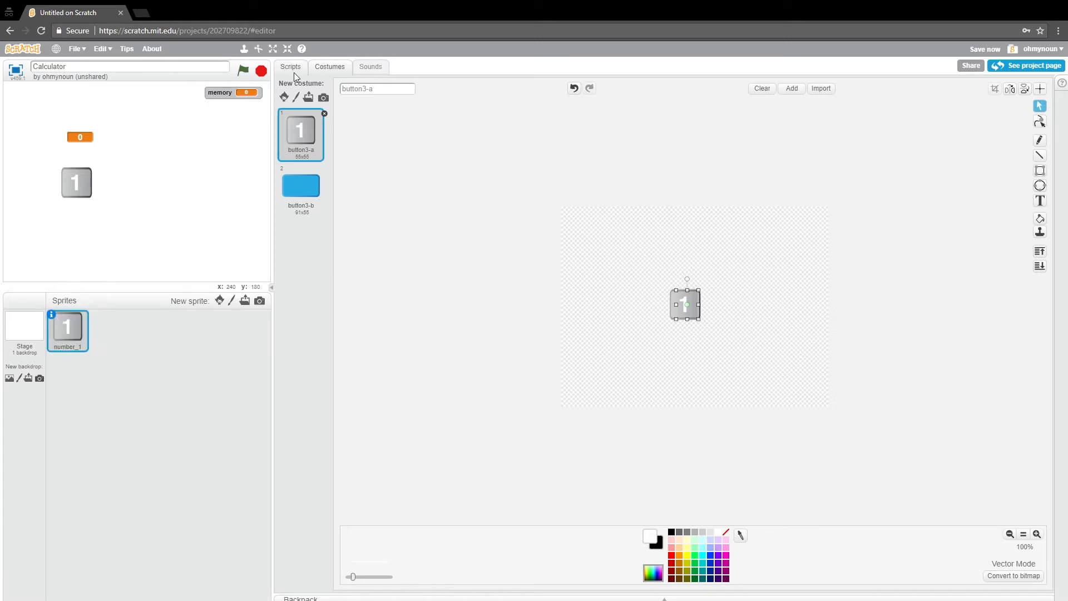
- Return to scripts and reposition the 1 button on the stage
click(291, 67)
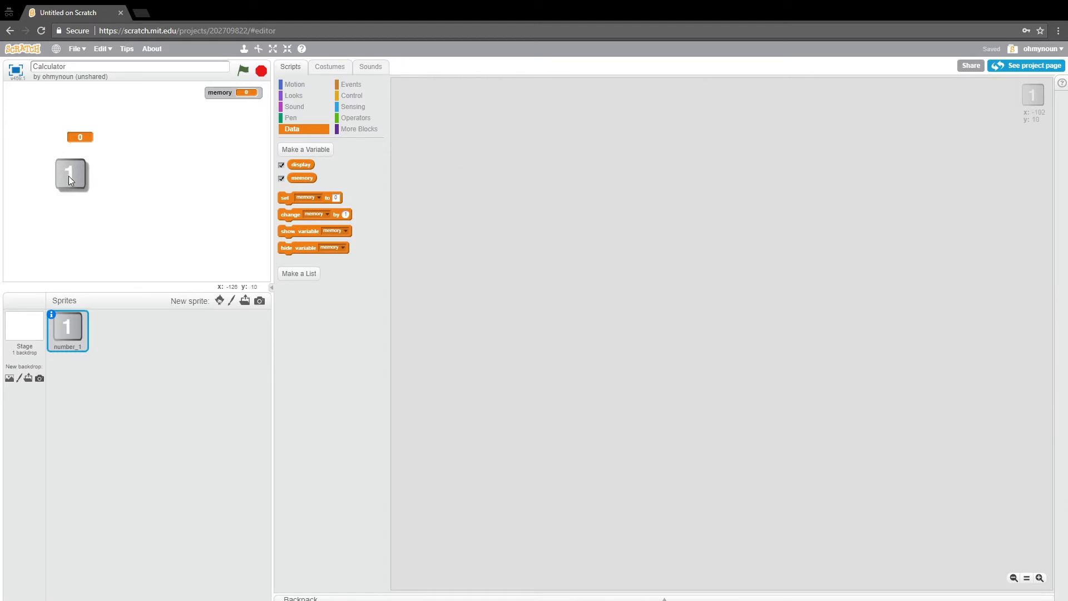
drag(71, 173, 80, 174)
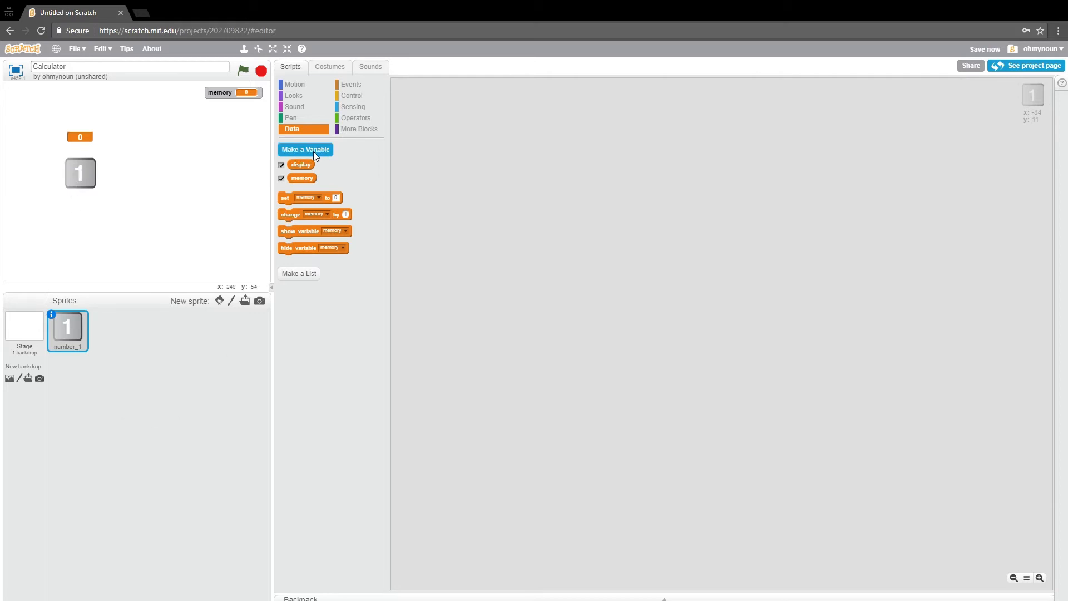
- Create a this-sprite-only variable this_number and hide its stage readout
click(305, 150)
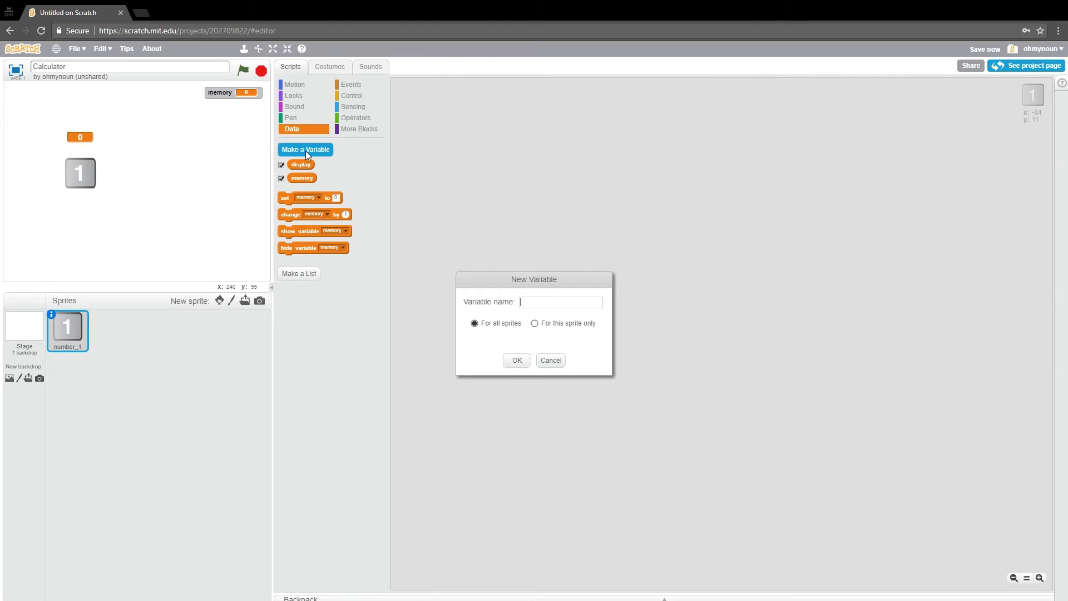
click(535, 323)
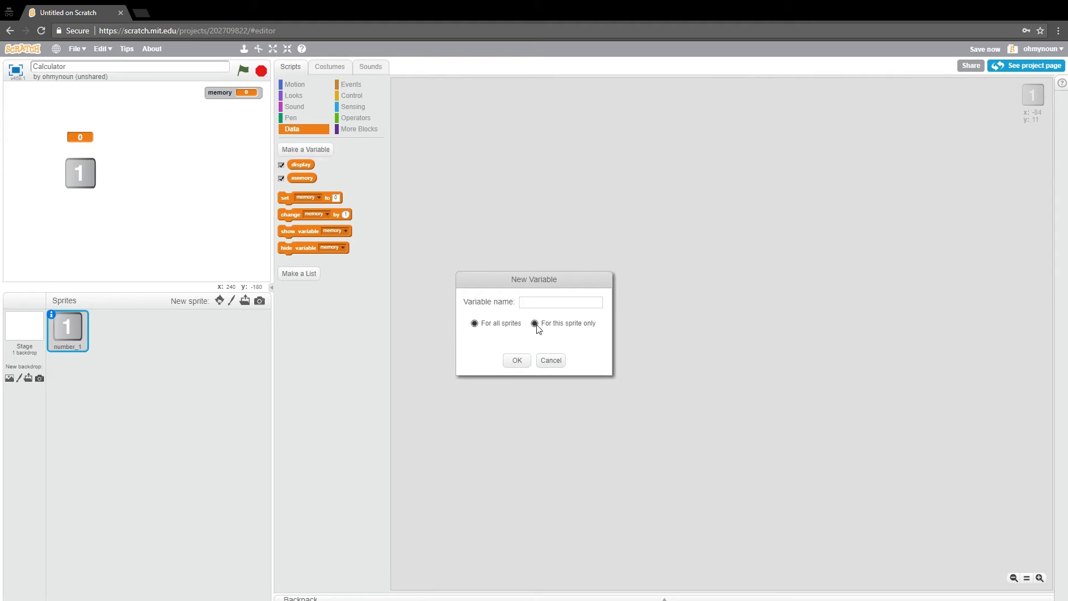
click(534, 323)
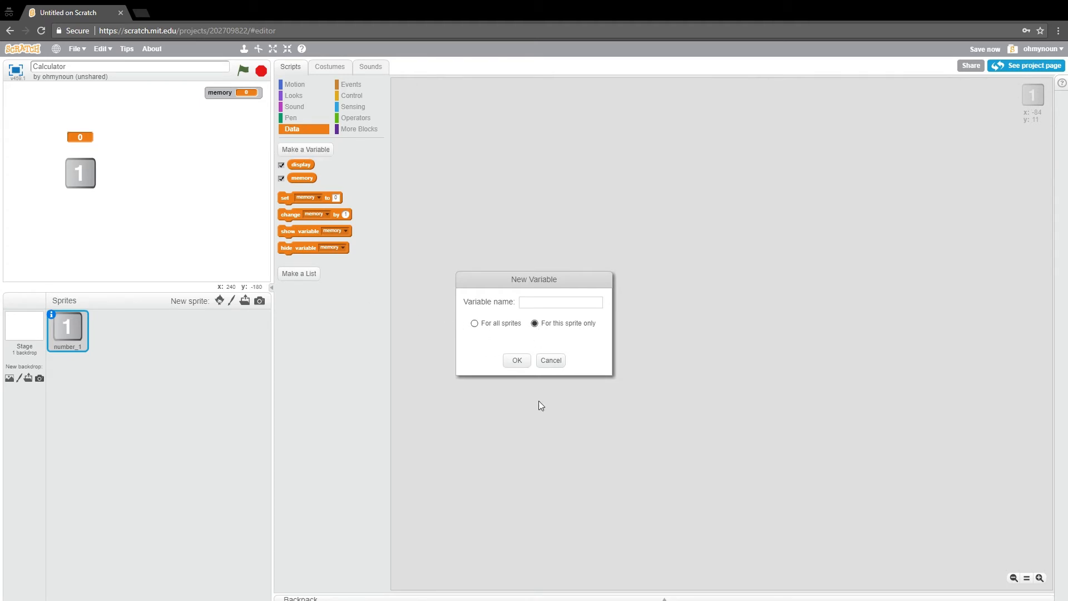
text(this_number)
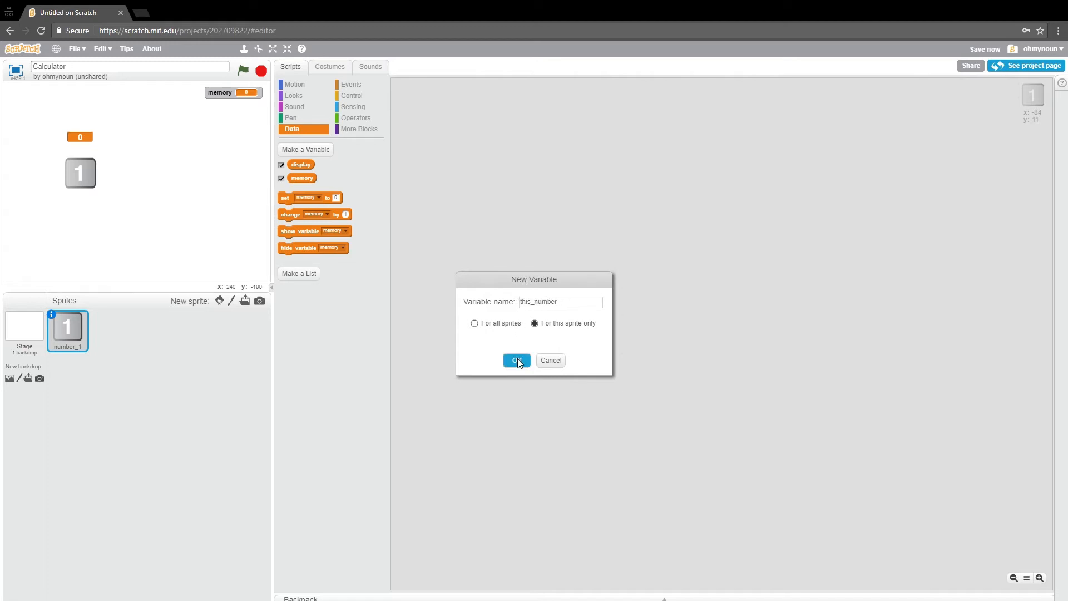
click(515, 361)
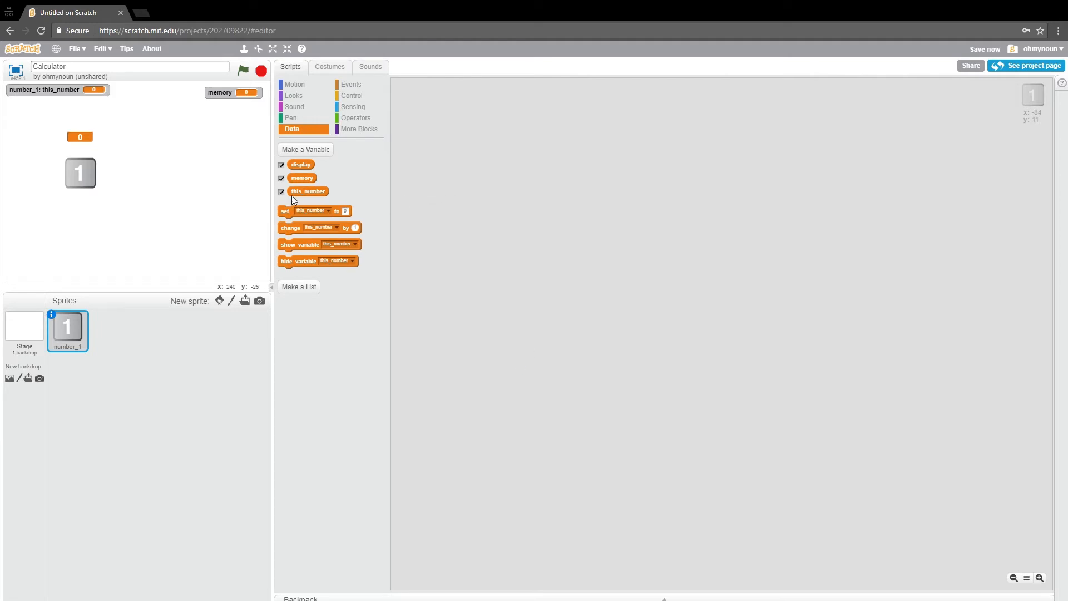
click(280, 192)
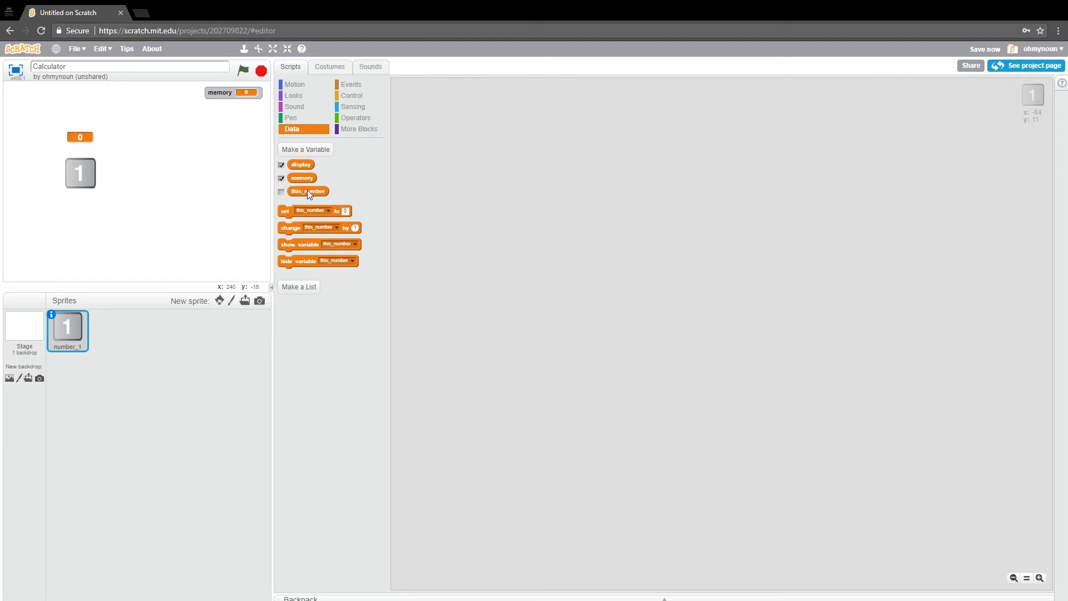
- Give number_1 a green-flag script that sets this_number to 1
click(351, 84)
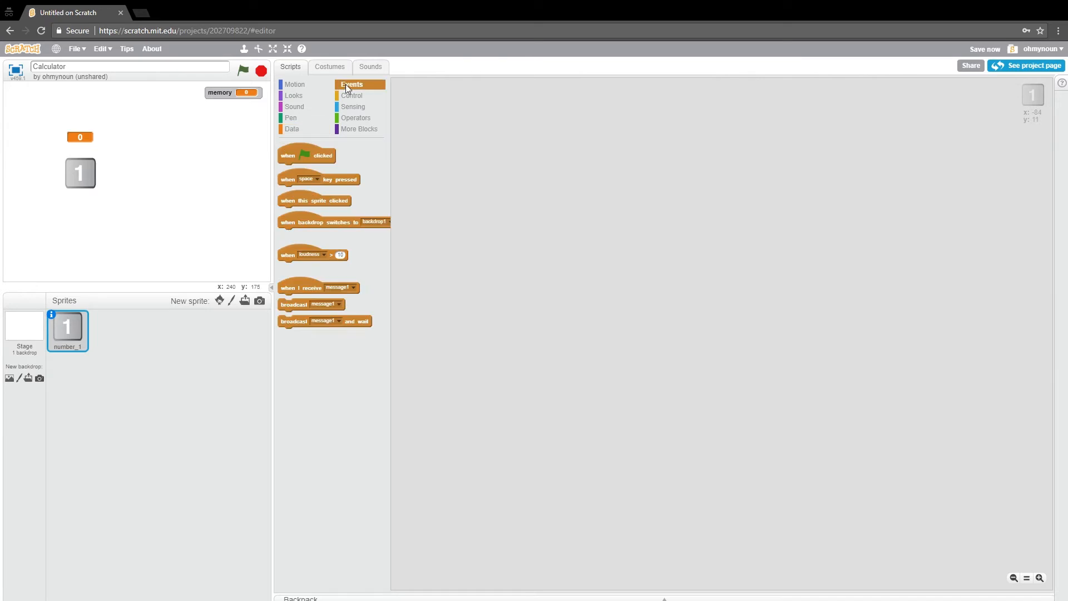
drag(306, 155, 443, 111)
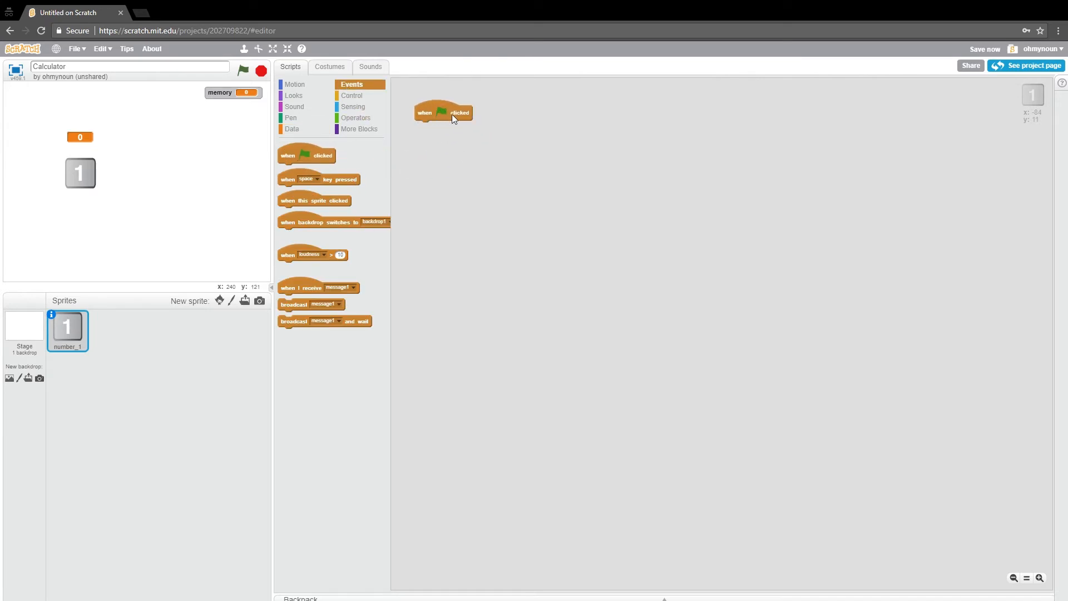
click(292, 129)
text(1)
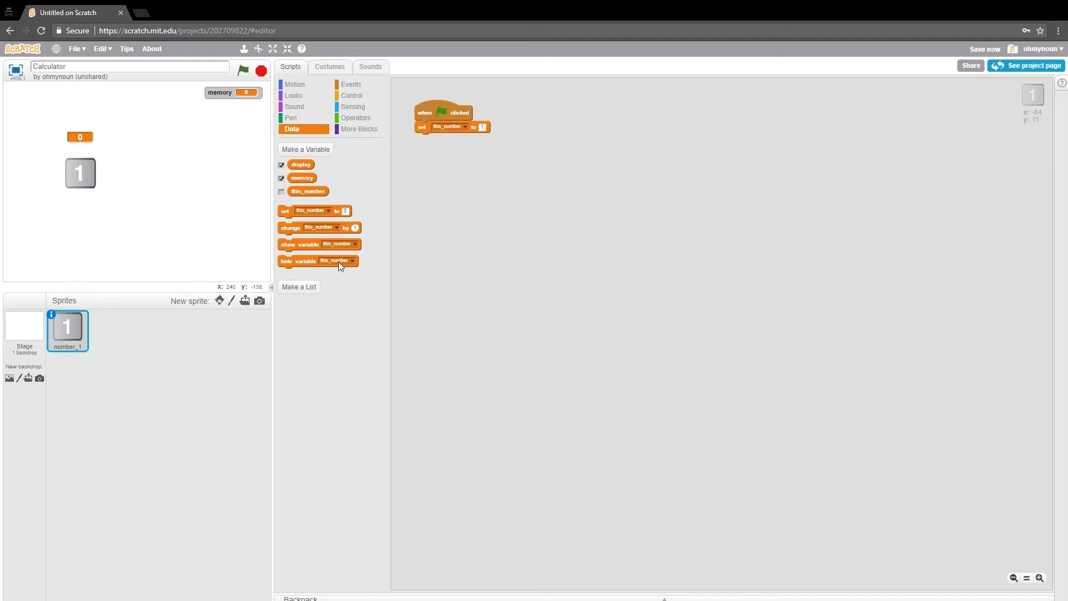
mouse_move(210, 230)
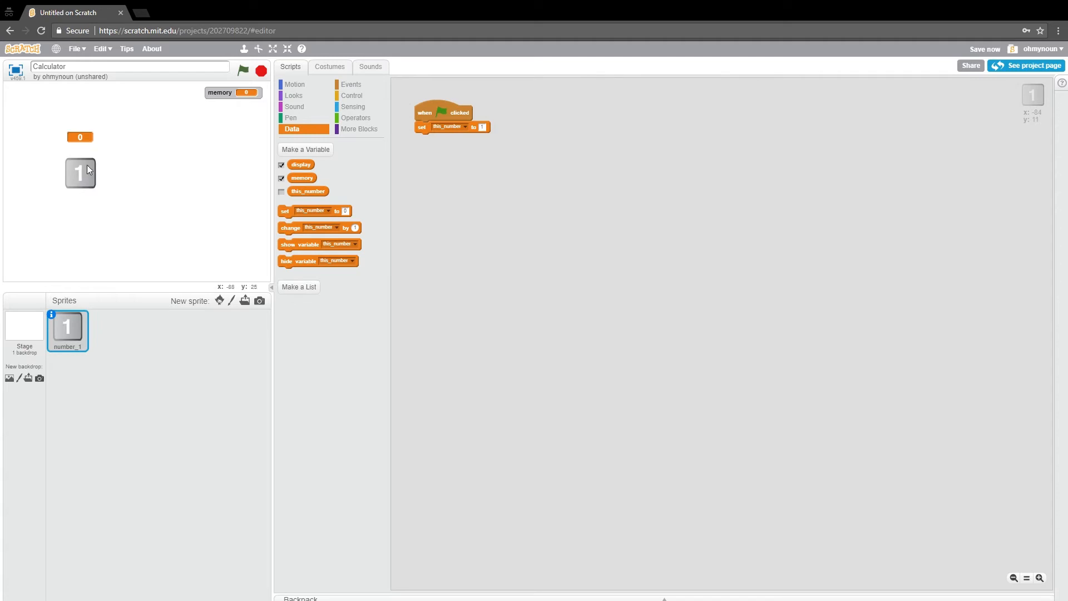
mouse_move(351, 177)
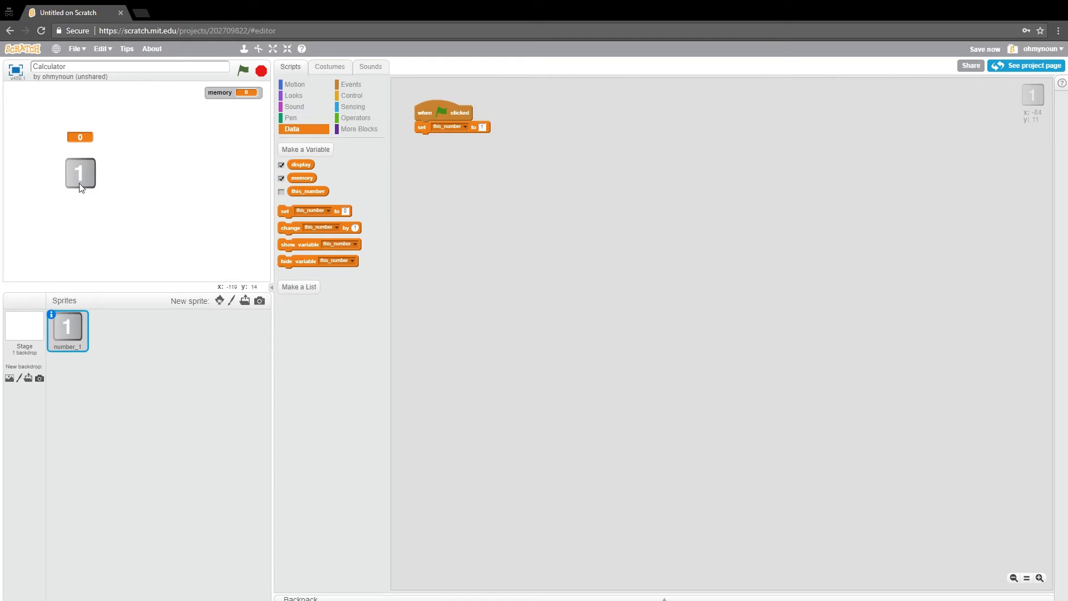
- Give the Stage a green-flag script setting memory to 0 and display to 0
click(24, 330)
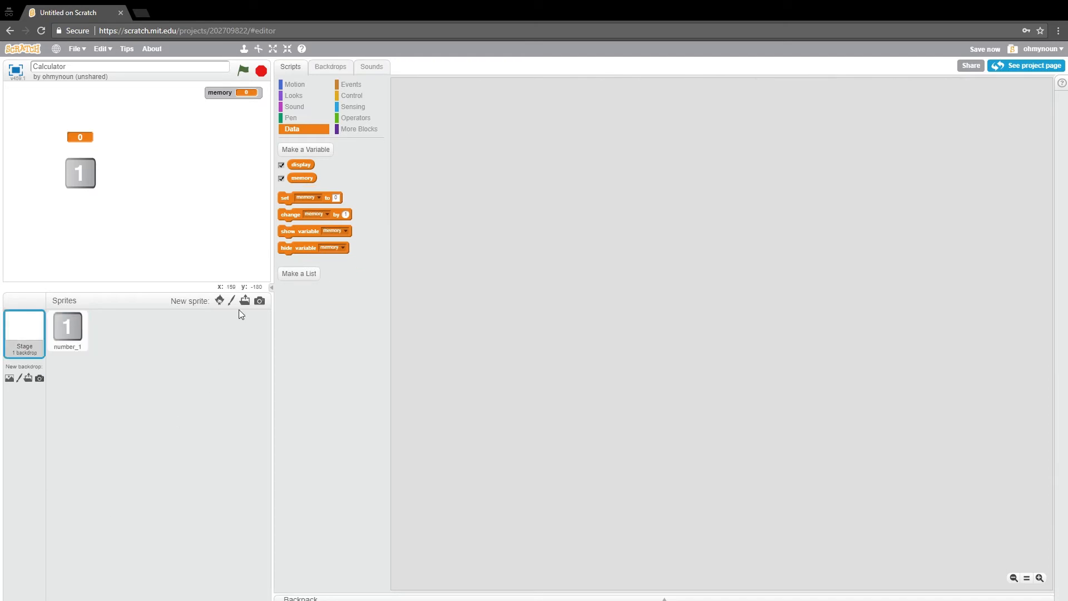
click(351, 84)
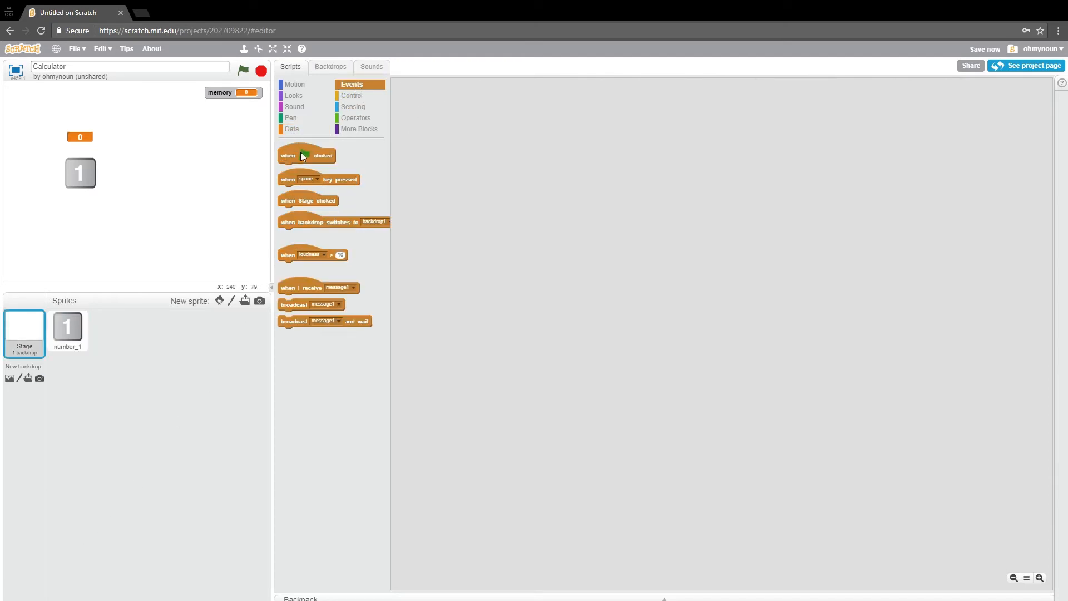
drag(306, 155, 446, 112)
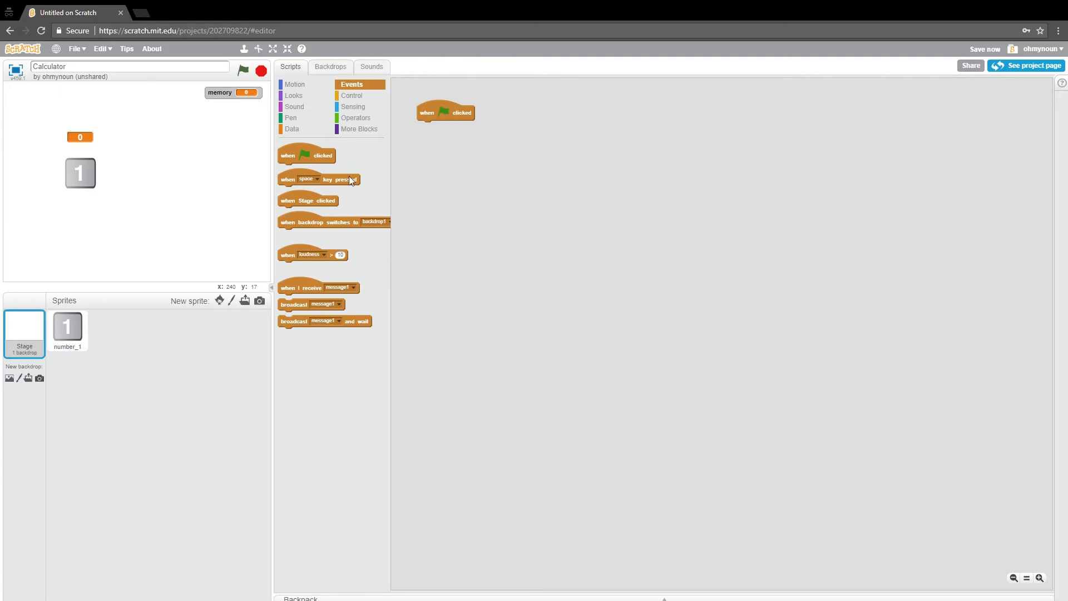
click(292, 129)
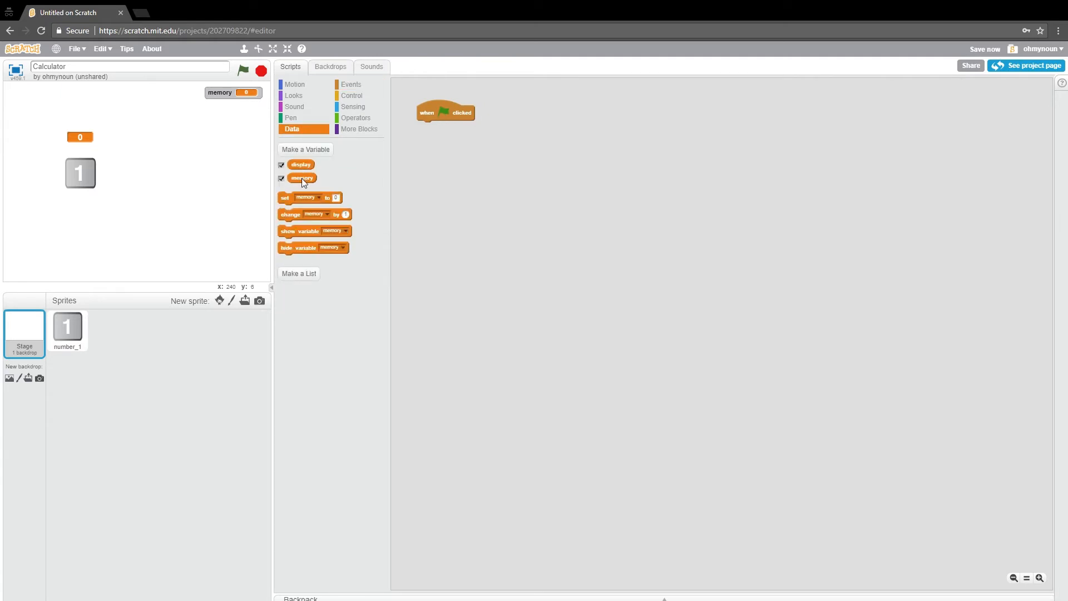
drag(309, 198, 412, 170)
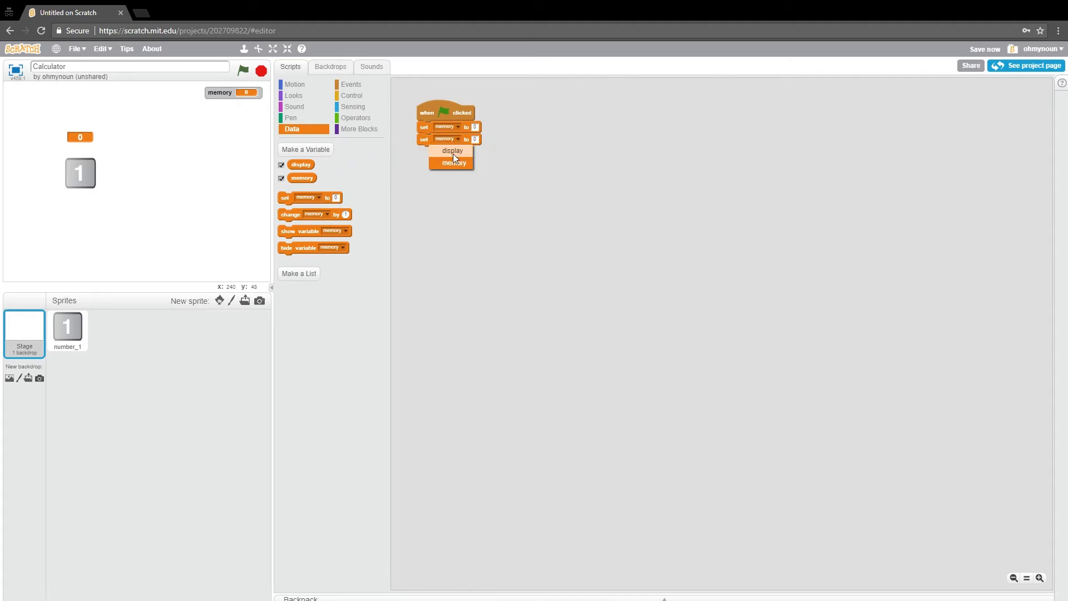
click(451, 151)
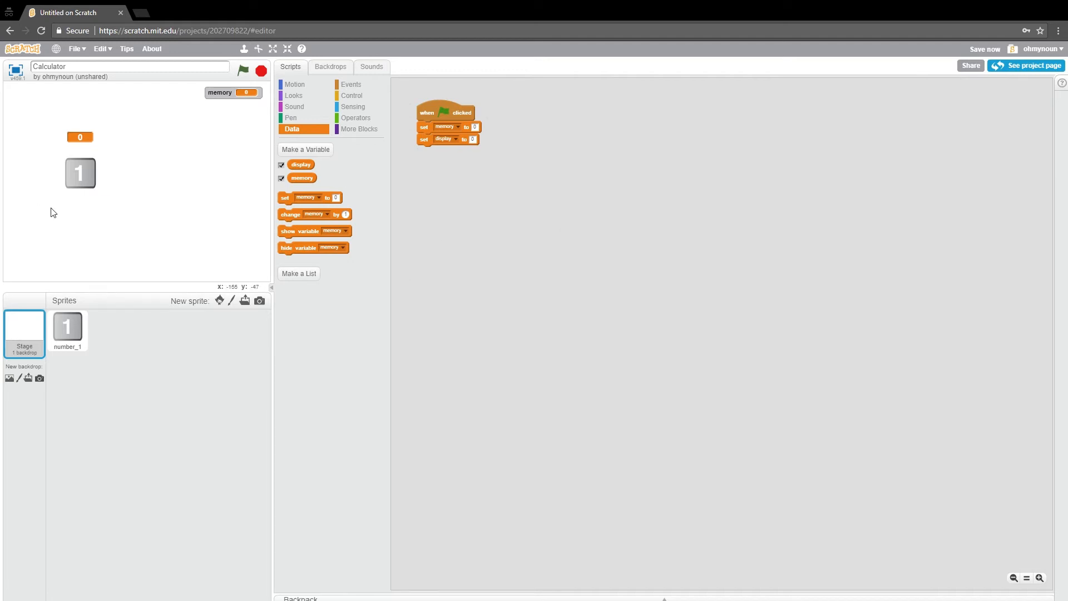
mouse_move(67, 262)
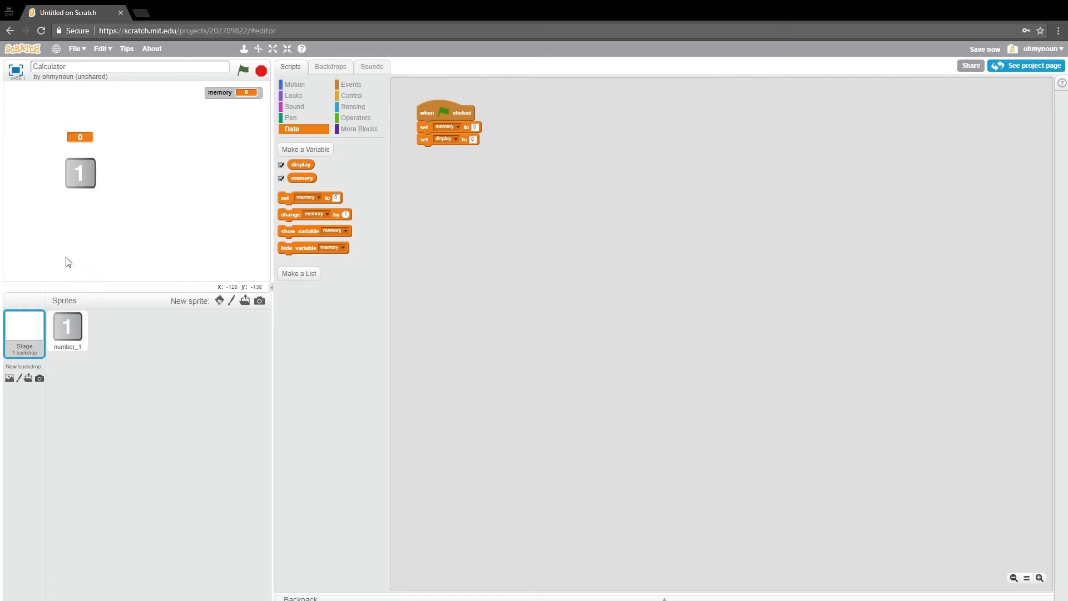
mouse_move(76, 394)
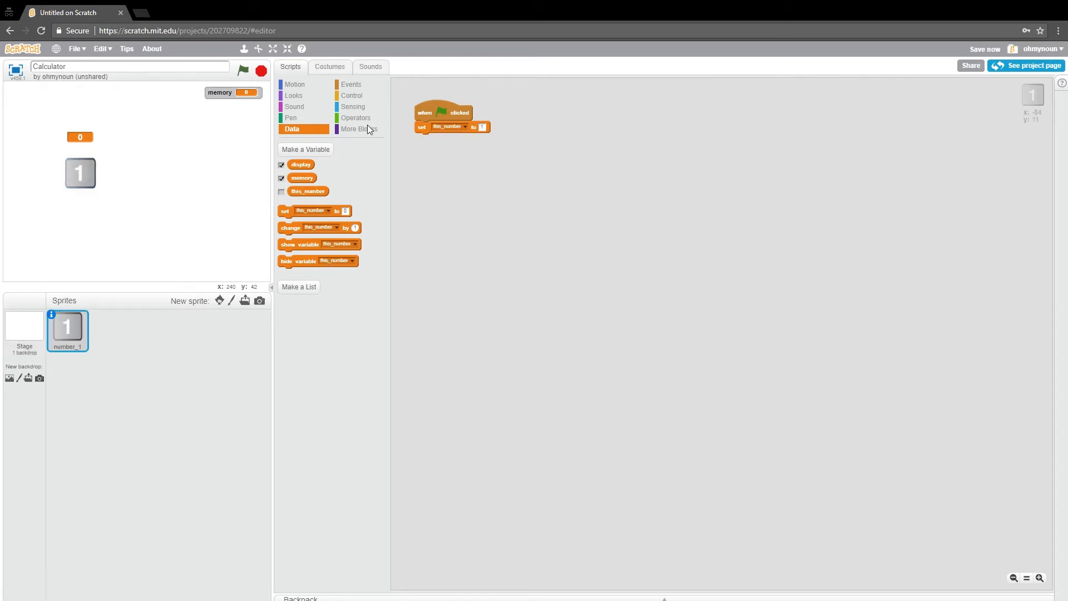
- Give number_1 a 'when this sprite clicked' script that sets display, then show the stage full screen
click(352, 84)
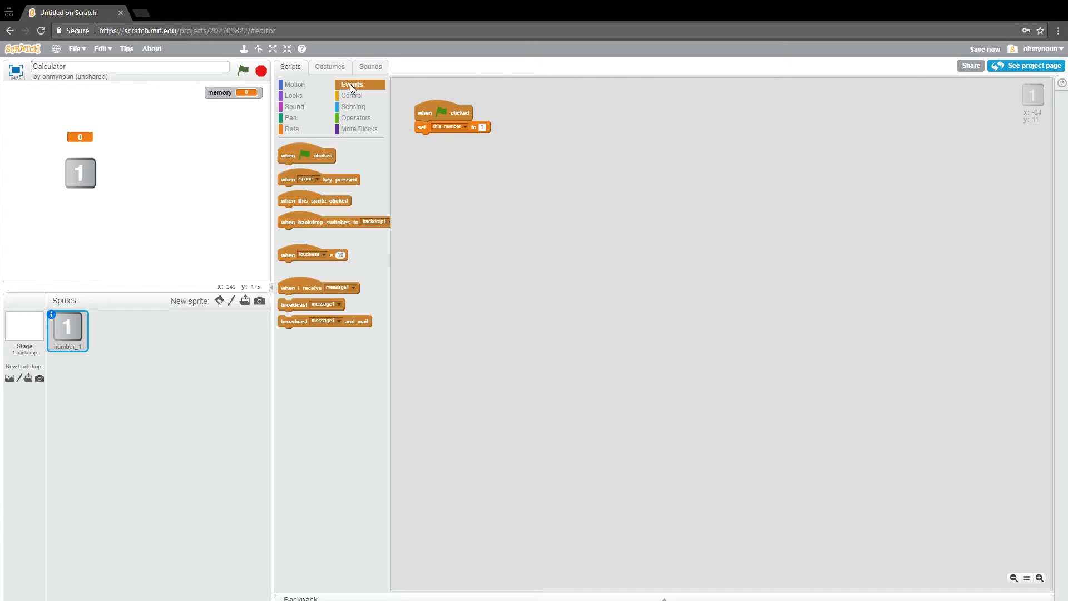
mouse_move(303, 294)
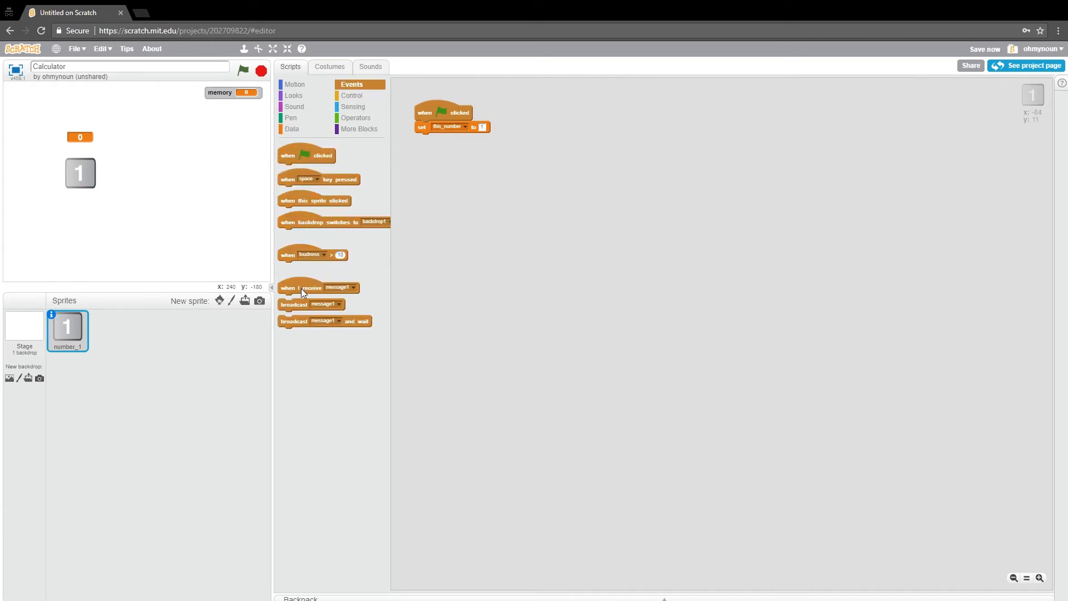
drag(313, 200, 571, 131)
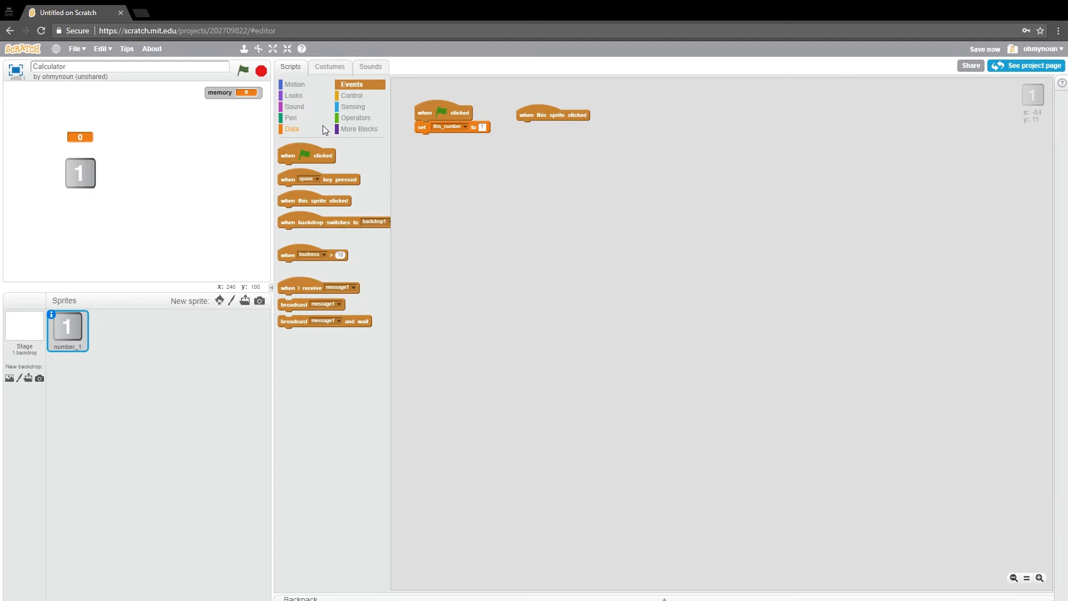
click(292, 129)
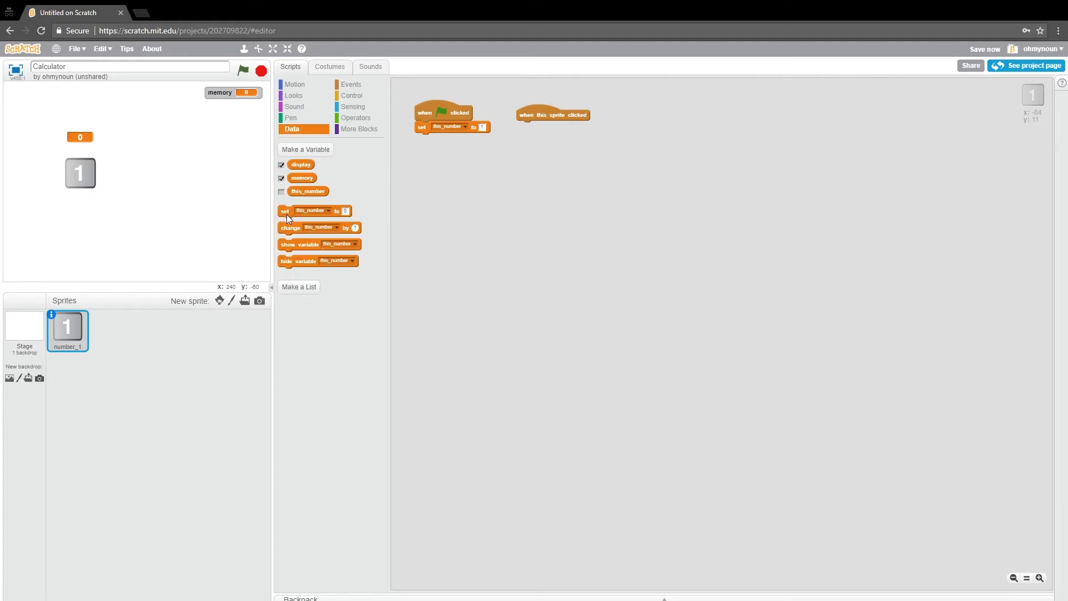
mouse_move(73, 188)
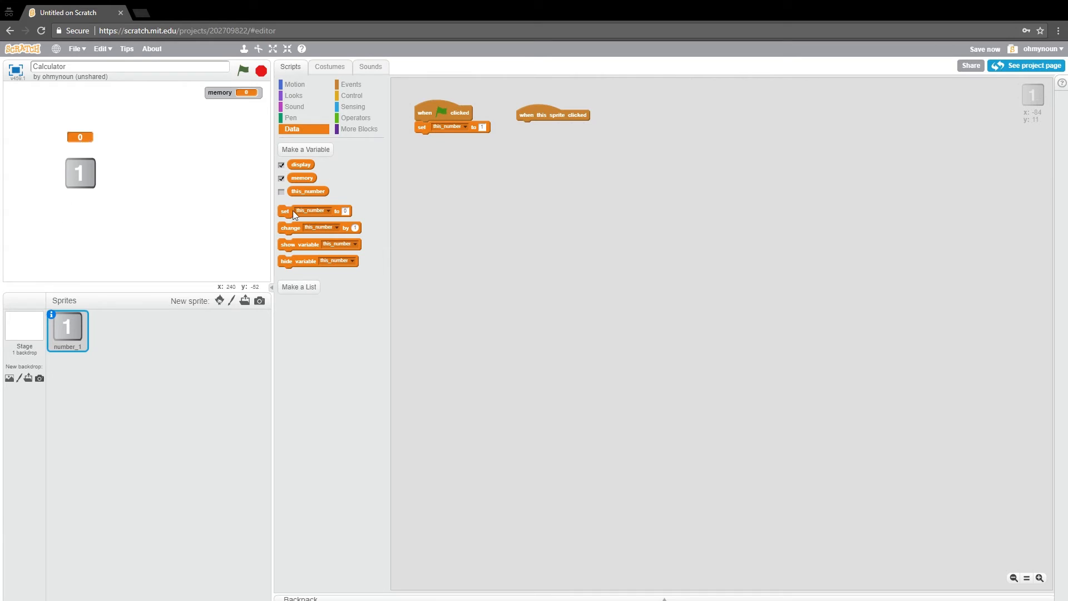
drag(314, 210, 554, 147)
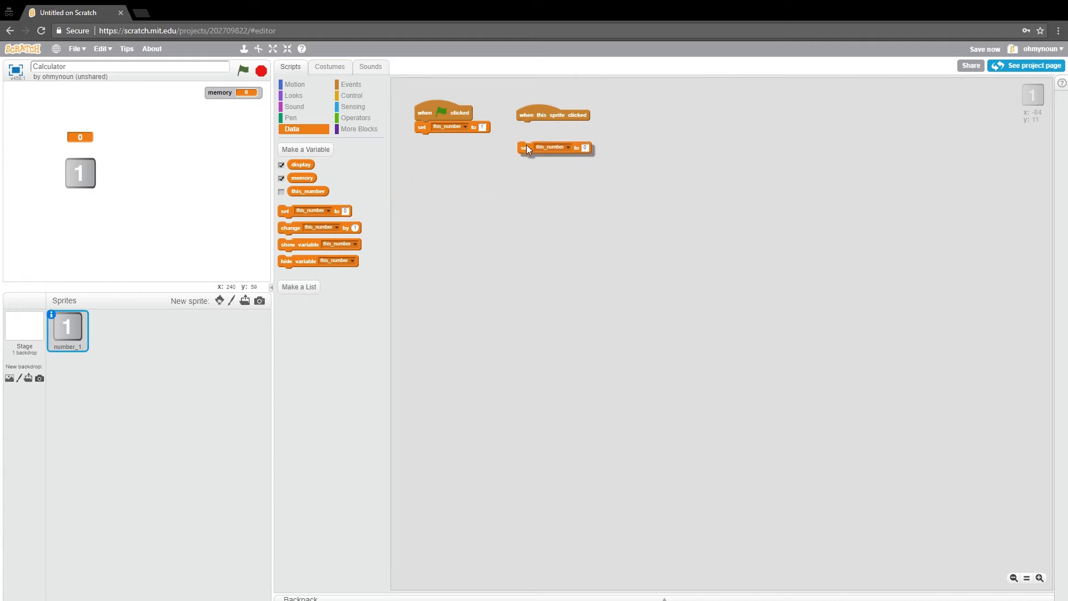
click(565, 127)
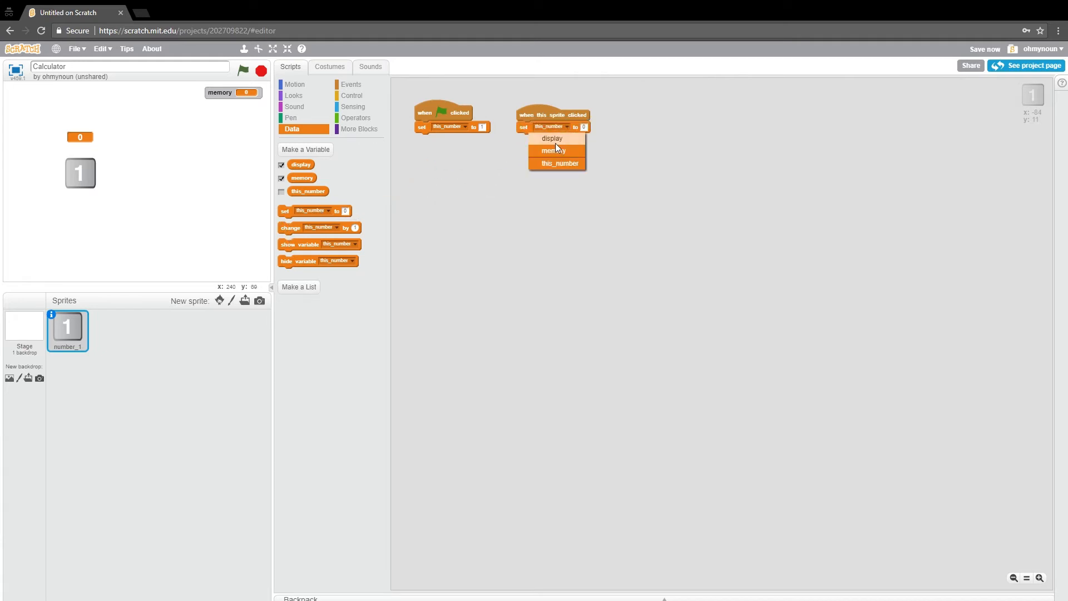
click(552, 138)
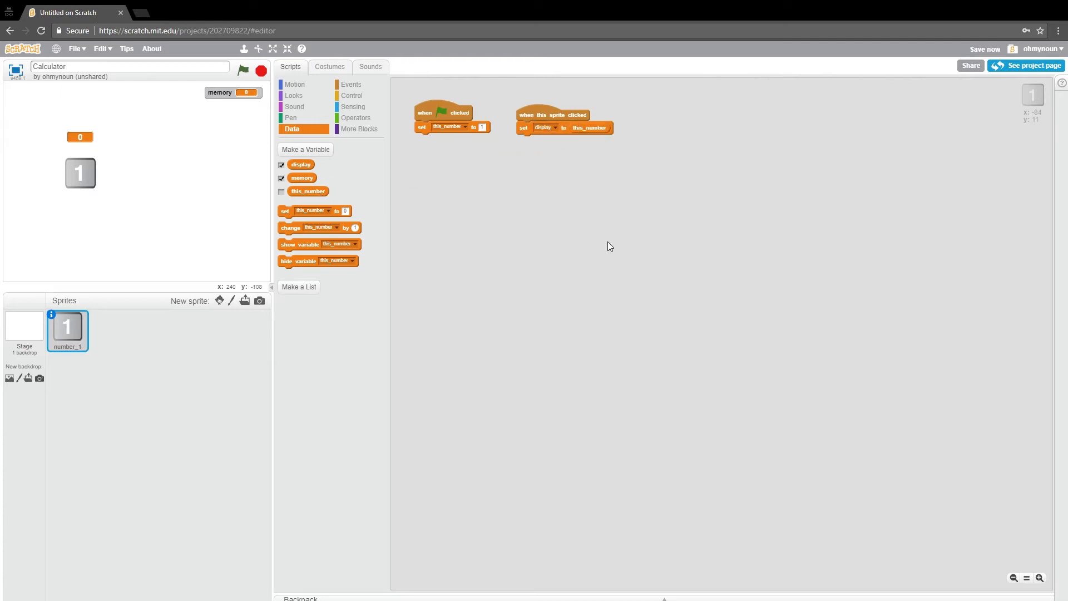
click(273, 48)
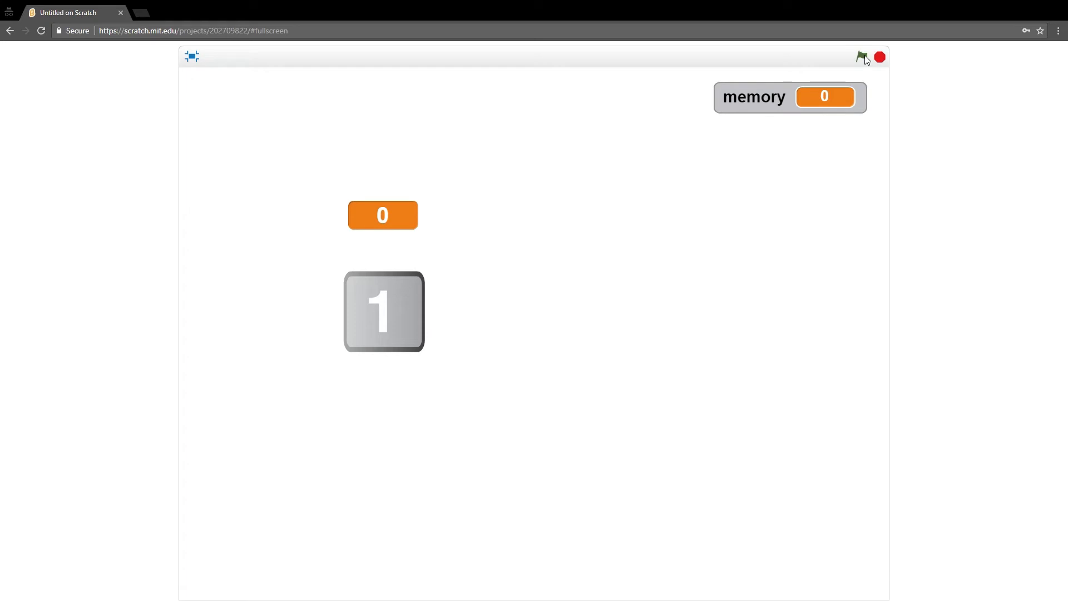
mouse_move(385, 315)
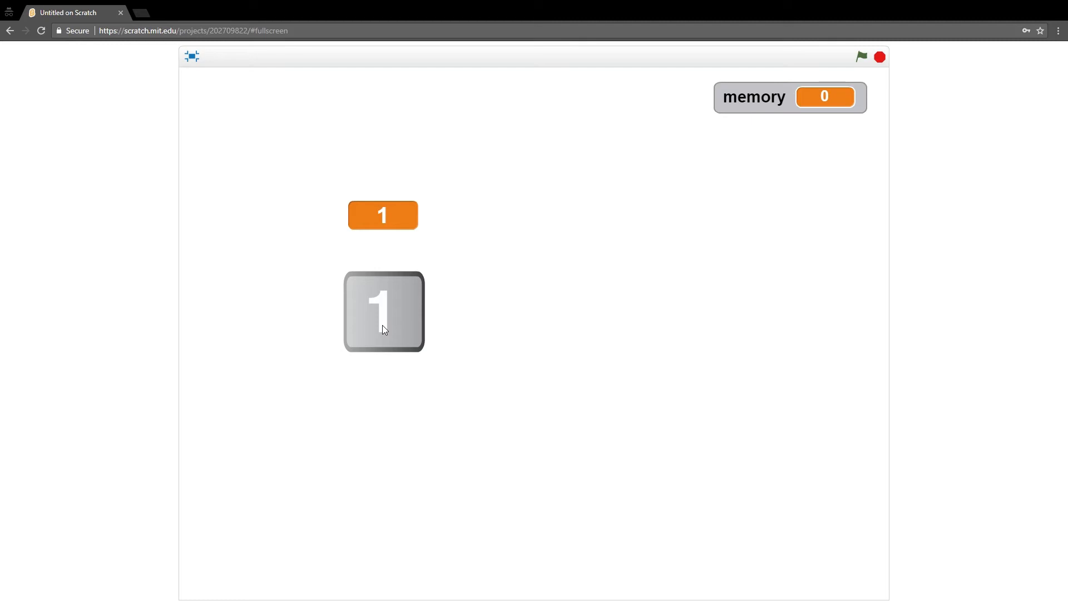
mouse_move(386, 303)
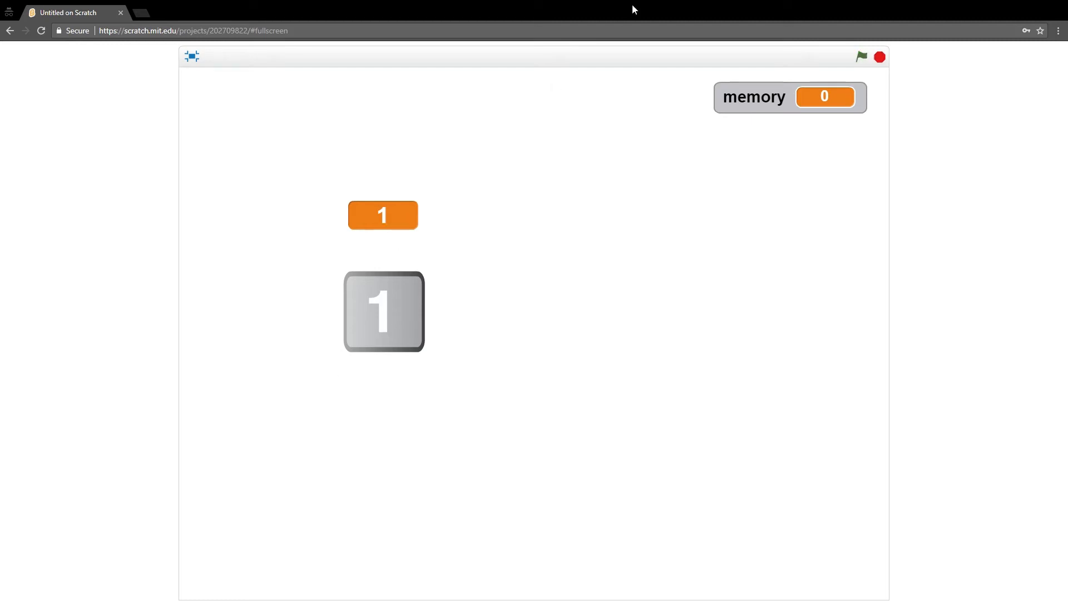
mouse_move(378, 471)
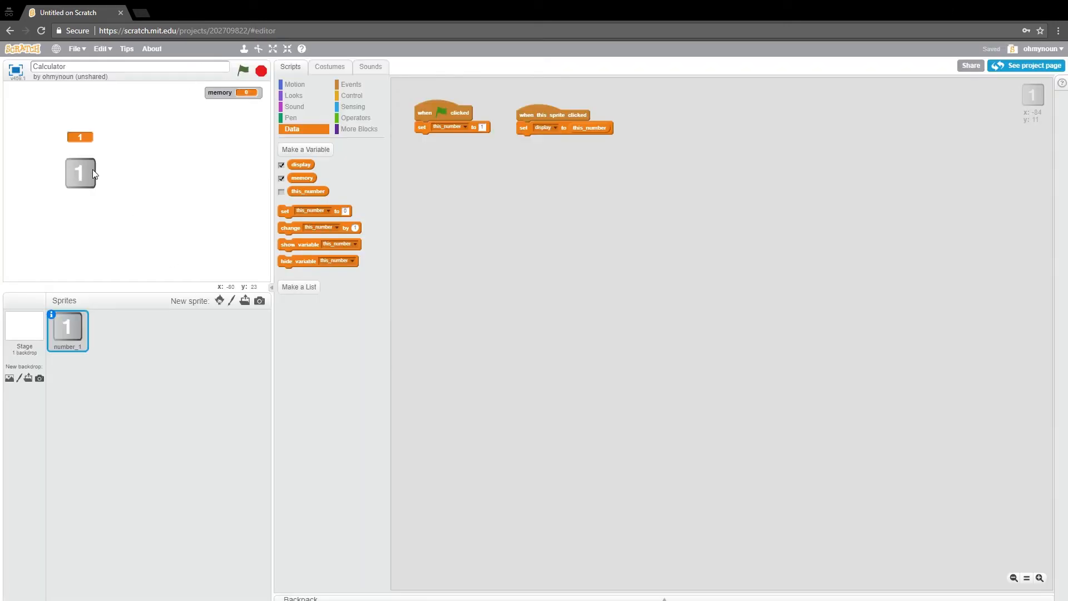
- Make the click script set display to display + this_number and show the stage full screen
drag(80, 173, 79, 137)
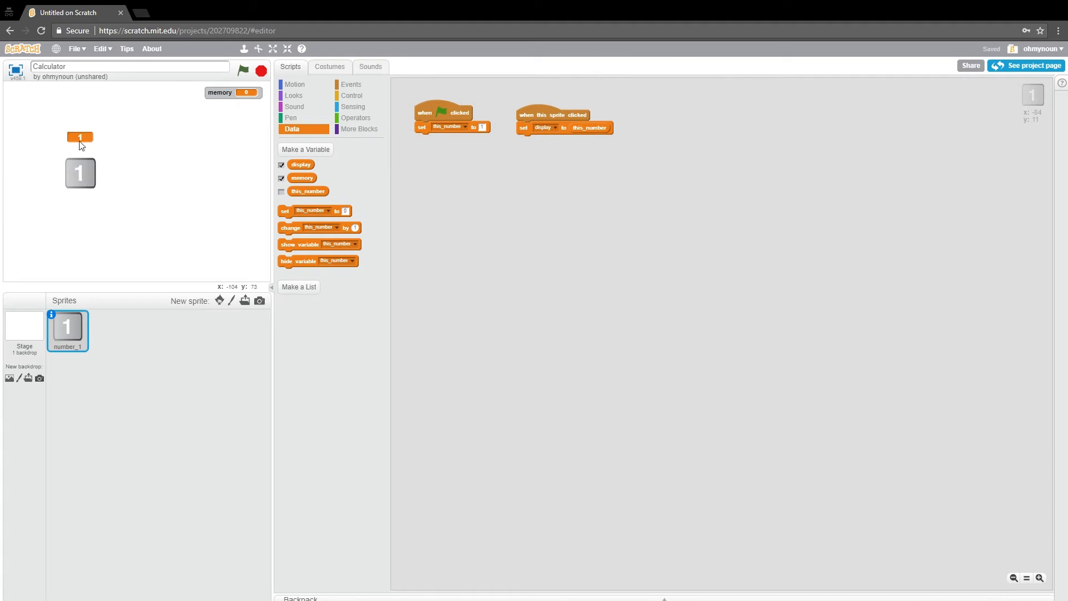
mouse_move(653, 156)
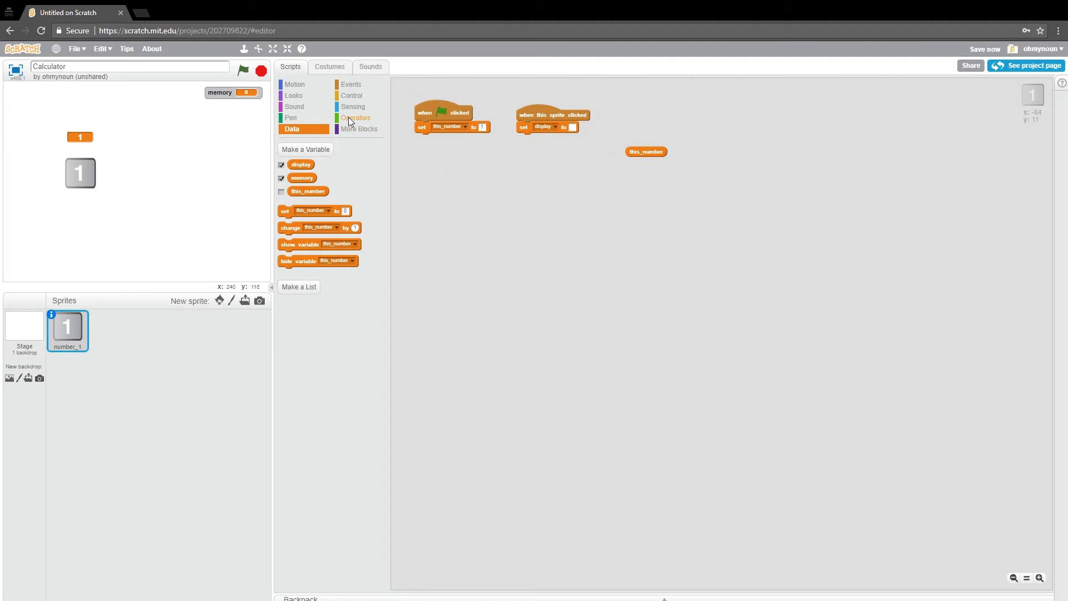
click(356, 118)
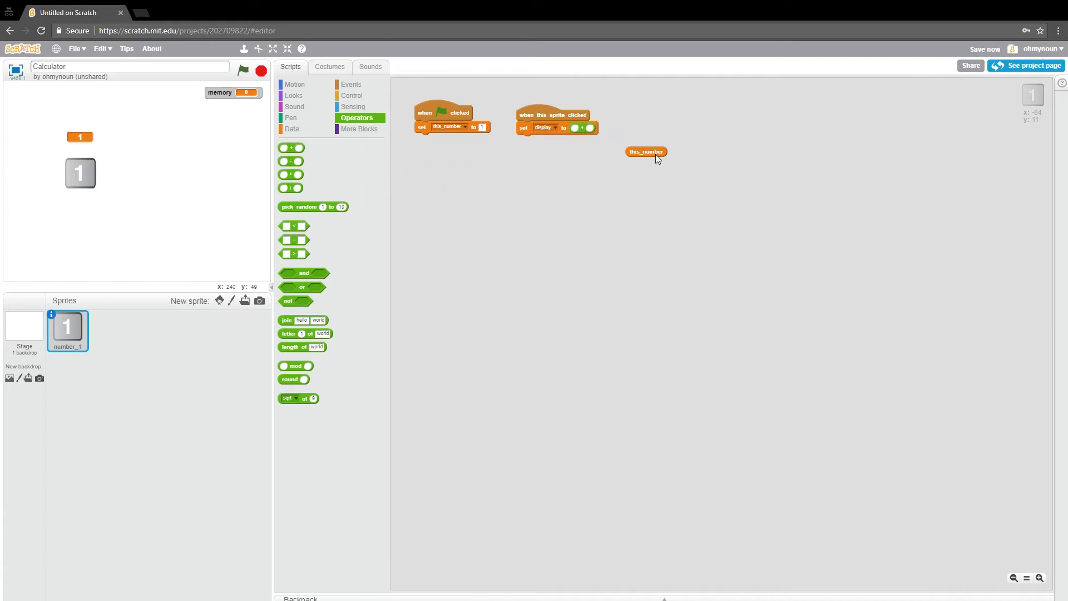
drag(646, 151, 607, 130)
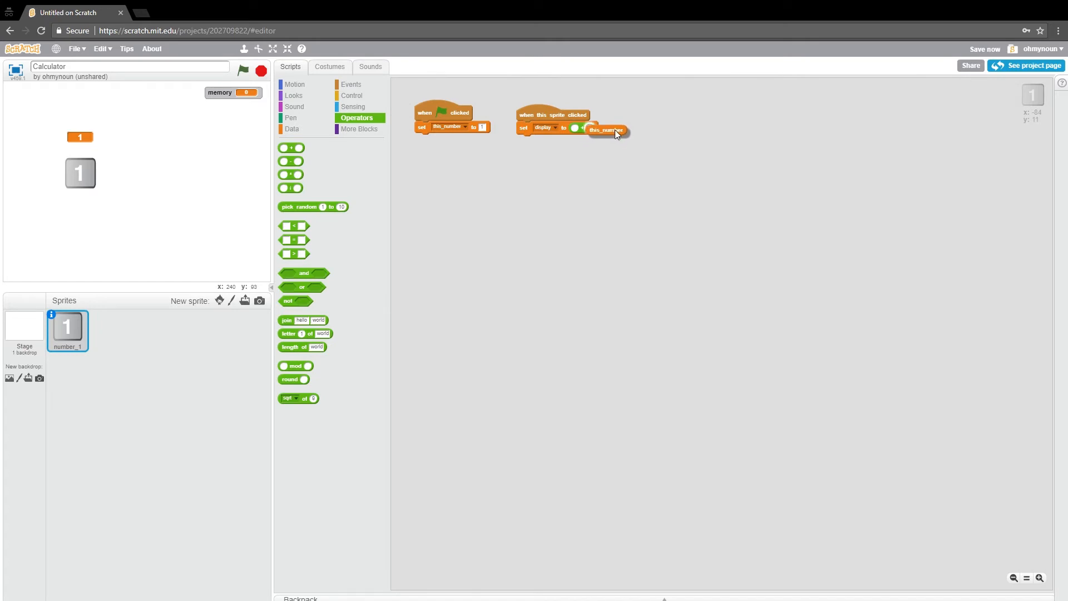
drag(606, 130, 614, 210)
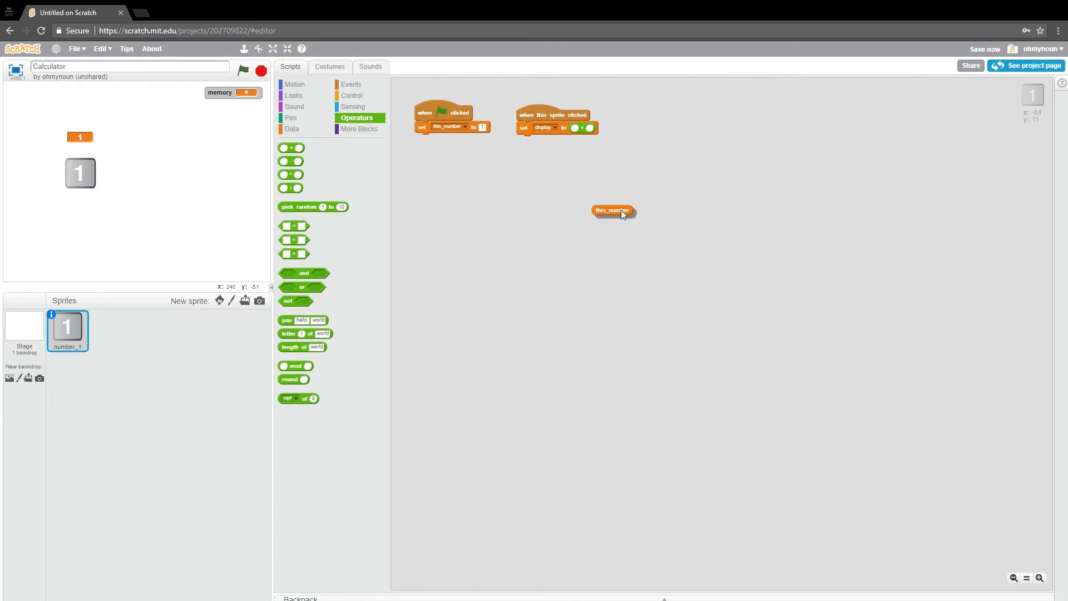
click(292, 129)
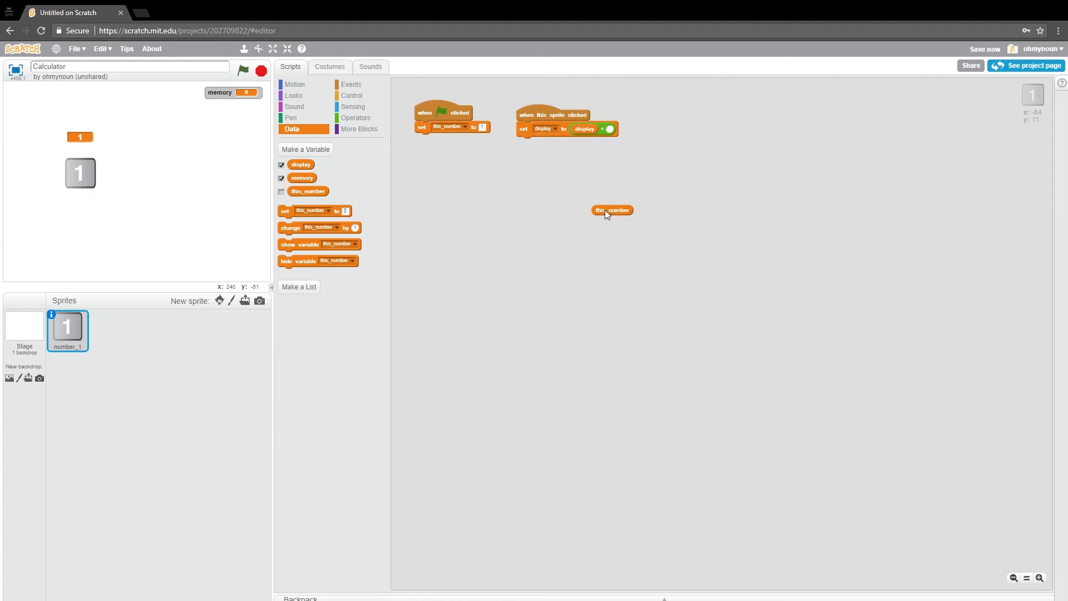
drag(612, 210, 627, 129)
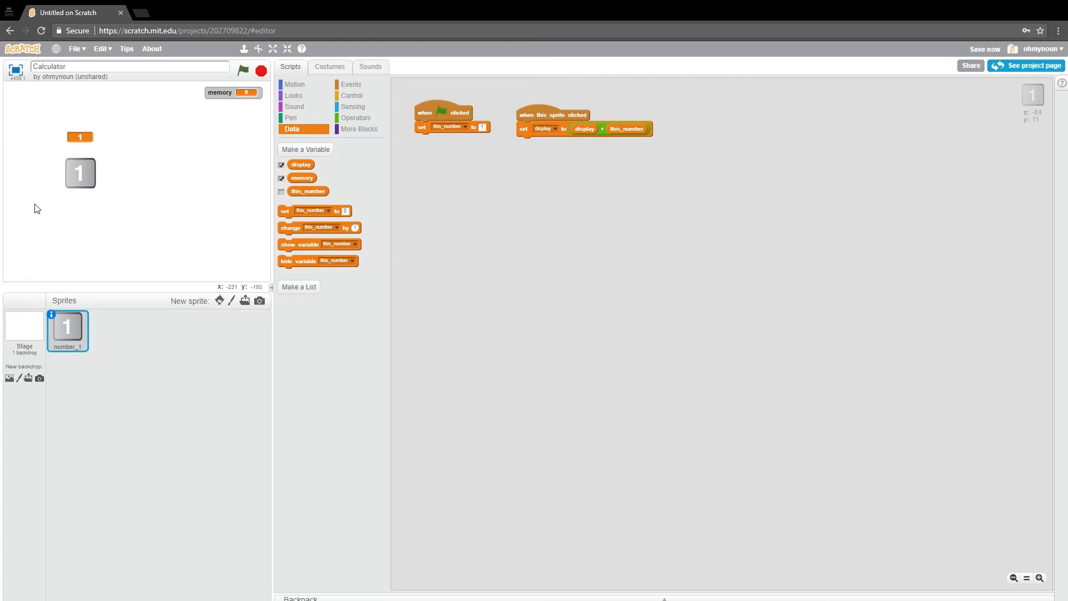
click(272, 48)
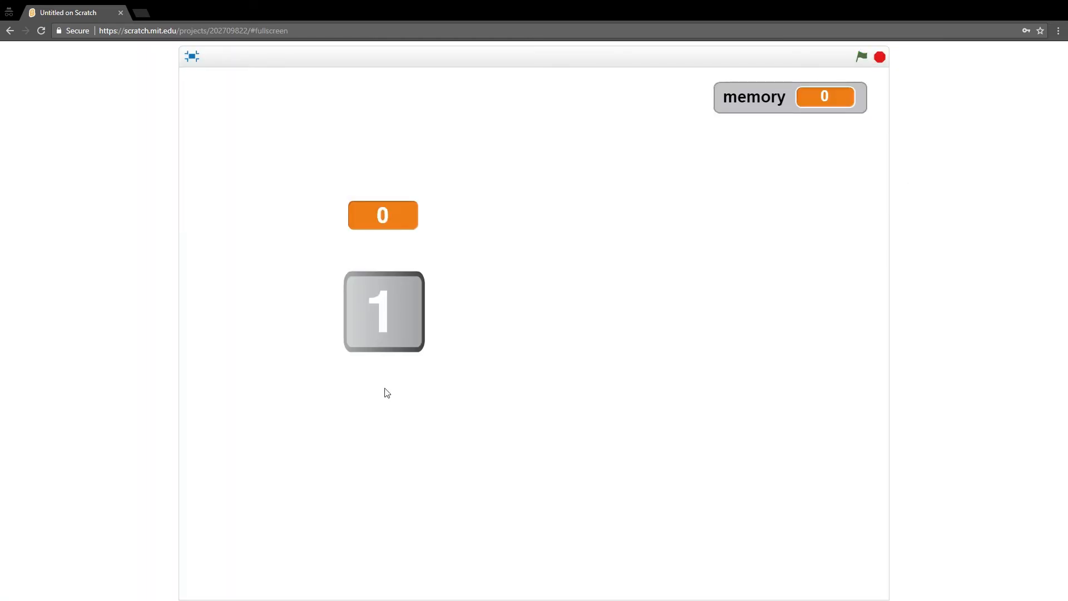
mouse_move(381, 254)
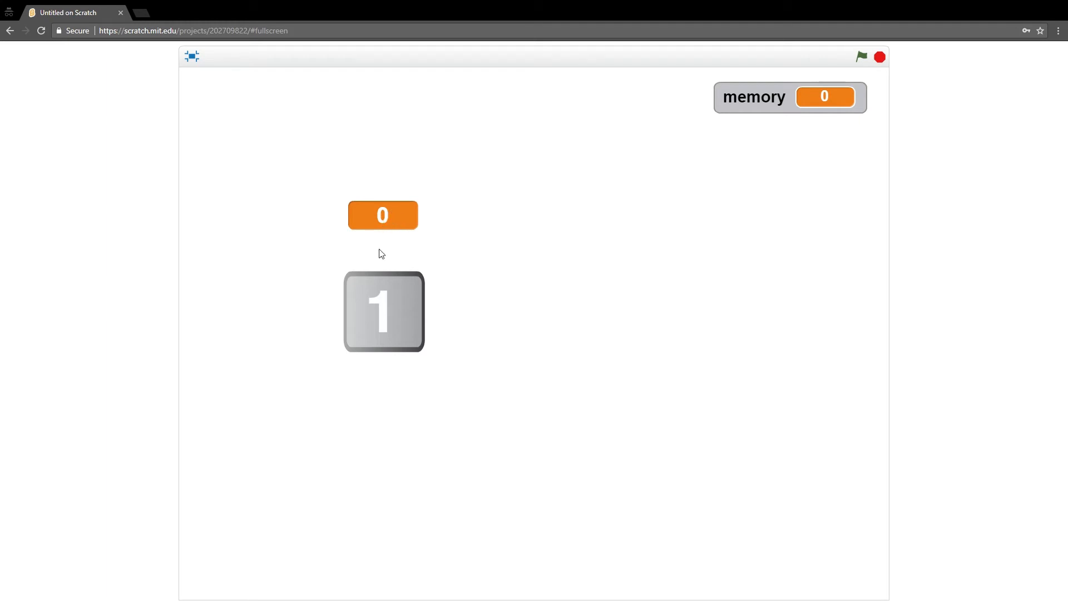
- Test the number 1 sprite's addition on the full-screen stage, bringing display to 17
click(382, 312)
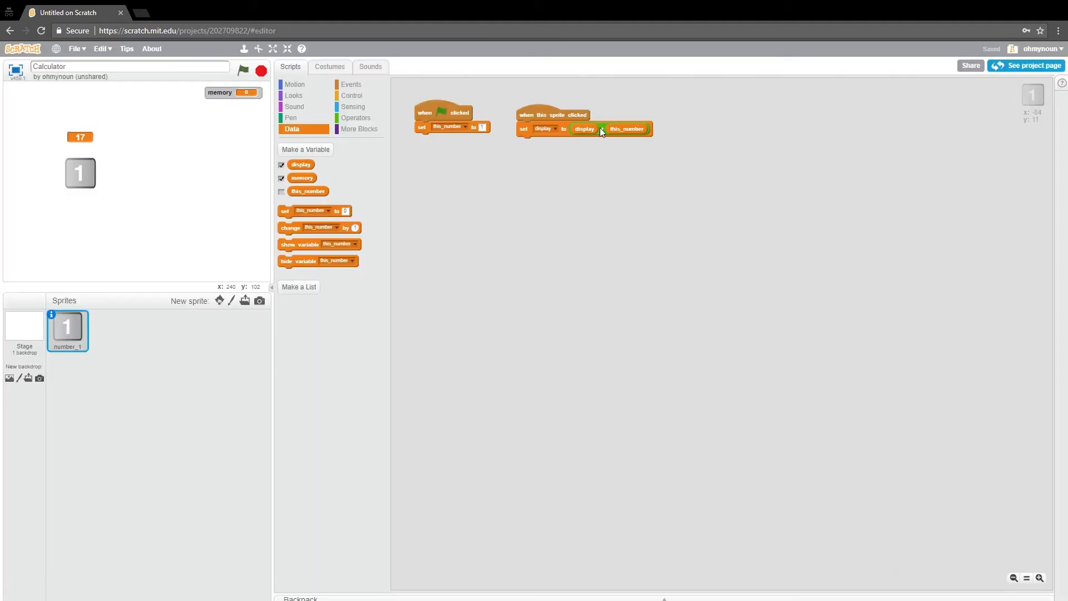
- Pull the display + this_number reporter out of the set-display block and show the operators
drag(627, 128, 736, 221)
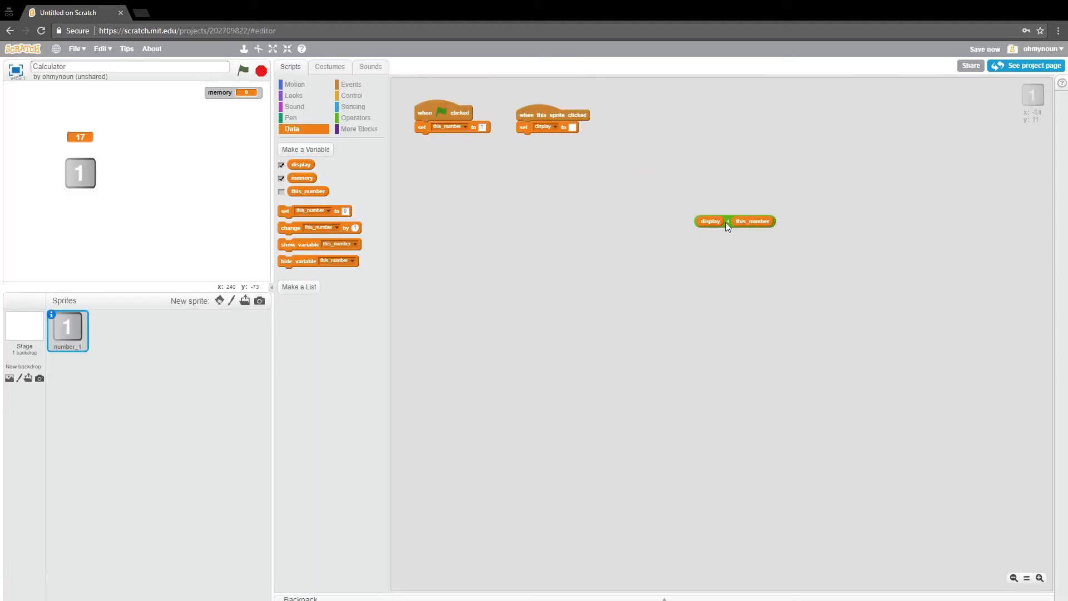
click(356, 118)
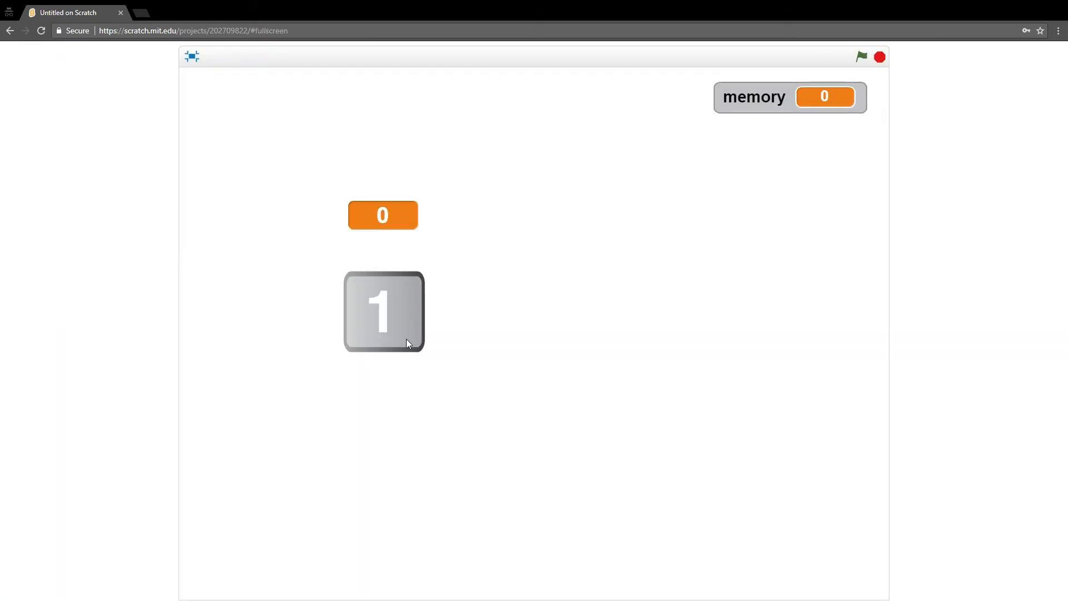
- Click the 1 sprite to build display up to 01111, then leave full screen
click(383, 312)
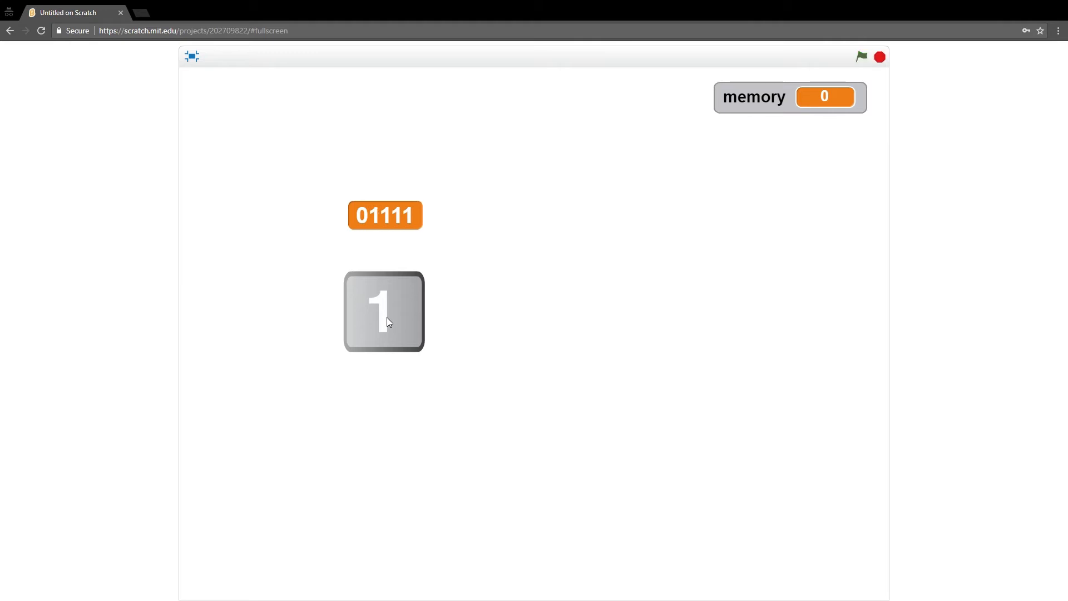
mouse_move(473, 230)
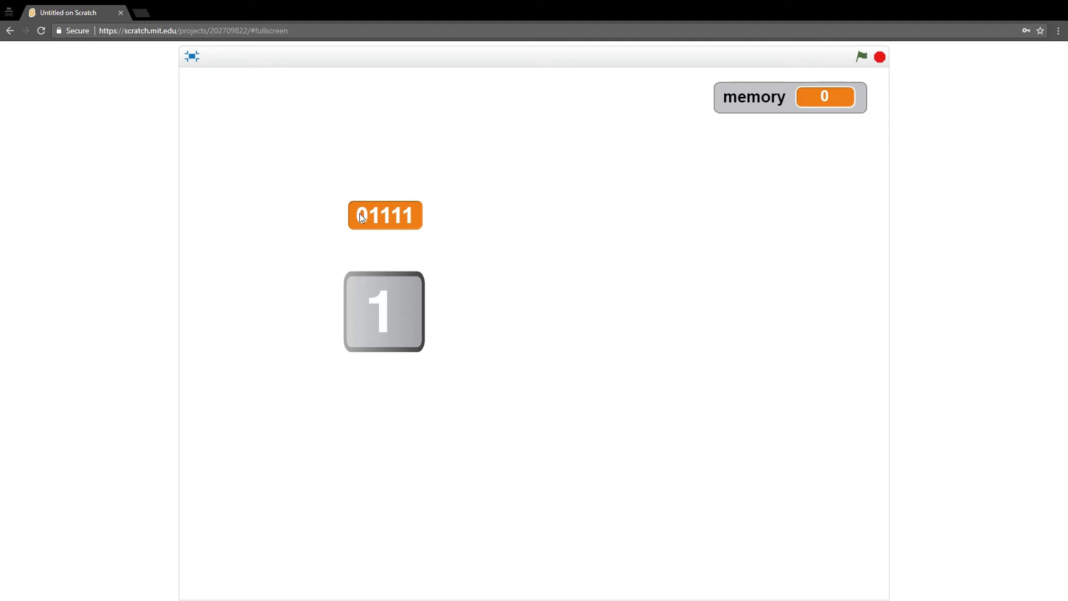
mouse_move(468, 222)
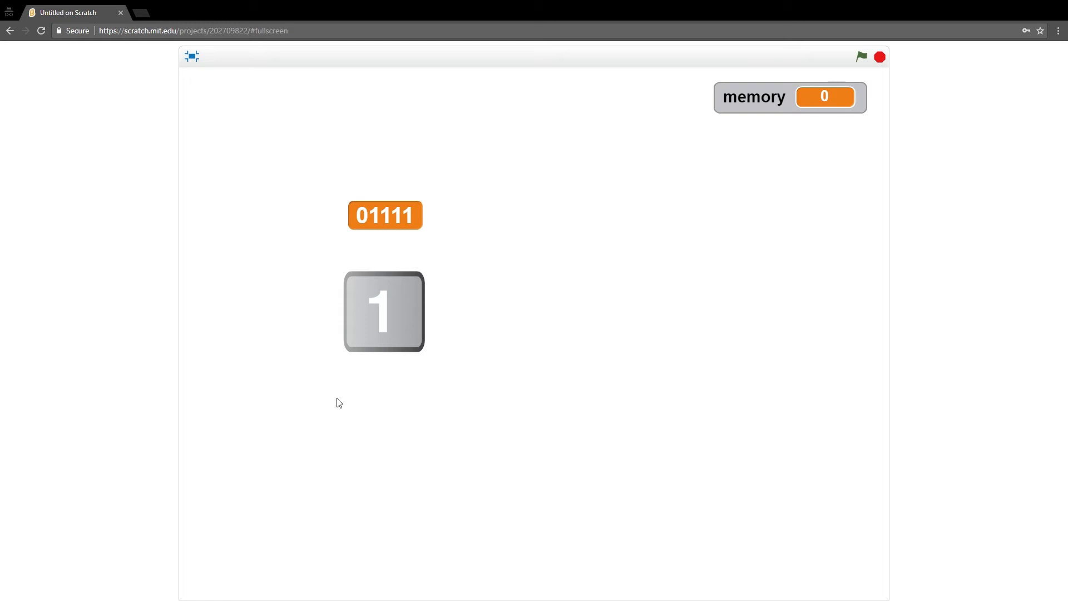
mouse_move(343, 301)
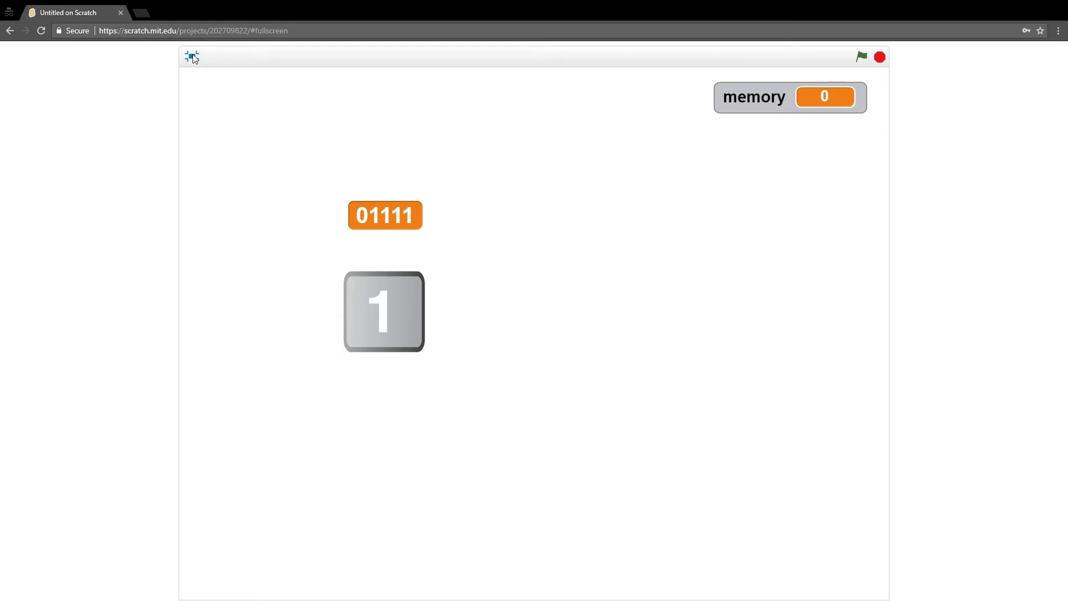
click(191, 57)
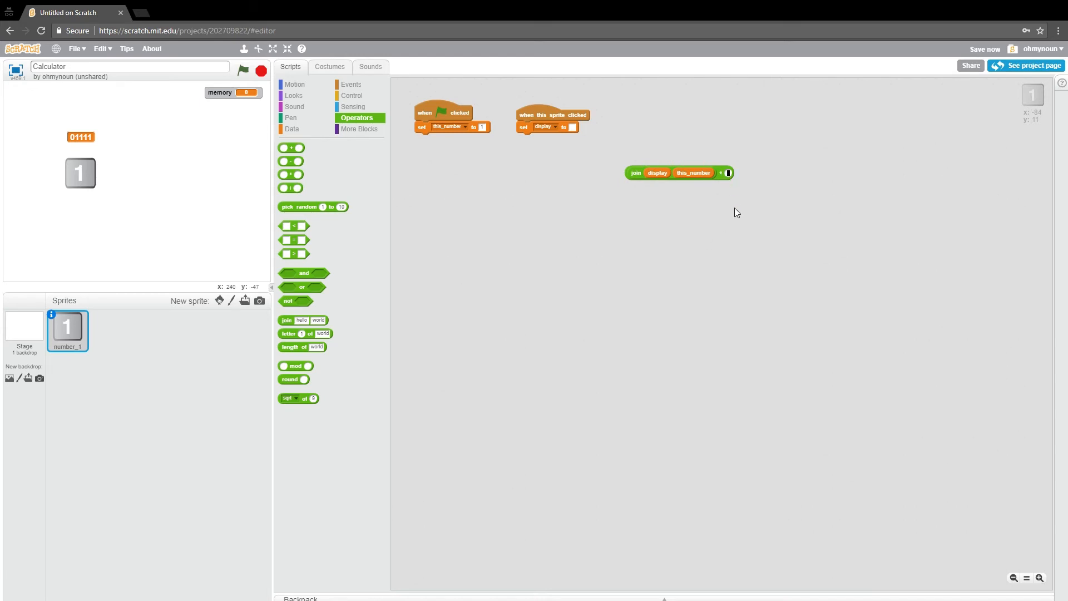
- Duplicate the join-plus reporter, place a copy in the set-display block, and show the stage full screen
right_click(636, 173)
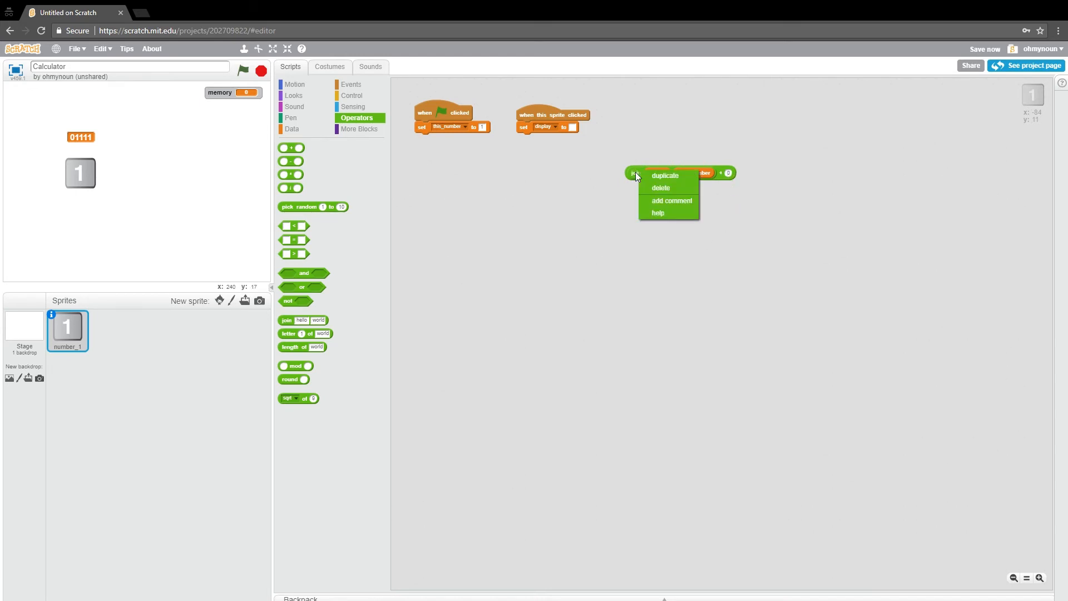
click(664, 176)
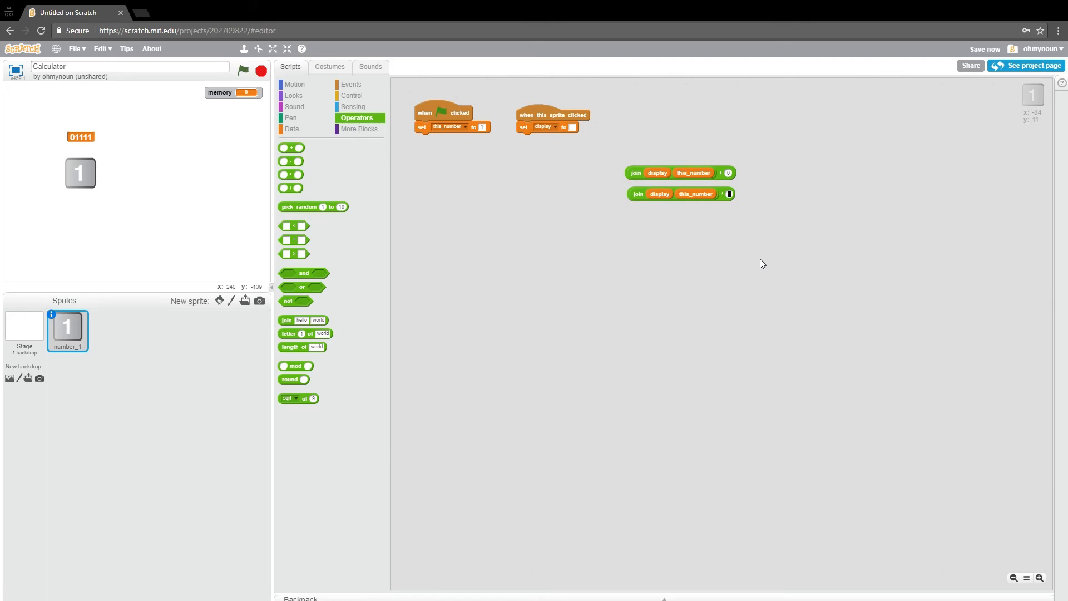
mouse_move(705, 226)
text(1)
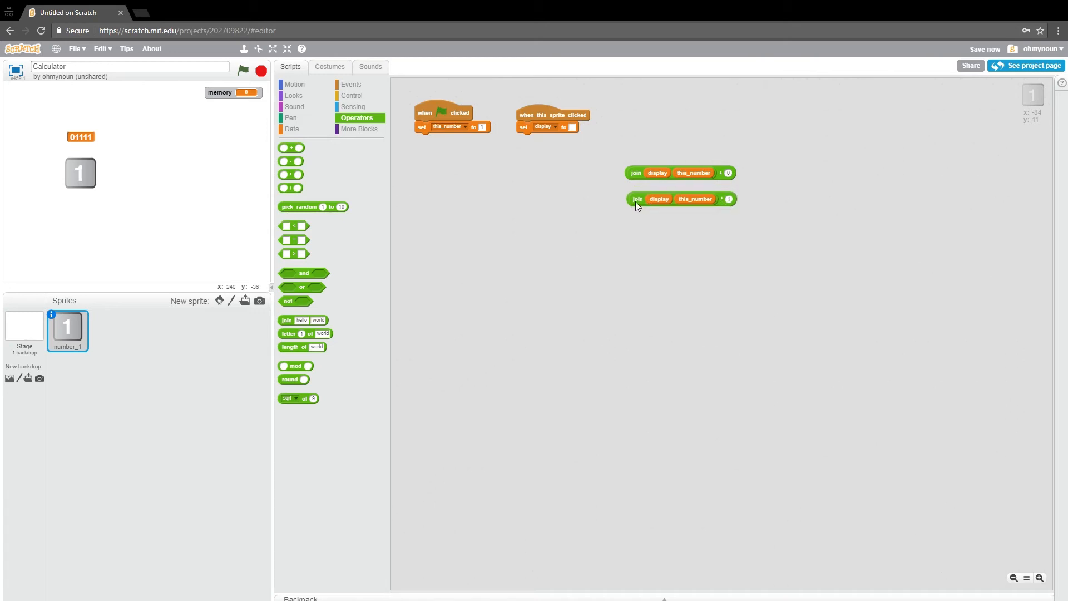
mouse_move(722, 225)
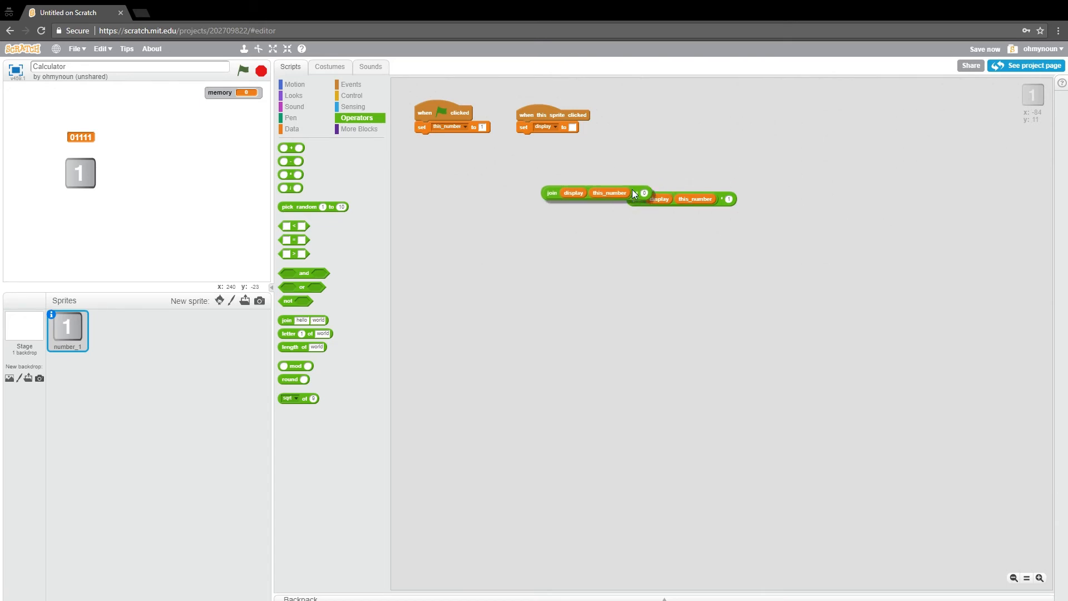
drag(552, 192, 572, 130)
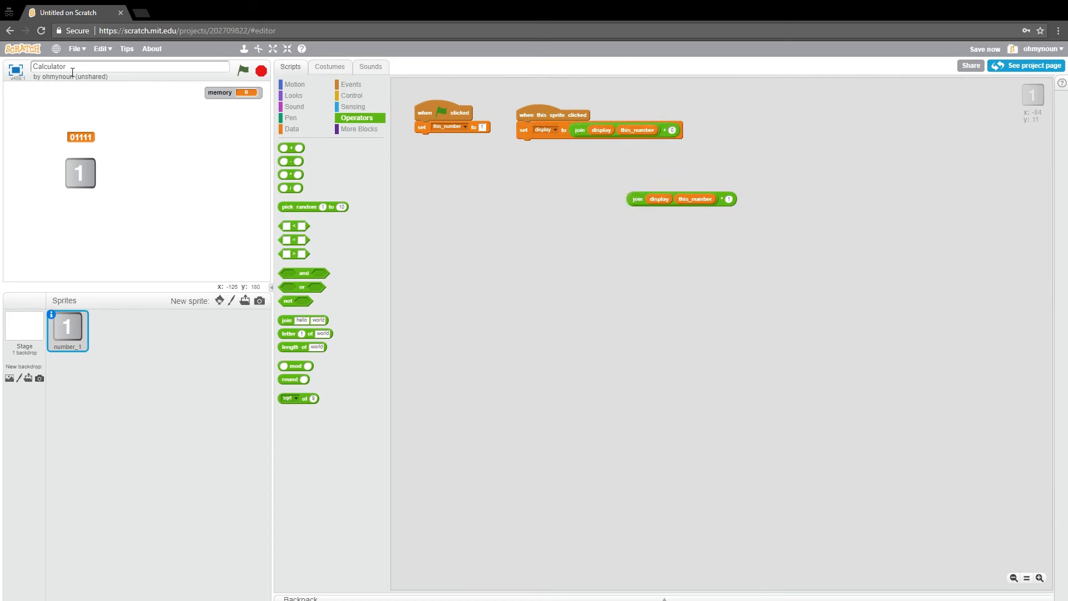
click(274, 48)
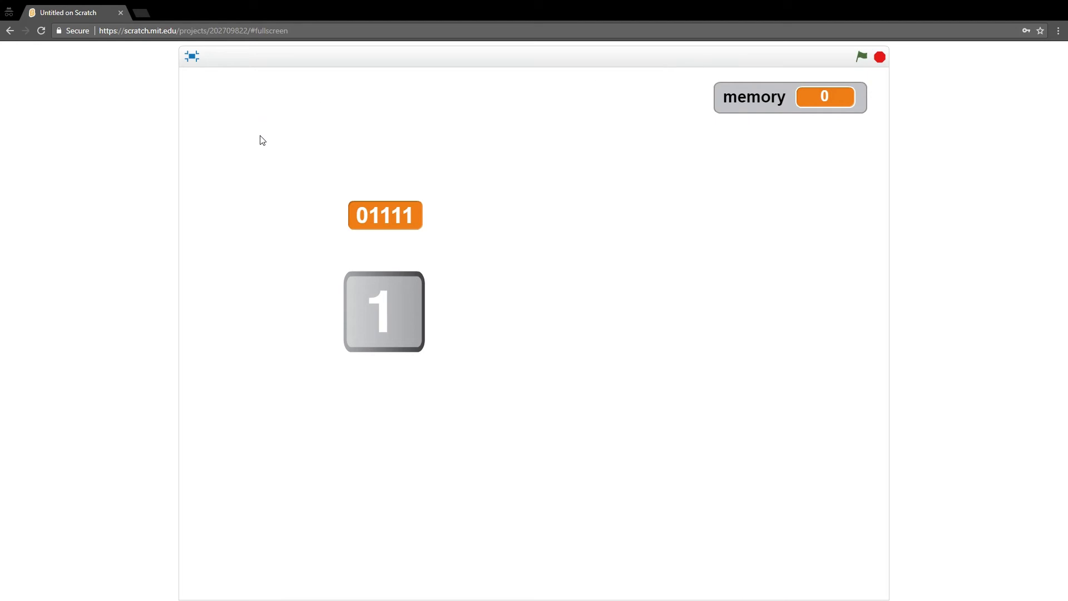
- Restart the project, click the 1 sprite once, then return to the editor
click(861, 57)
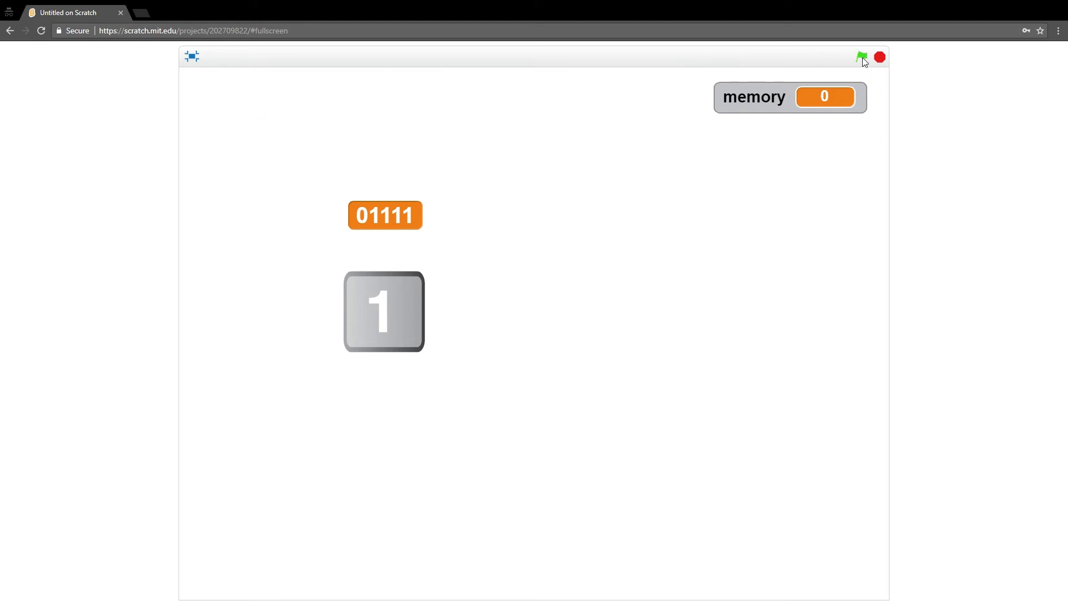
click(861, 57)
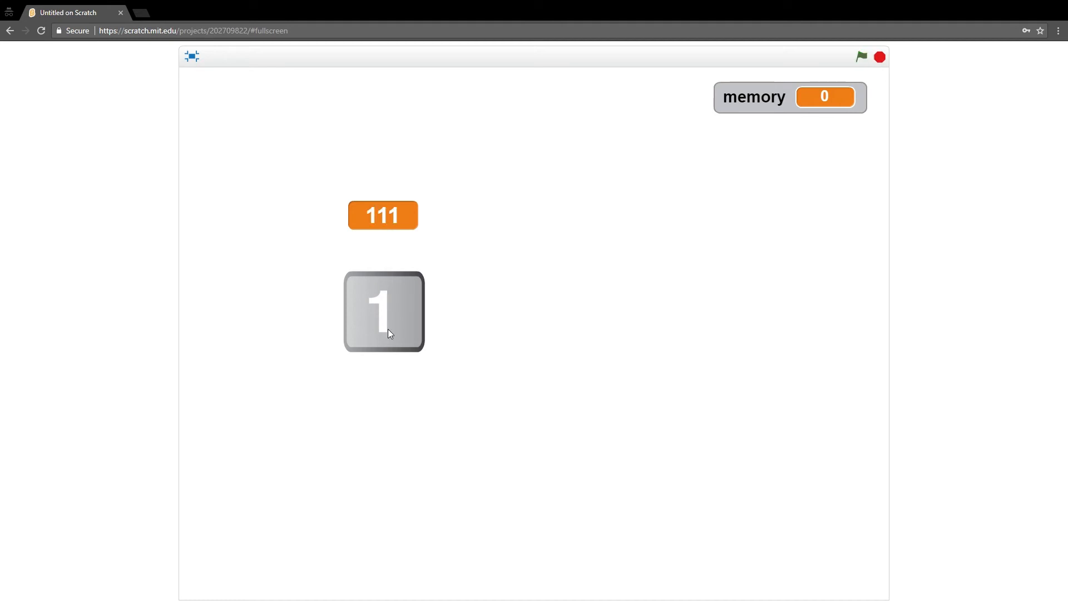
click(383, 311)
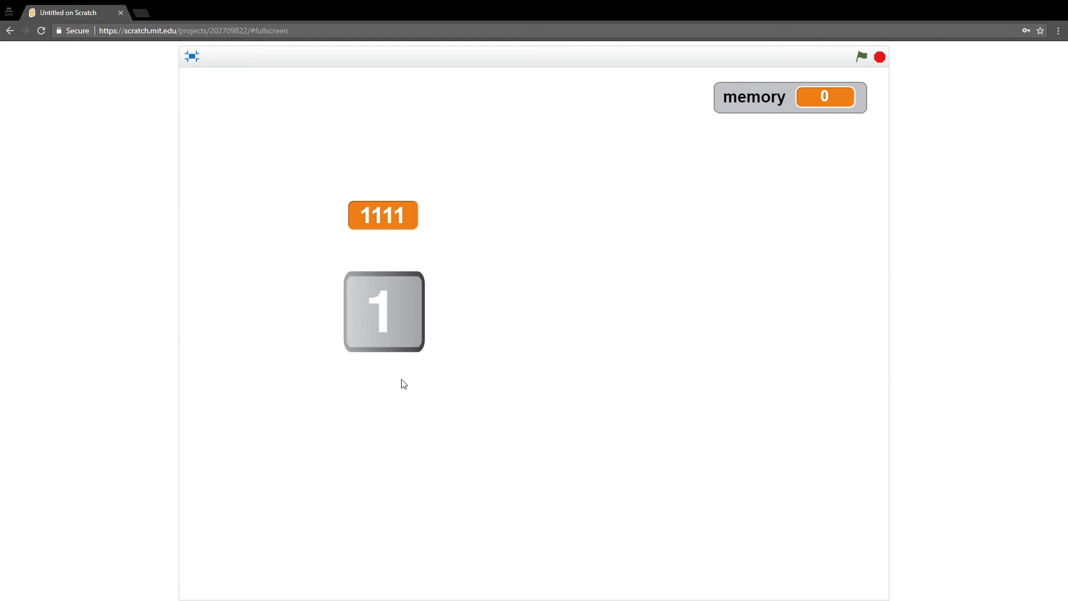
click(192, 56)
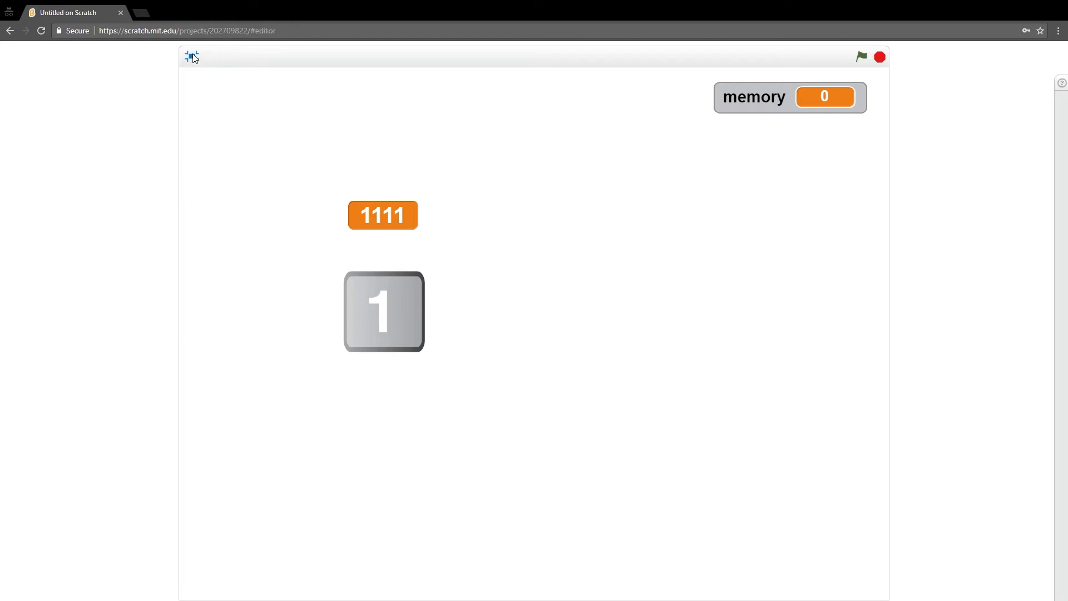
click(192, 57)
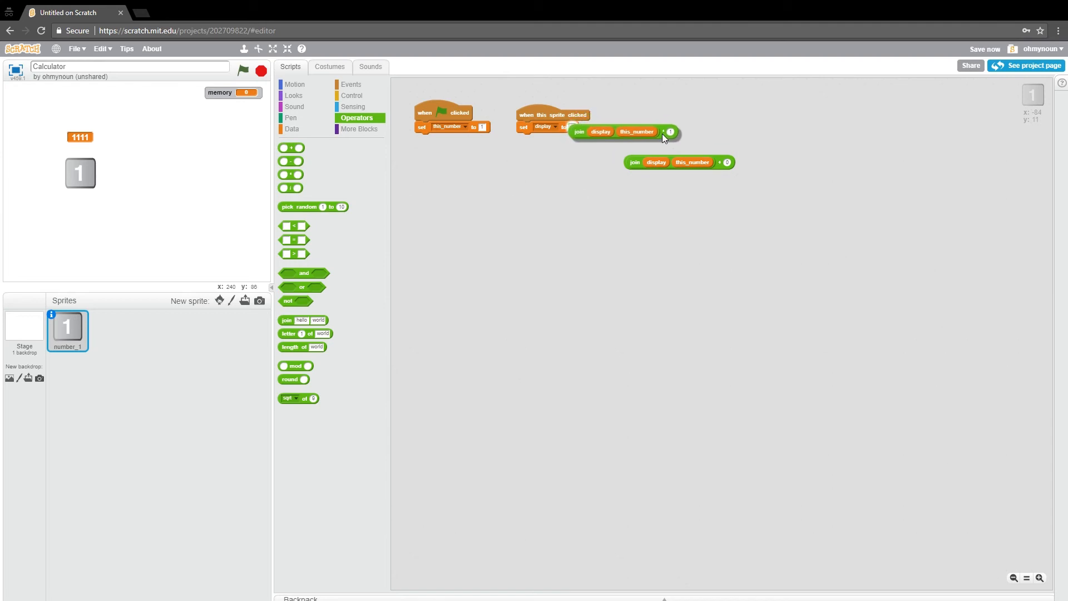
- Test the 1 sprite again full screen, building display up to 1111
click(273, 49)
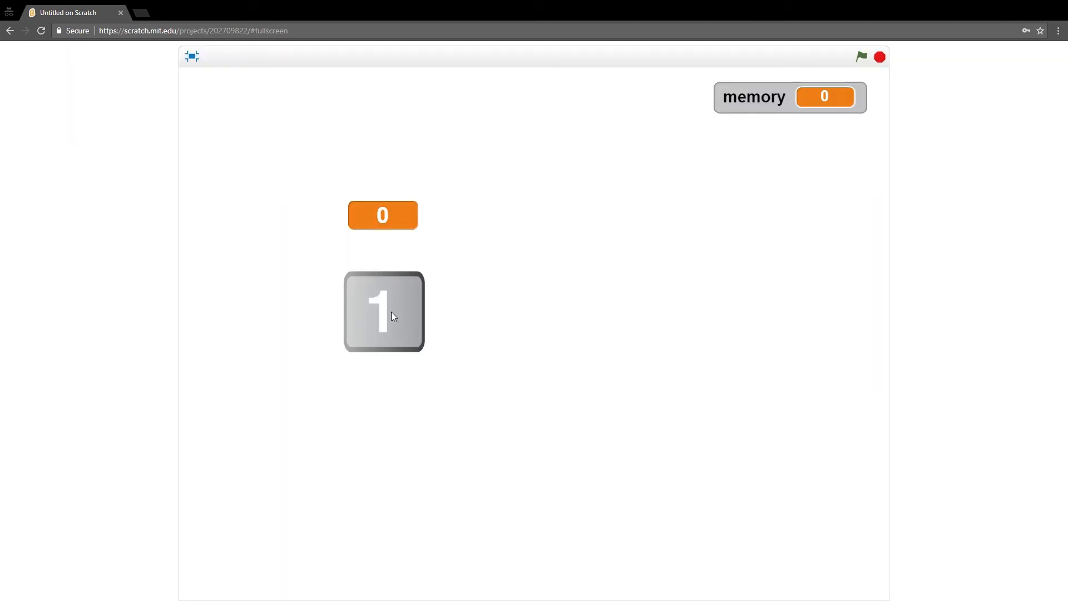
click(383, 311)
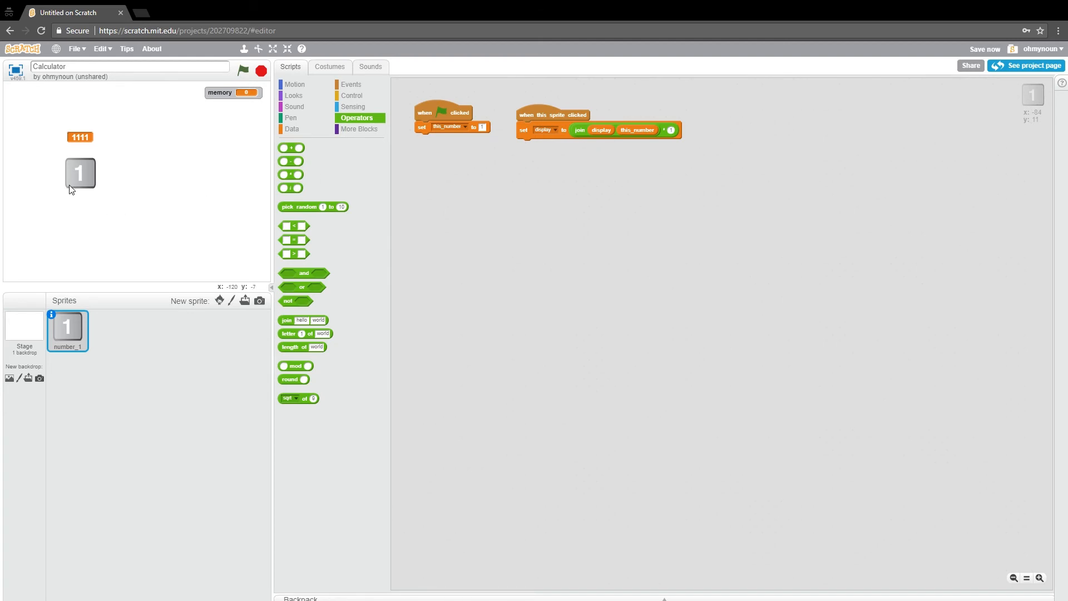
mouse_move(227, 298)
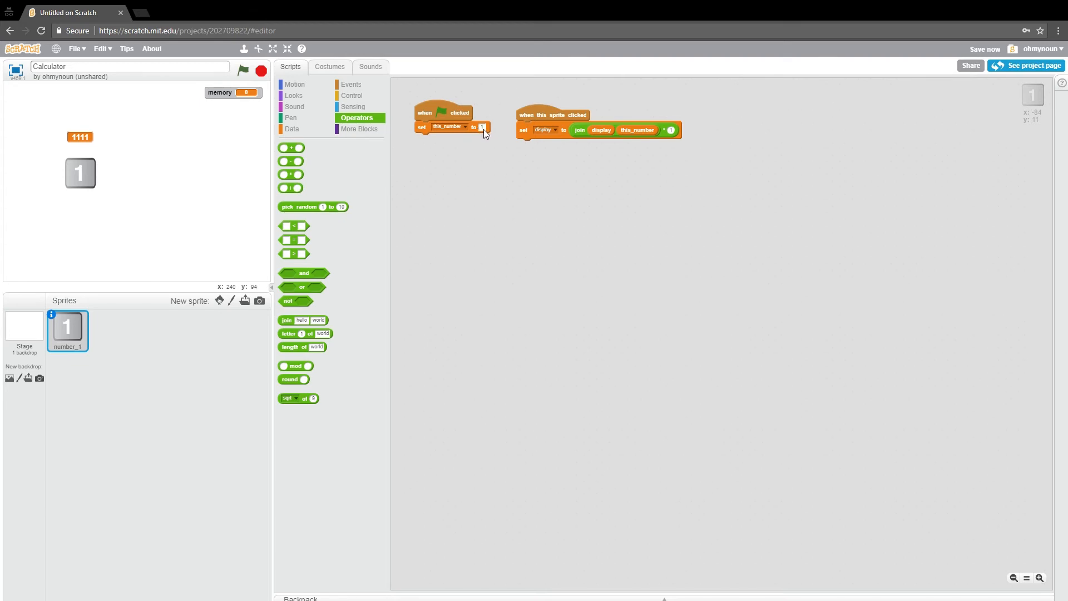
mouse_move(398, 305)
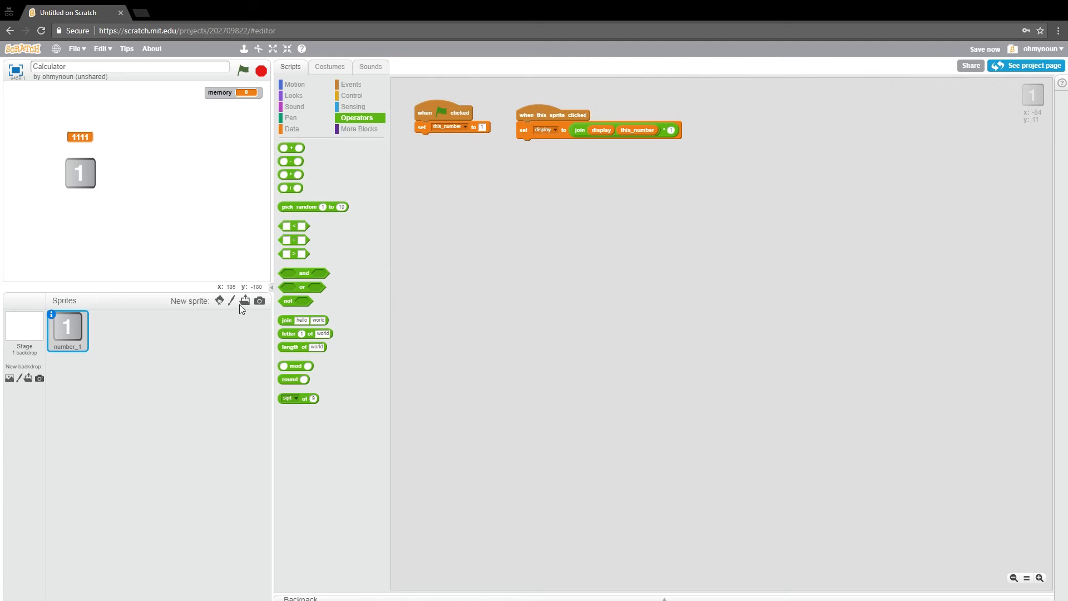
- Add a green round button sprite from the library and place it right of the 1 button
click(245, 300)
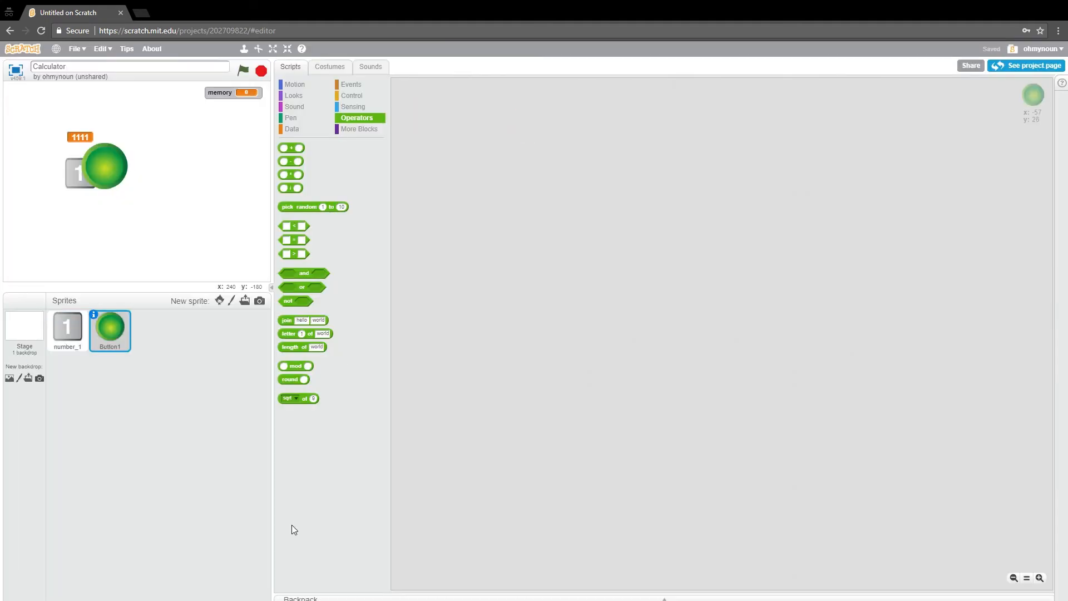
drag(104, 166, 155, 199)
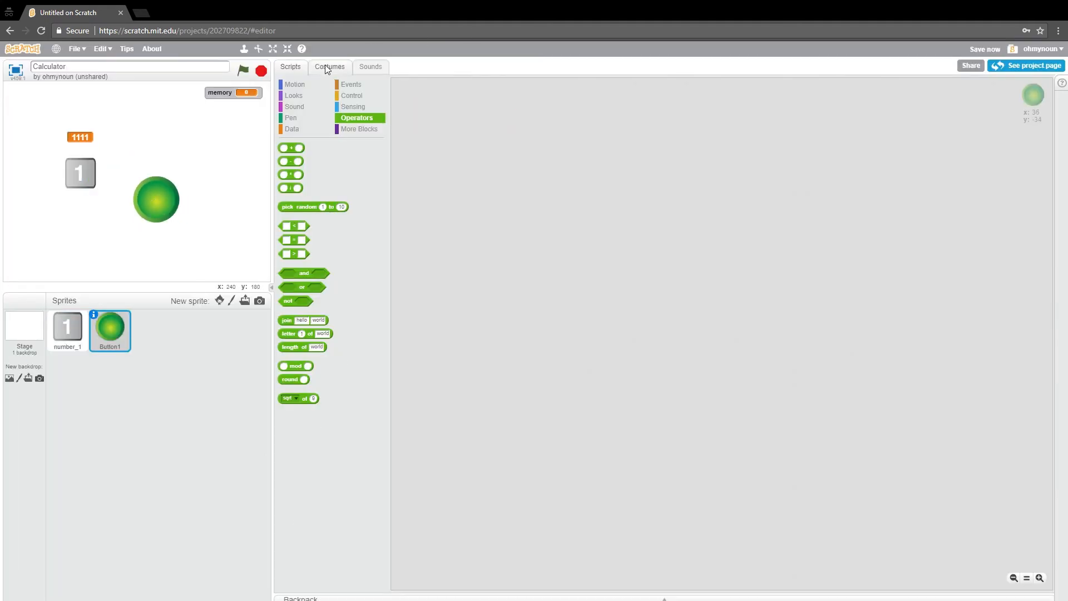
- Shrink the green button costume and add a white plus sign on it
click(329, 66)
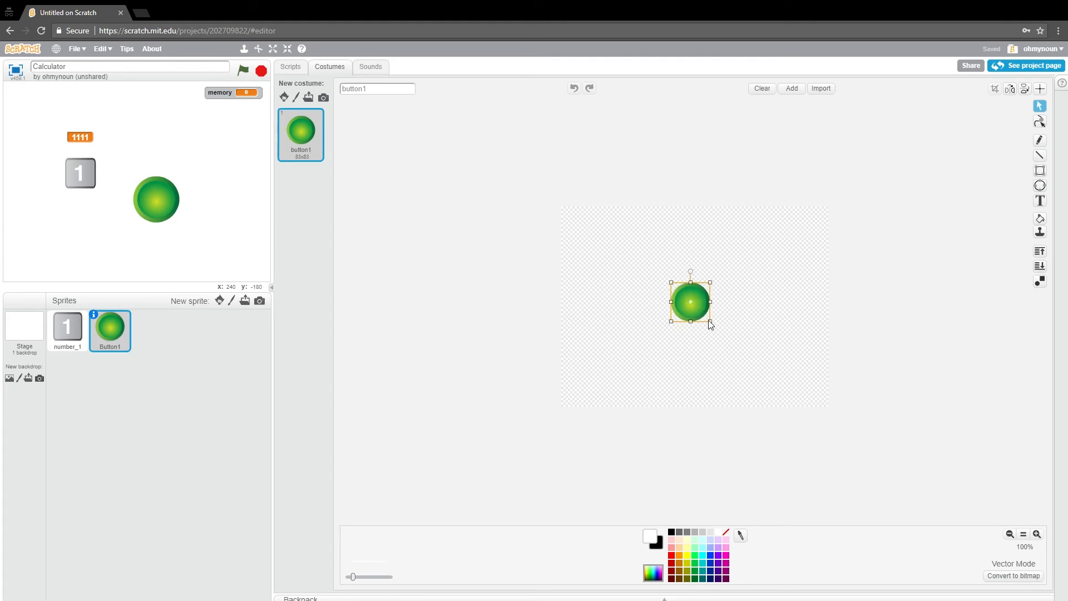
drag(709, 321, 688, 307)
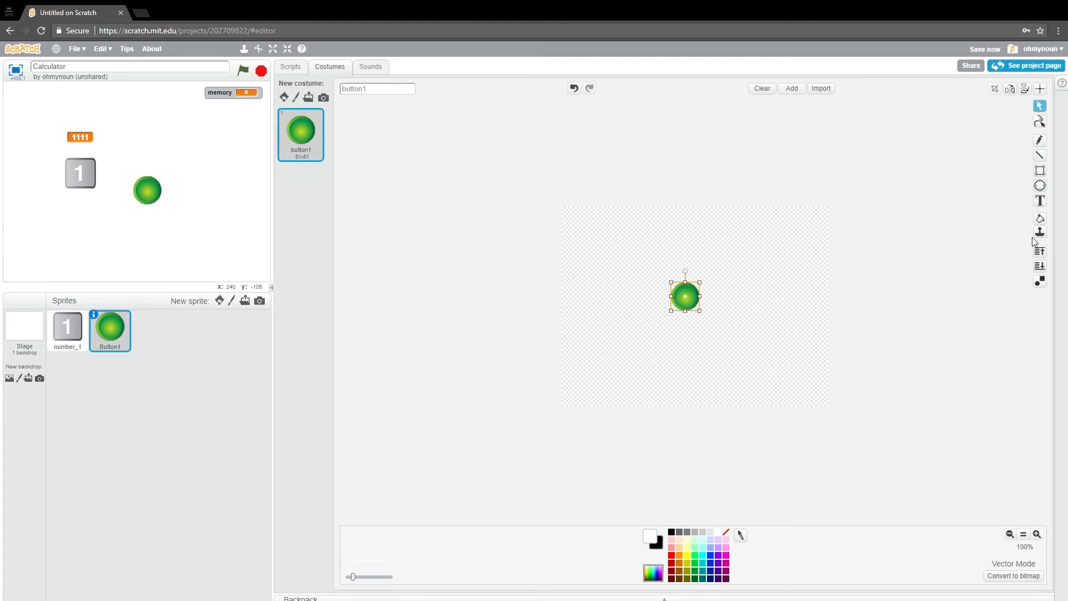
click(1040, 201)
text(+)
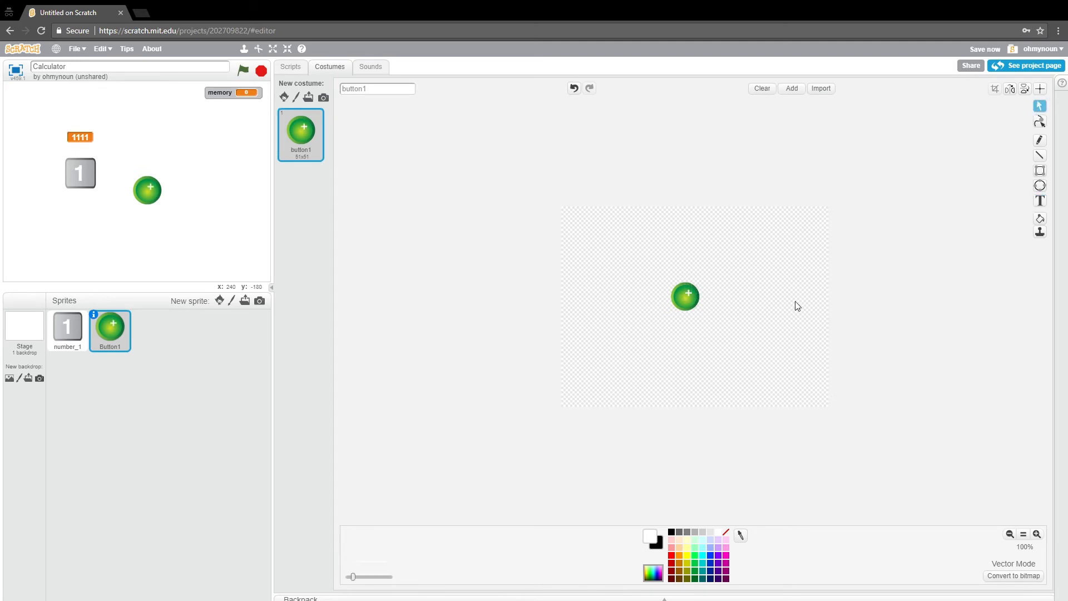
click(686, 295)
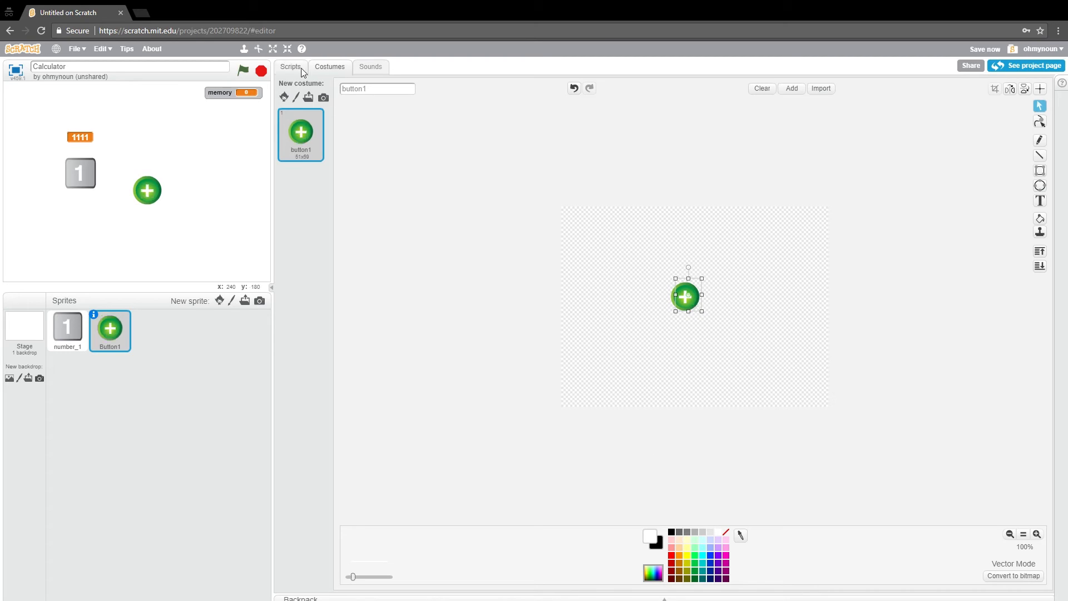
- Return to Button1's scripts and move the plus button lower right on the stage
click(290, 67)
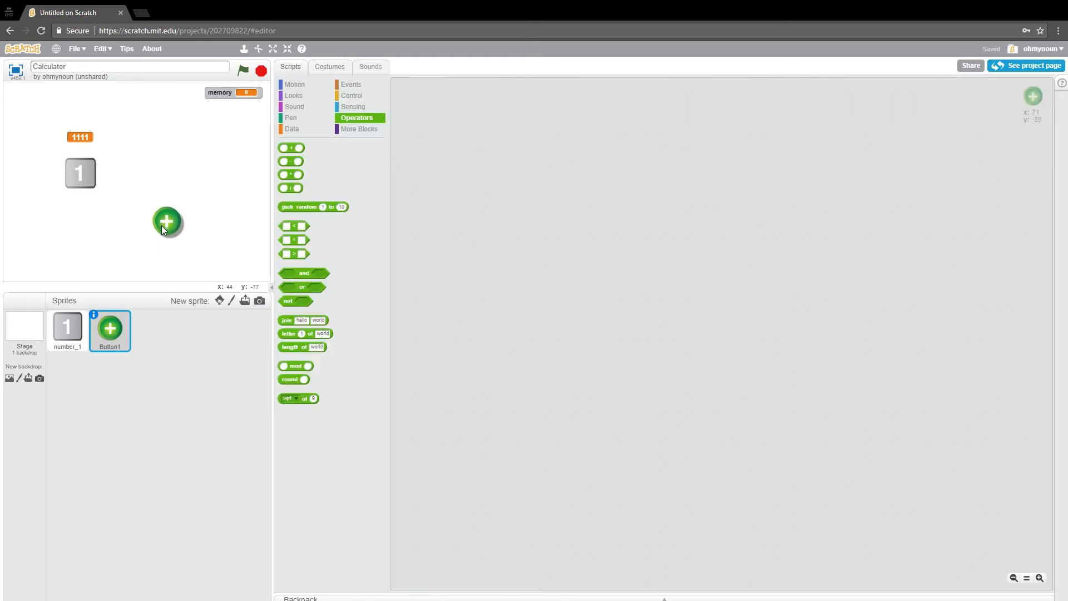
drag(167, 221, 177, 212)
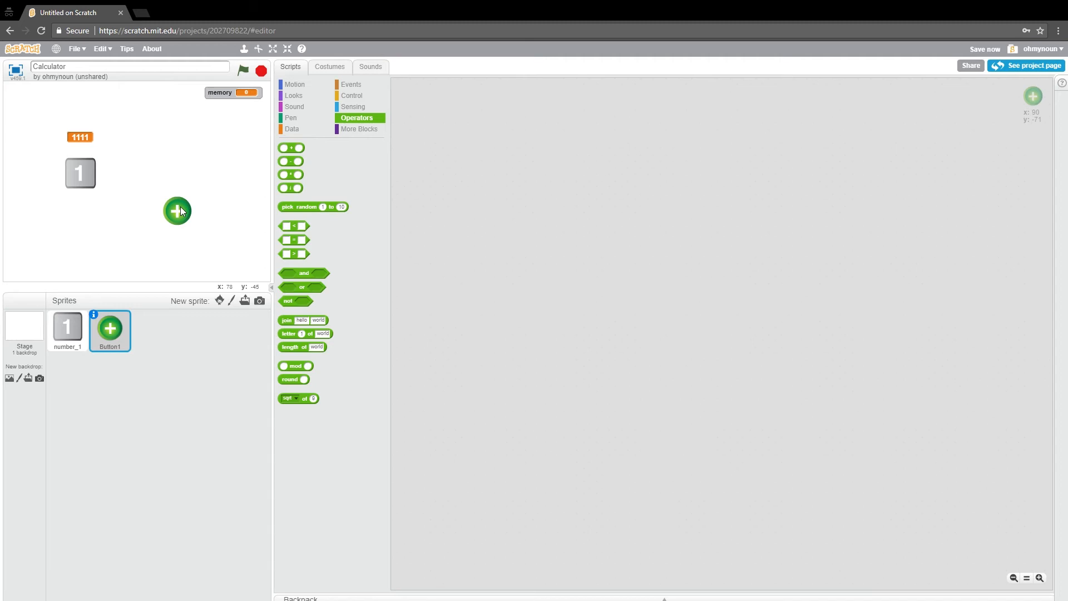
mouse_move(178, 196)
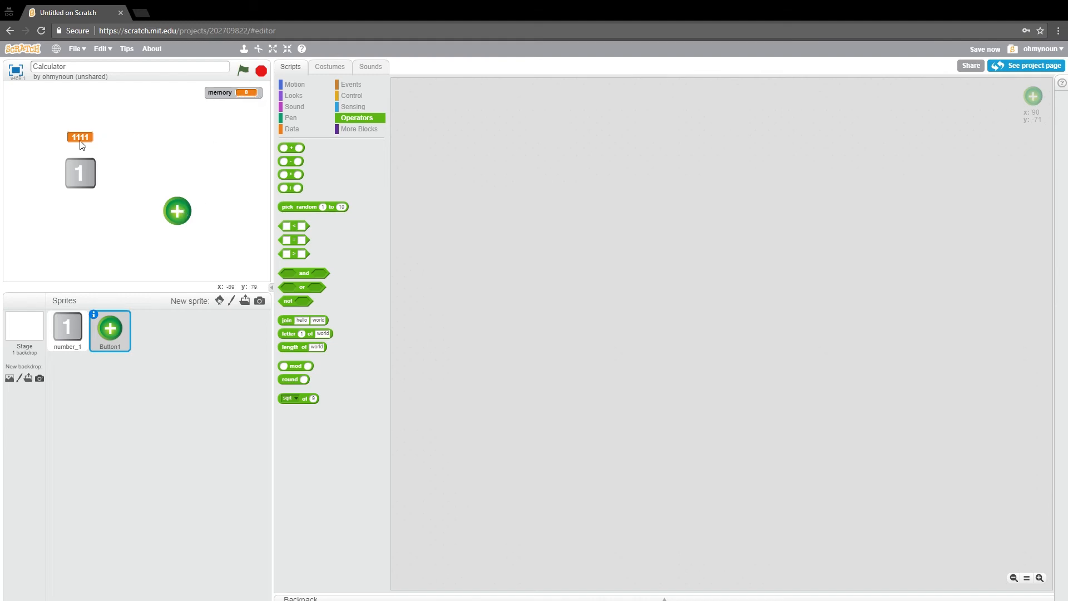
mouse_move(113, 144)
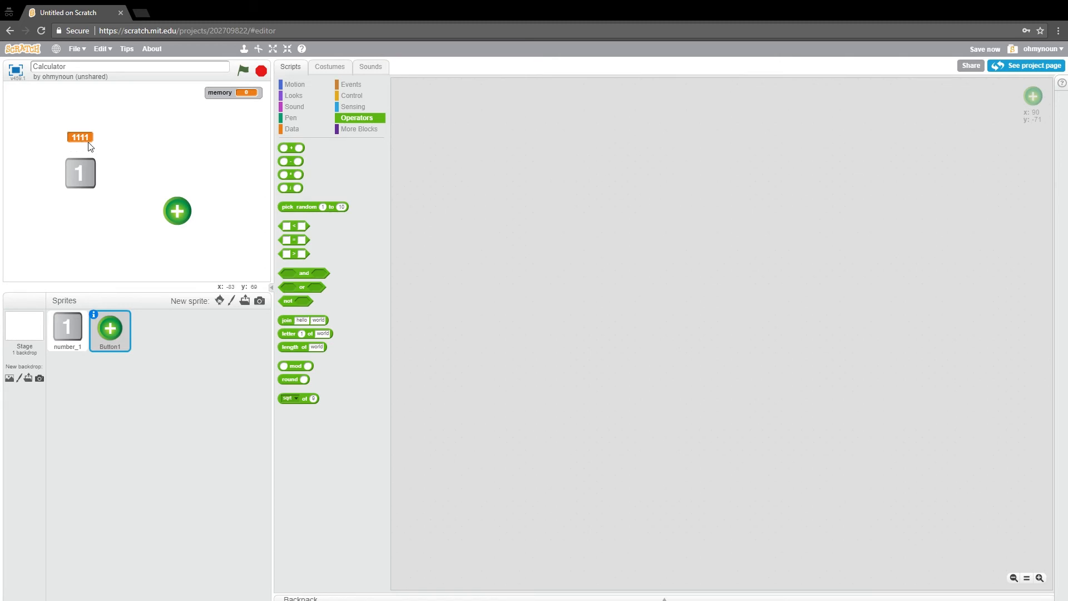
mouse_move(589, 155)
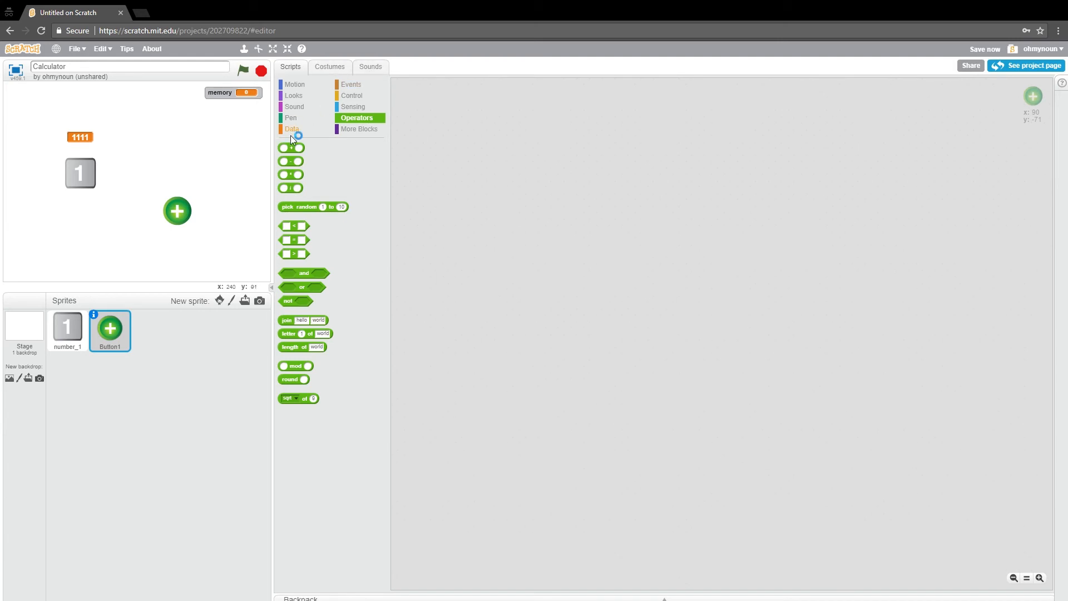
- Give Button1 a click script that sets memory to memory + display
click(351, 84)
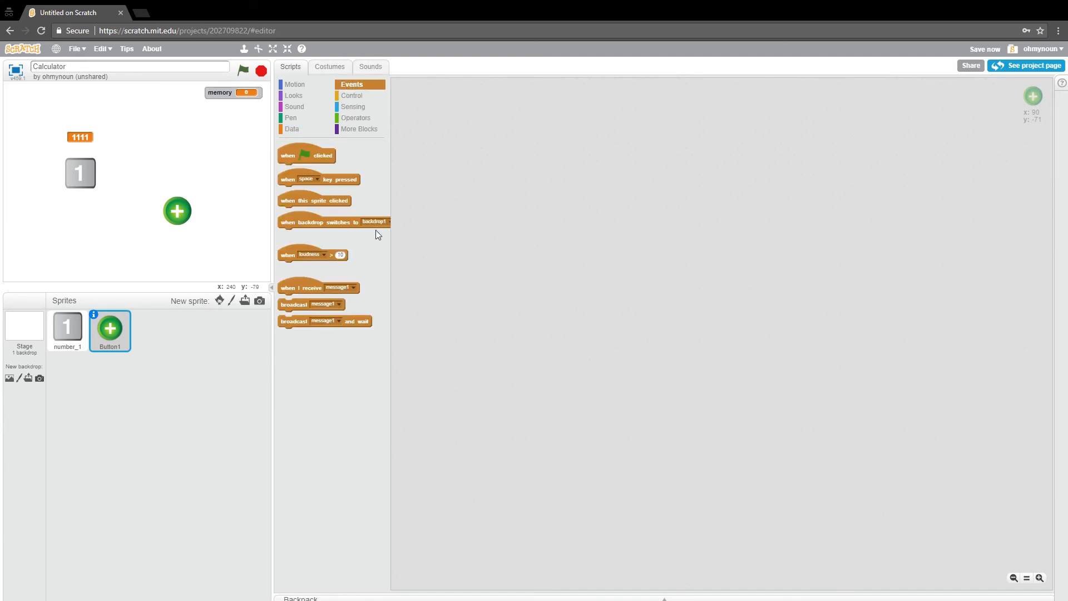
drag(314, 200, 477, 149)
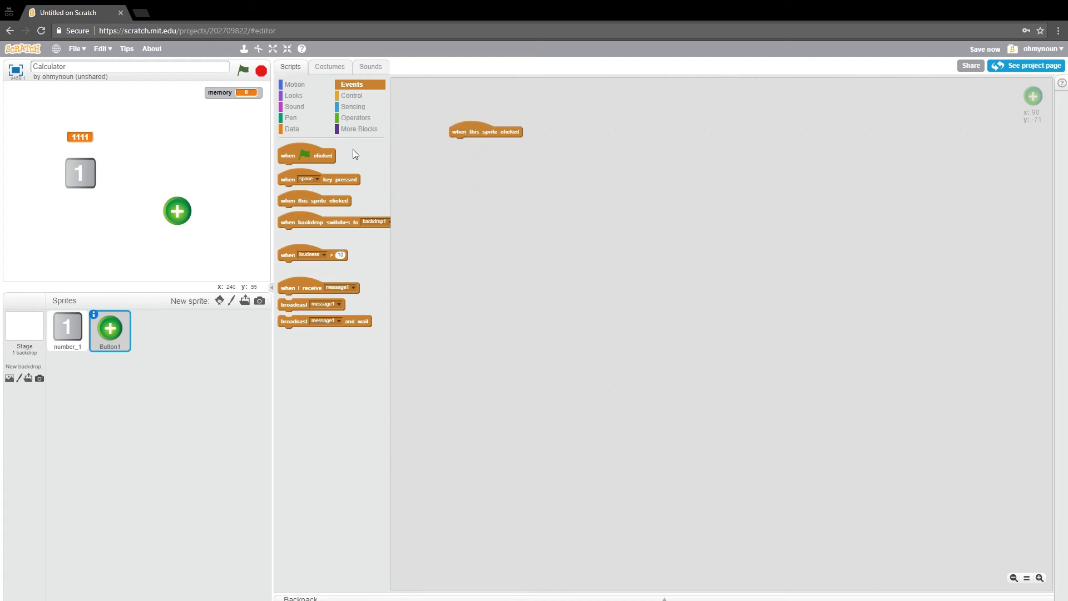
click(356, 118)
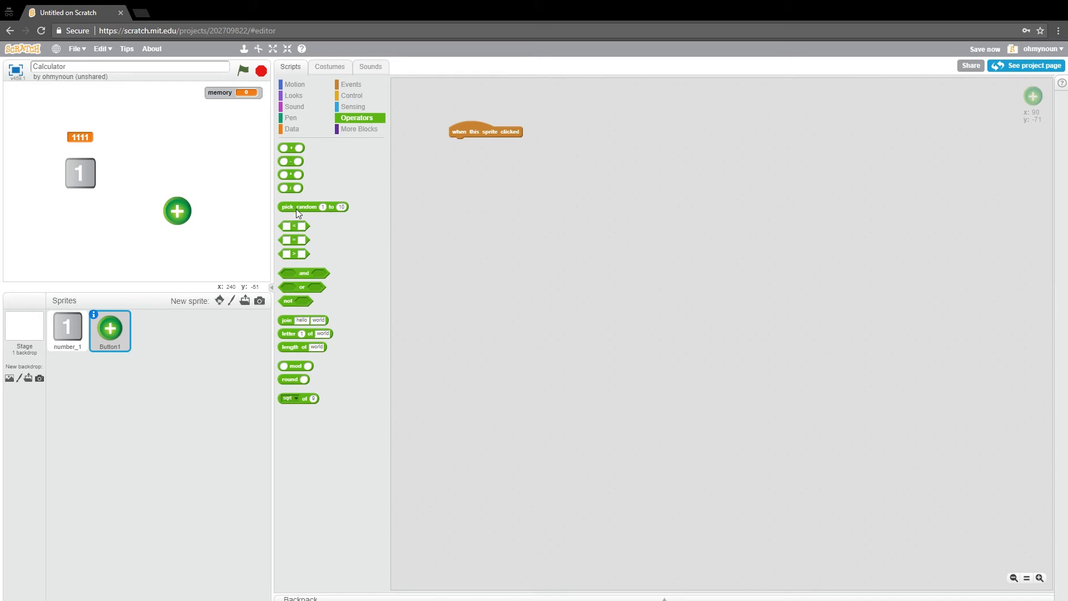
click(292, 129)
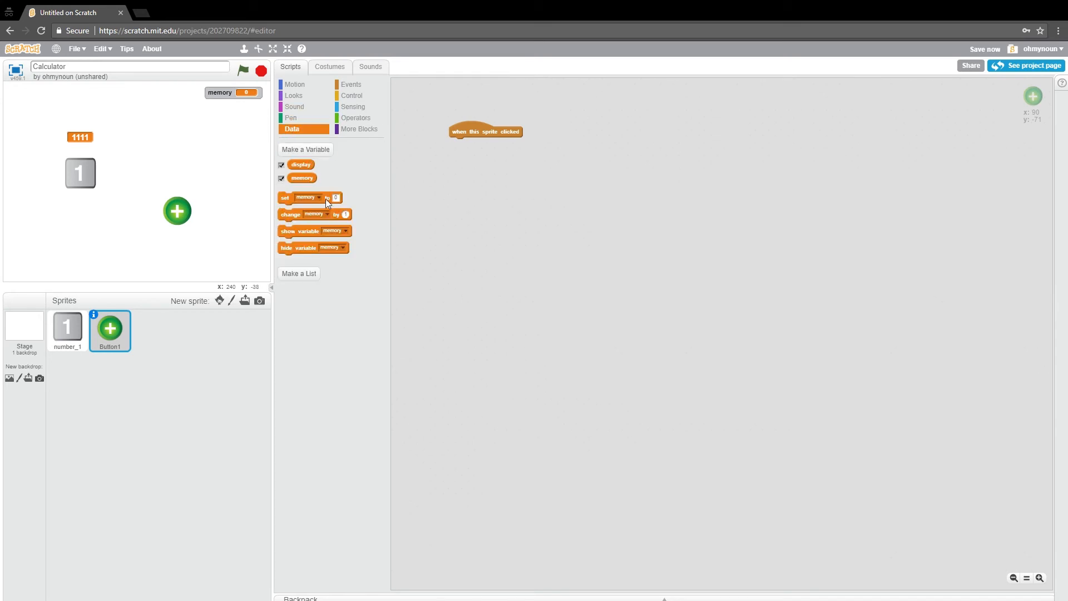
drag(285, 198, 456, 143)
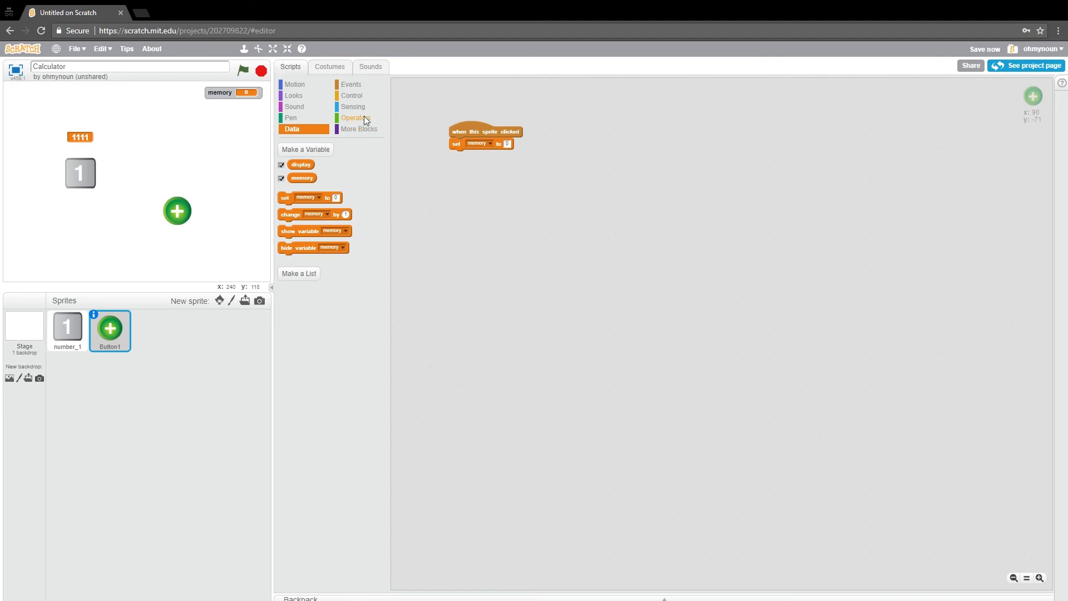
click(354, 118)
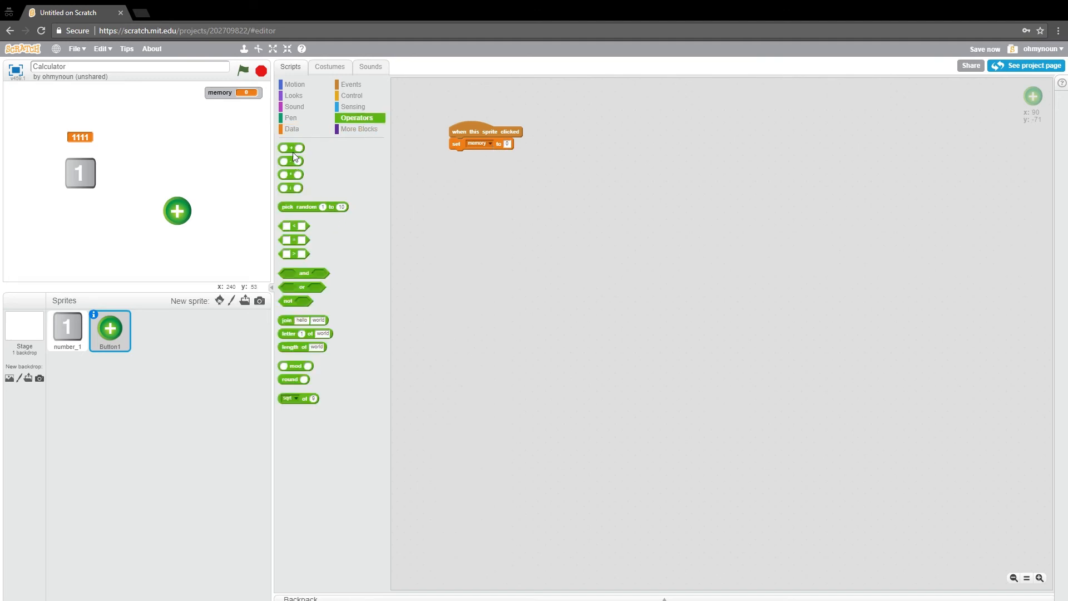
drag(291, 148, 525, 152)
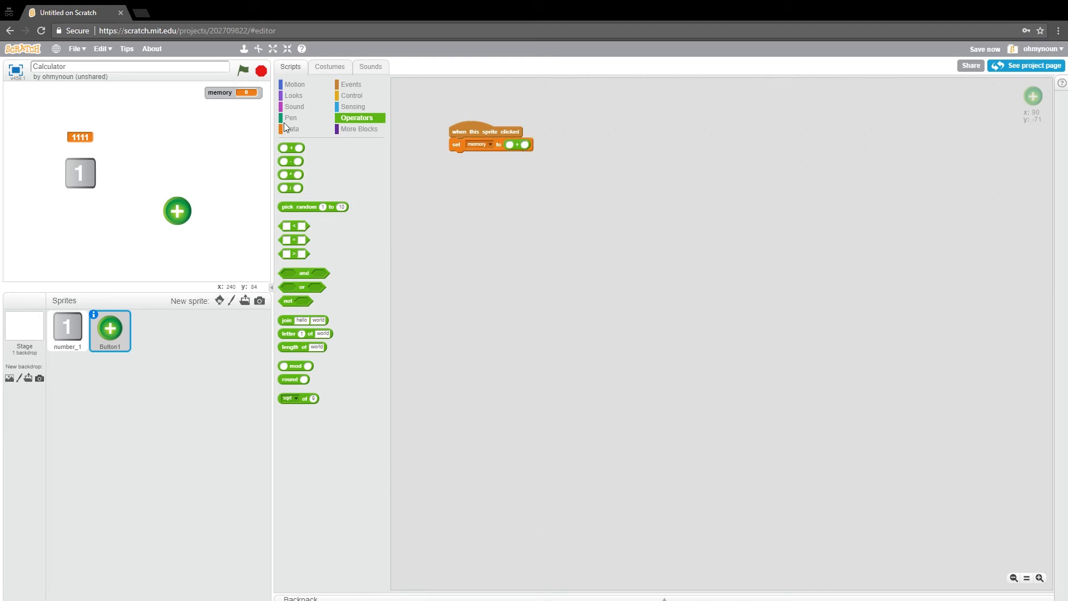
click(292, 129)
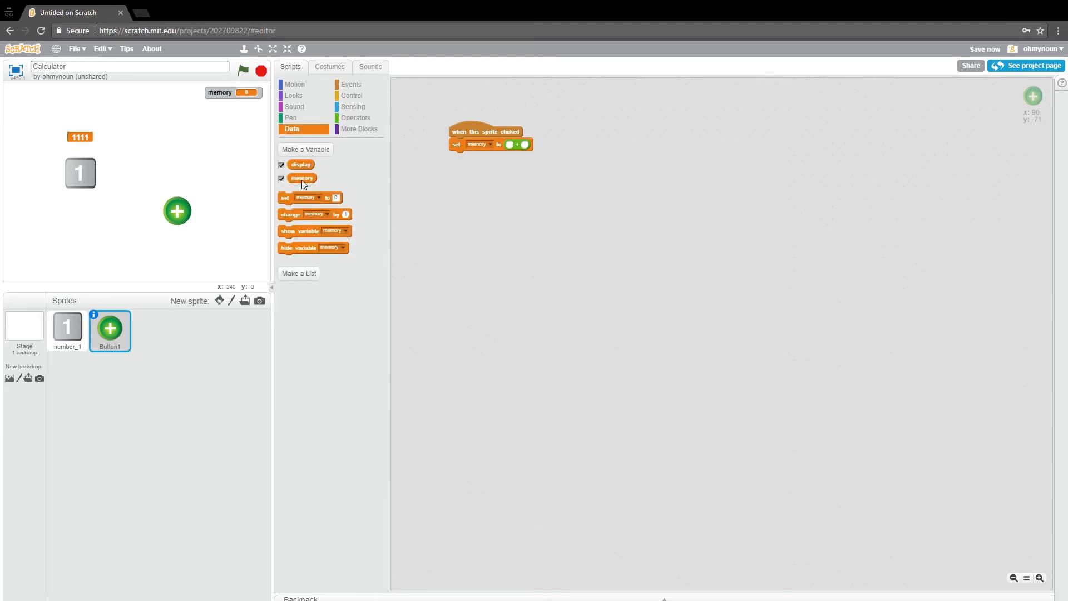
drag(303, 178, 521, 145)
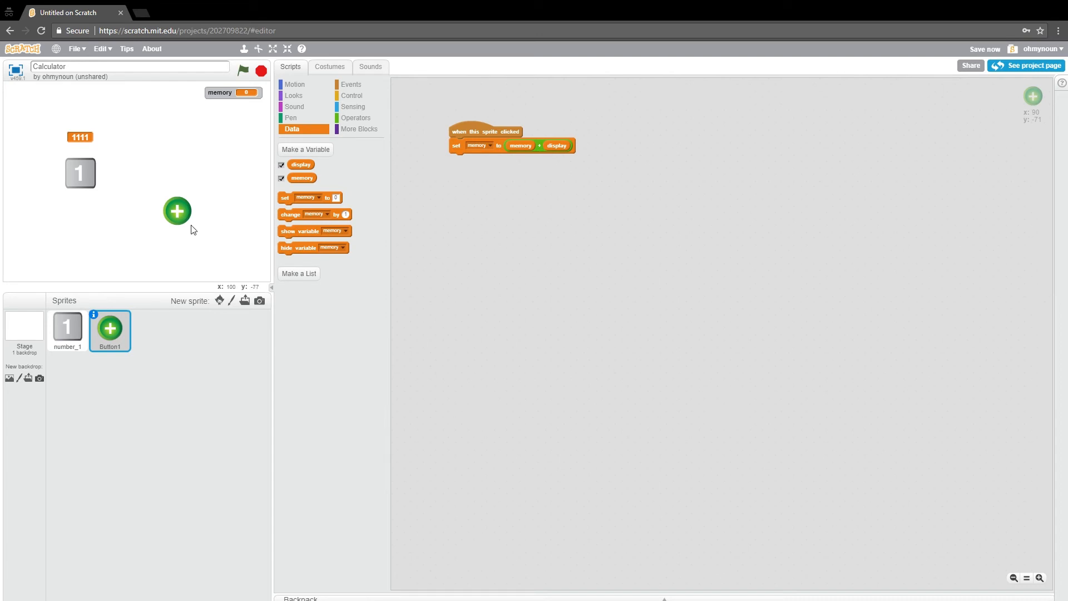
mouse_move(384, 202)
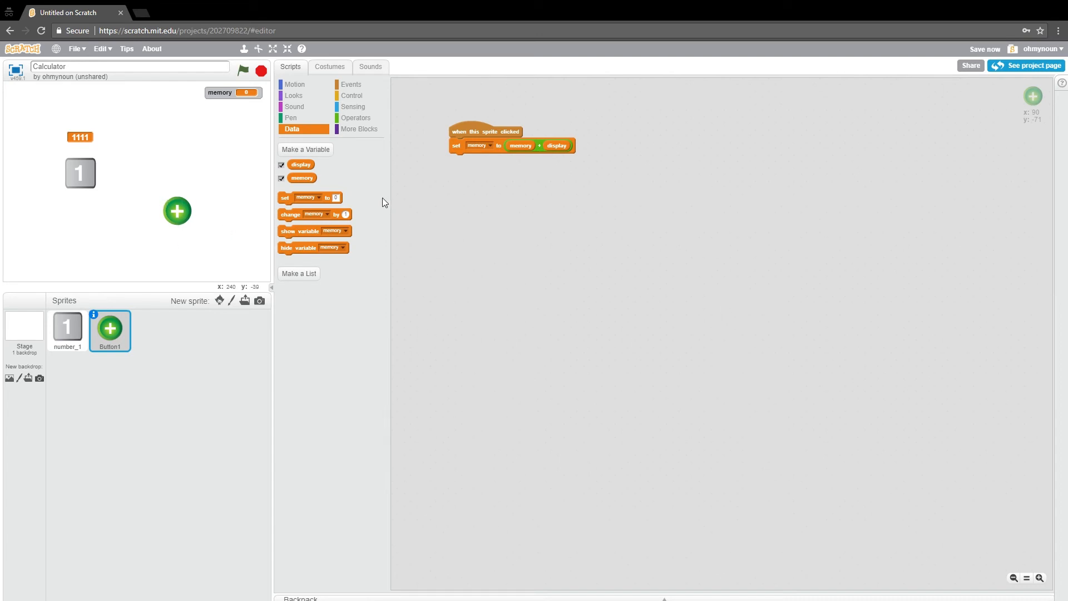
mouse_move(282, 206)
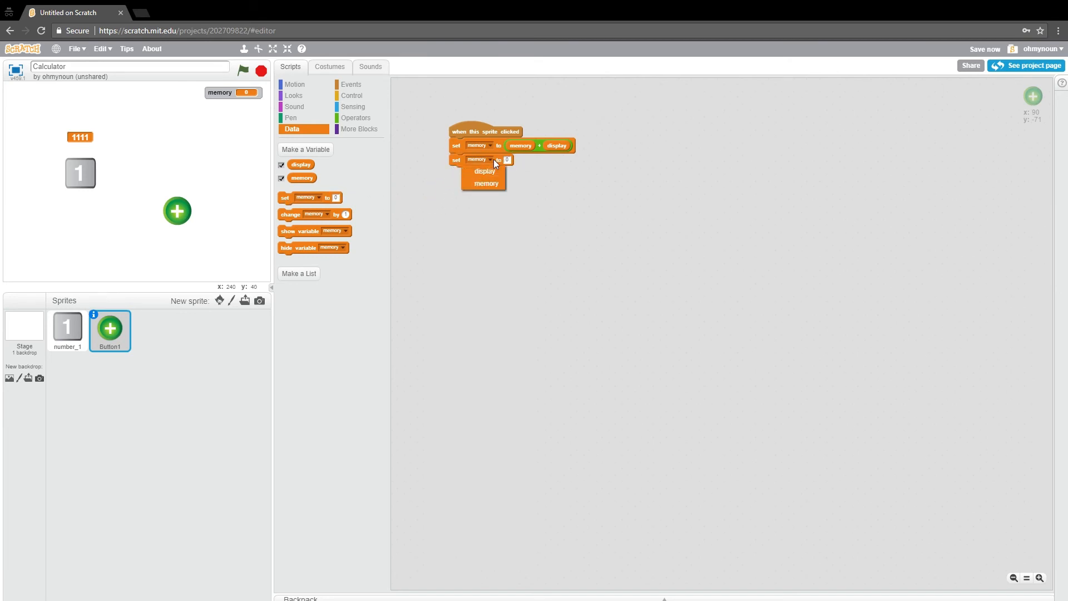
- Add a second block that sets display to the memory value
click(480, 171)
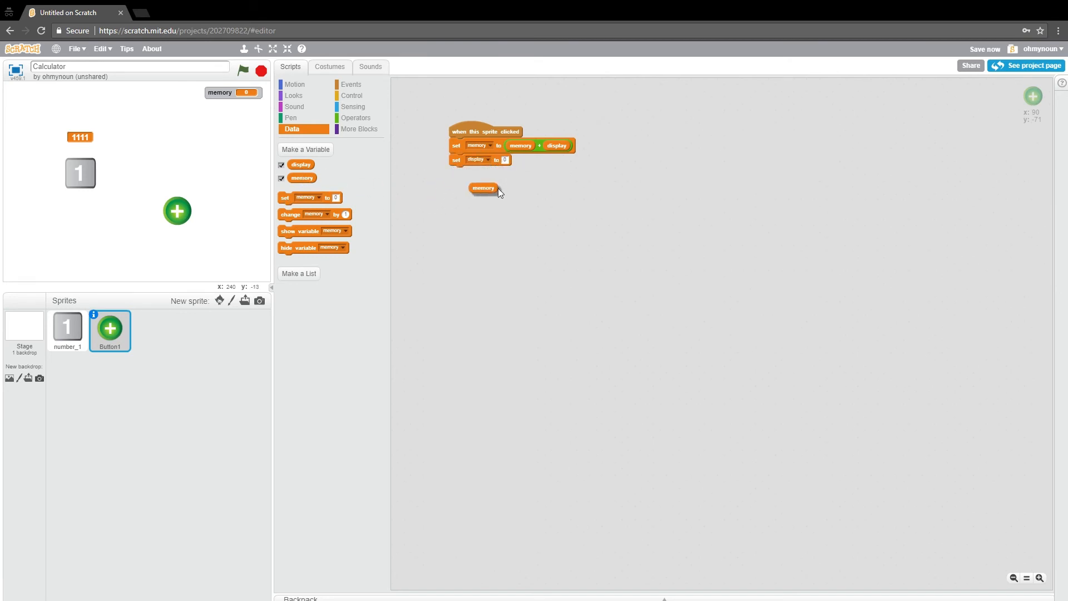
drag(482, 188, 516, 160)
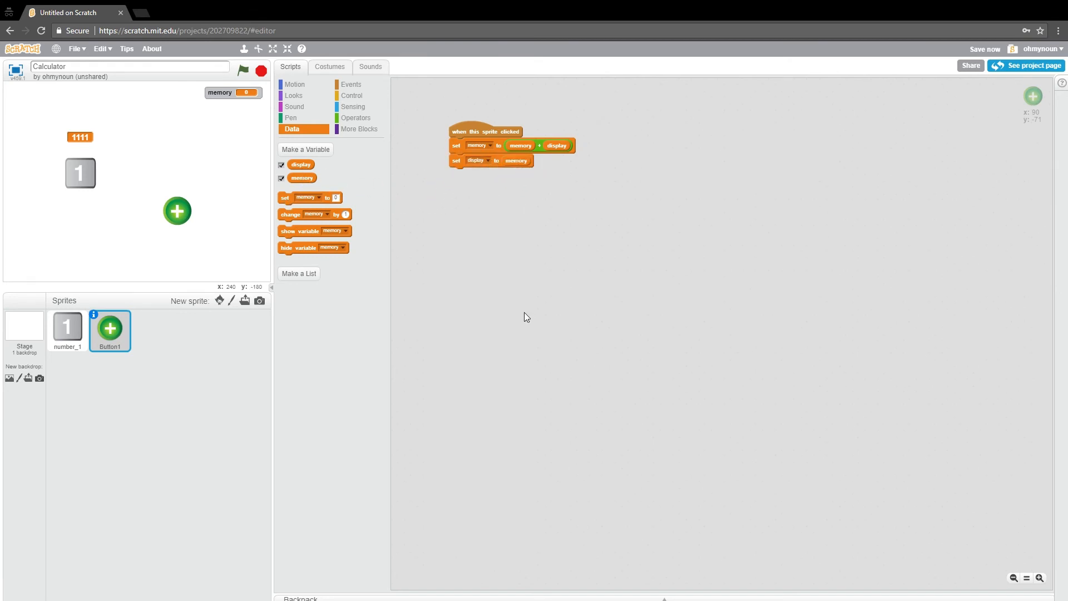
- Test full screen: pressing plus adds displayed 11 to stored 1, giving memory and display 12
click(273, 49)
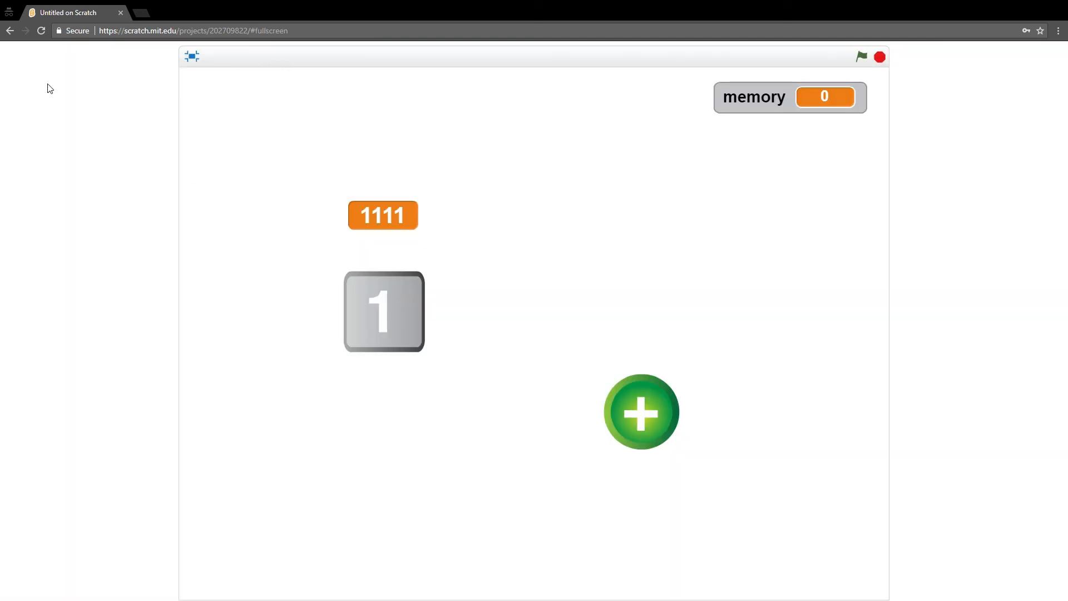
mouse_move(792, 105)
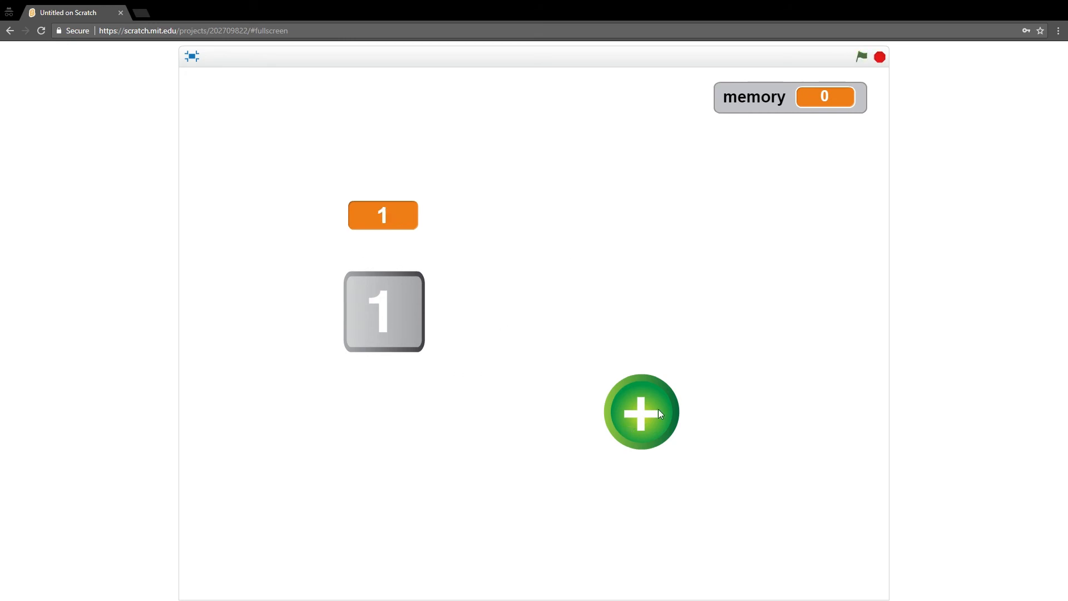
click(641, 411)
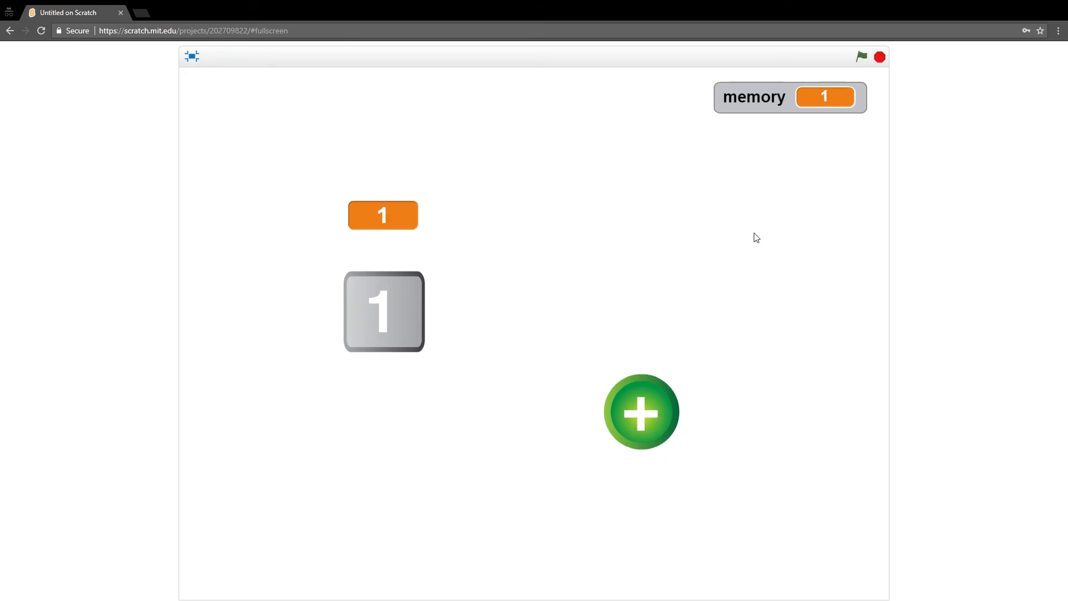
mouse_move(832, 109)
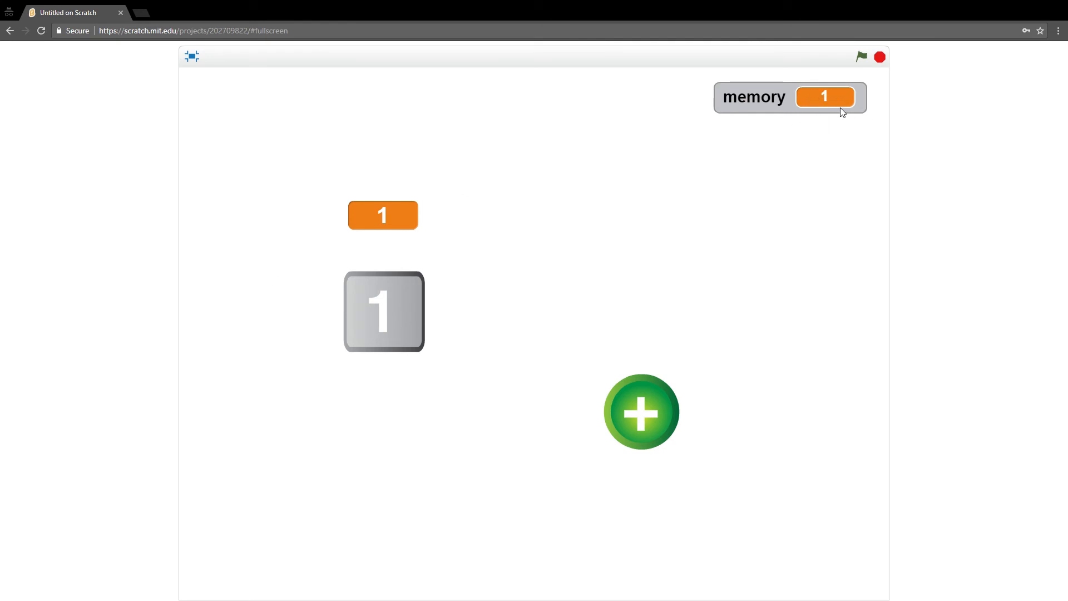
mouse_move(389, 315)
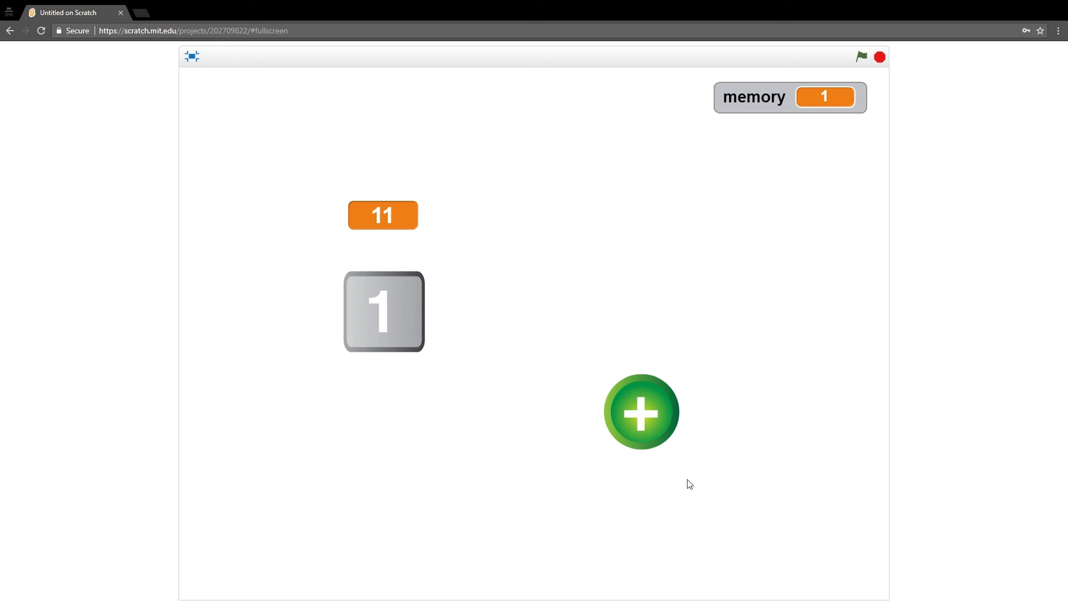
mouse_move(438, 338)
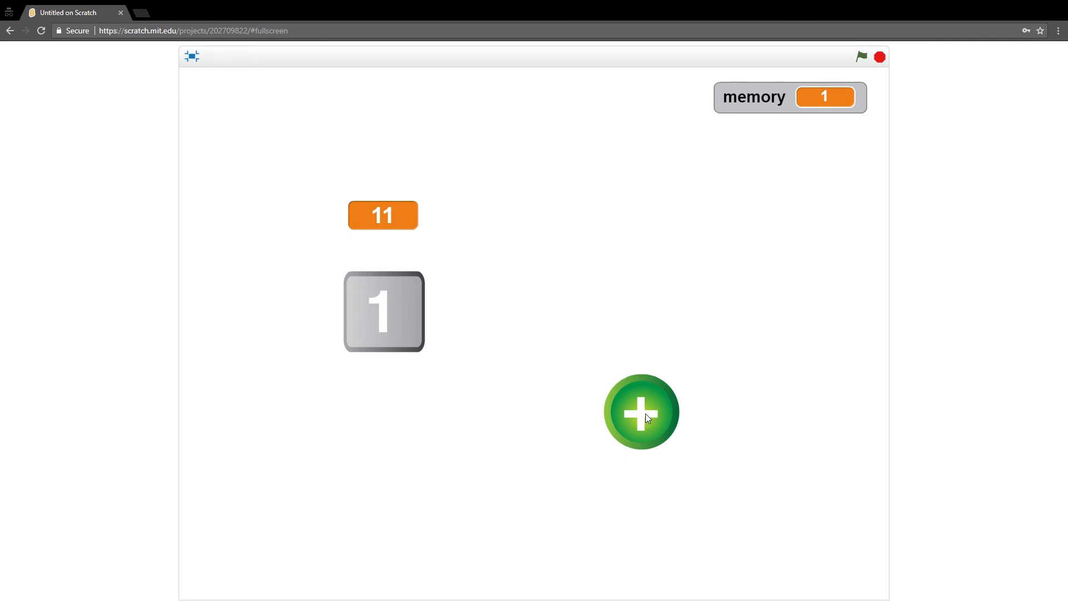
click(641, 410)
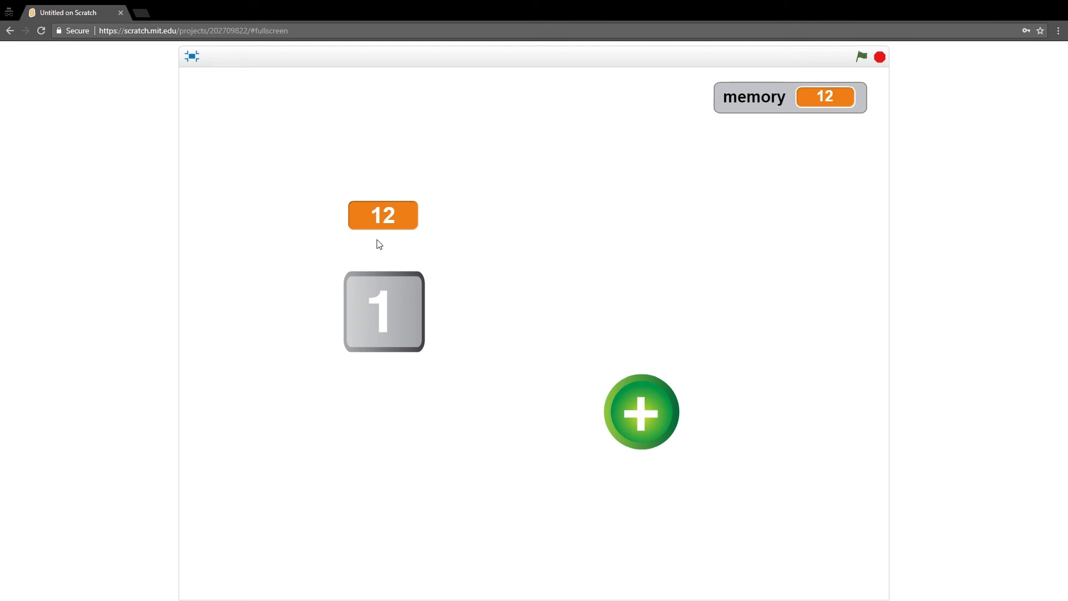
mouse_move(822, 143)
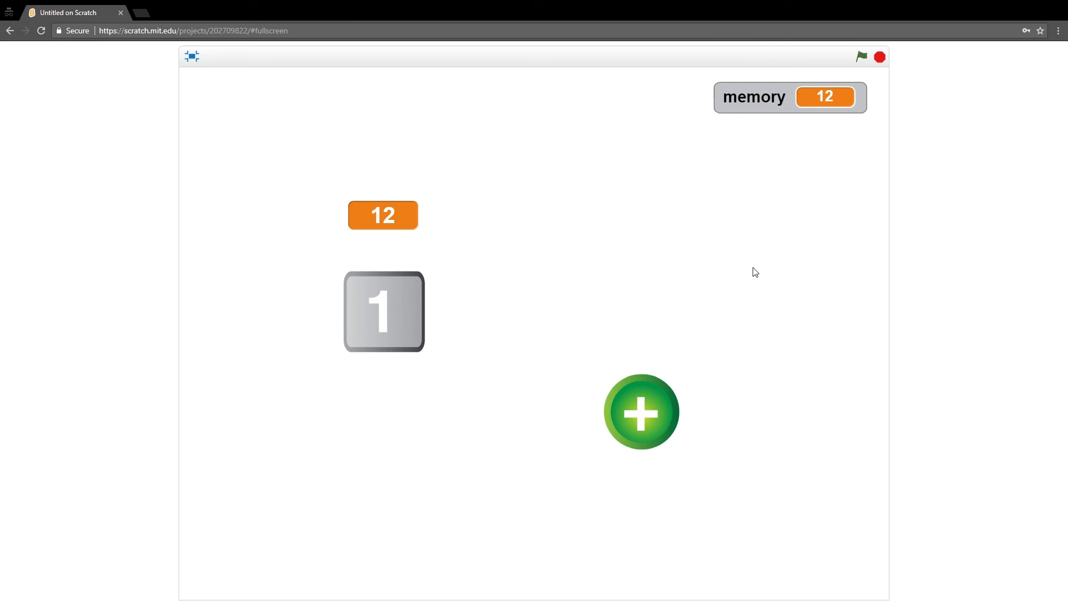
mouse_move(650, 423)
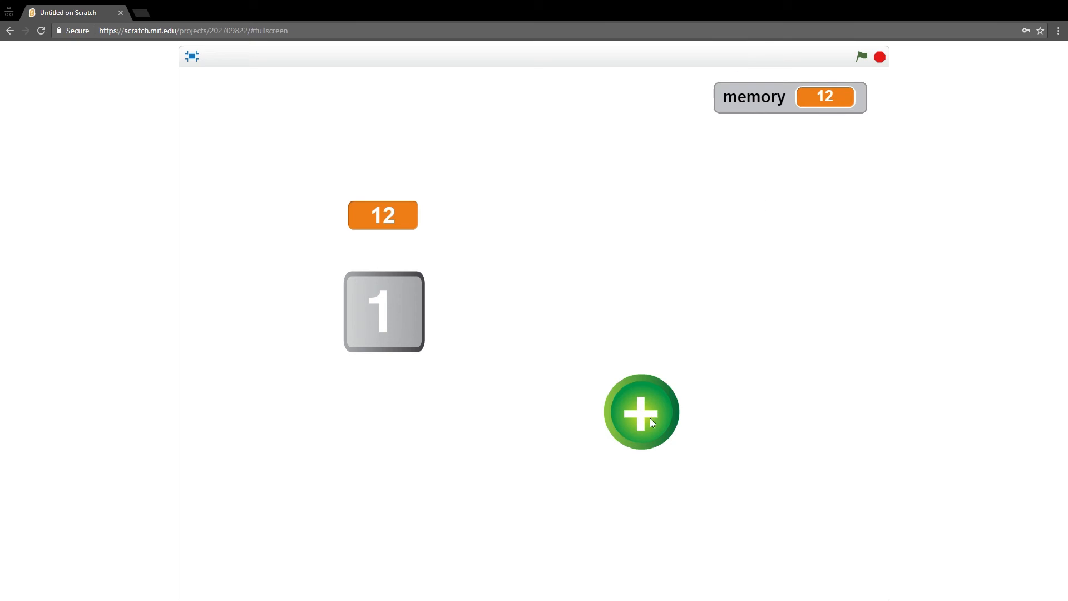
mouse_move(200, 46)
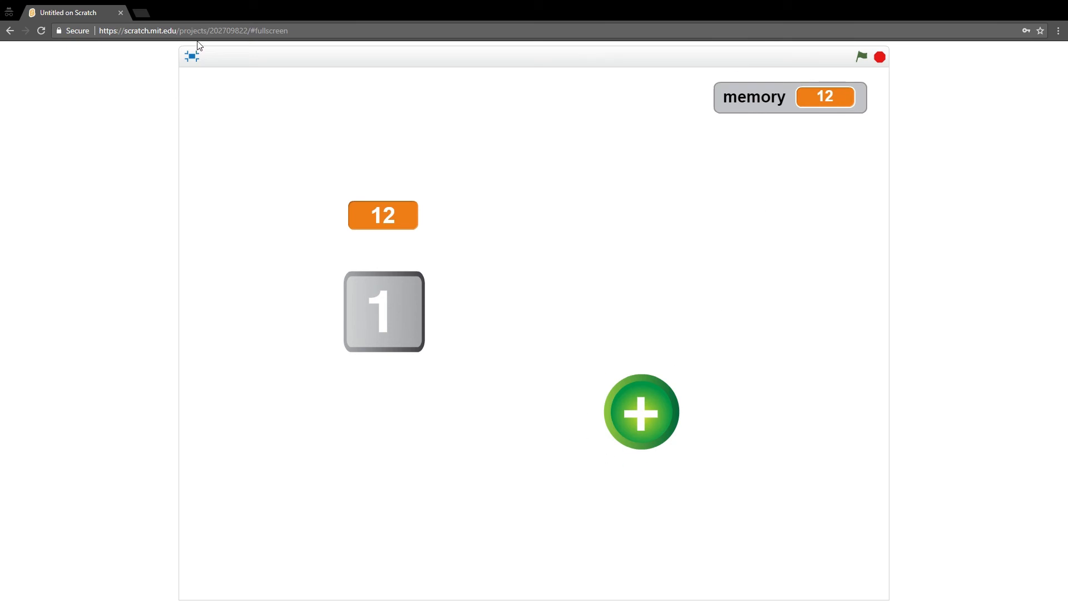
- Back in the editor, create an all-sprites variable named shouldreset
click(191, 56)
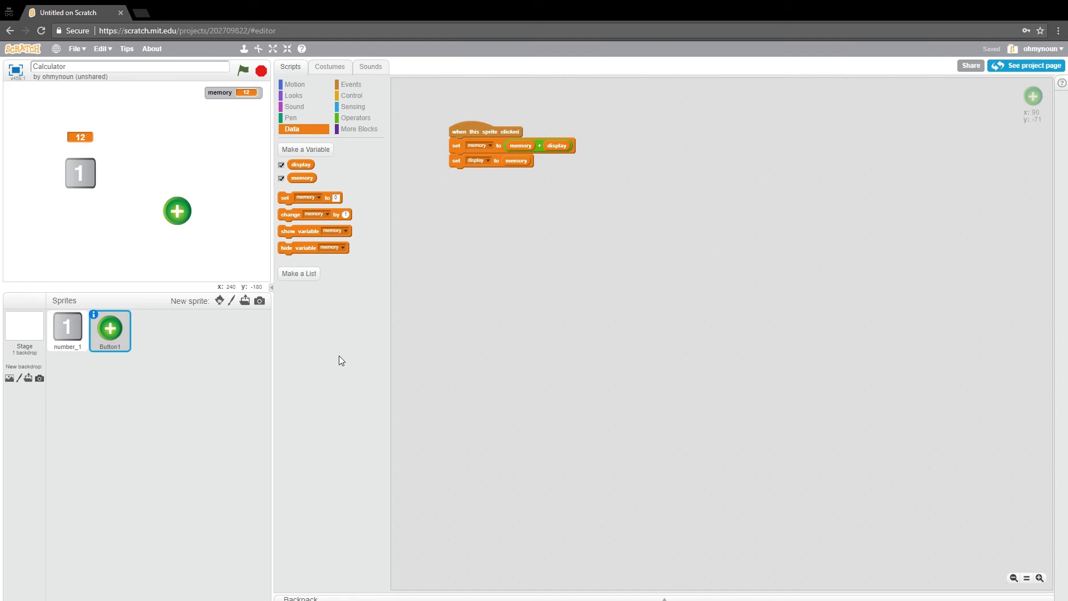
mouse_move(266, 103)
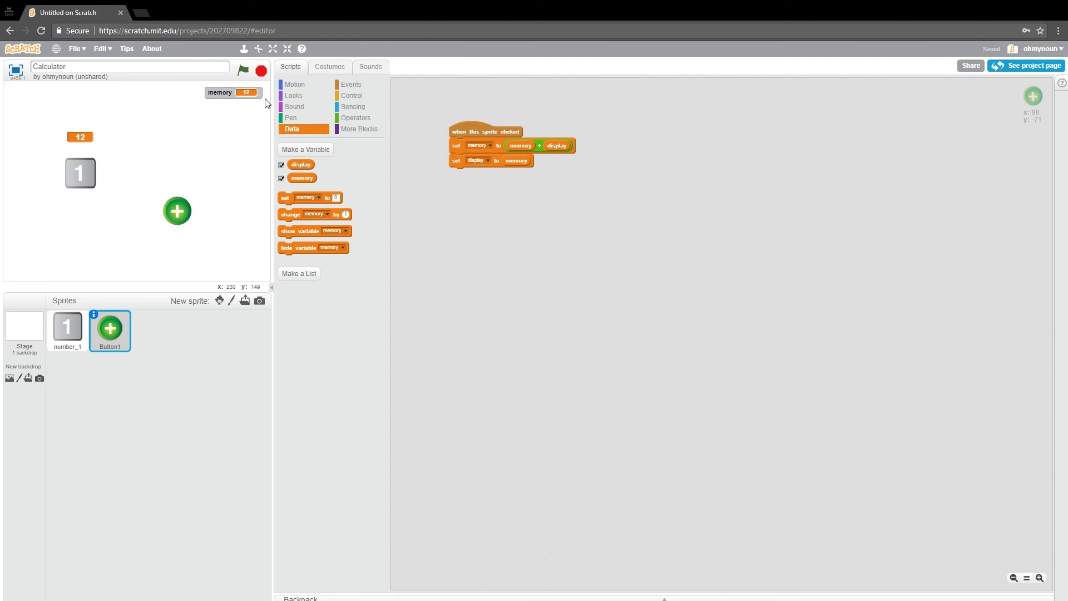
mouse_move(257, 182)
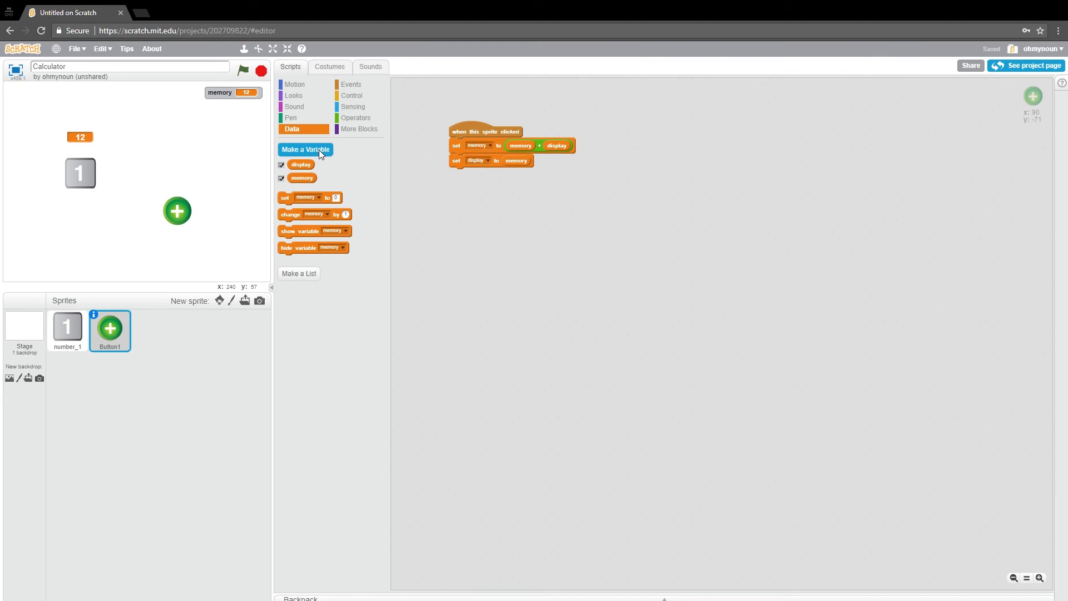
click(306, 149)
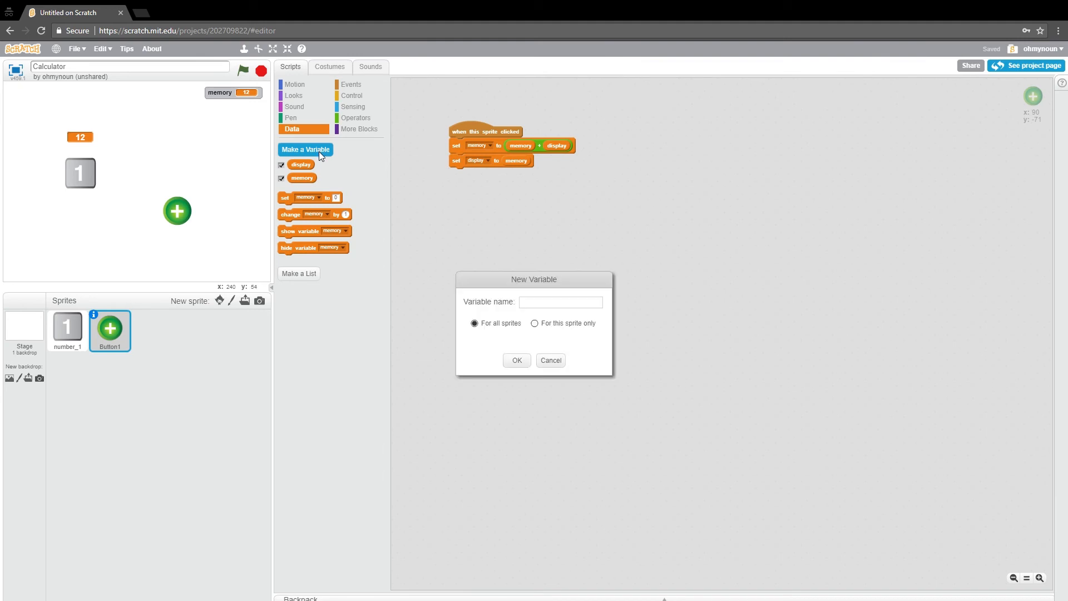
click(561, 301)
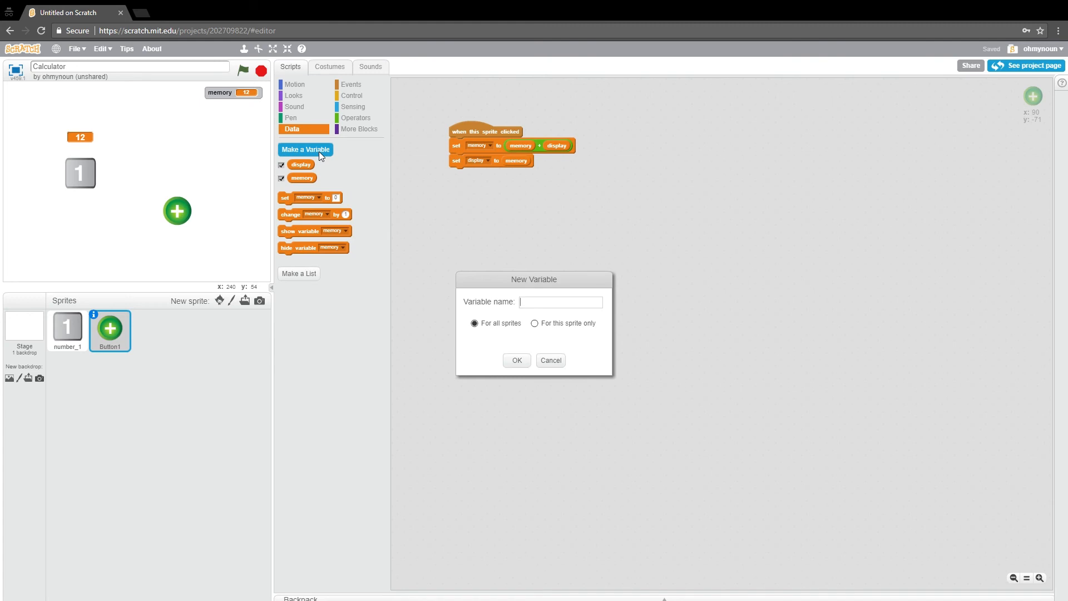
click(560, 302)
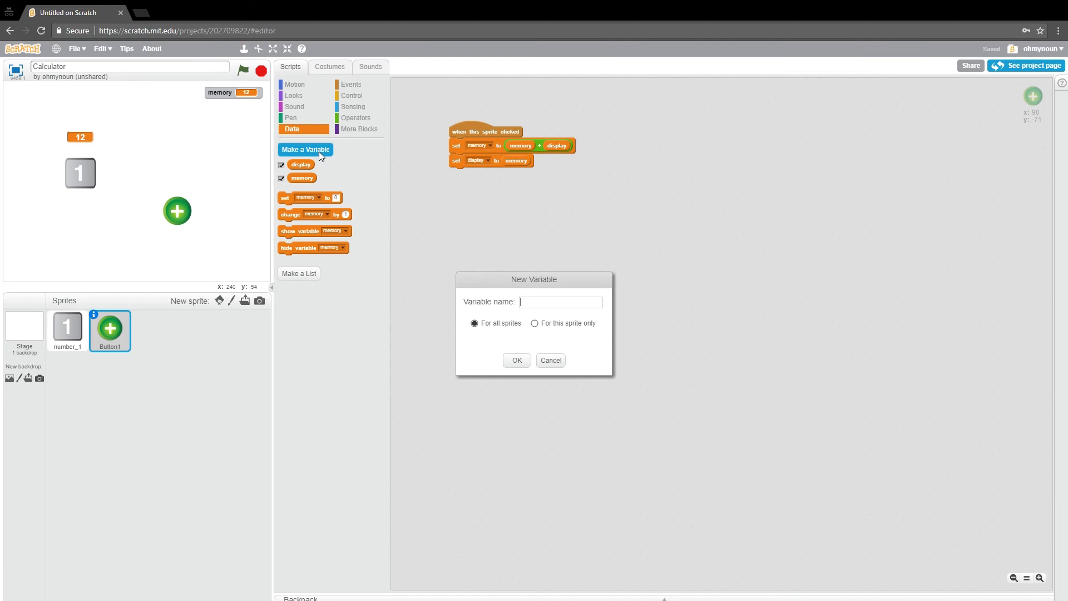
text(shouldreset)
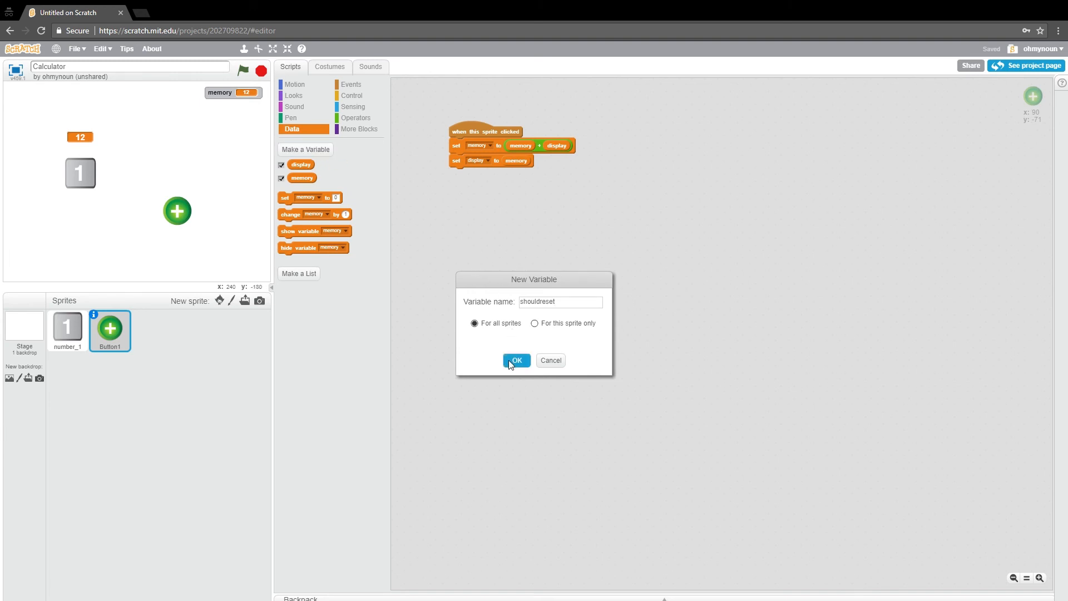
click(516, 360)
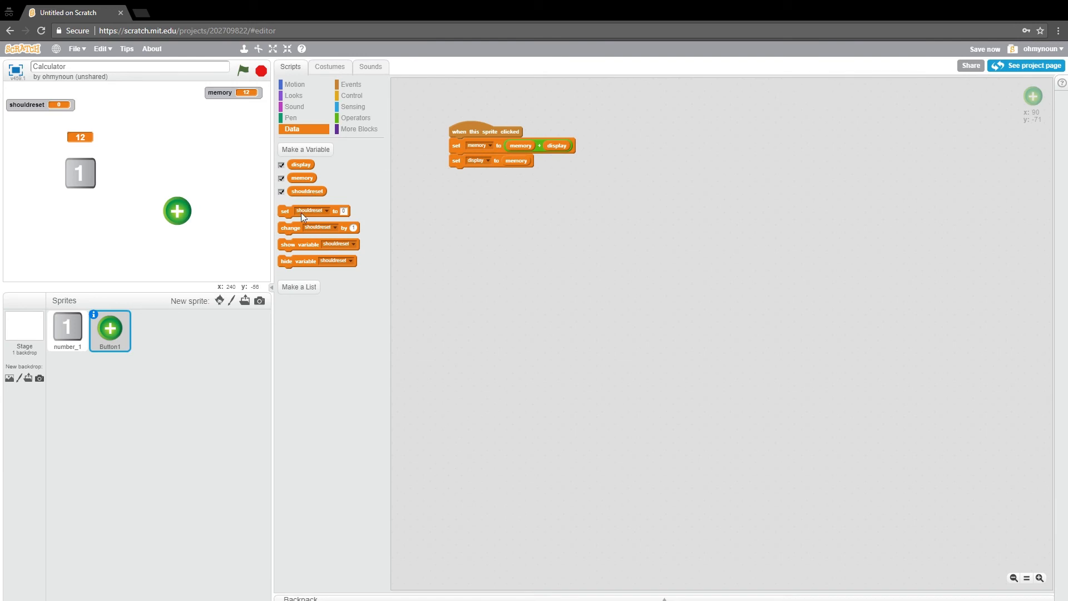
- Add a 'set shouldreset' block to the Stage's green-flag reset script
click(24, 331)
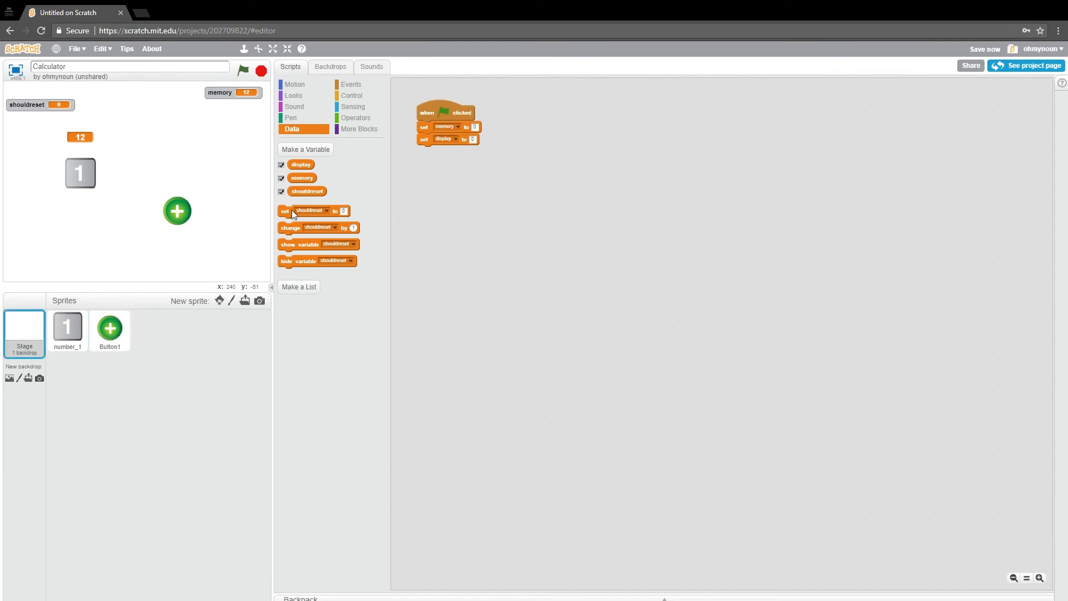
drag(285, 210, 450, 151)
text(1)
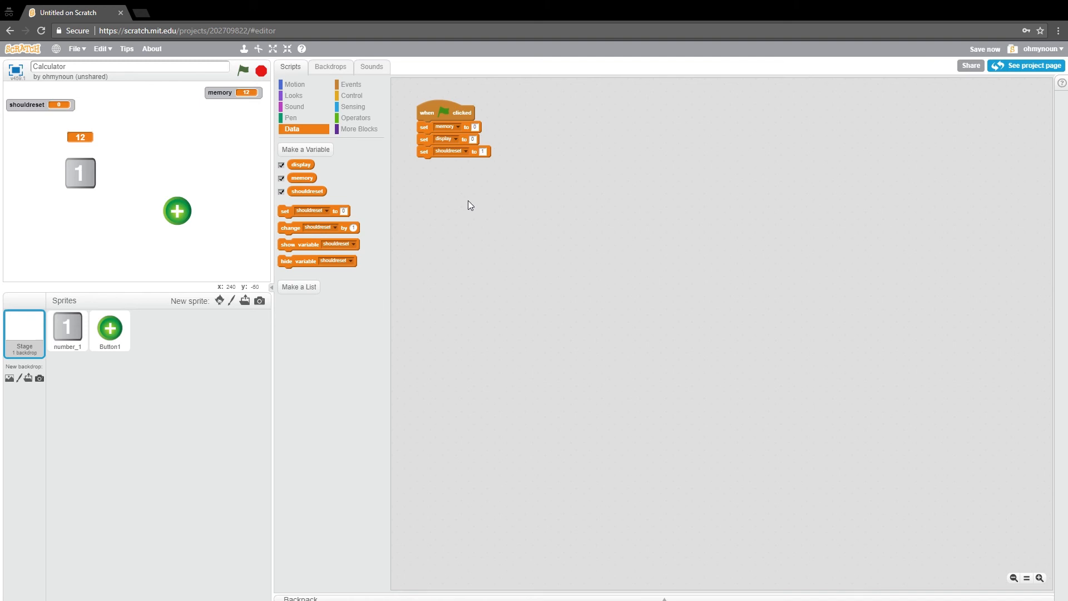
mouse_move(398, 151)
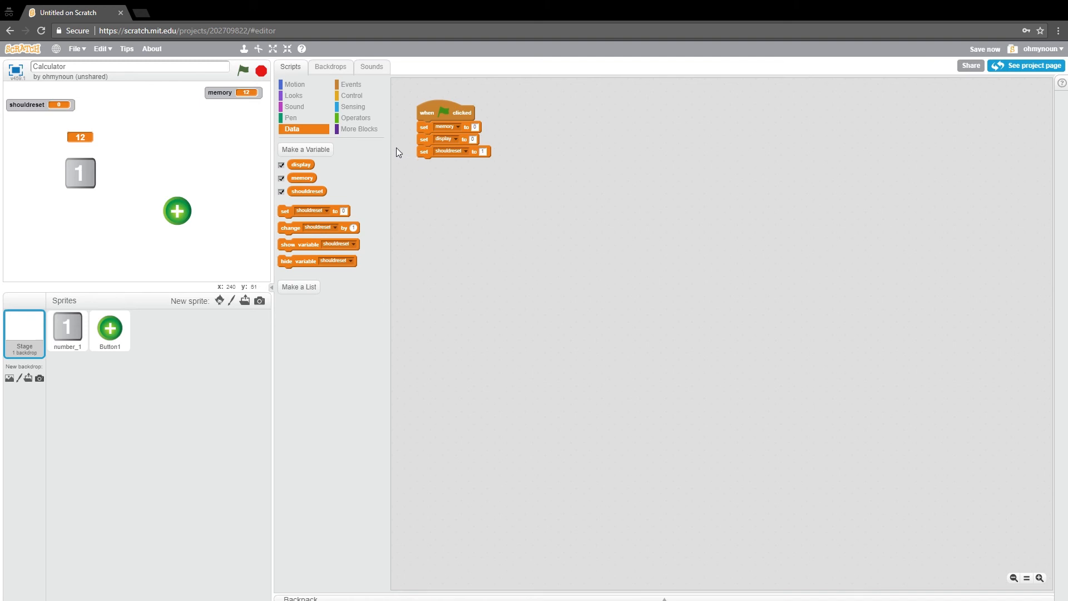
mouse_move(355, 118)
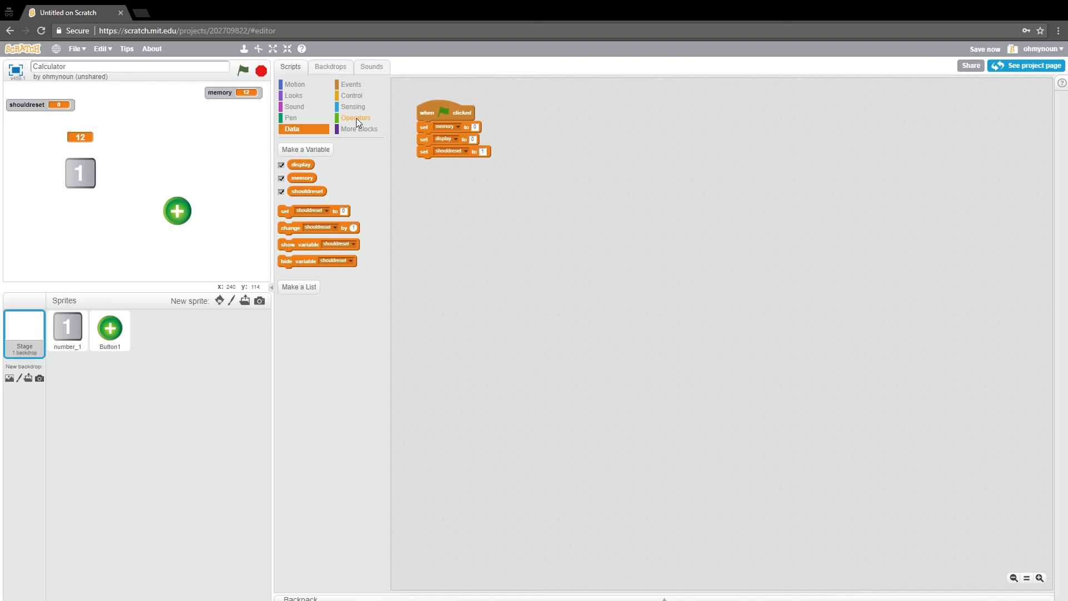
mouse_move(485, 158)
text(0)
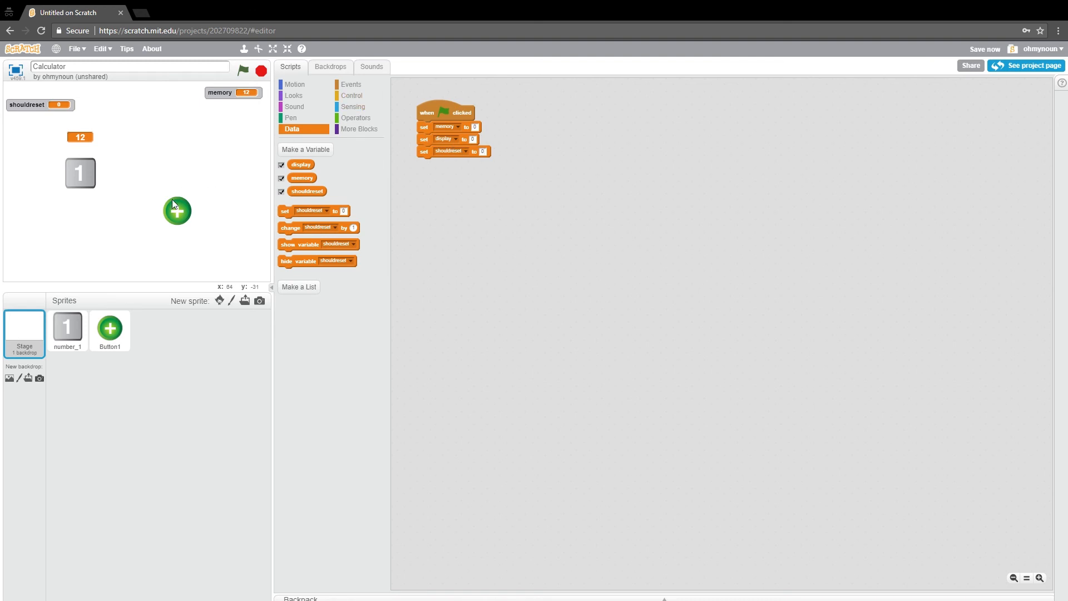
mouse_move(112, 339)
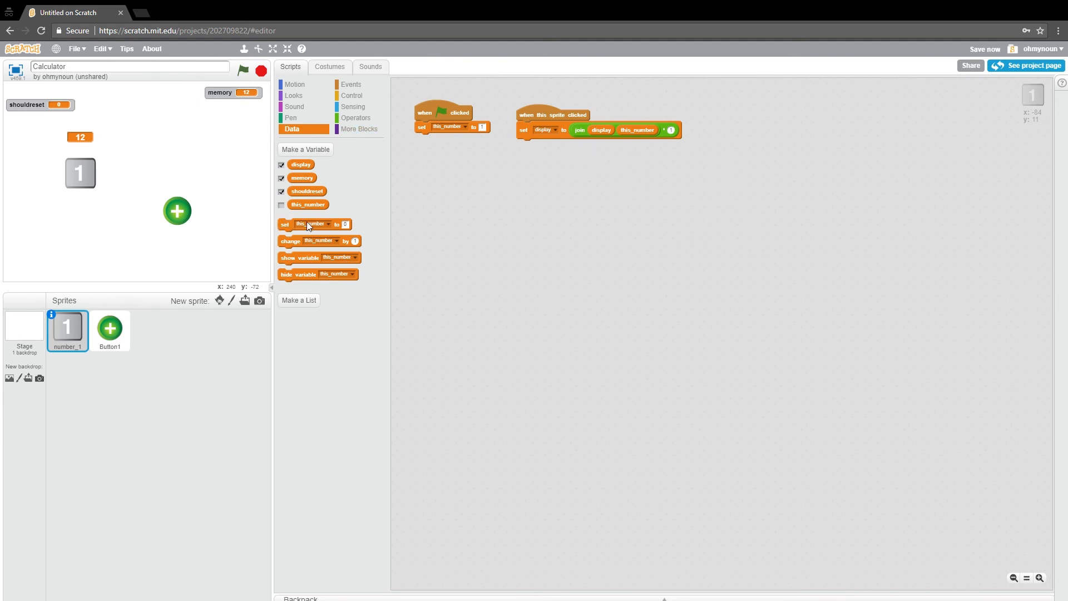
- Wrap number_1's set-display block in an if testing shouldreset = 1
click(355, 118)
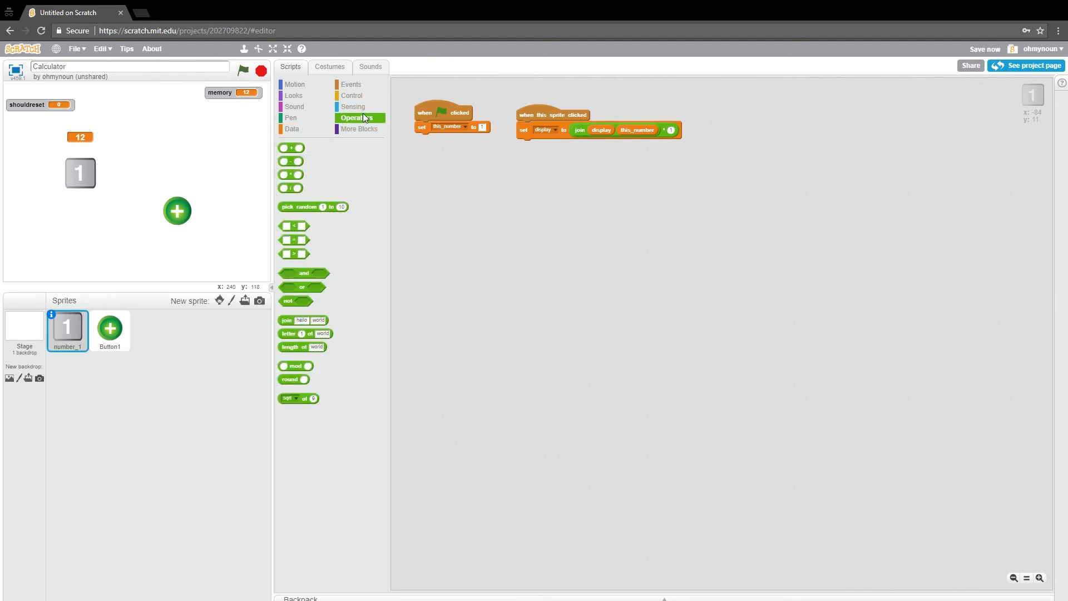
click(352, 95)
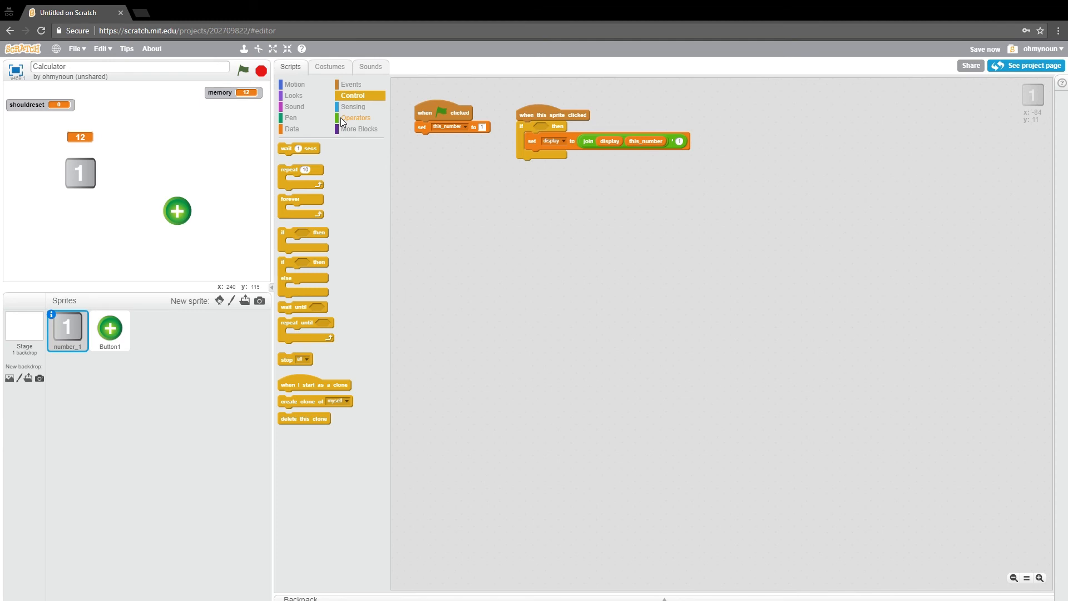
click(356, 118)
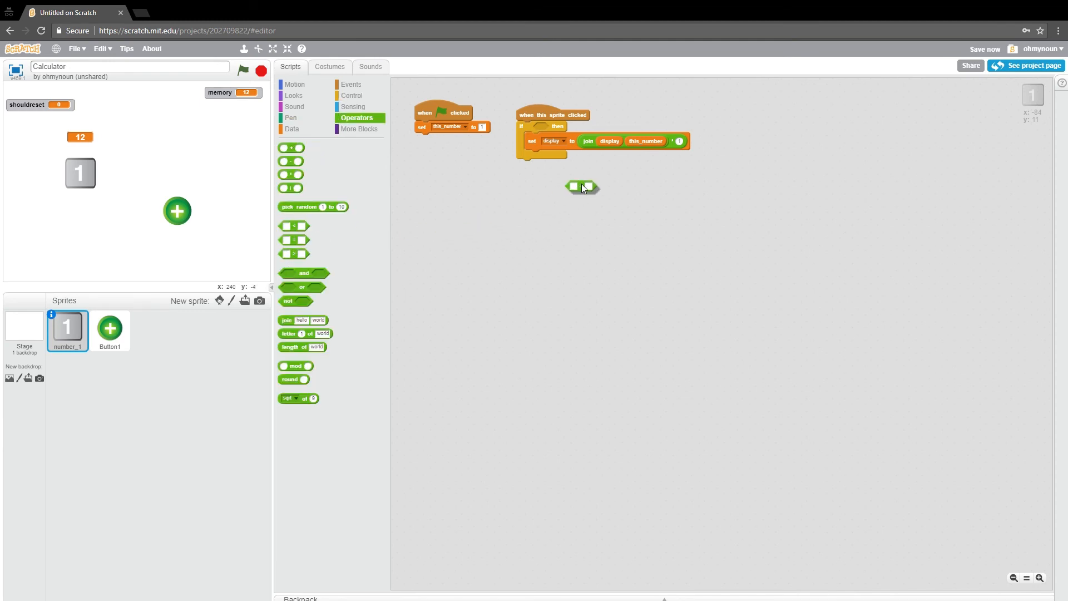
drag(583, 187, 545, 127)
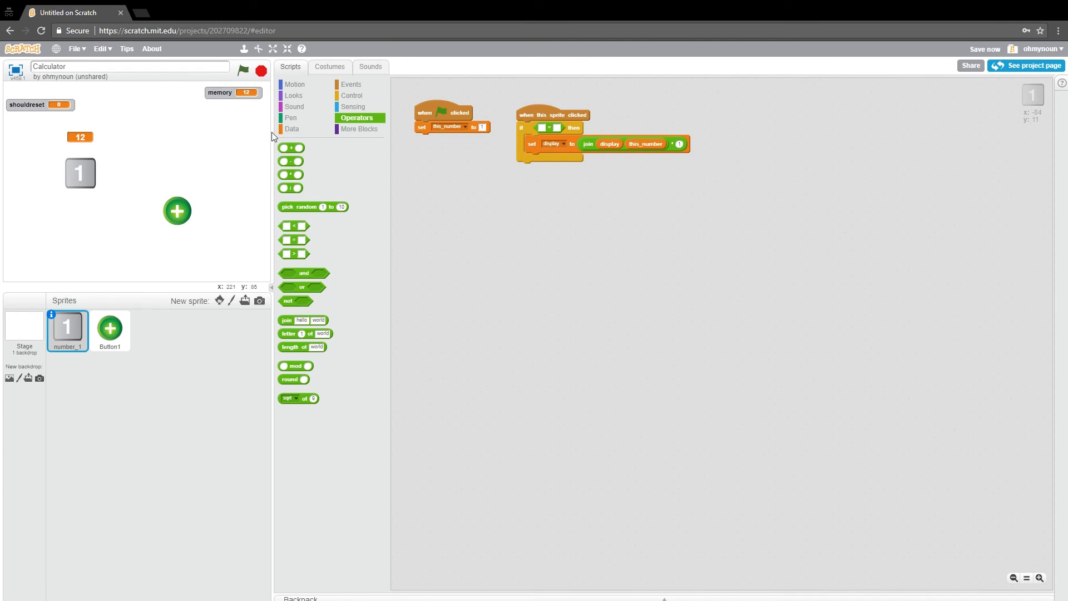
click(291, 129)
text(1)
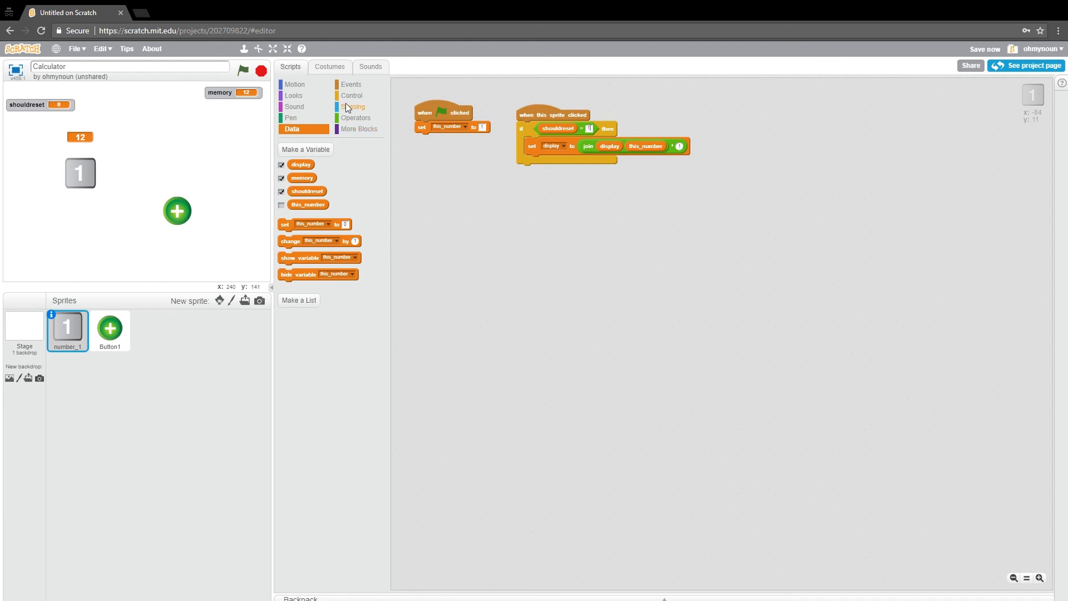
- Make it an if-else whose else branch sets display to 0 then joins this_number onto display
click(351, 95)
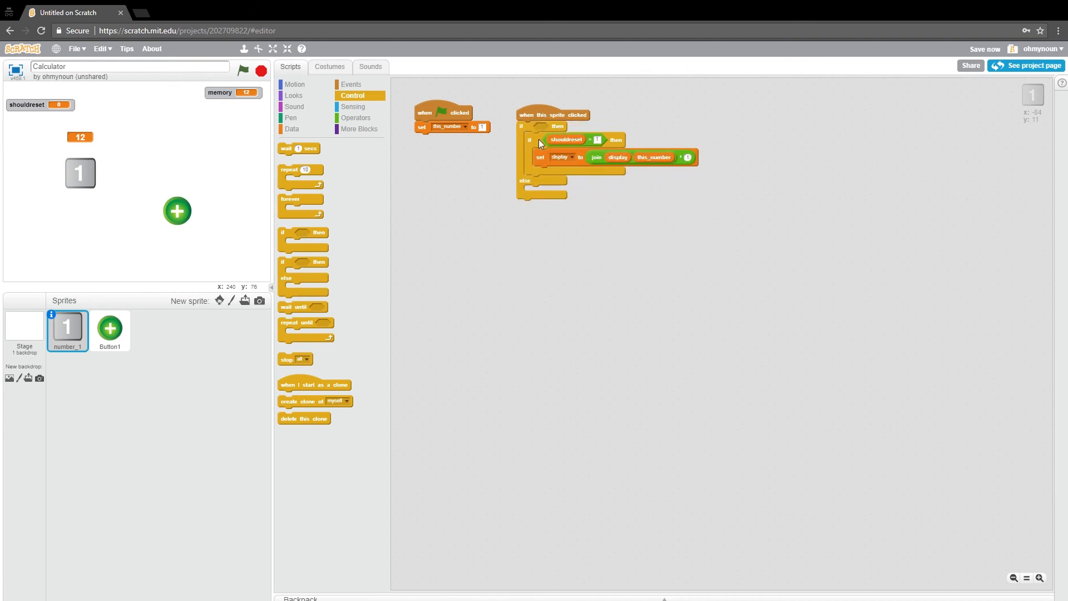
drag(566, 140, 705, 162)
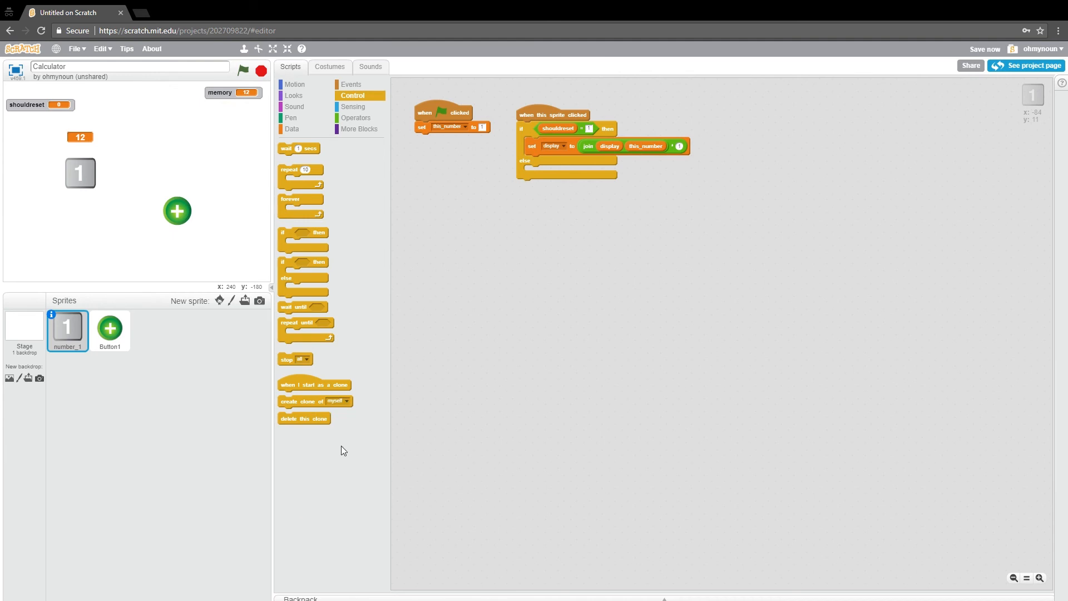
mouse_move(525, 149)
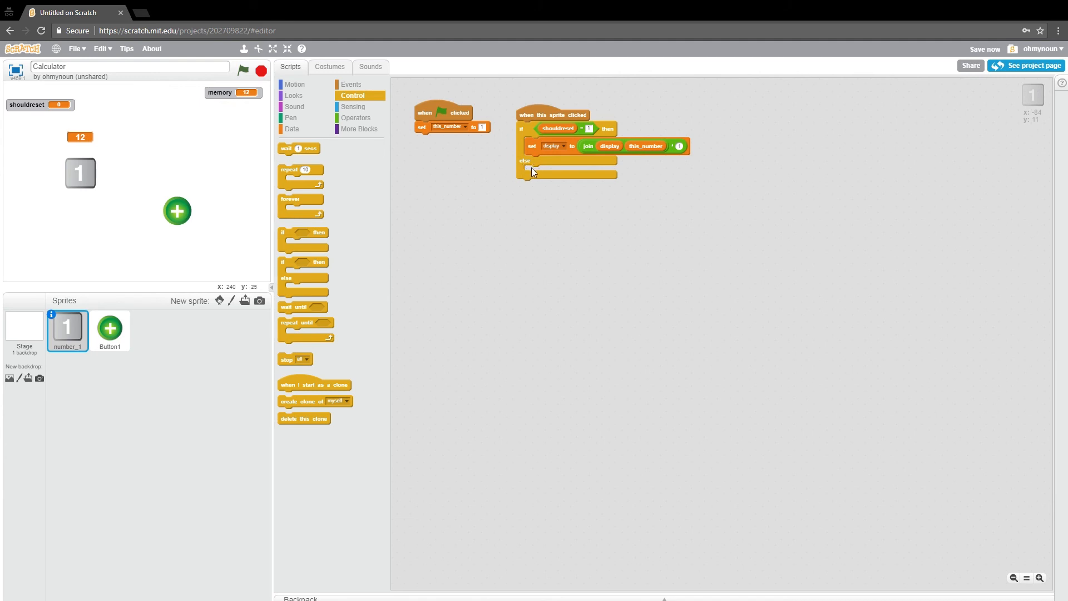
mouse_move(533, 160)
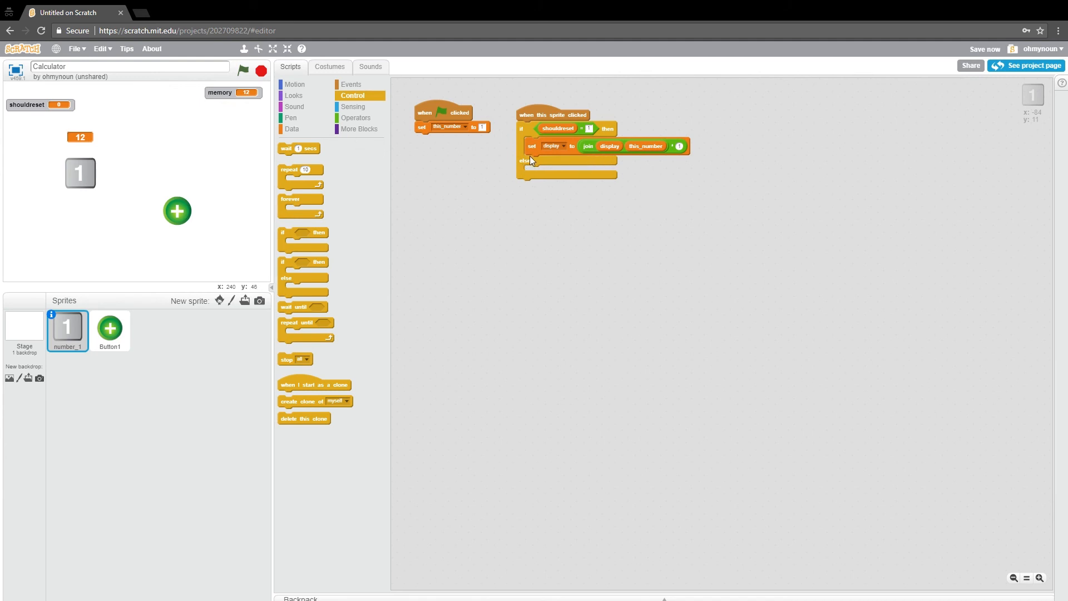
click(292, 128)
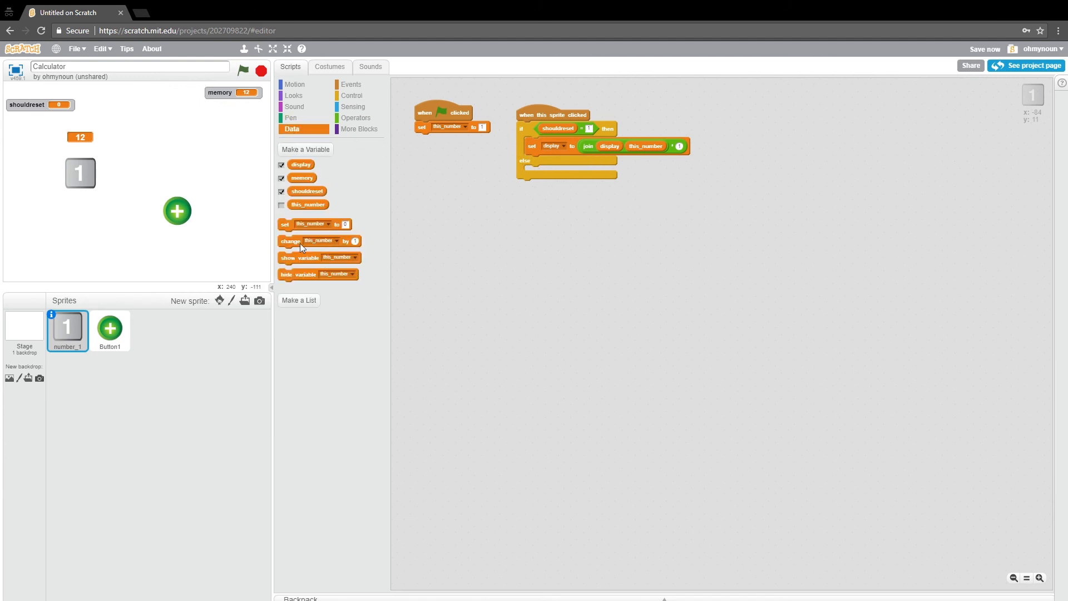
drag(313, 225, 613, 167)
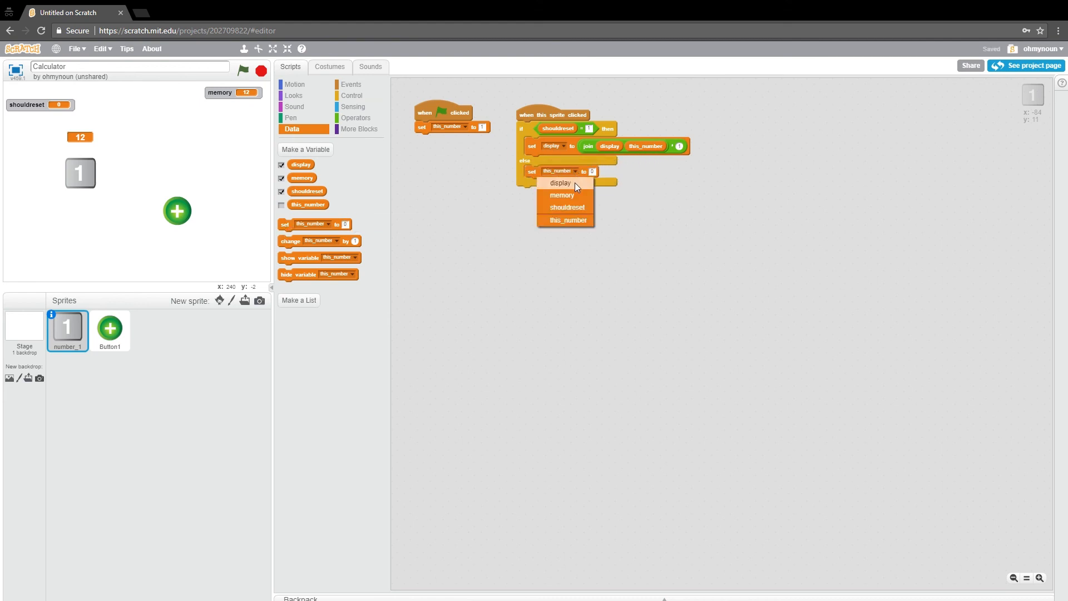
click(560, 182)
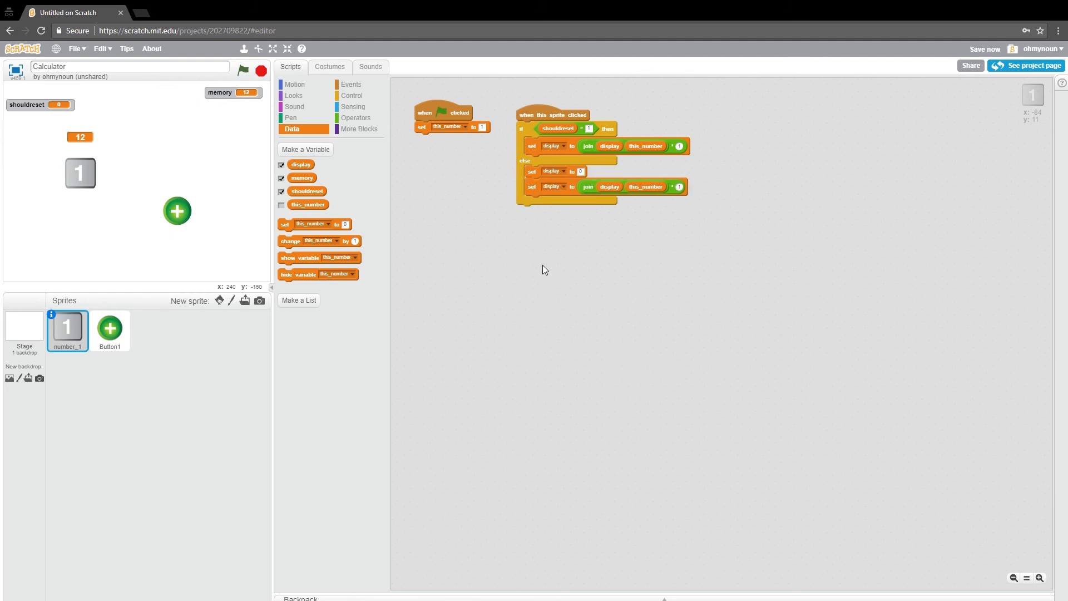
mouse_move(667, 194)
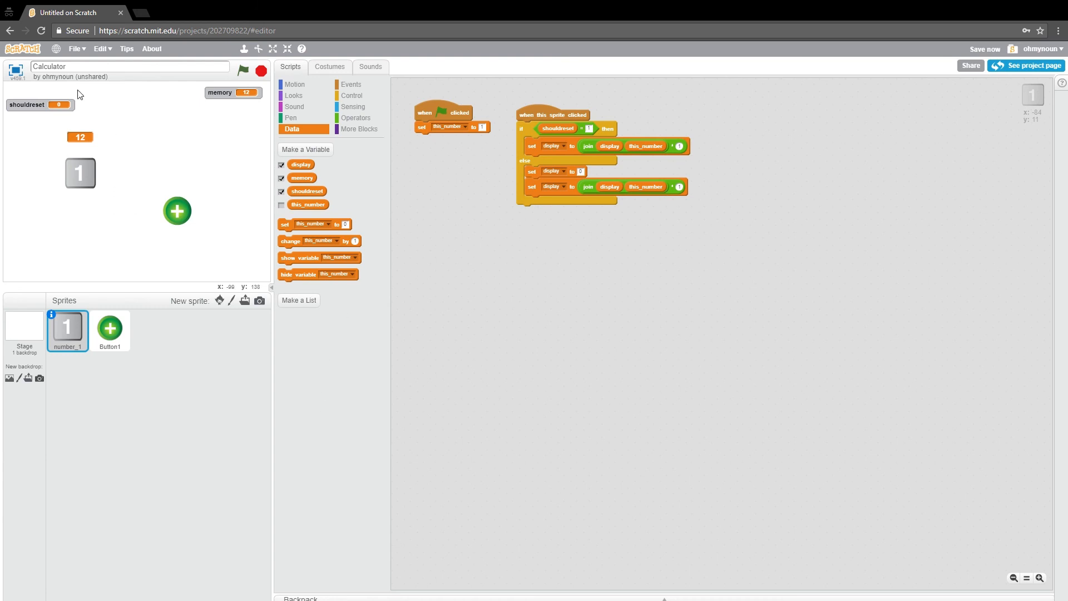
- Test full screen by pressing plus then 1, leaving display 1 and memory 0, and return to the editor
click(273, 49)
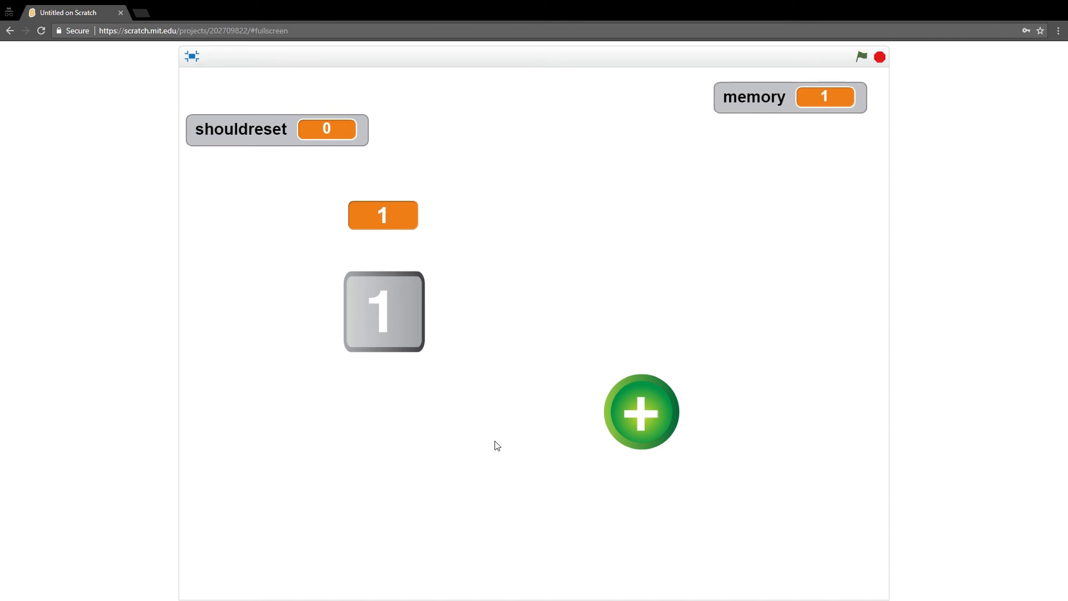
mouse_move(641, 412)
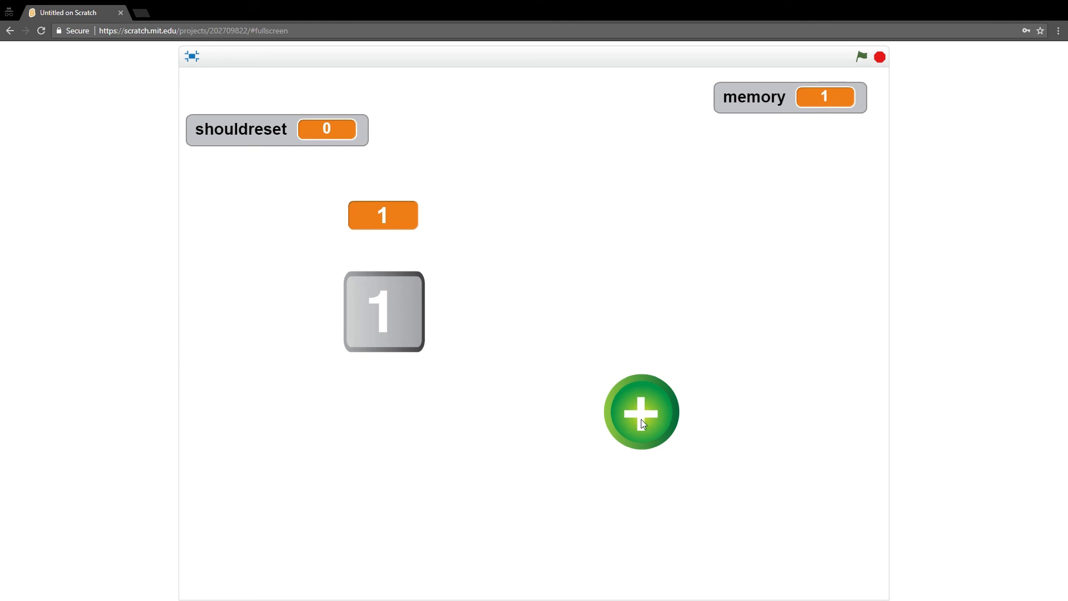
click(640, 411)
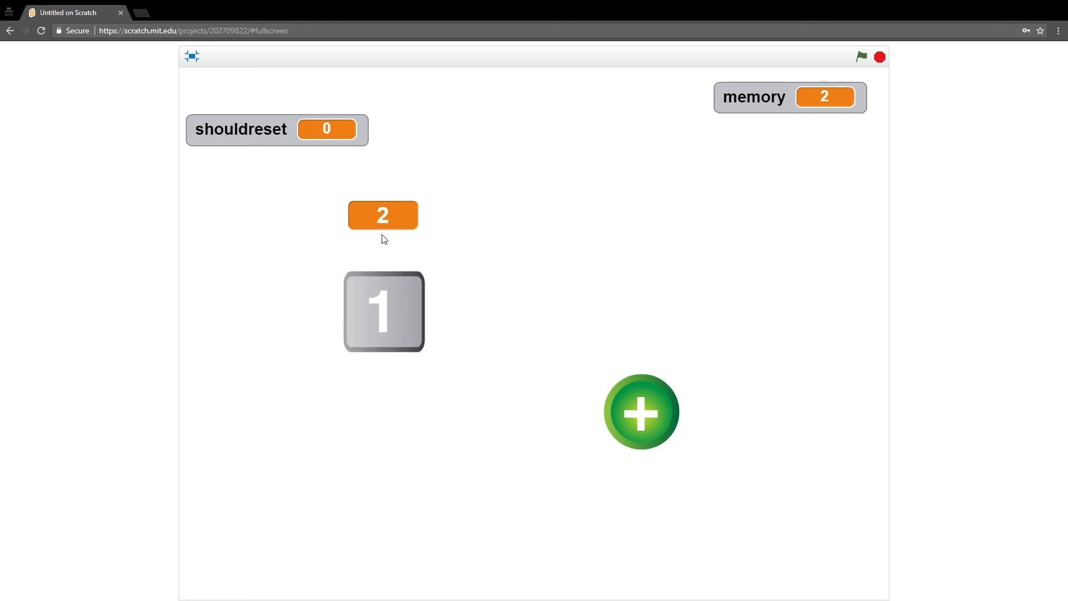
mouse_move(789, 94)
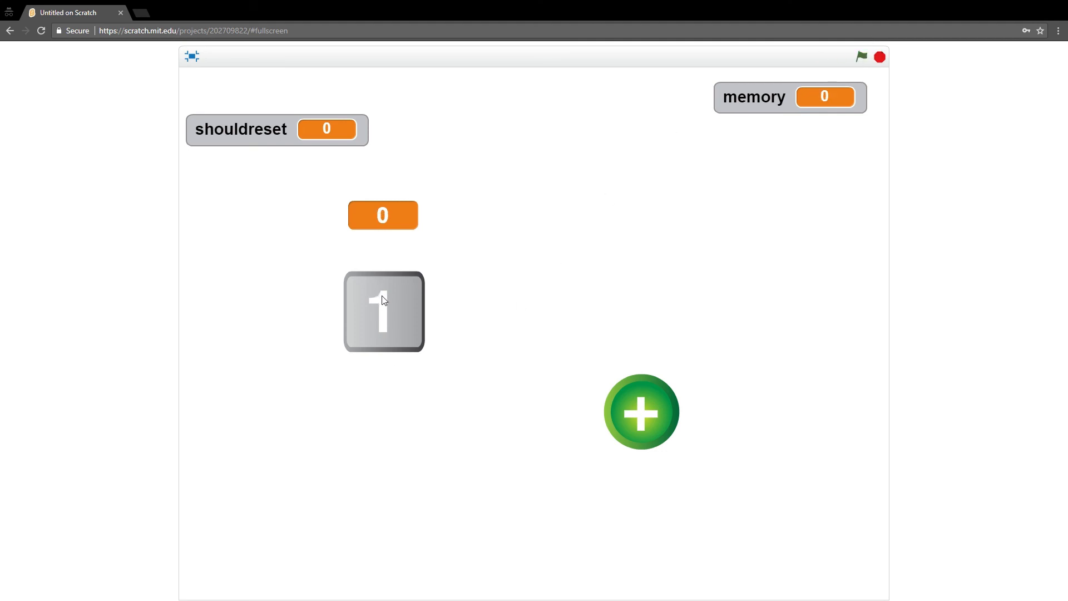
click(383, 312)
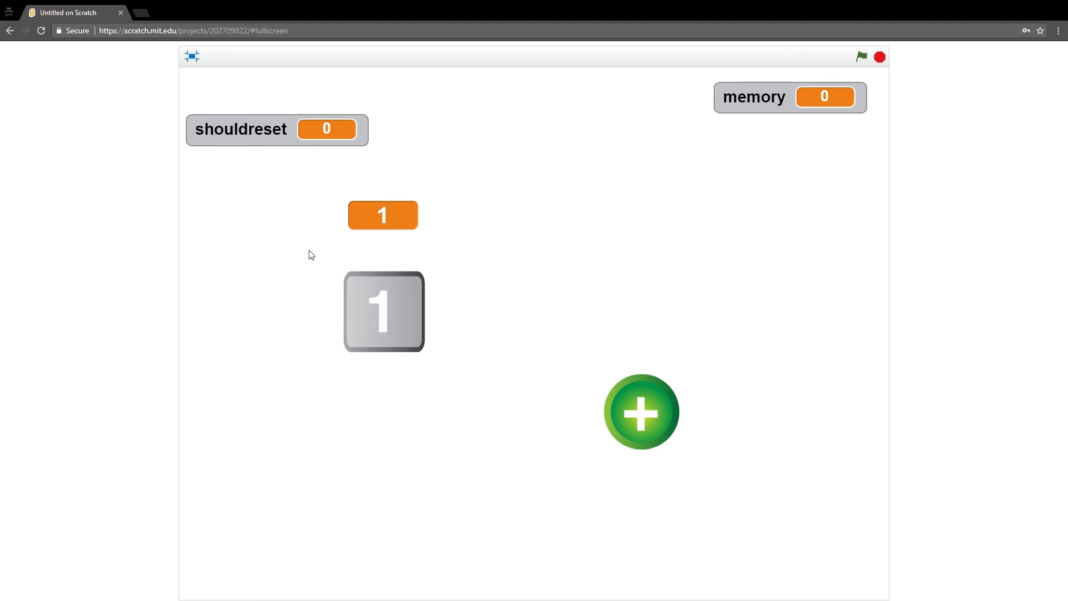
click(192, 56)
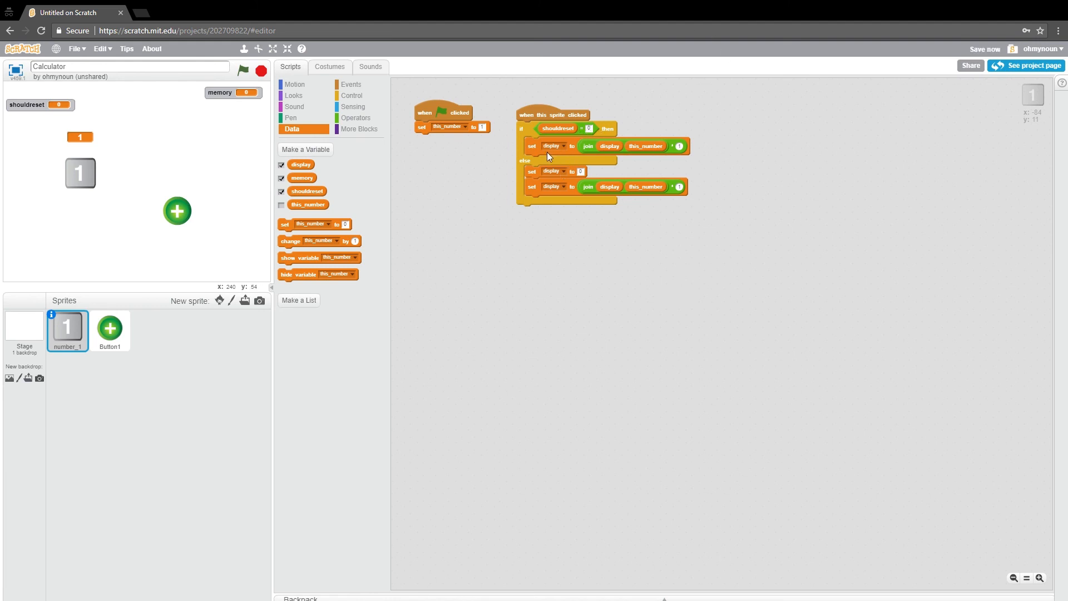
mouse_move(537, 184)
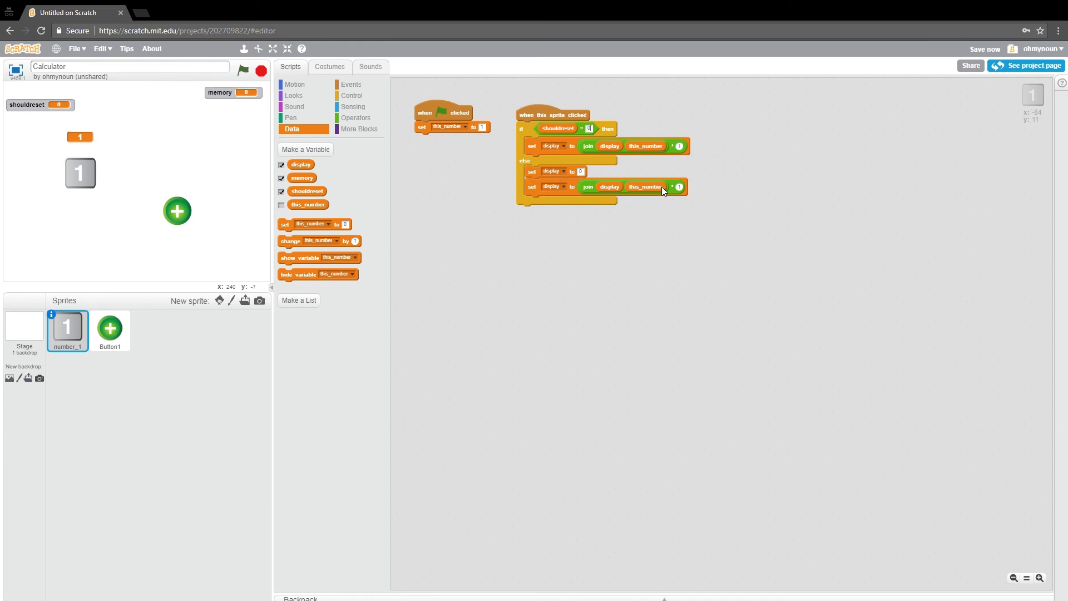
mouse_move(557, 179)
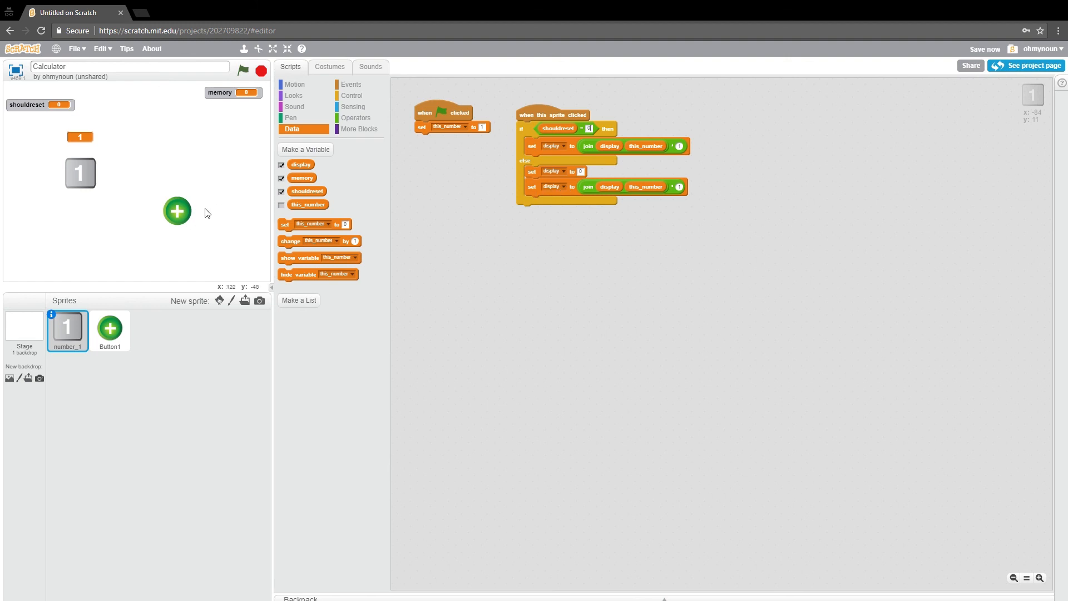
- Show Button1's scripts to insert 'set shouldreset to 1' under its click hat
click(109, 331)
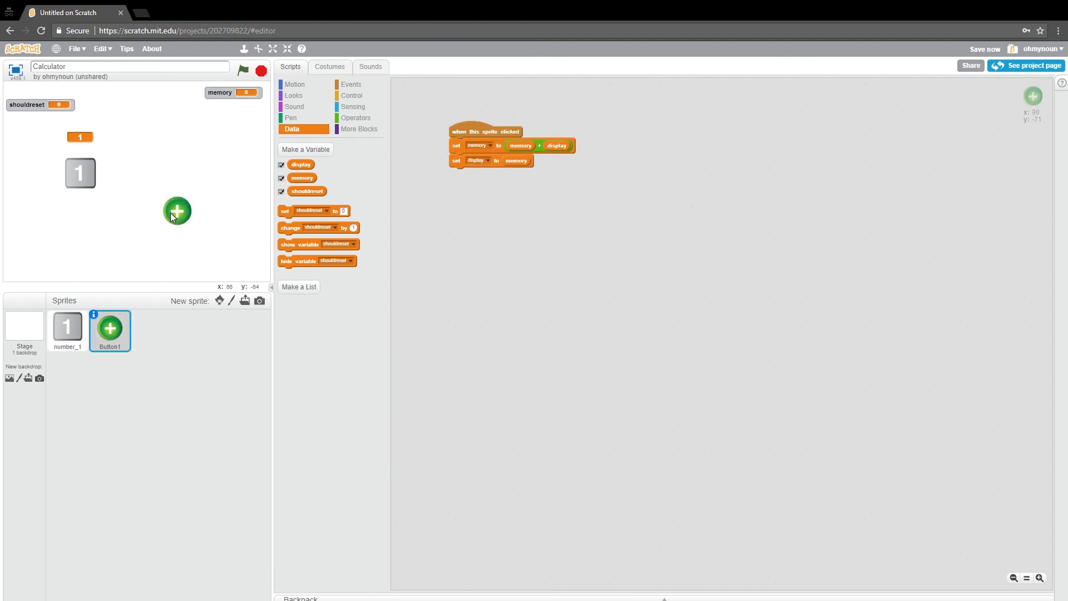
mouse_move(321, 237)
text(1)
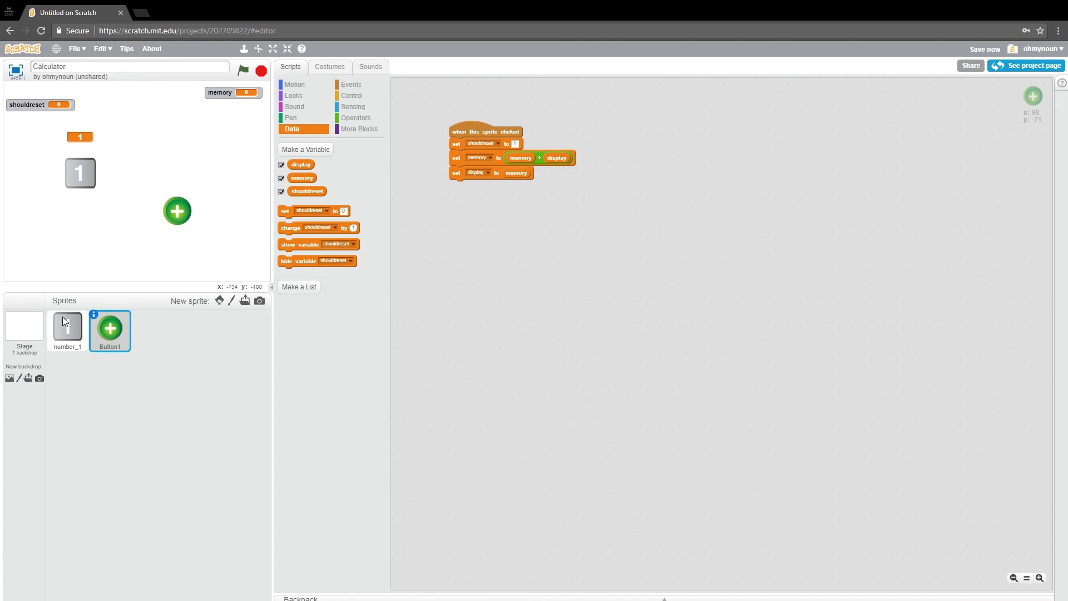
- End number_1's else branch with 'set shouldreset to 1' and run the project full screen
click(67, 328)
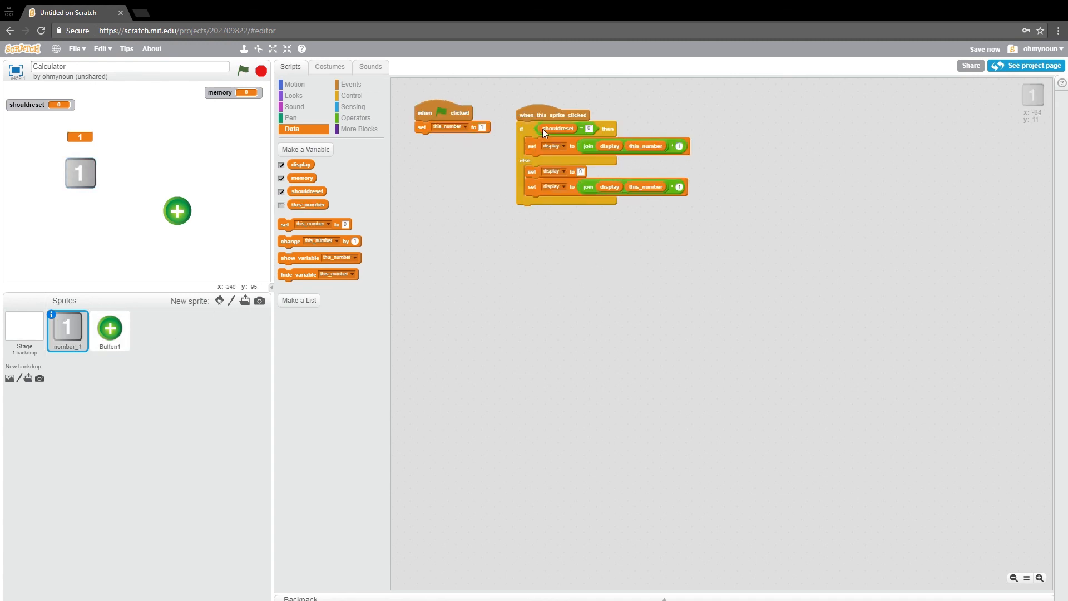
mouse_move(562, 139)
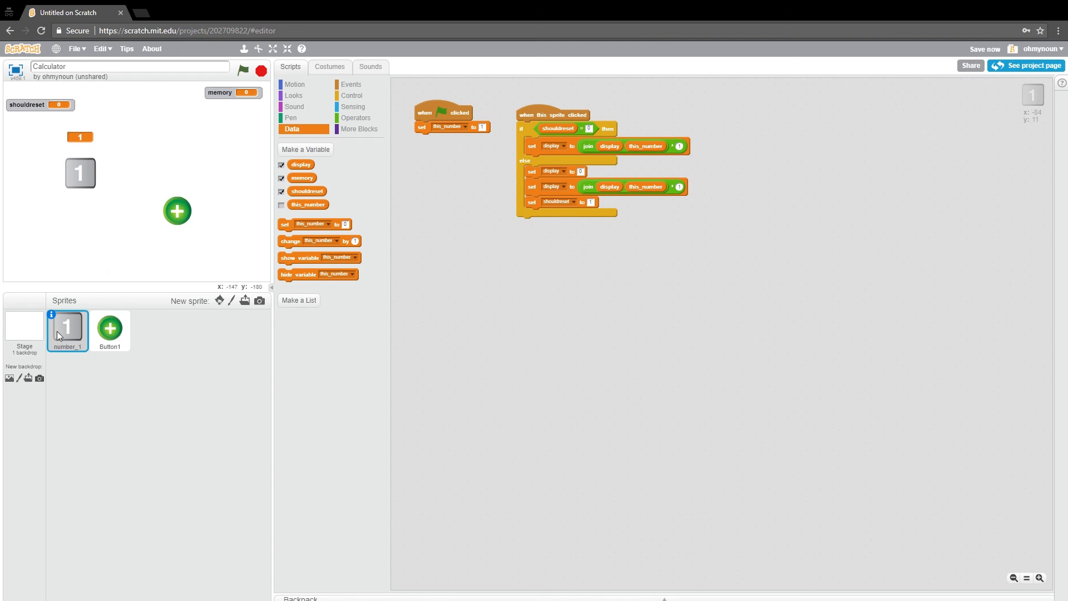
click(273, 49)
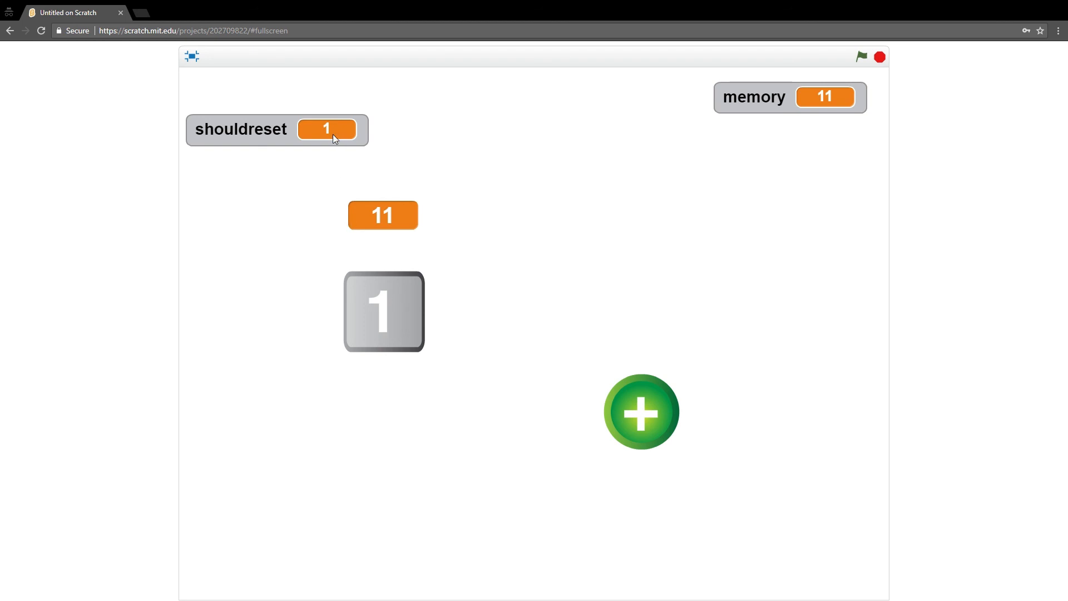
mouse_move(386, 237)
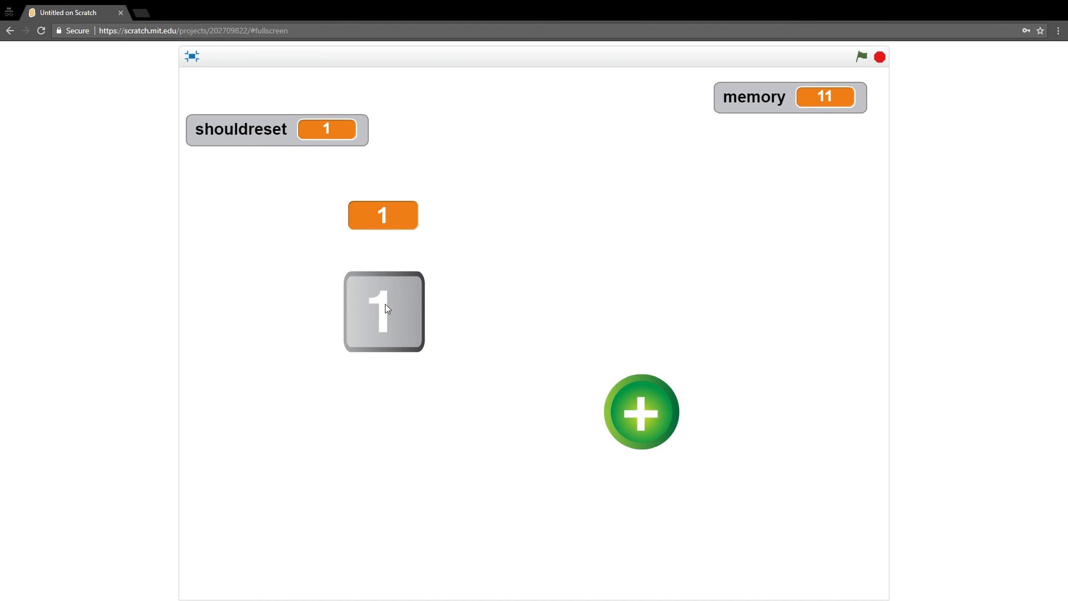
mouse_move(523, 393)
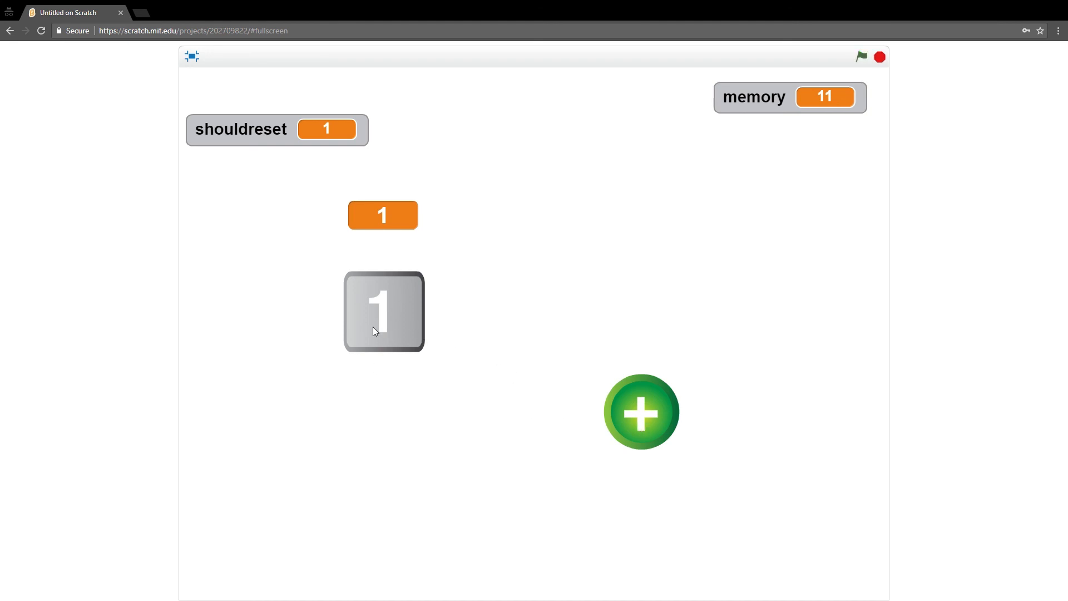
mouse_move(378, 334)
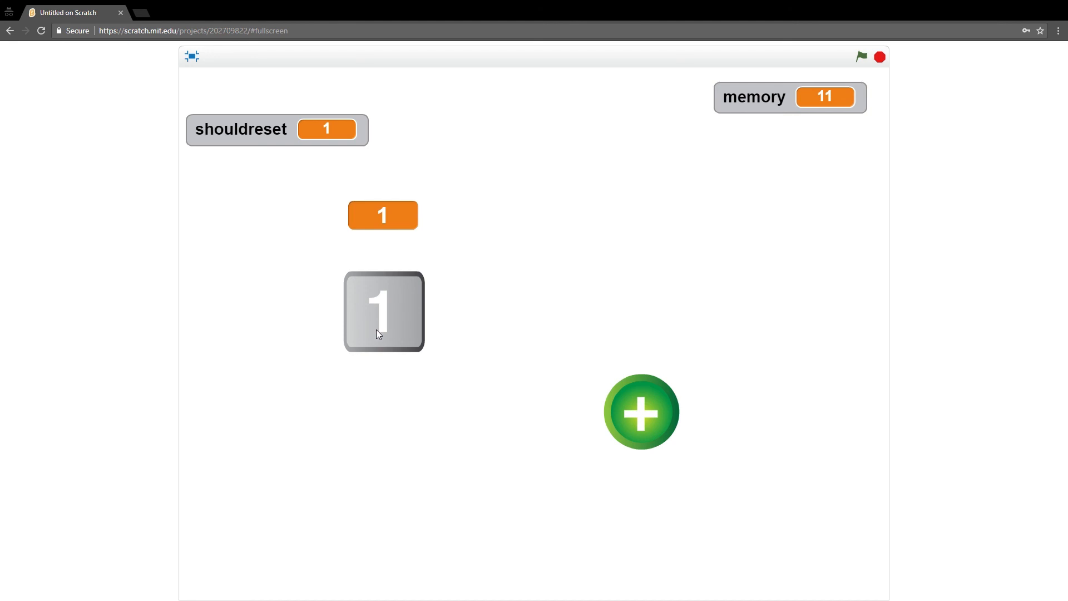
mouse_move(211, 60)
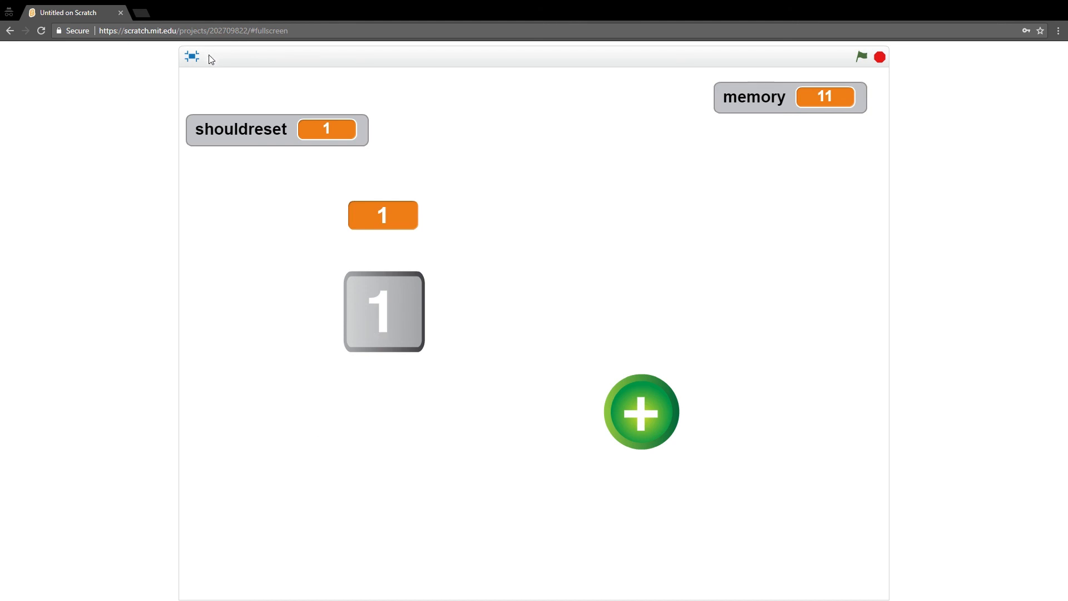
- Change number_1's else branch to set shouldreset to 0 and retest full screen
click(191, 57)
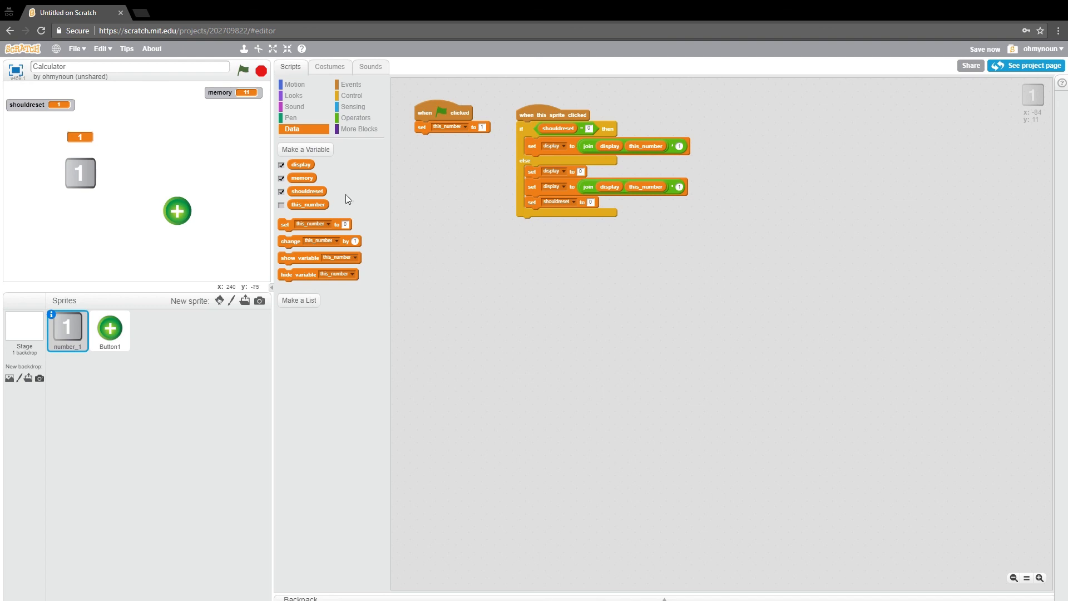
click(273, 49)
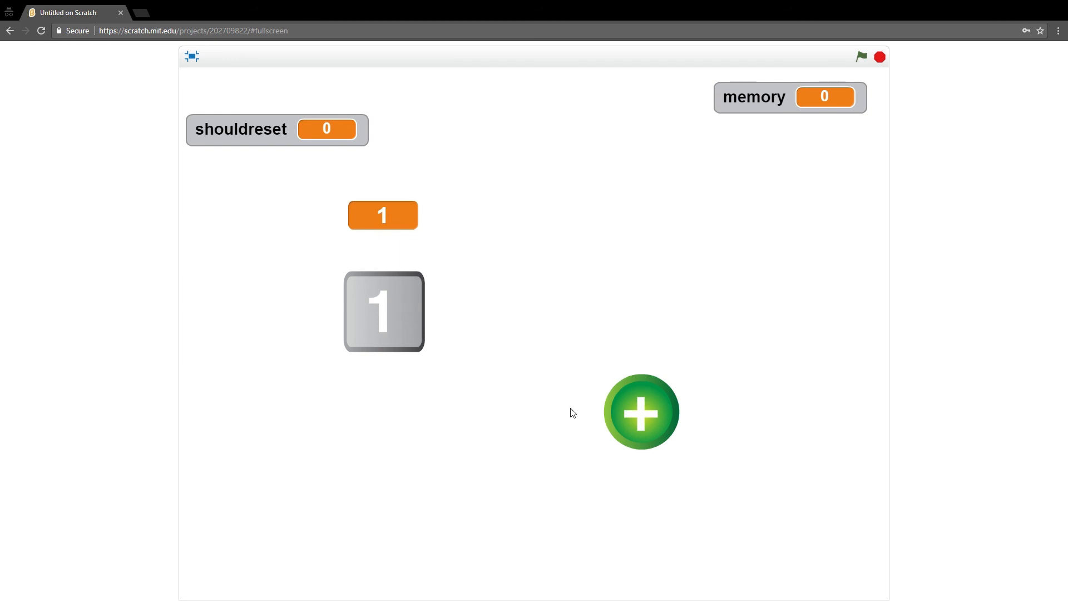
- Add the shown number into memory to reach 22, restart the project, and exit full-screen view
click(383, 312)
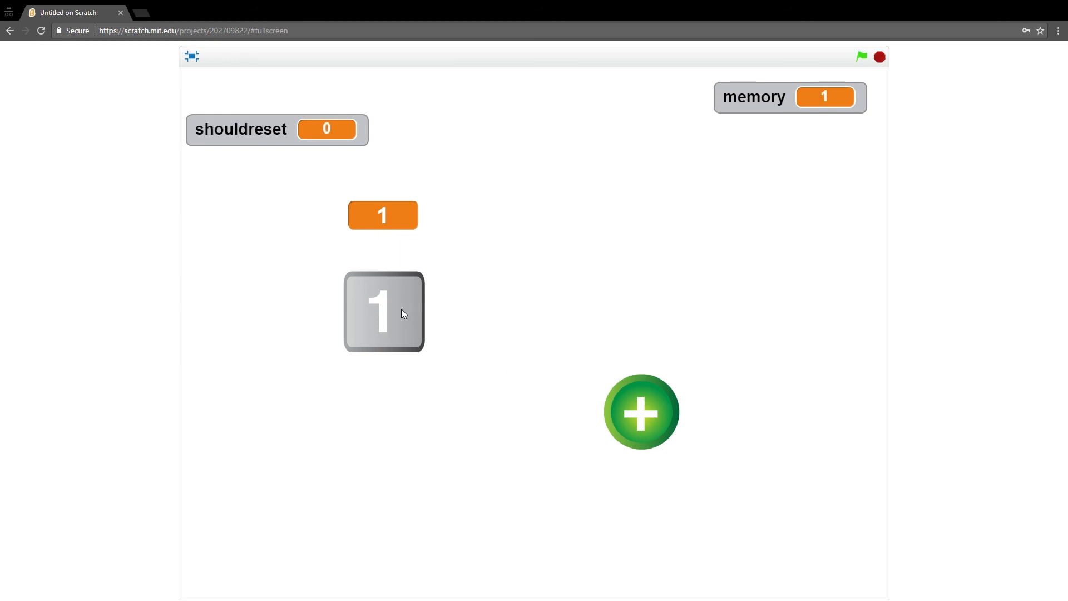
click(641, 412)
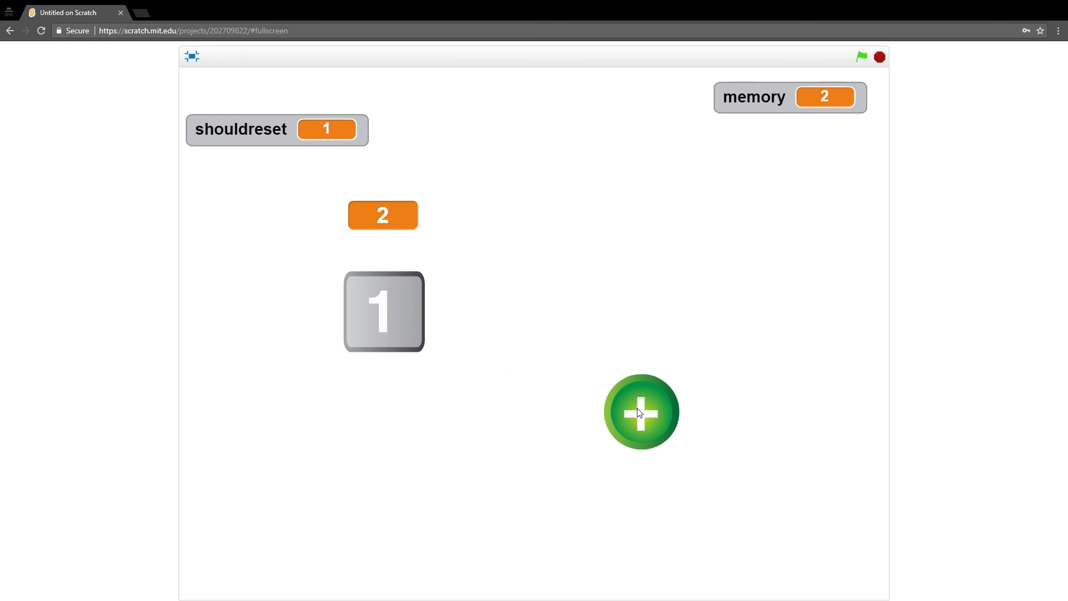
mouse_move(388, 315)
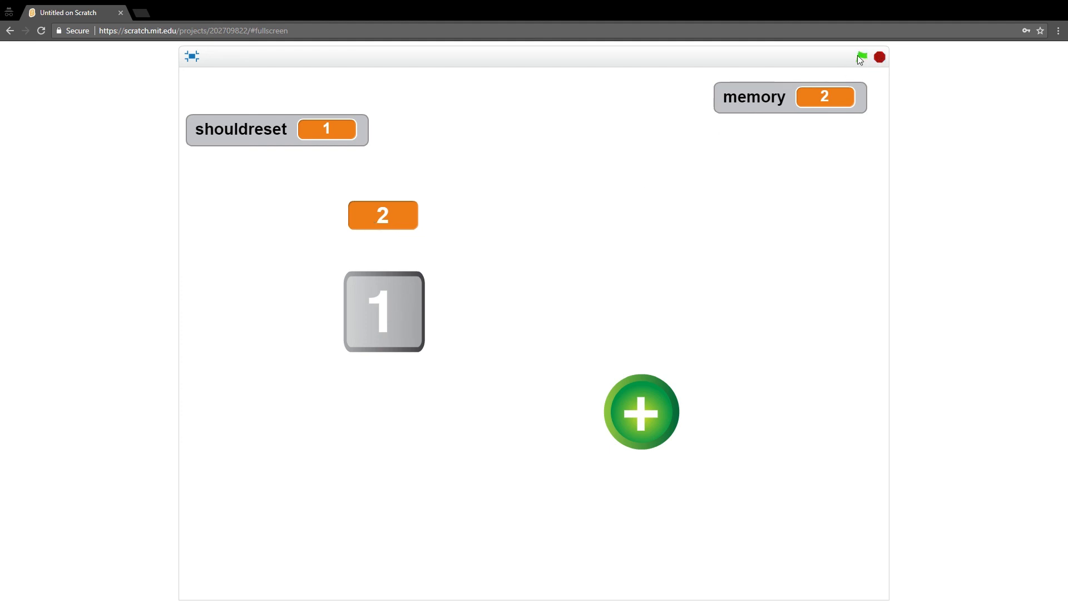
click(861, 57)
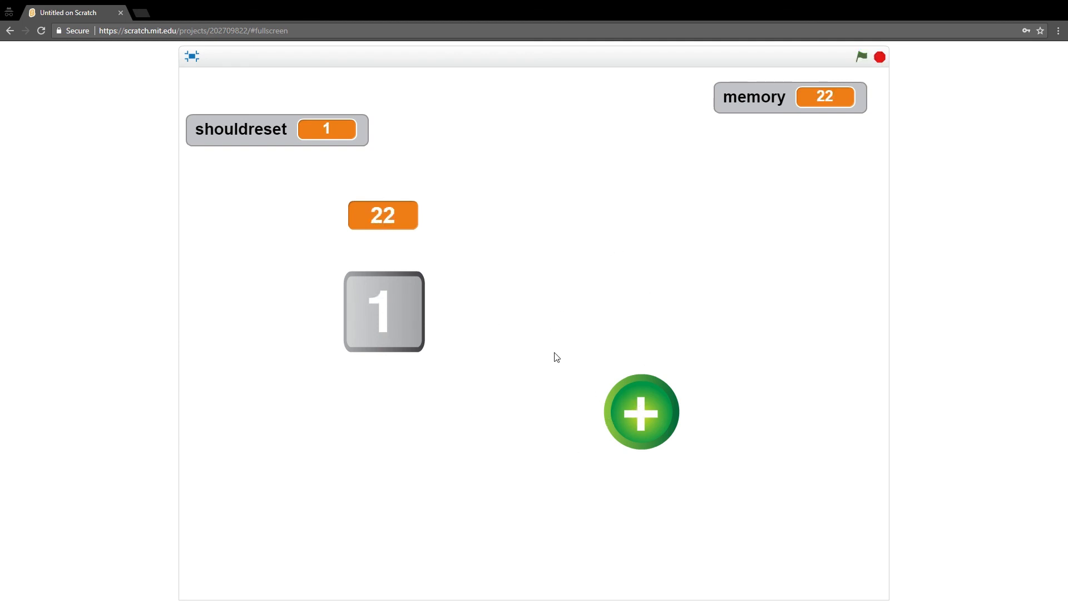
mouse_move(629, 249)
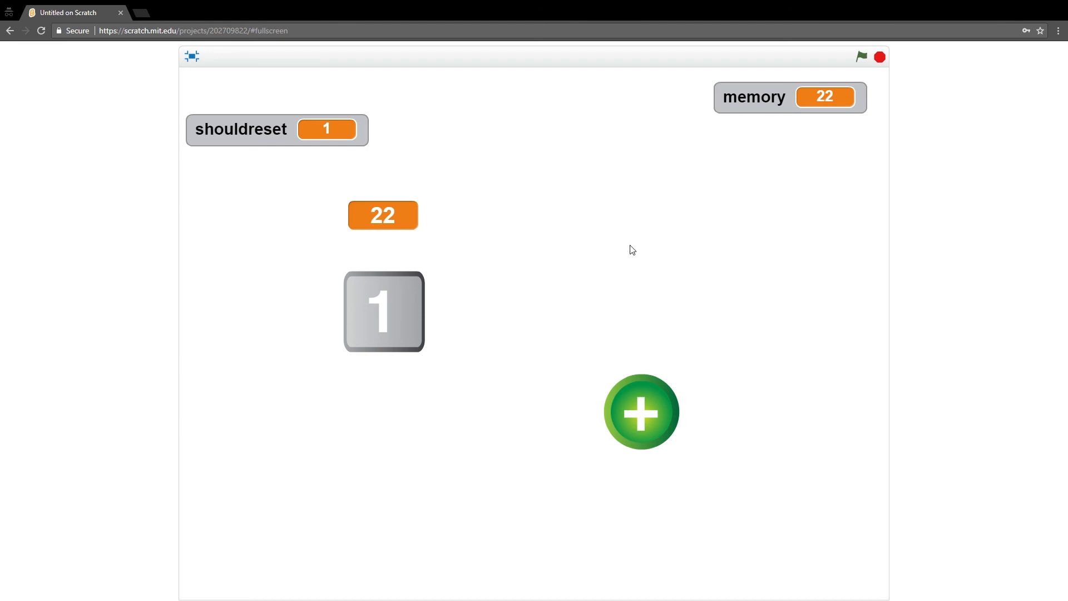
mouse_move(635, 249)
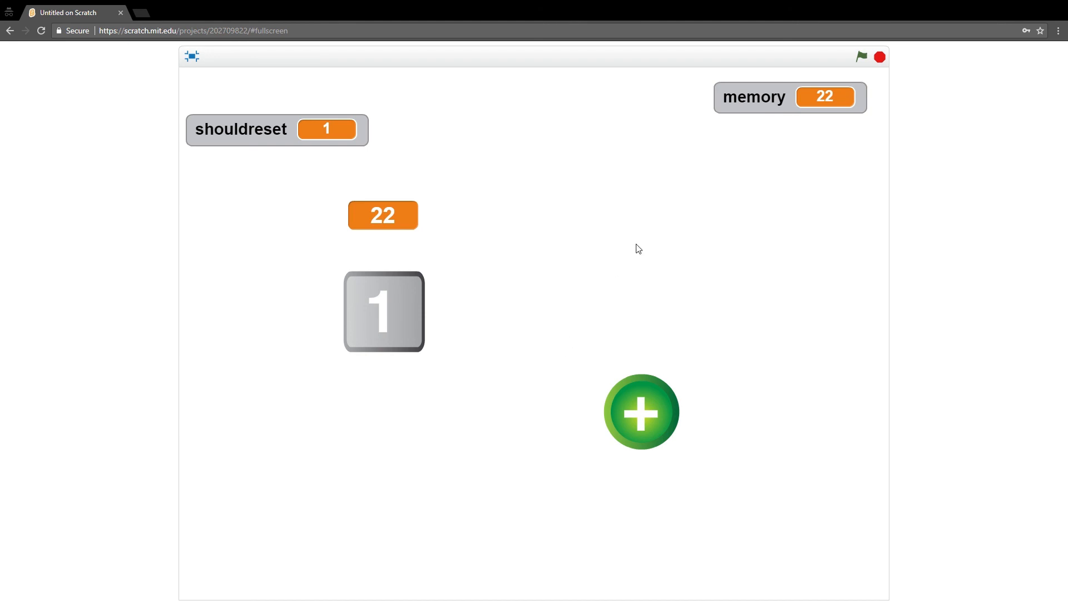
mouse_move(225, 84)
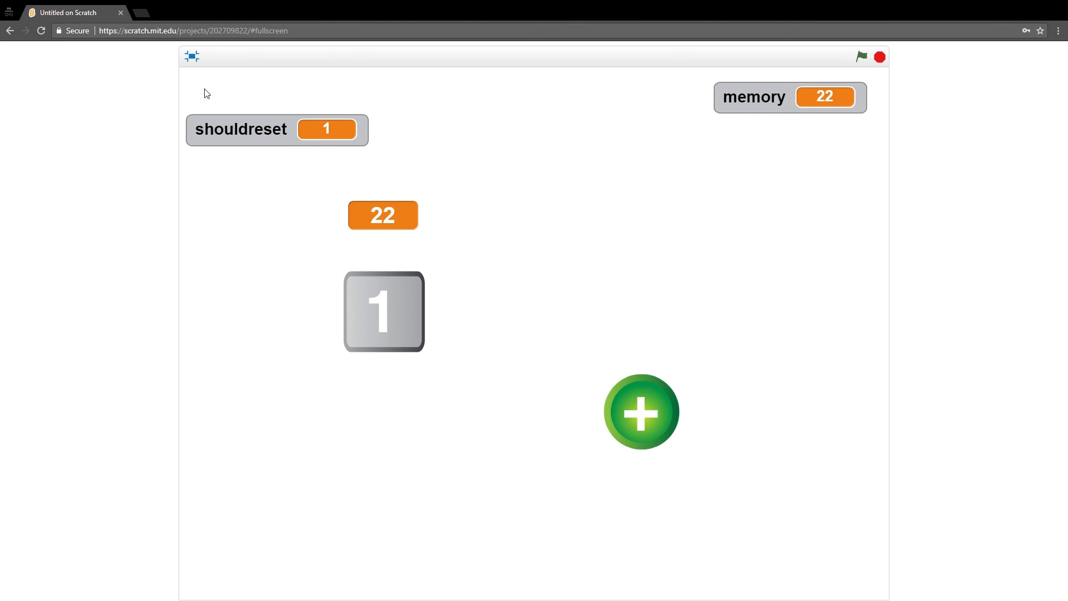
mouse_move(261, 173)
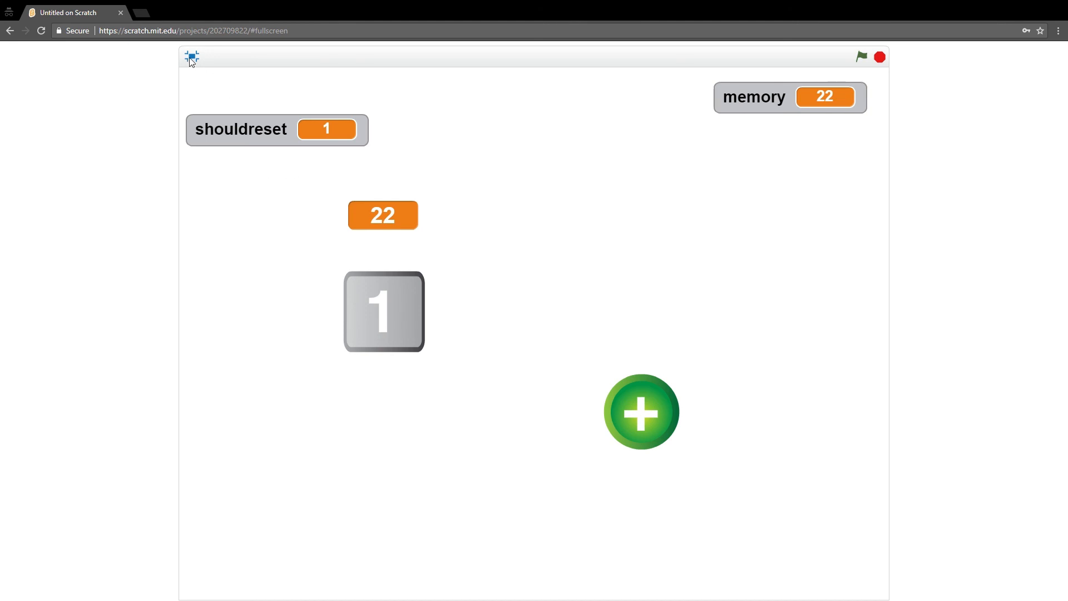
click(192, 58)
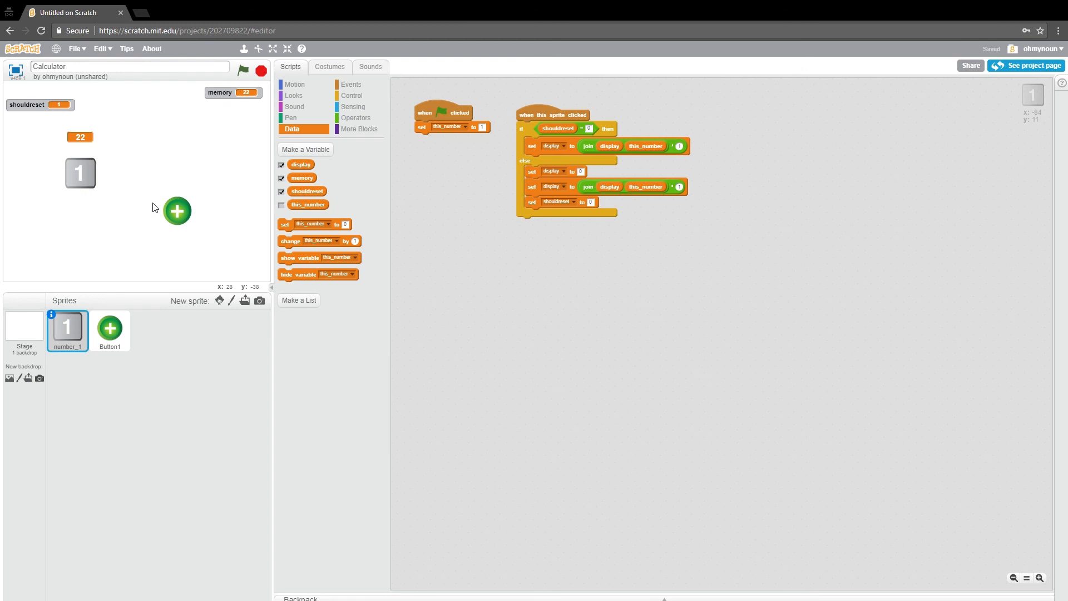
mouse_move(185, 209)
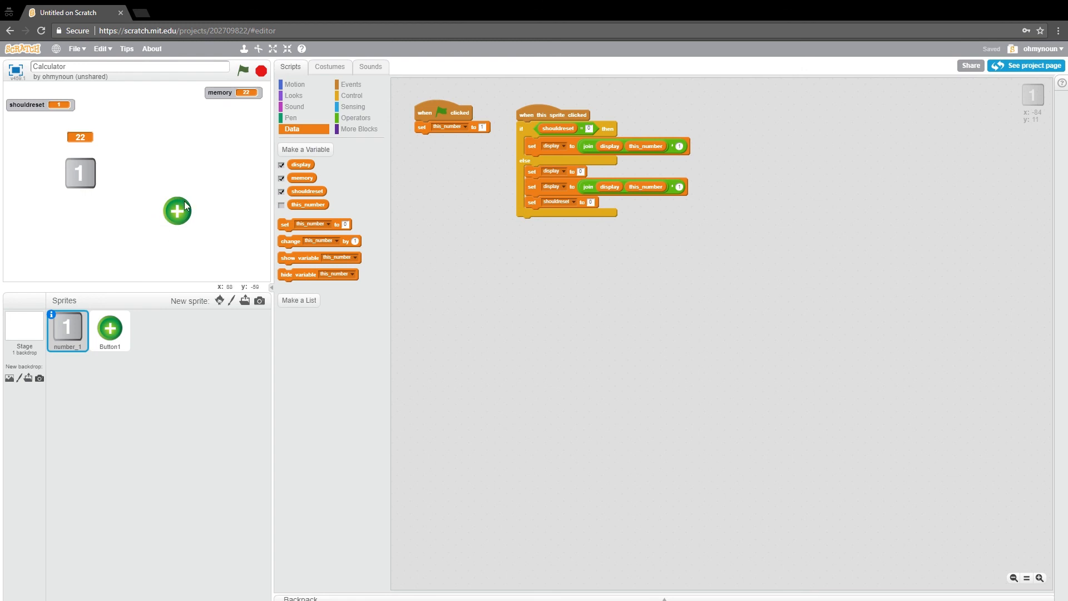
mouse_move(183, 278)
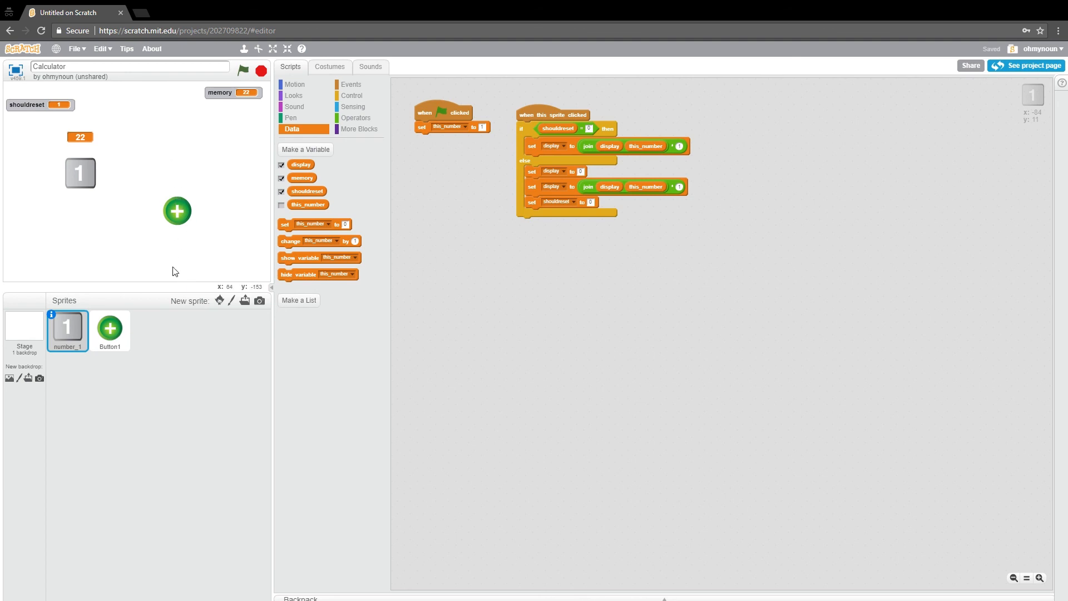
mouse_move(130, 434)
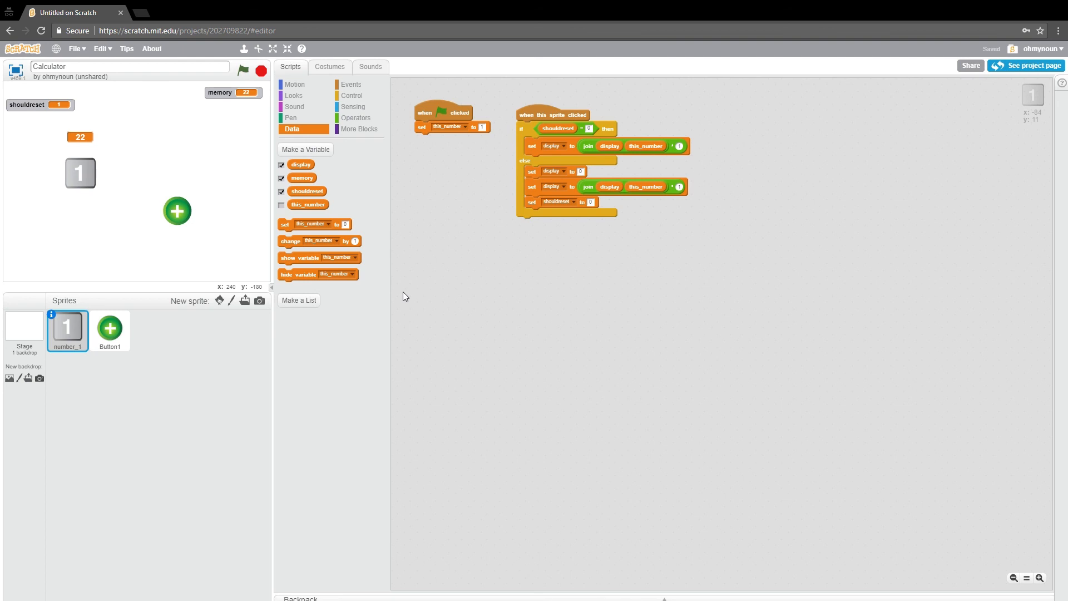
mouse_move(178, 208)
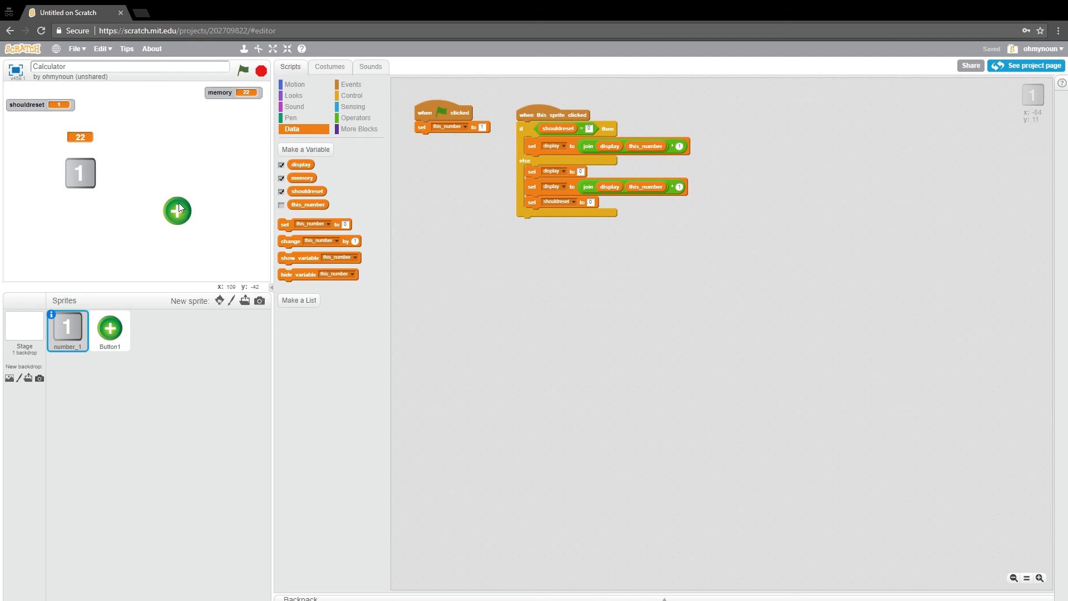
mouse_move(83, 180)
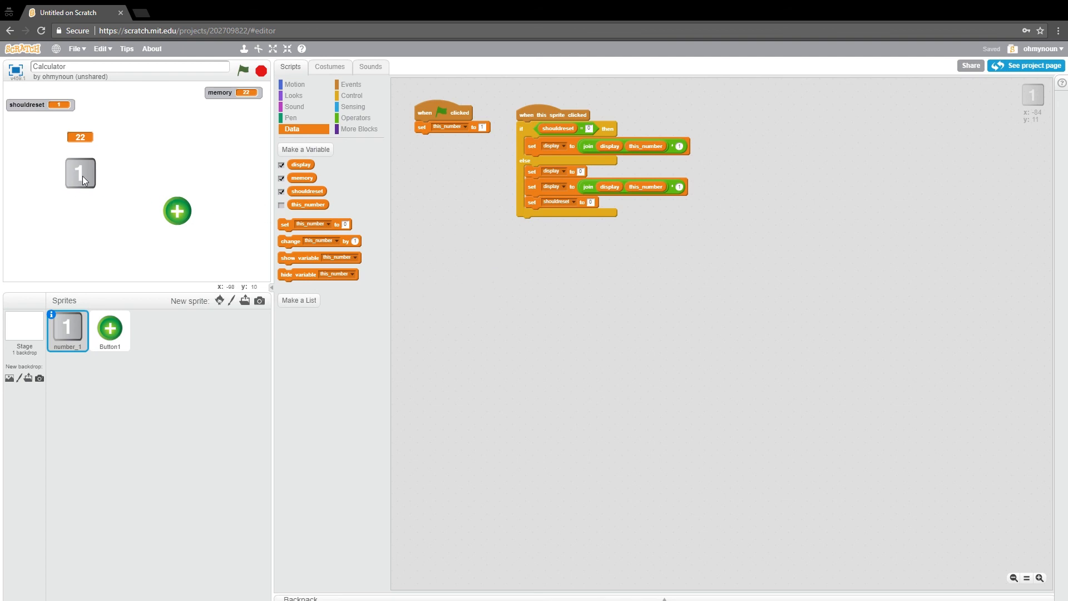
- Duplicate the 1 button sprite as number_2, place it beside the original, and select it for editing
right_click(81, 172)
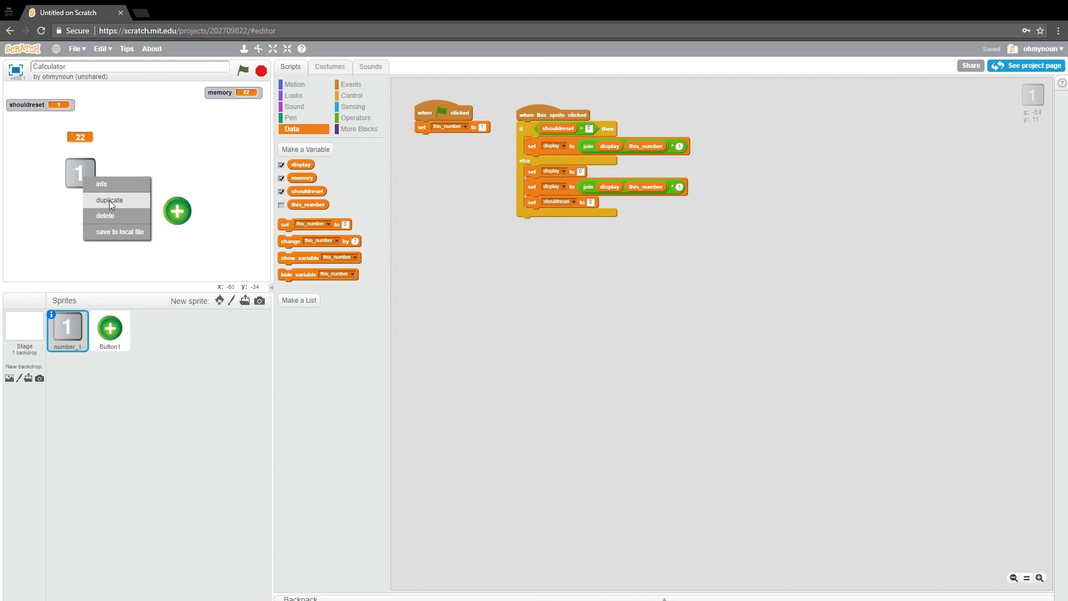
click(109, 200)
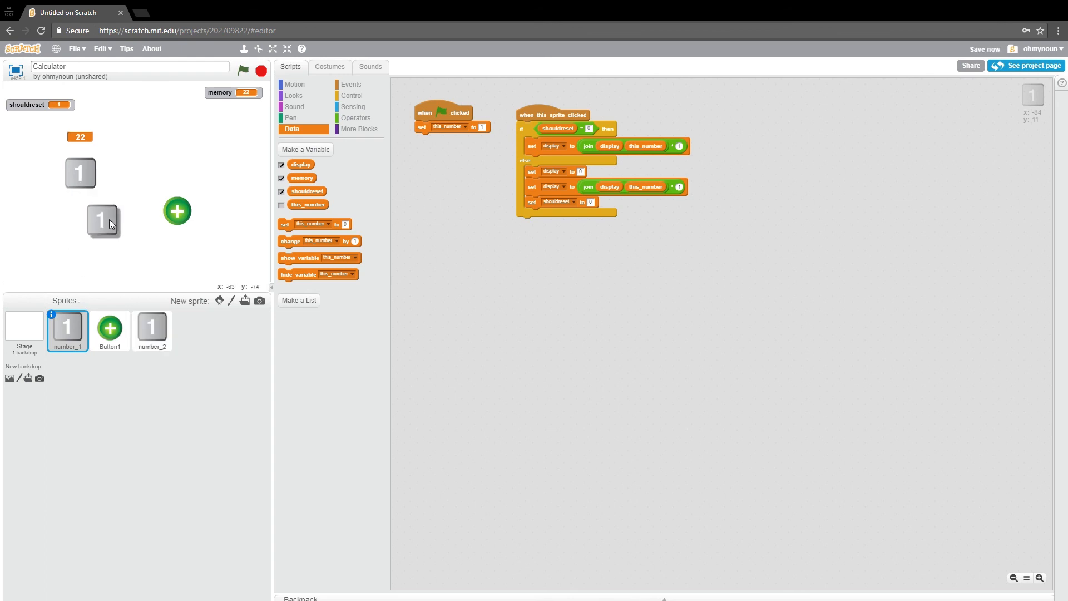
drag(103, 222, 115, 174)
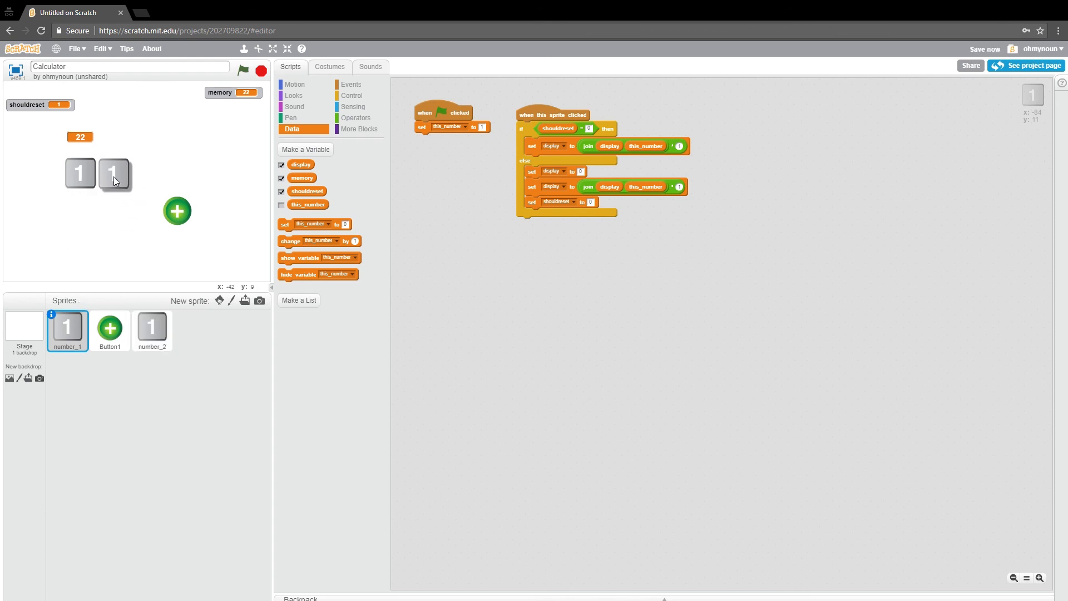
click(151, 331)
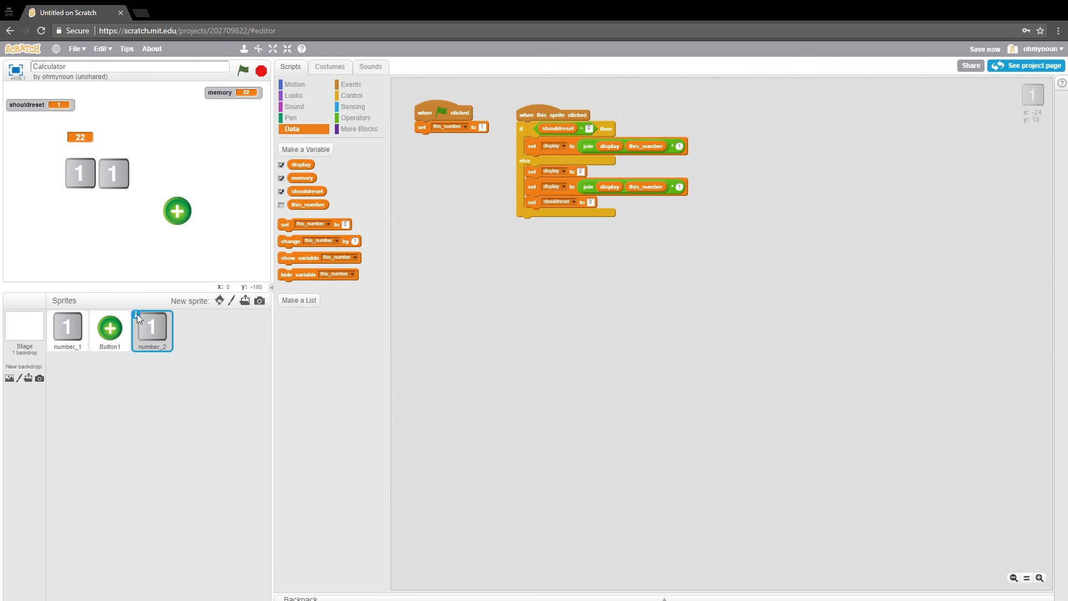
- Change the number_2 costume text to 2 and return to its scripts to set this_number to 2
click(329, 67)
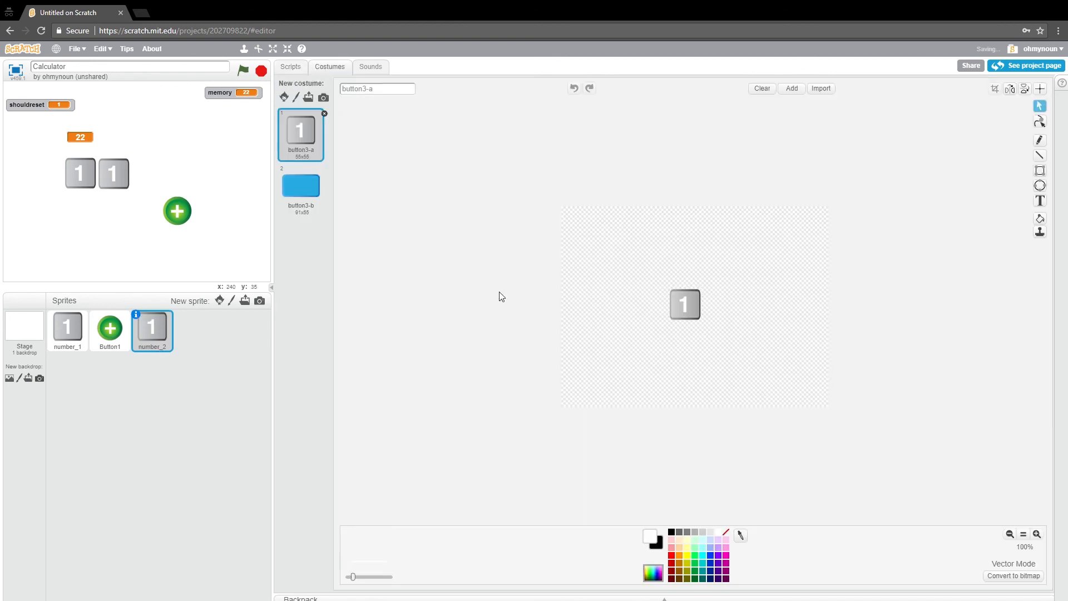
click(1040, 200)
text(2)
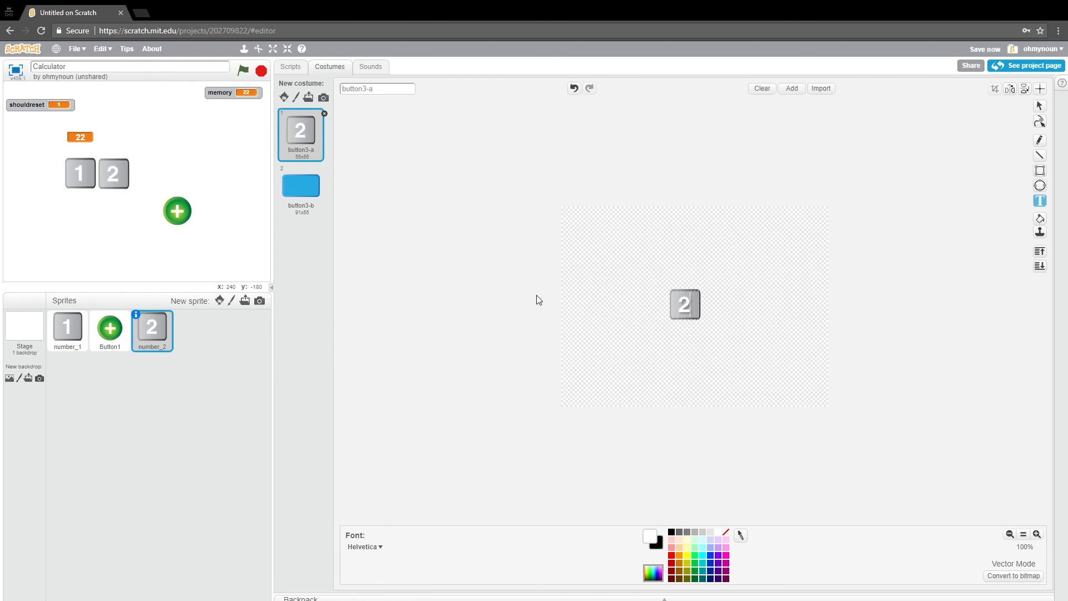
mouse_move(194, 168)
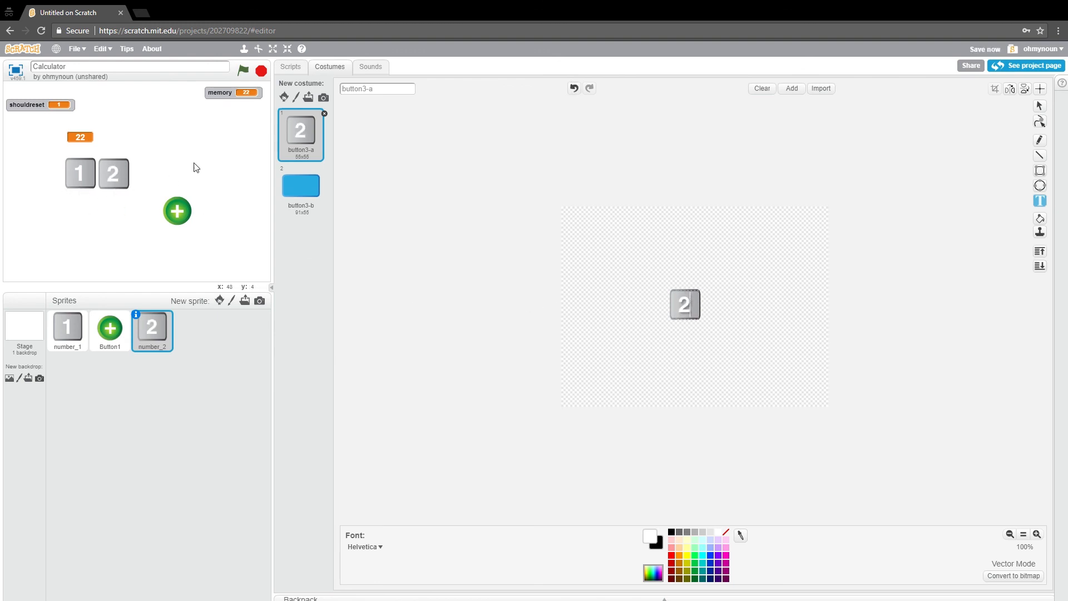
click(289, 66)
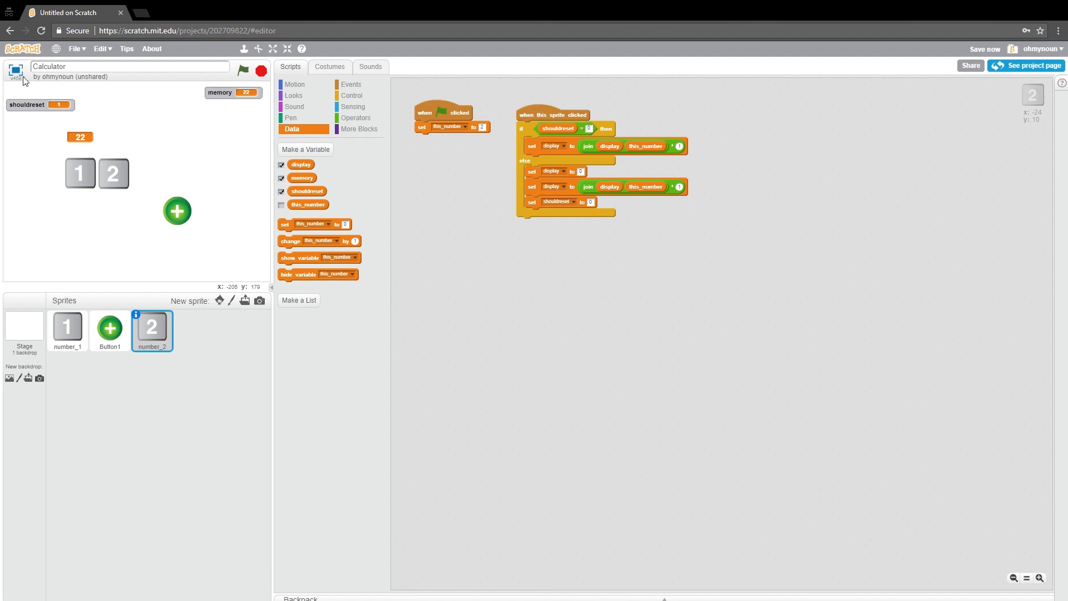
- Run the calculator full screen and test that 1 plus 2 gives 3
click(273, 48)
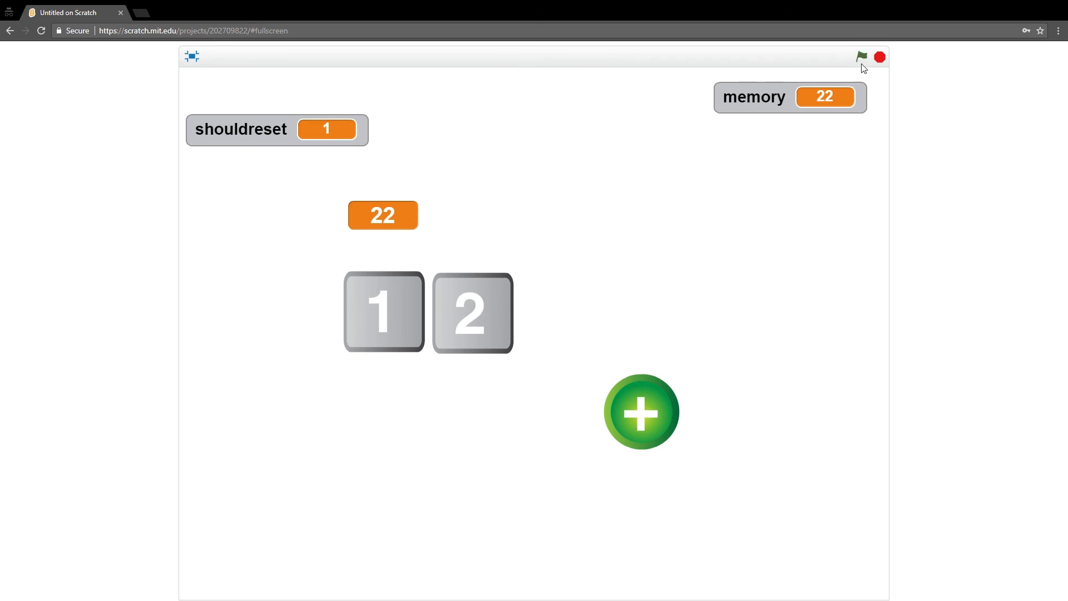
click(862, 57)
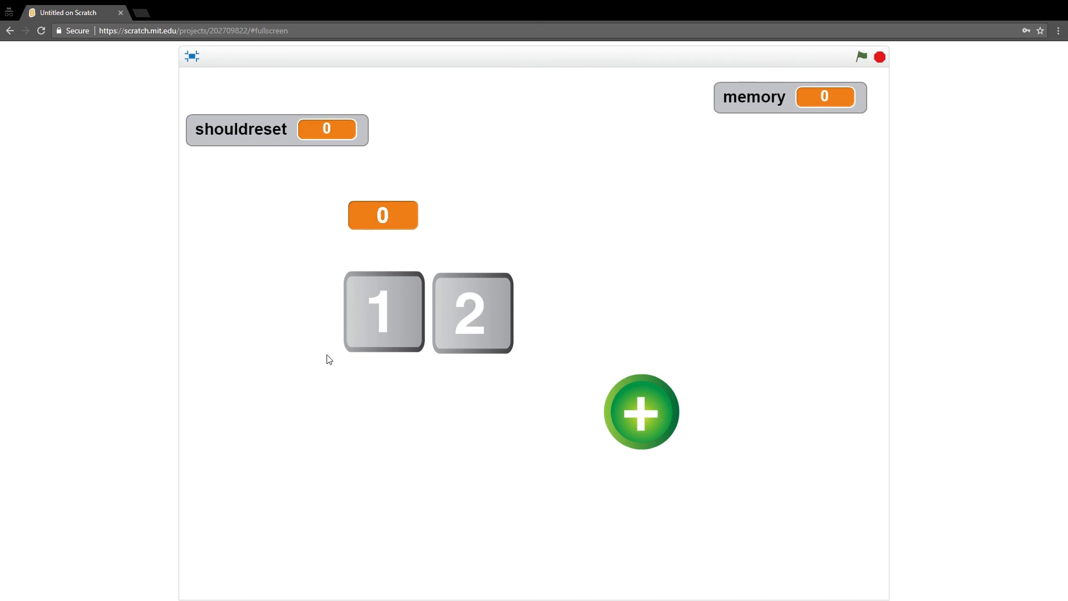
click(641, 411)
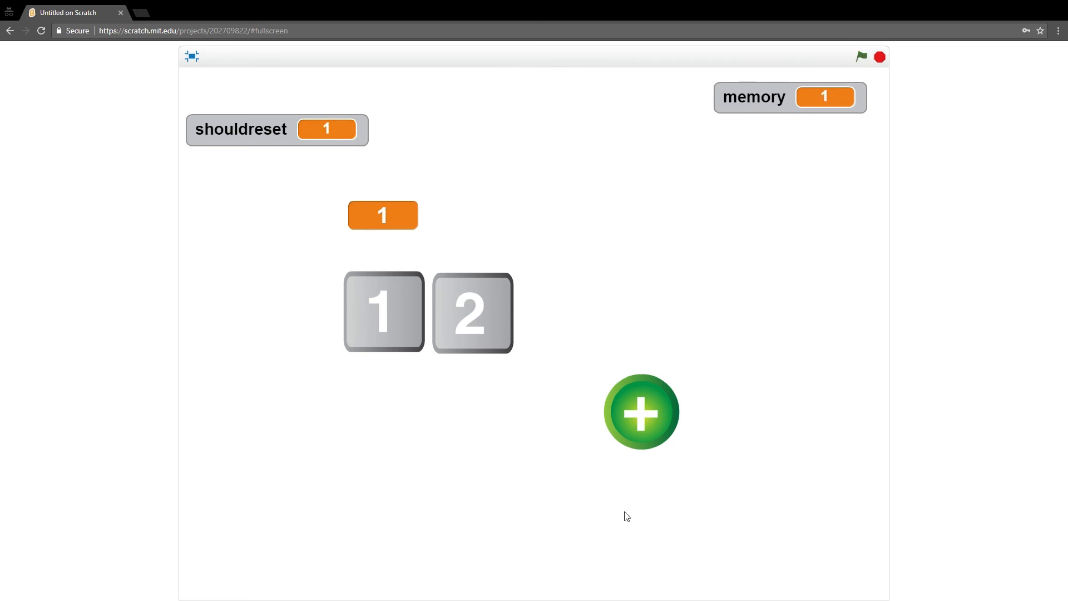
click(641, 411)
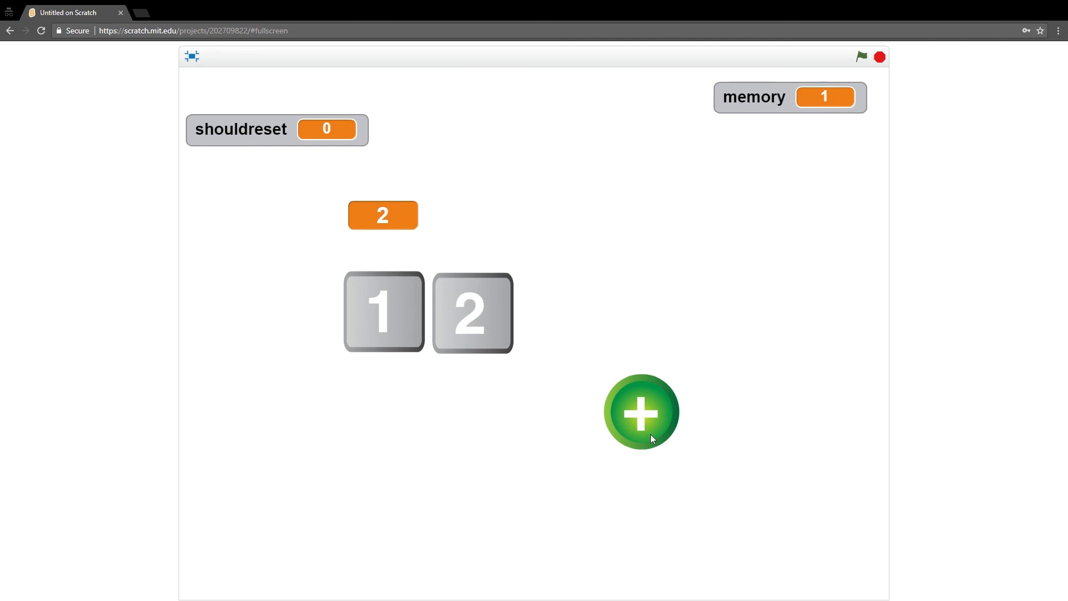
click(640, 412)
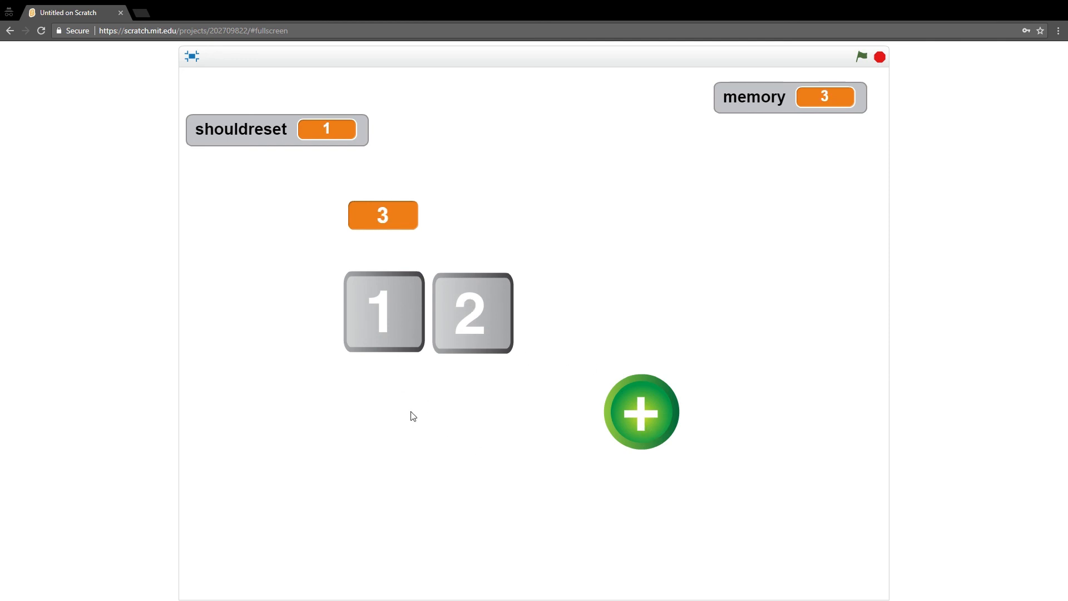
mouse_move(884, 97)
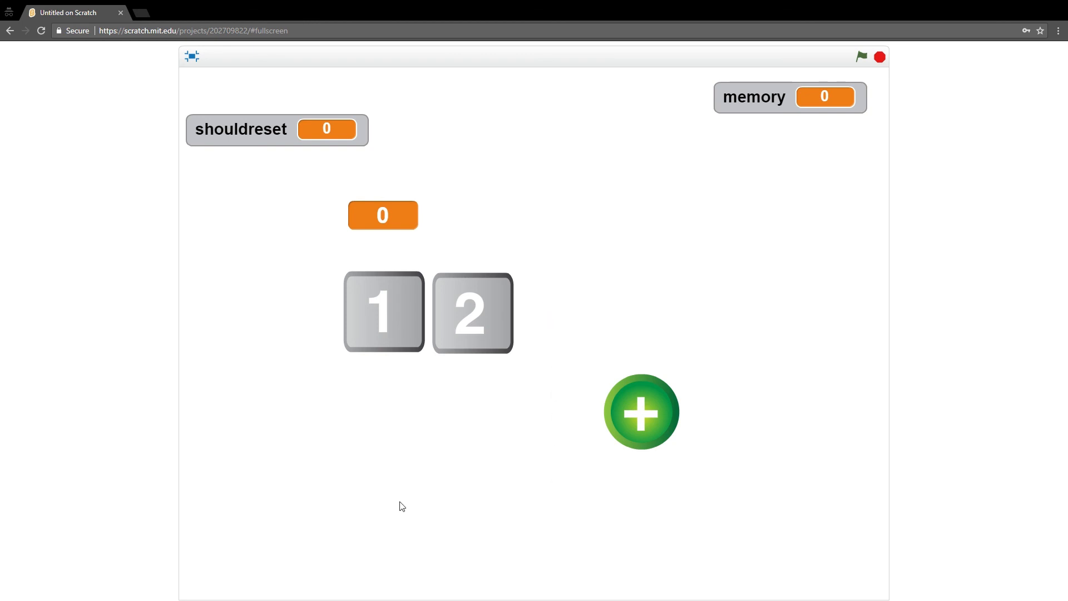
mouse_move(424, 541)
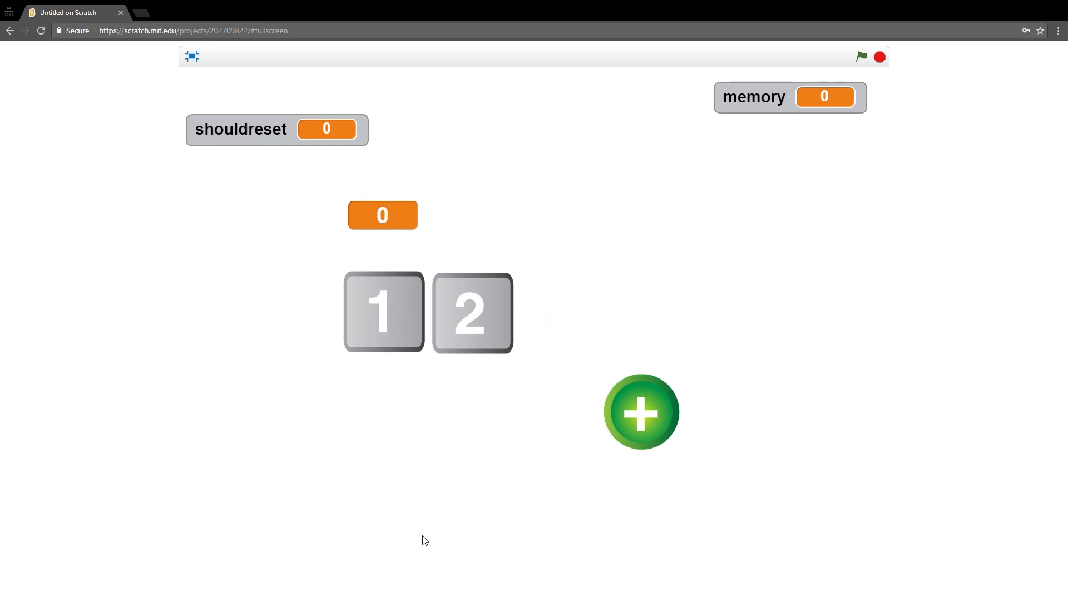
mouse_move(644, 436)
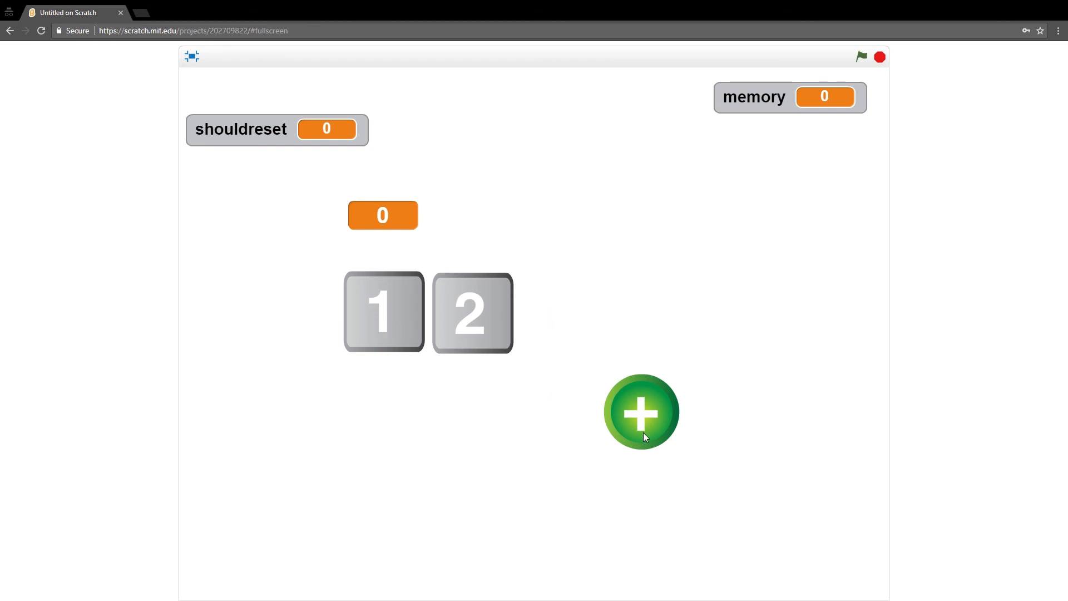